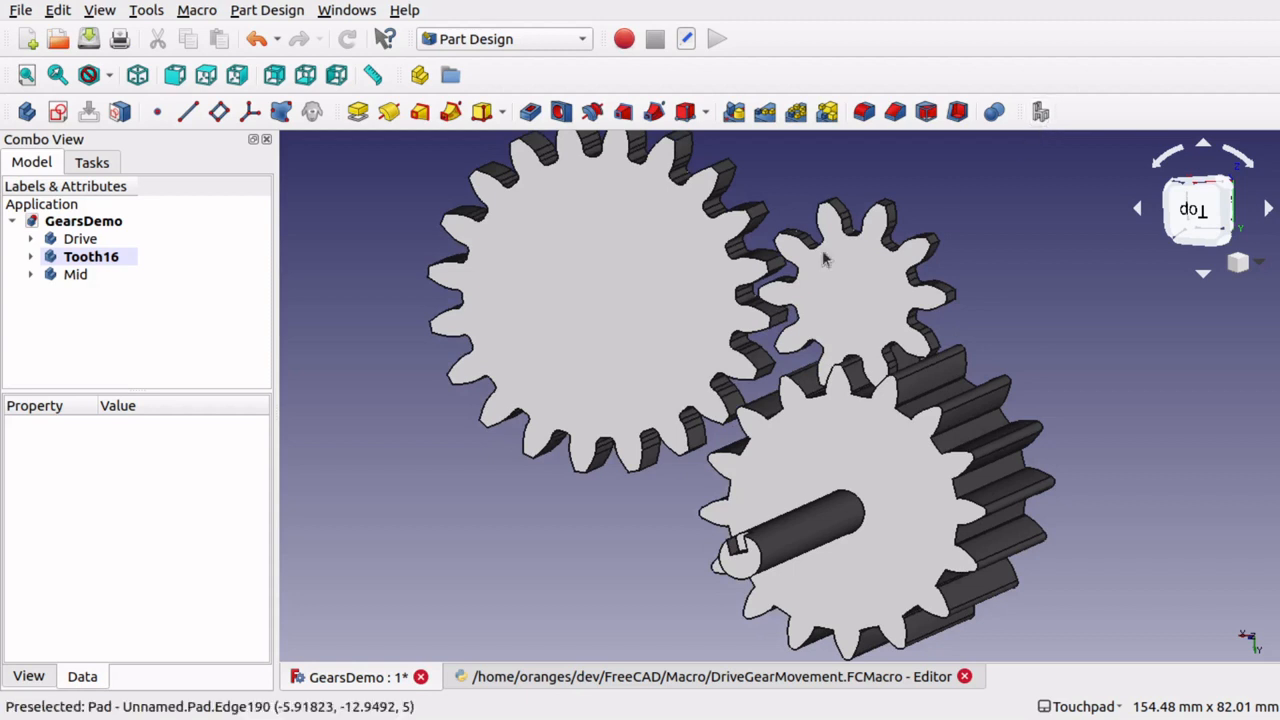
Inspect the gear-driving macro code and ToothGear16's rotation angle formula without changing it.
click(711, 677)
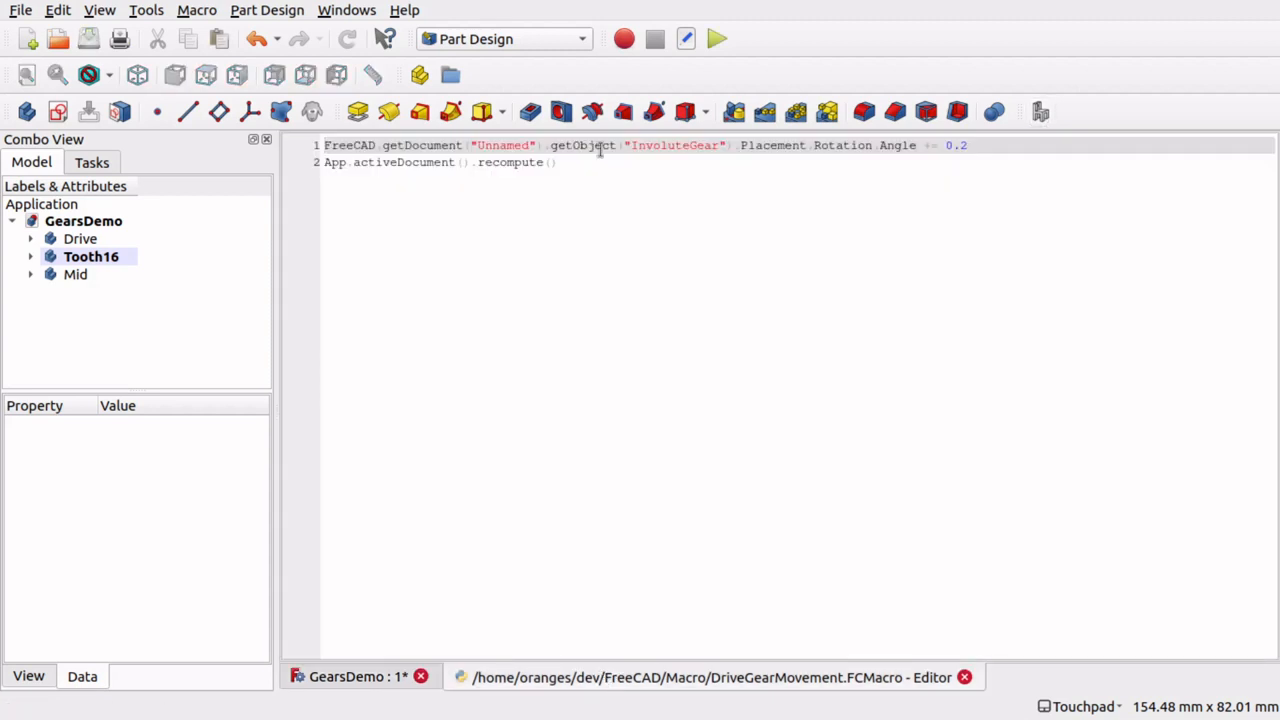
mouse_move(846, 178)
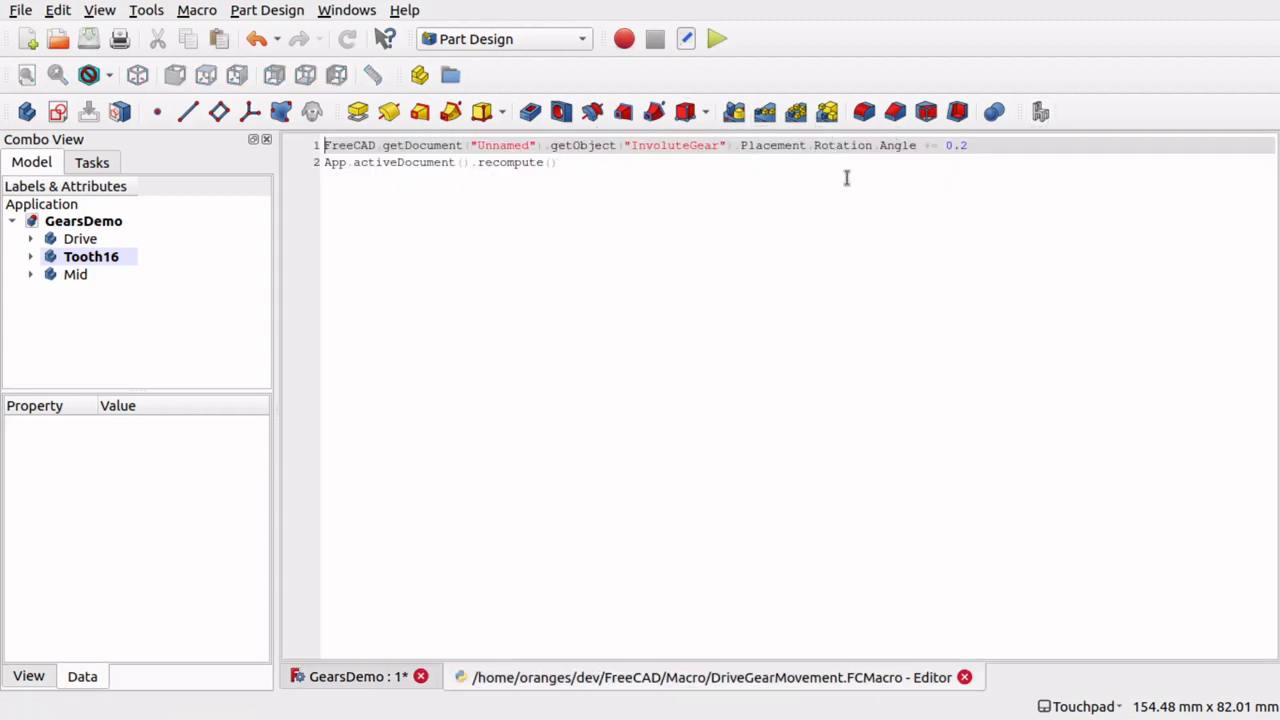
mouse_move(274, 194)
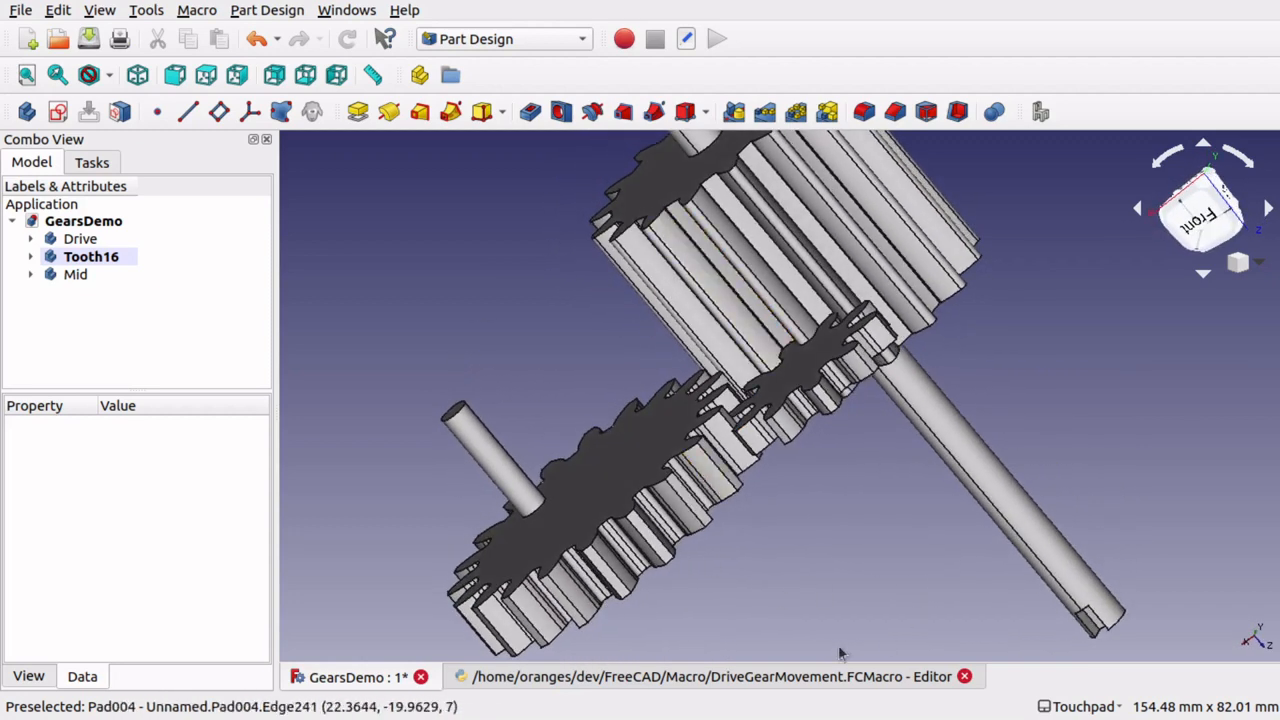
click(710, 677)
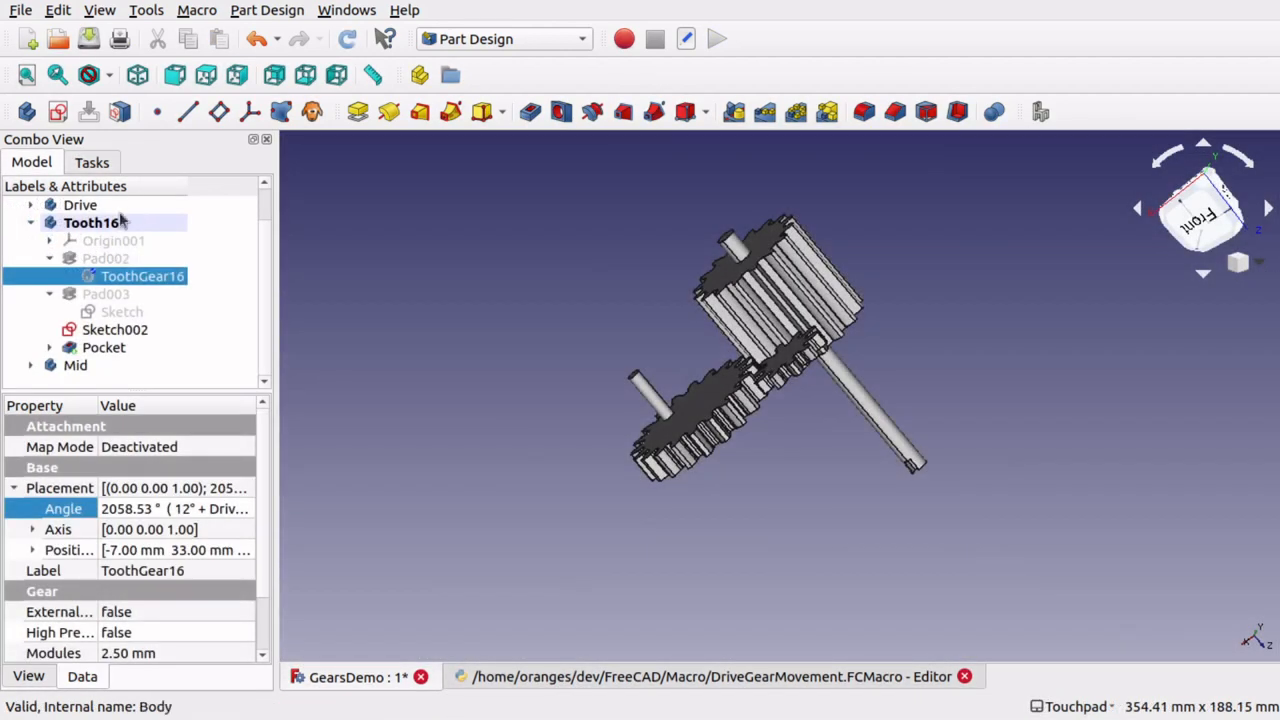
double_click(155, 508)
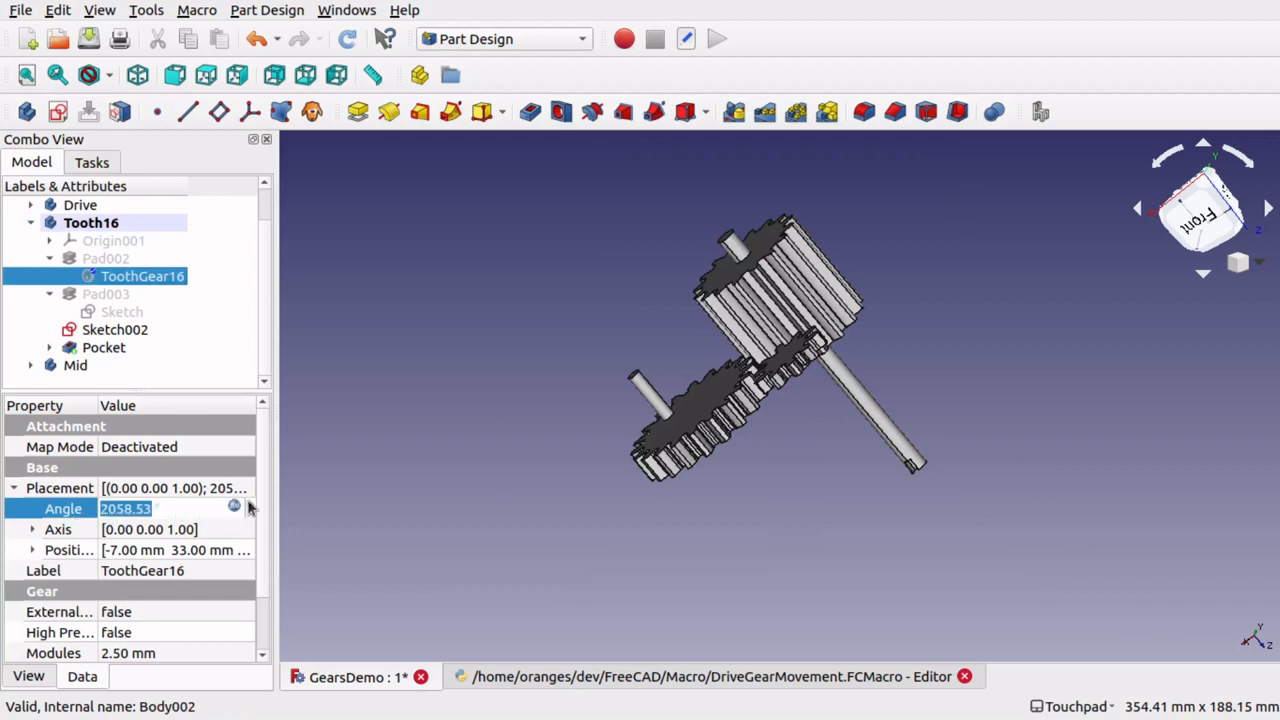
click(234, 508)
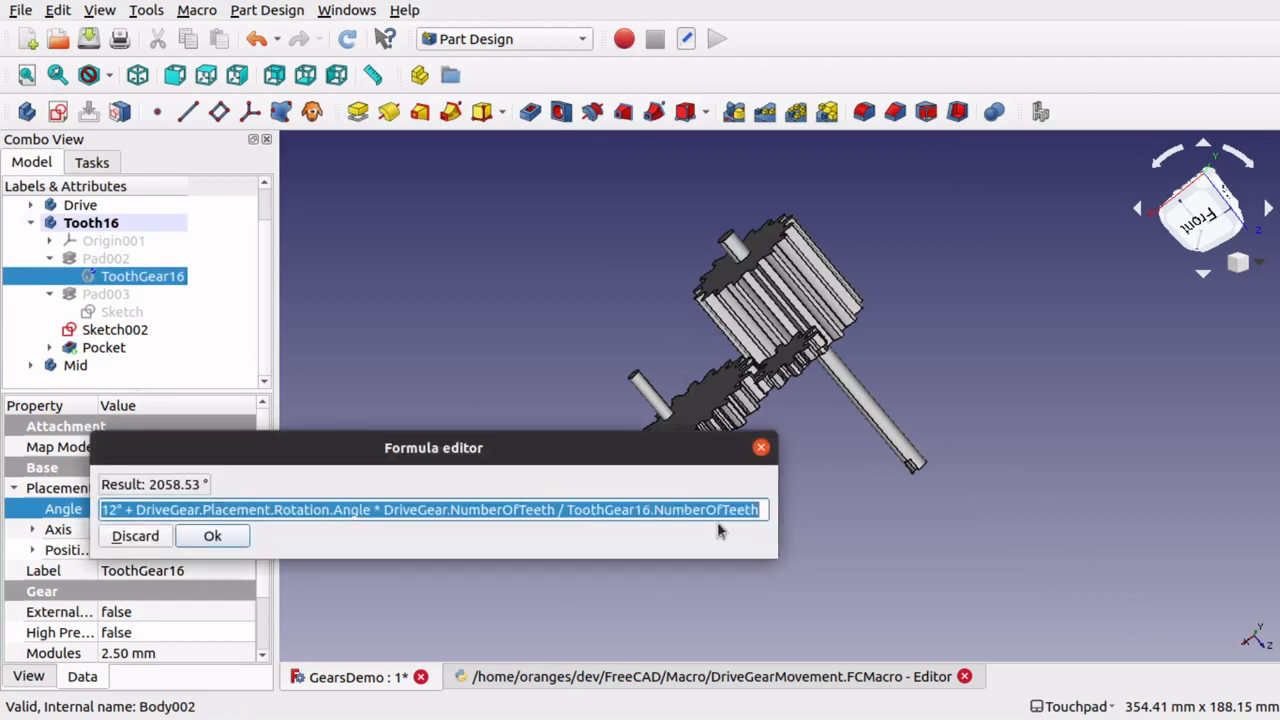
mouse_move(685, 552)
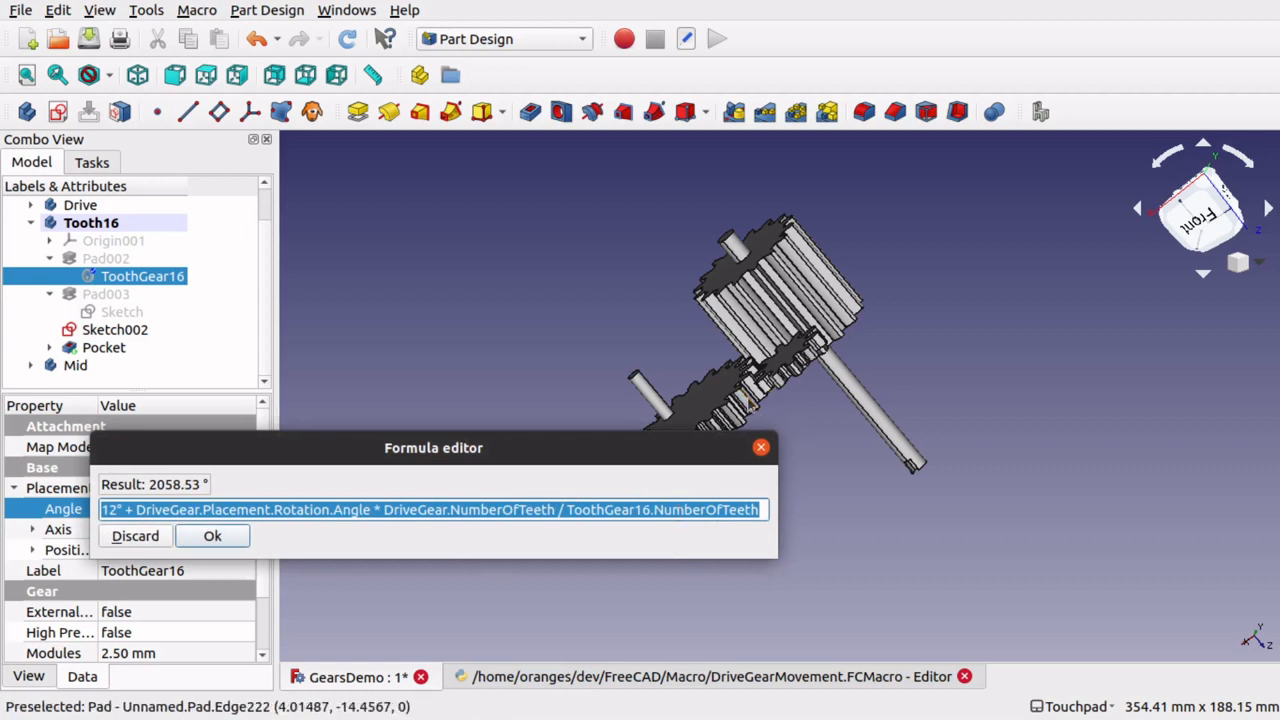
click(212, 536)
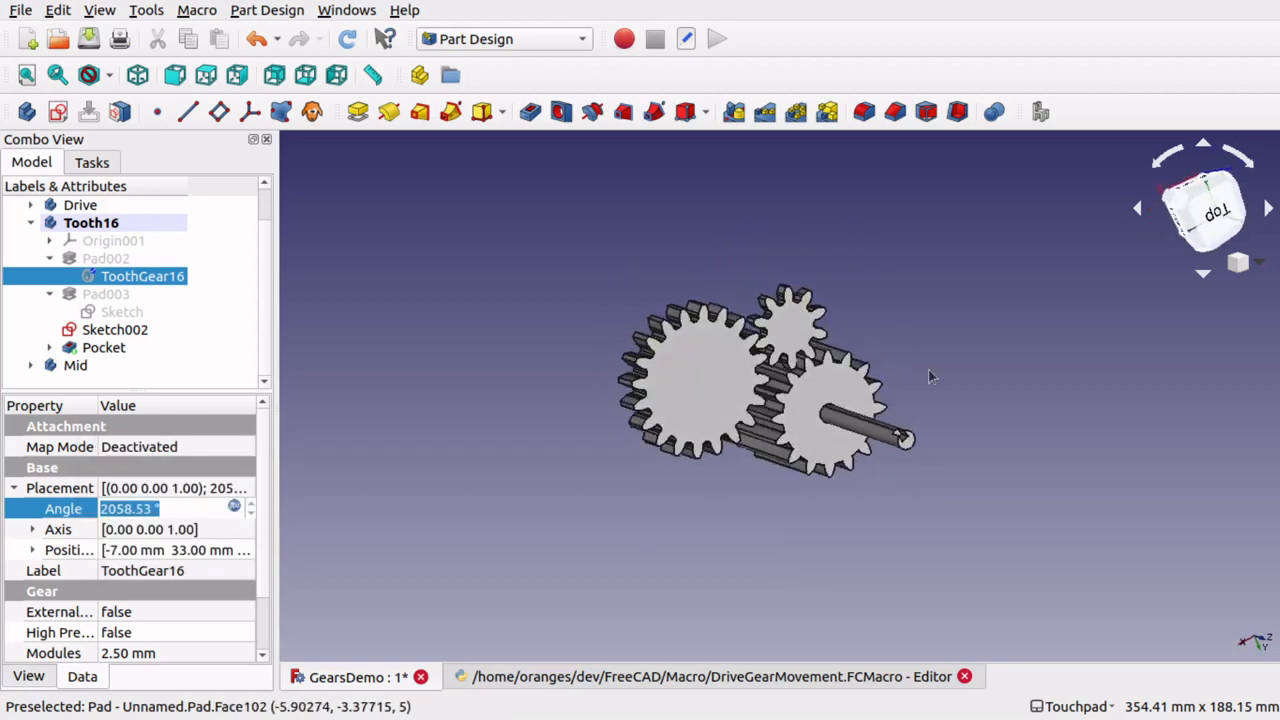
mouse_move(842, 338)
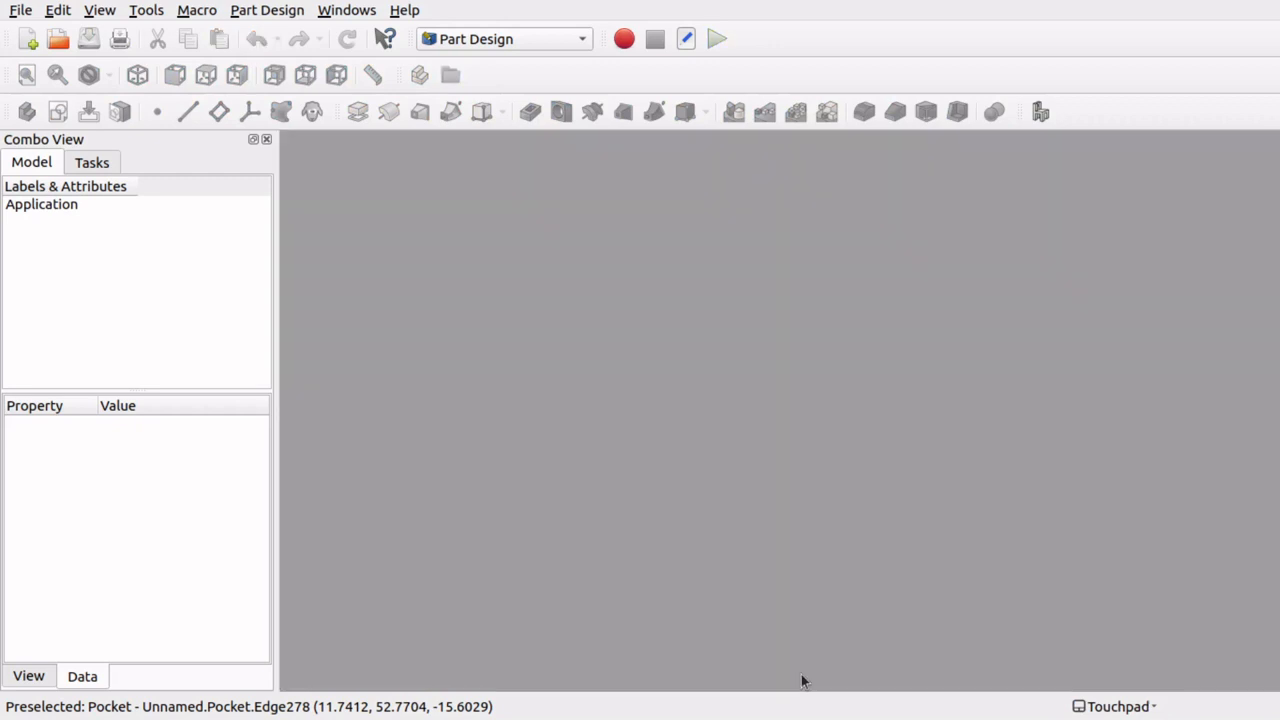
Remove the Drive Gear macro command in Customize, then review the Toolbars settings.
click(196, 10)
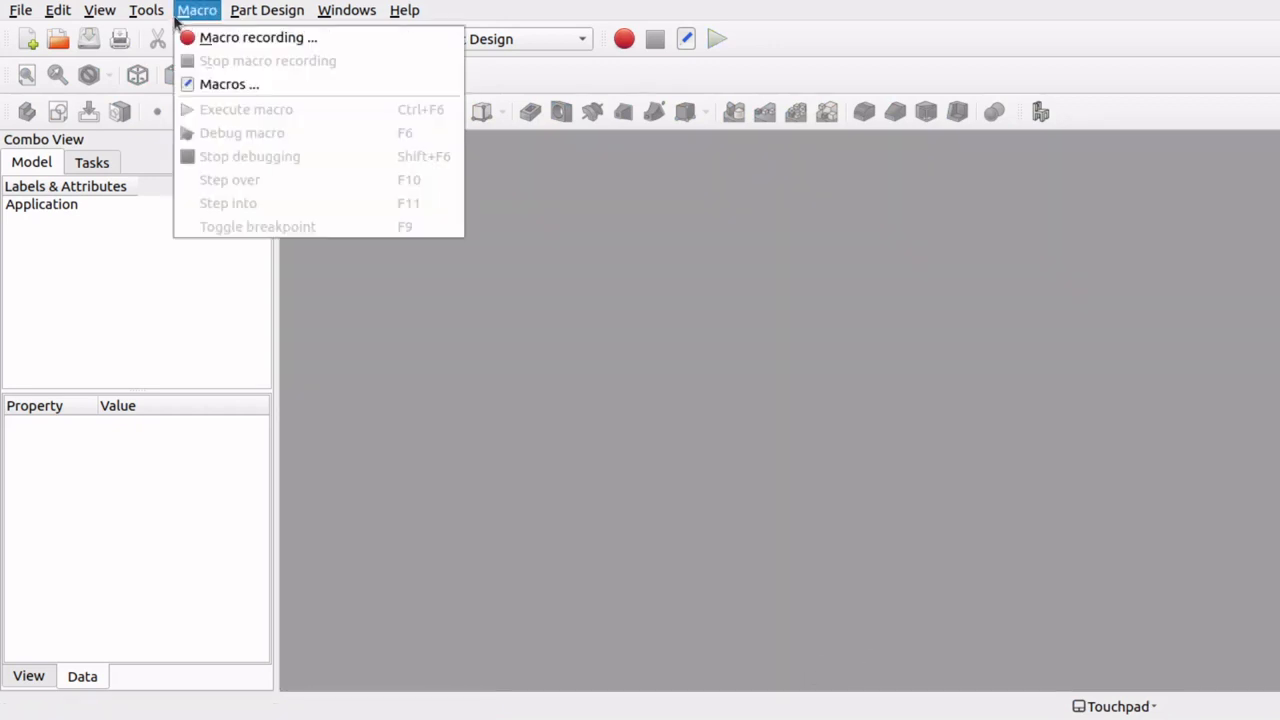
click(146, 10)
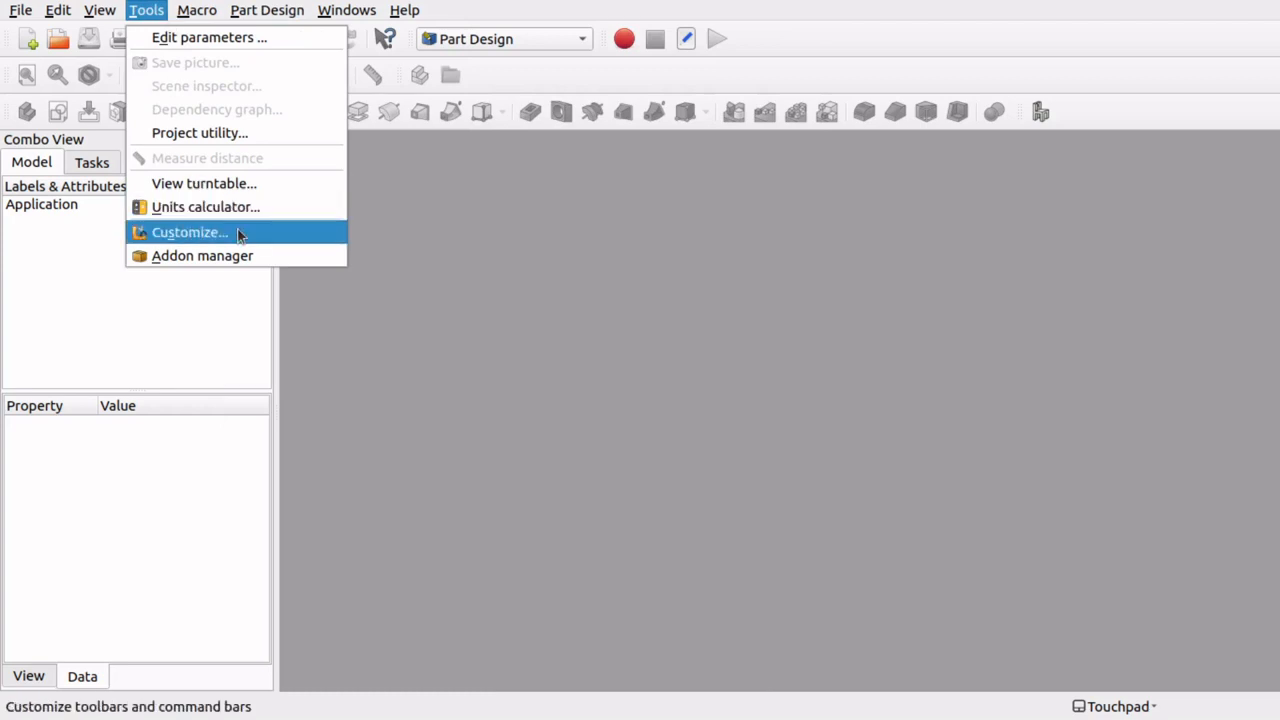
click(189, 232)
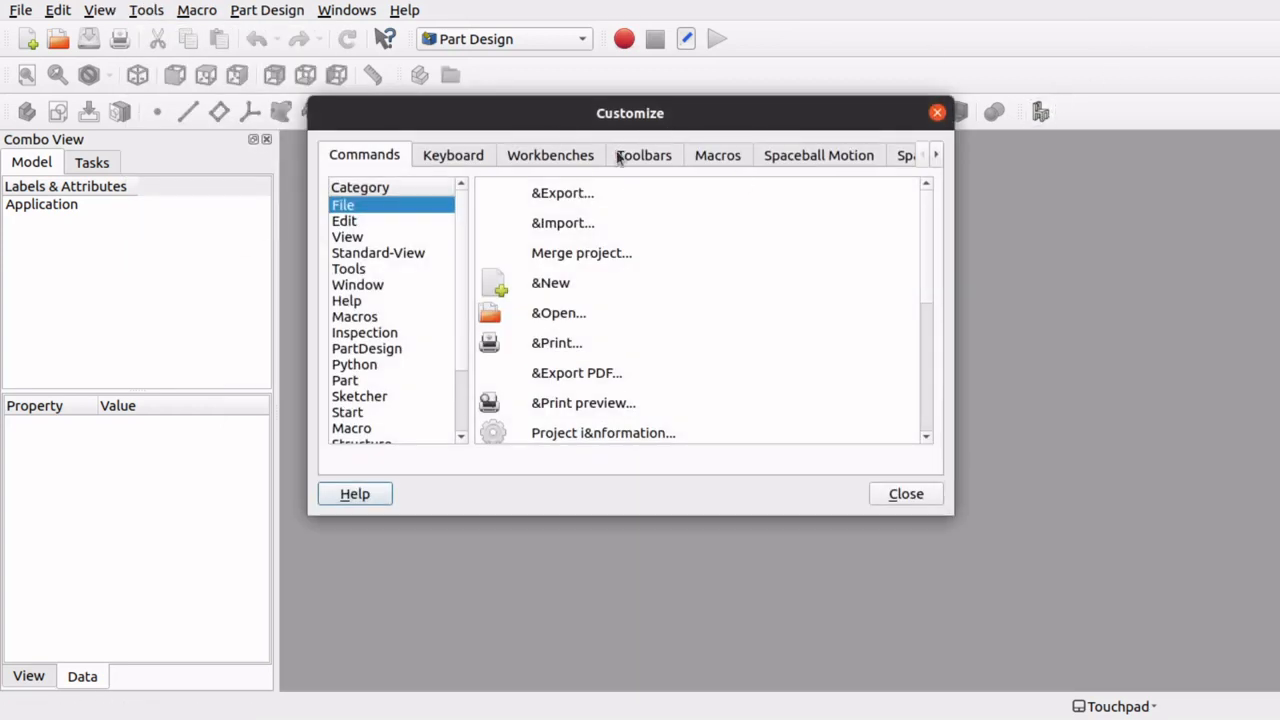
click(717, 155)
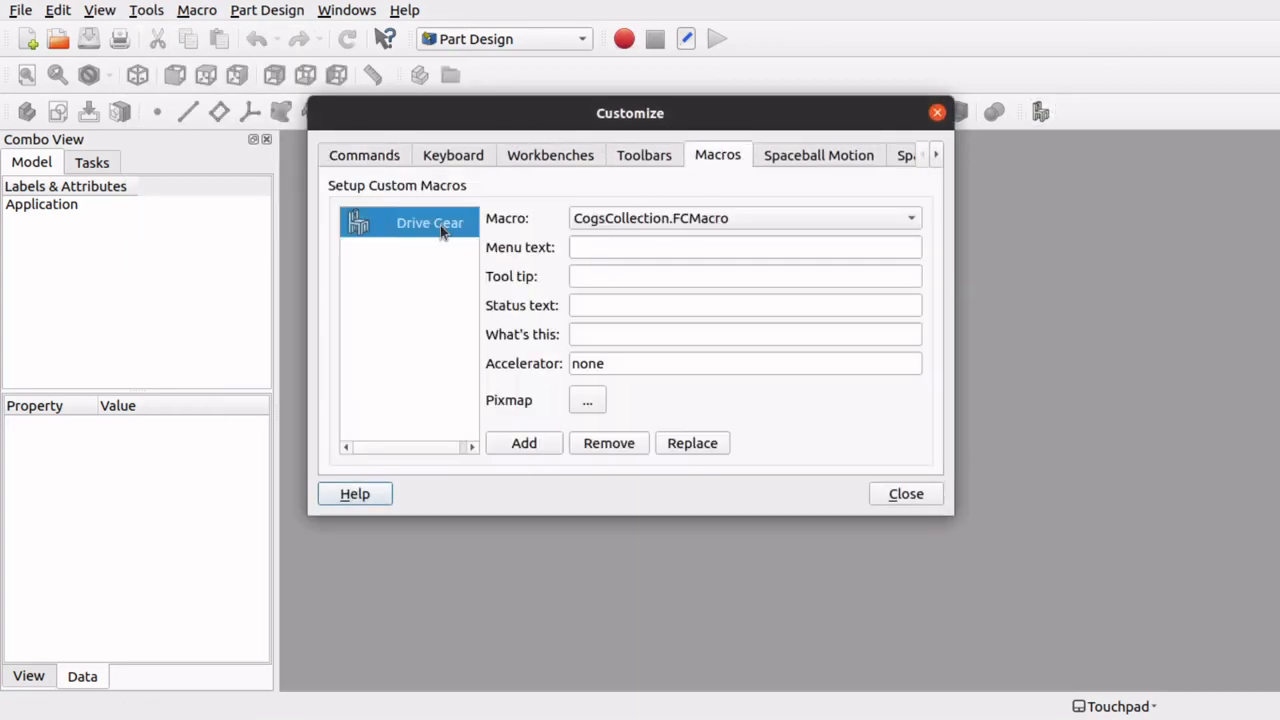
click(609, 443)
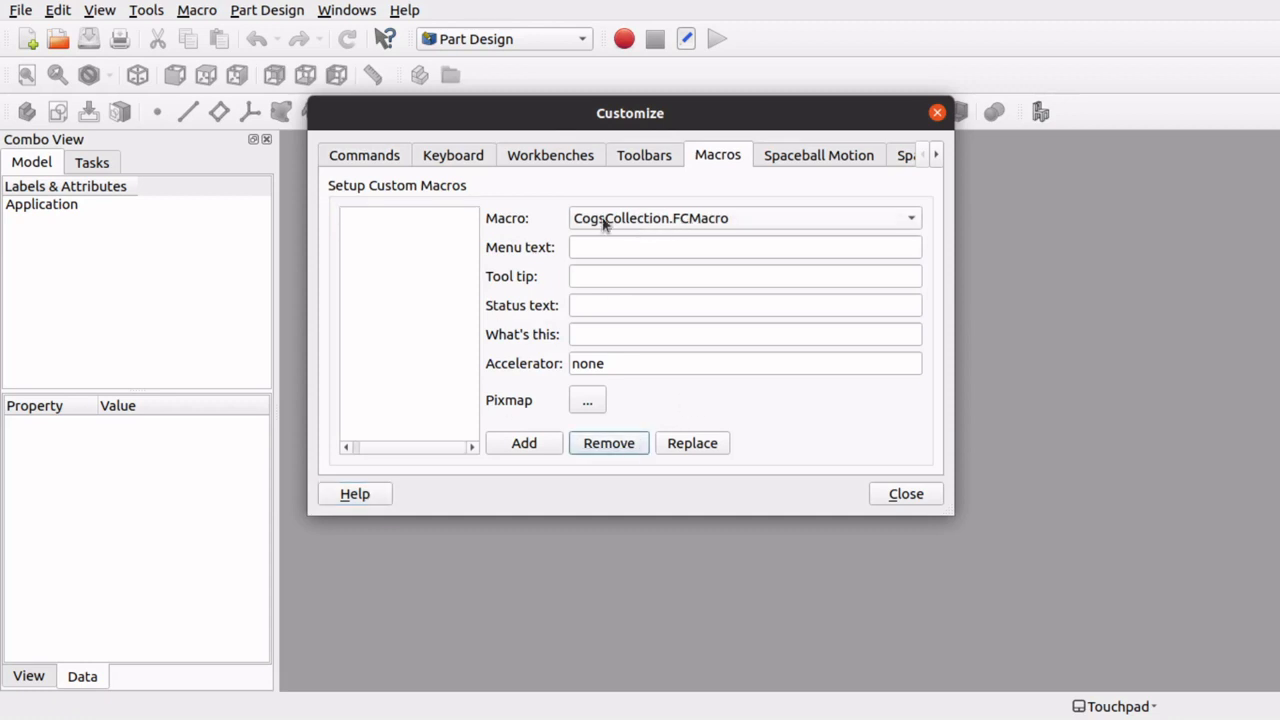
mouse_move(651, 171)
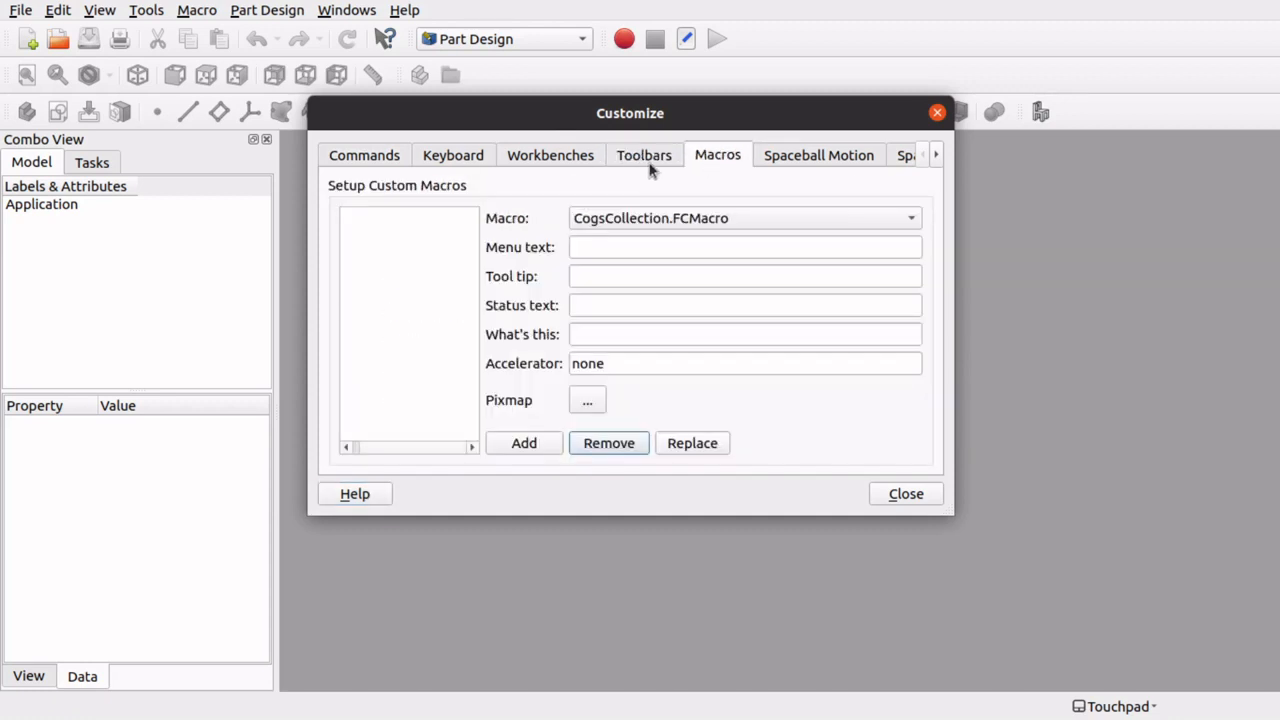
click(644, 155)
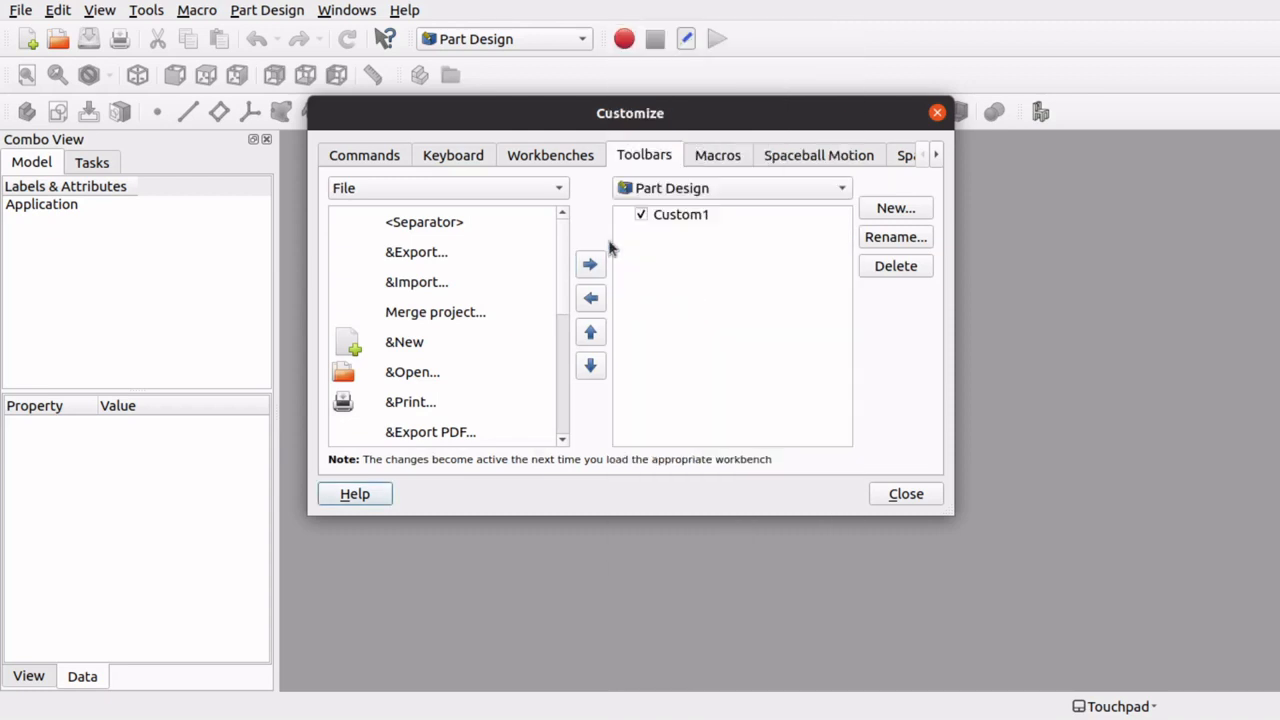
click(680, 214)
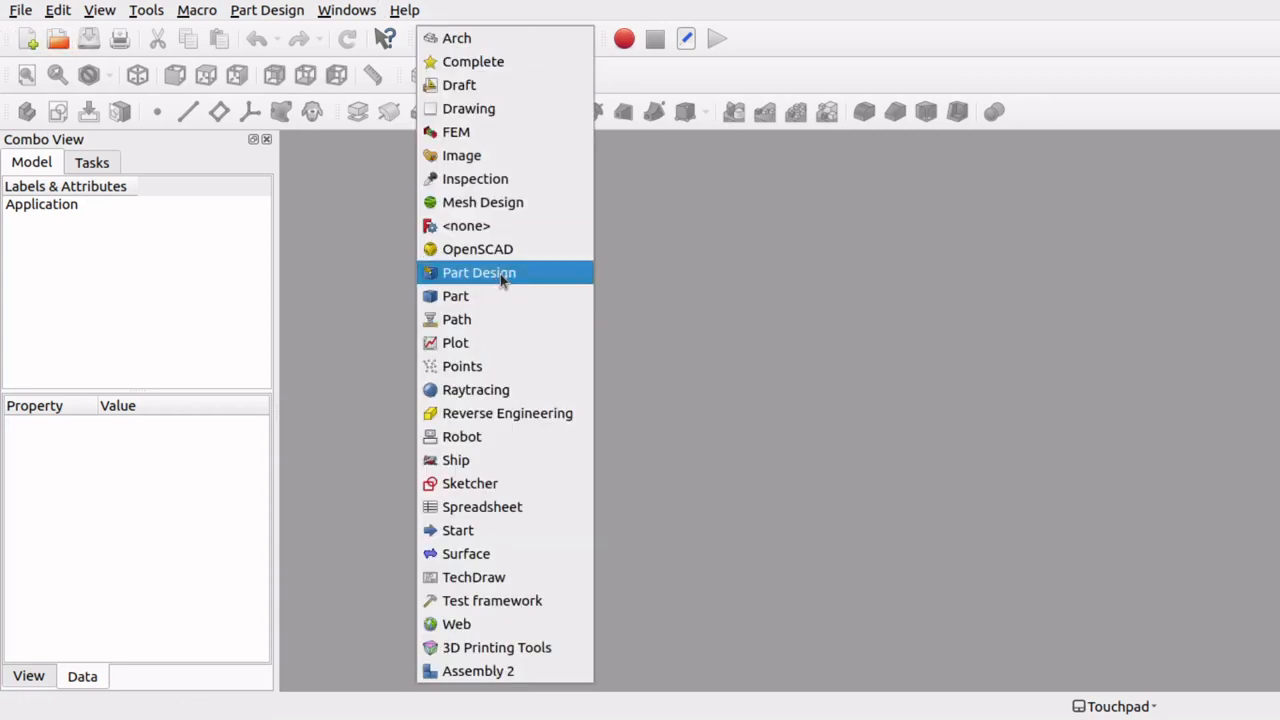
Create a new document with a 10-tooth Part Design involute gear.
click(478, 272)
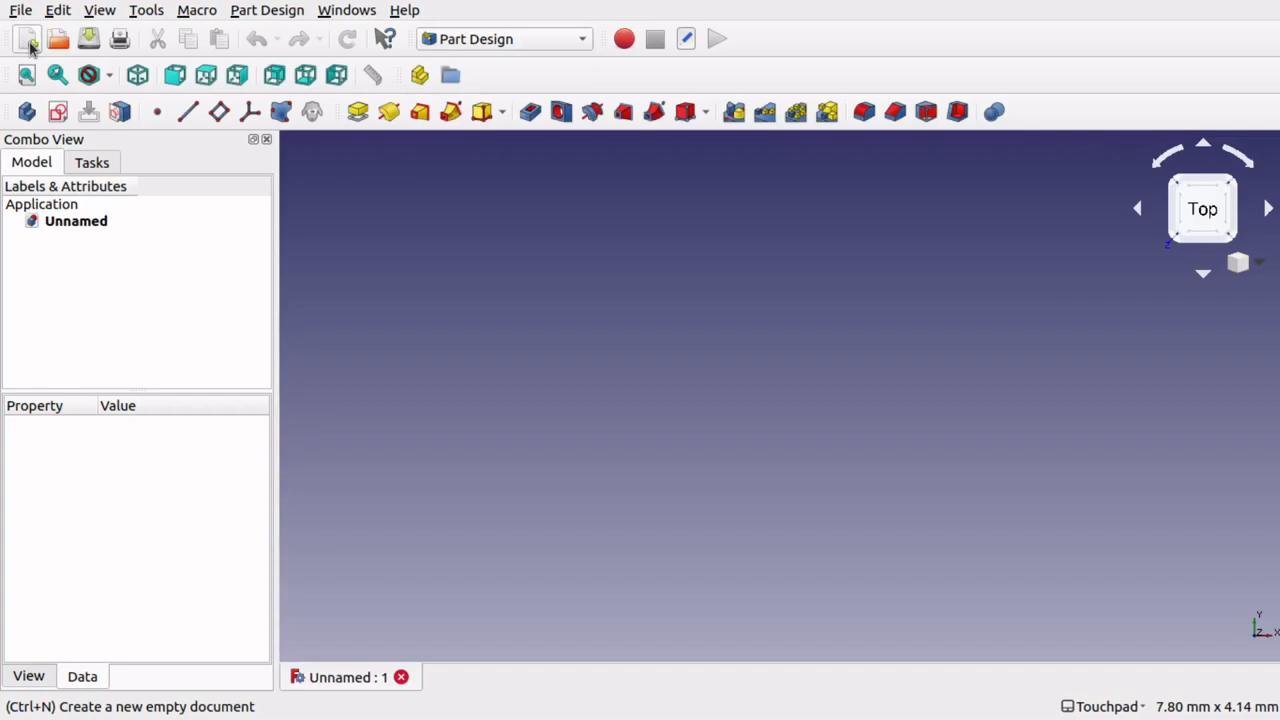
mouse_move(683, 481)
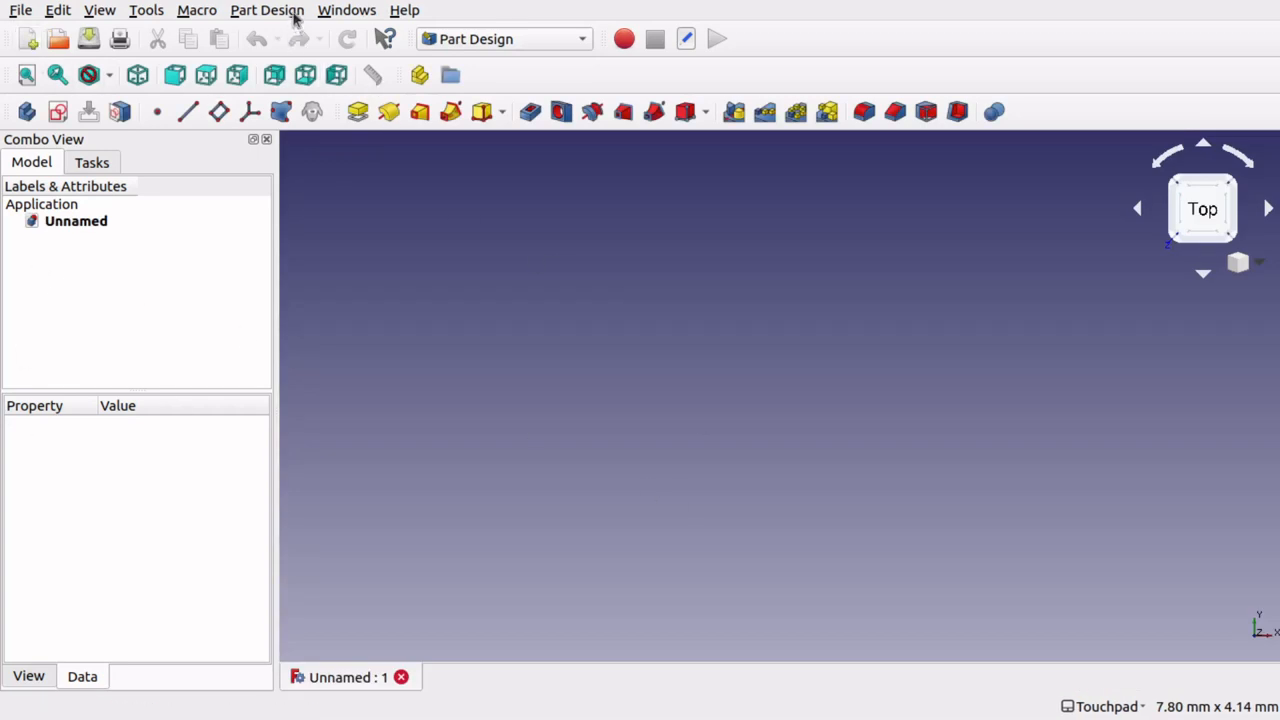
click(266, 10)
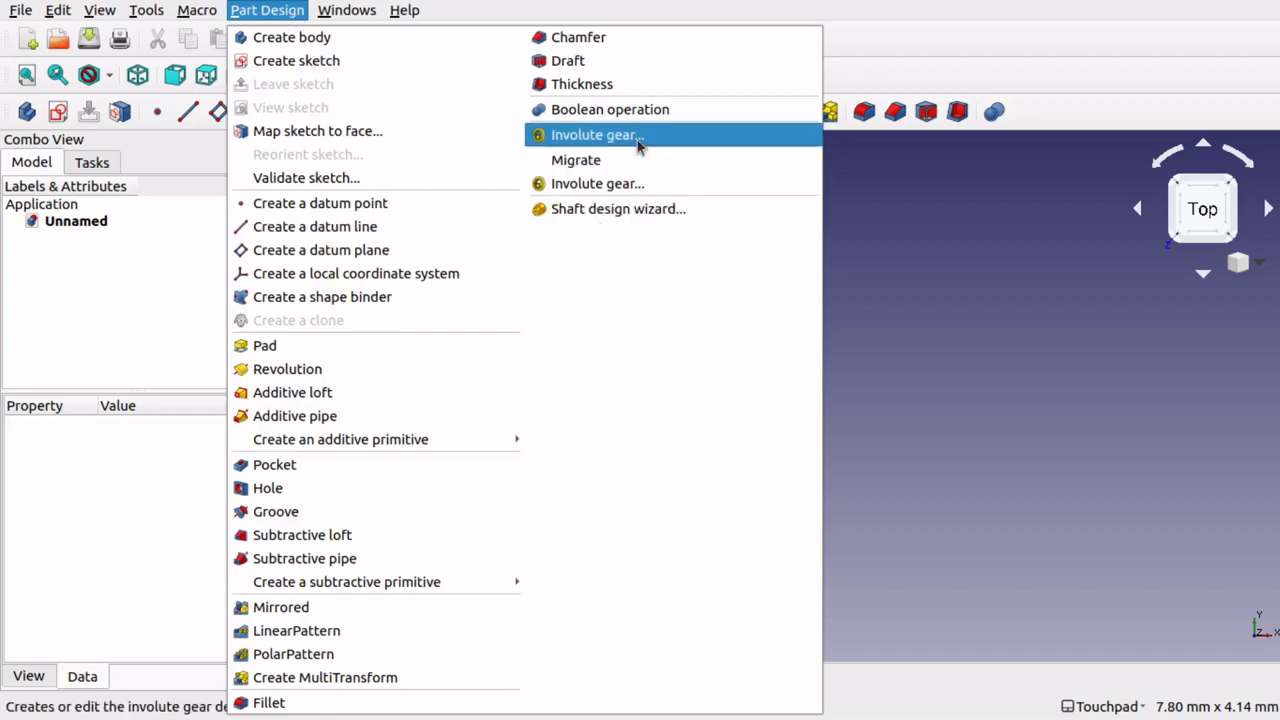
click(597, 135)
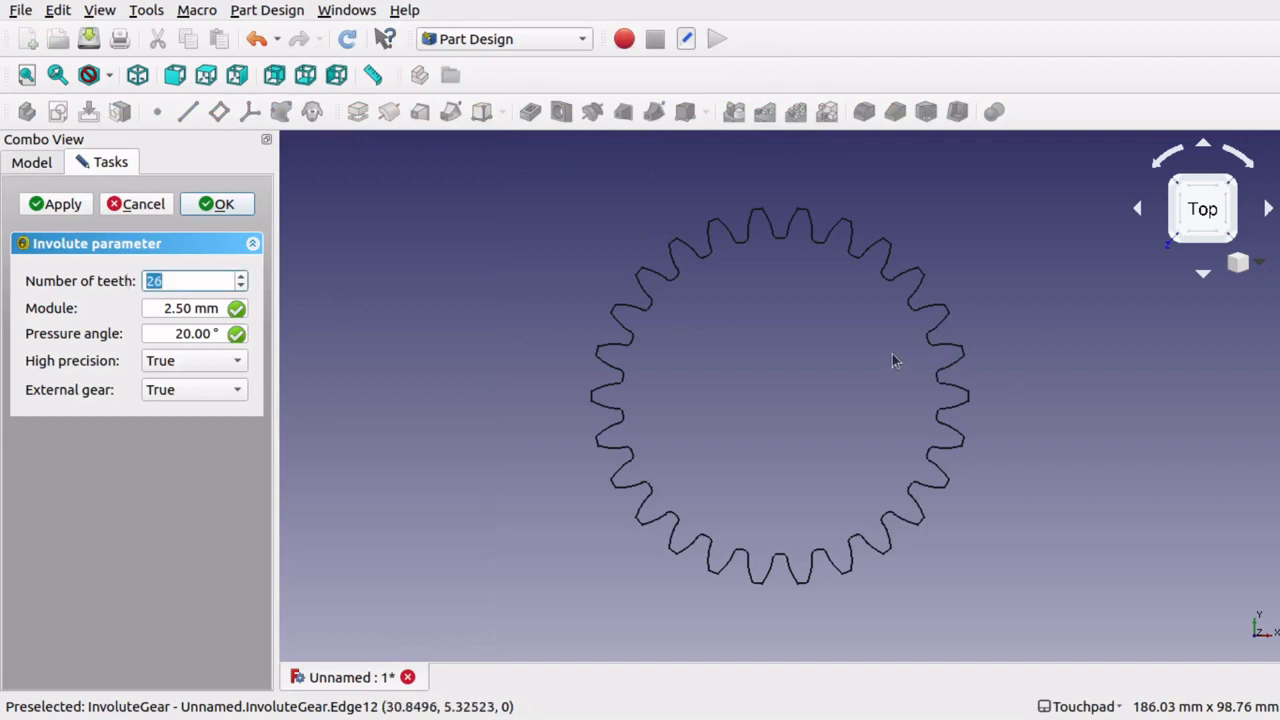
text(10)
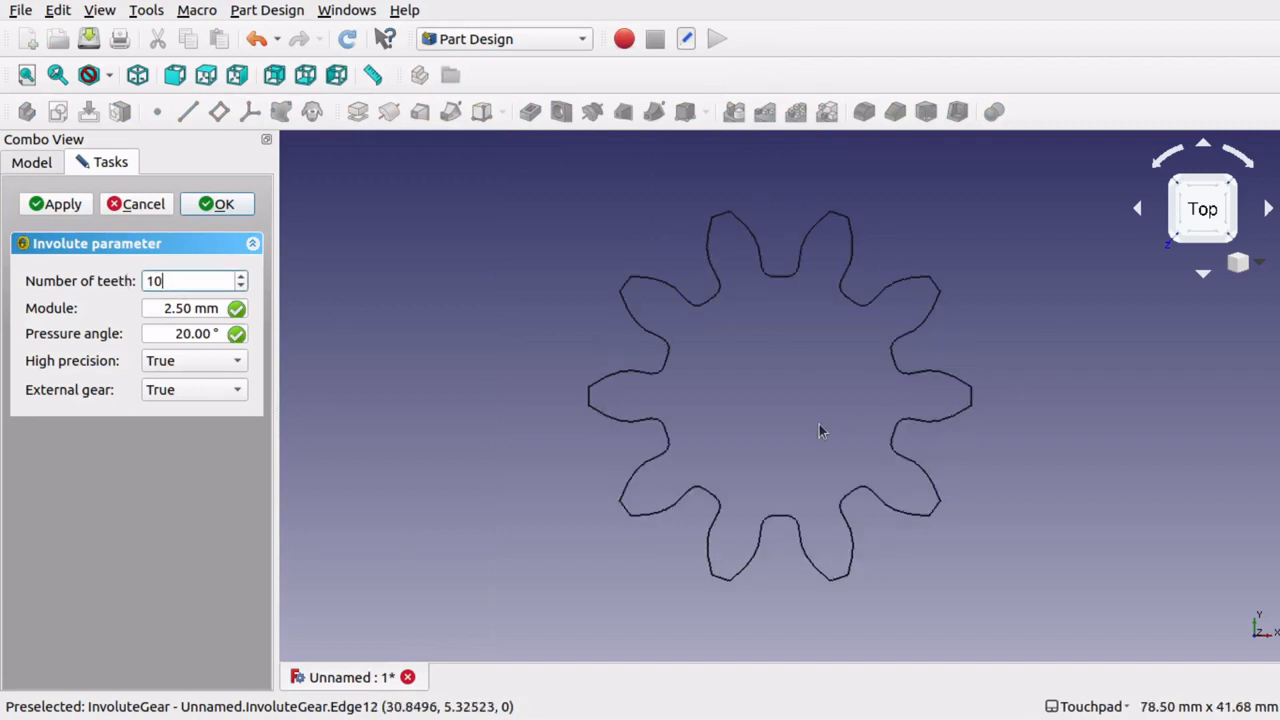
click(217, 204)
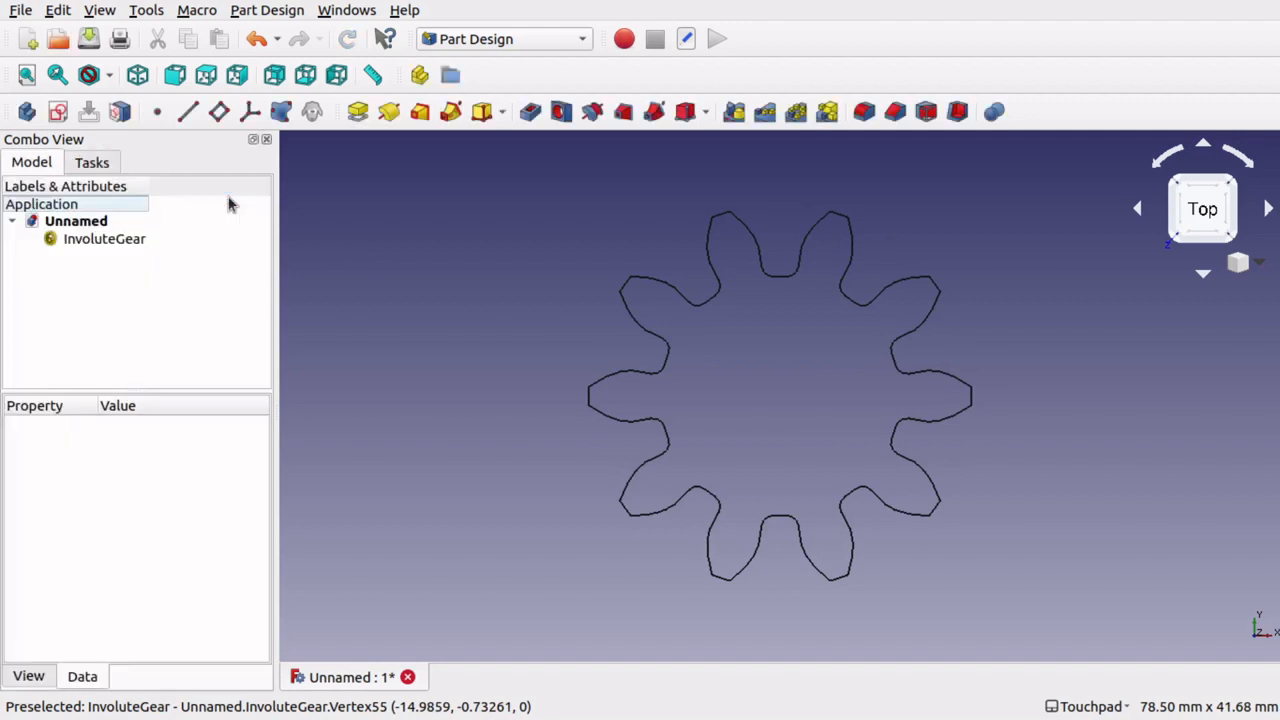
mouse_move(547, 210)
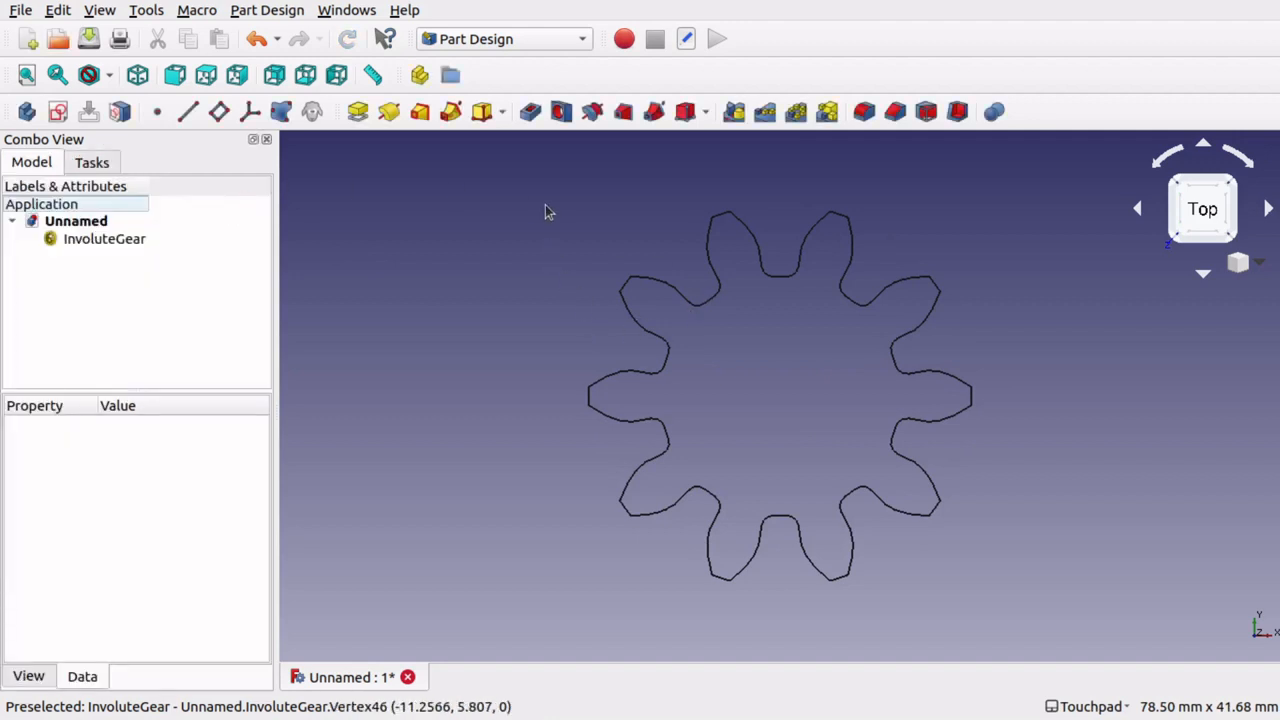
Begin renaming the involute gear, typing 'Driv'.
right_click(104, 238)
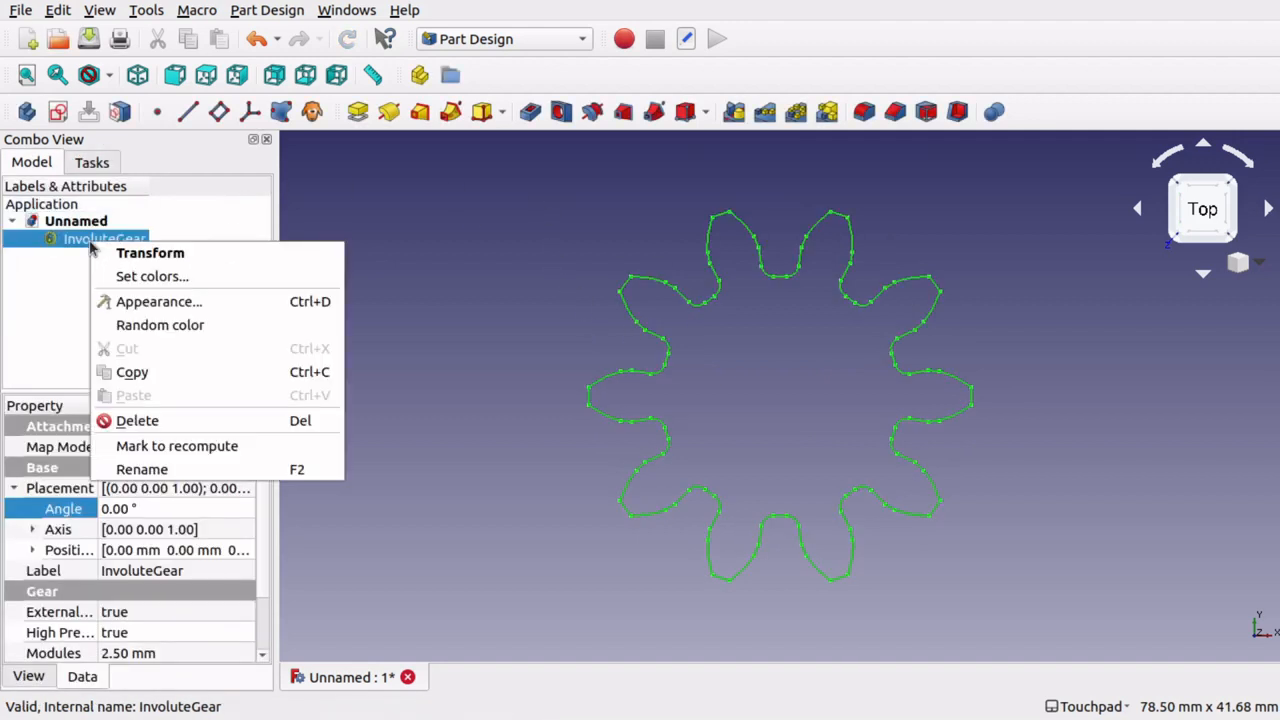
click(142, 469)
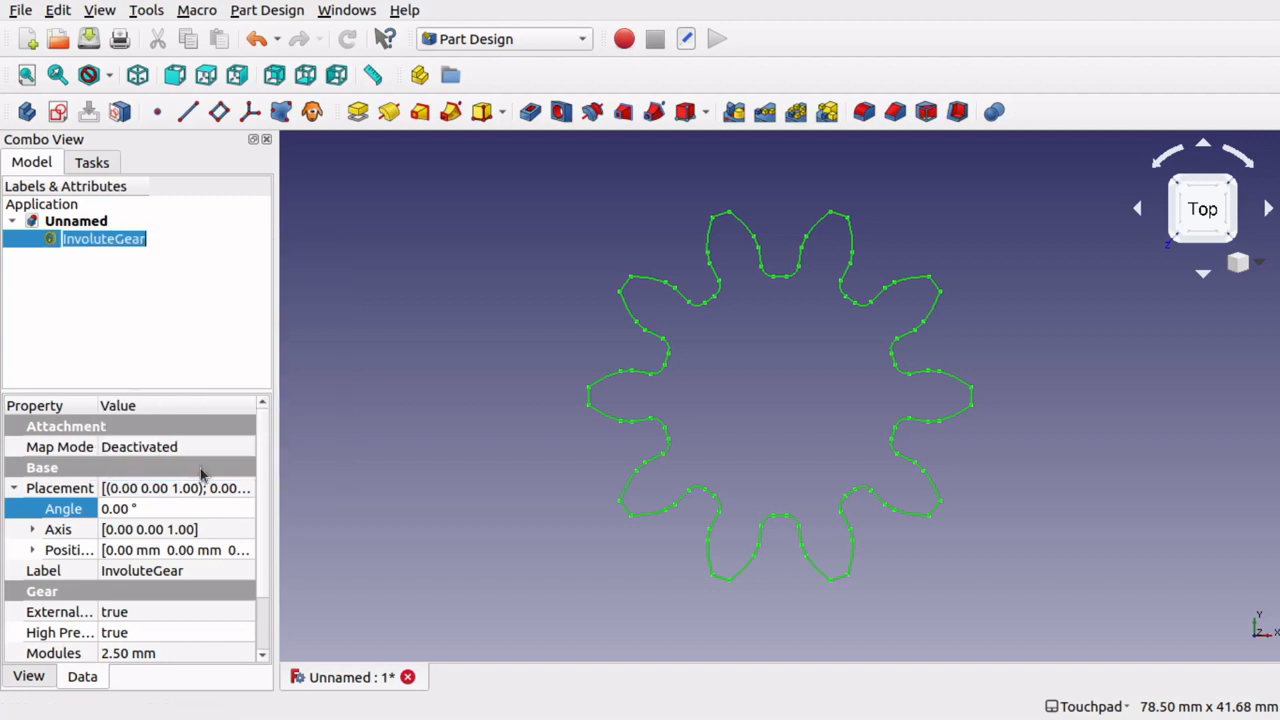
text(Driv)
click(177, 509)
text(7)
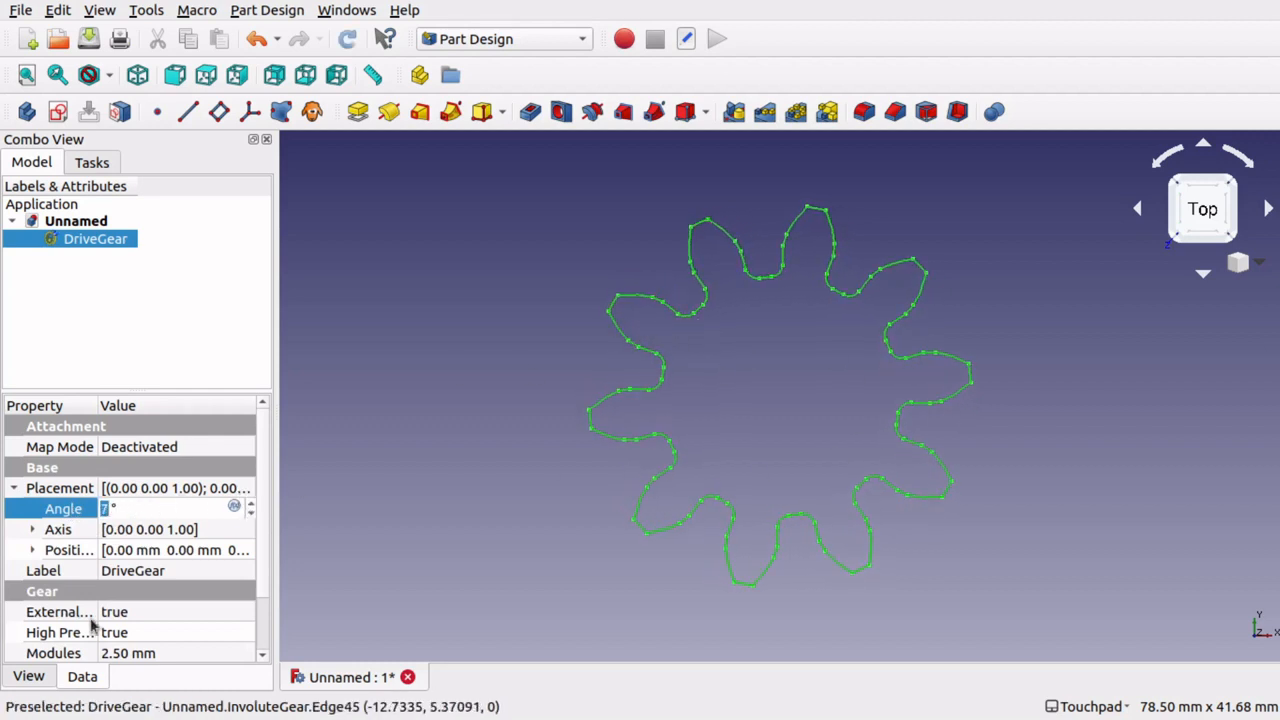
Finish naming the gear DriveGear and set its placement angle to 0°.
text(0)
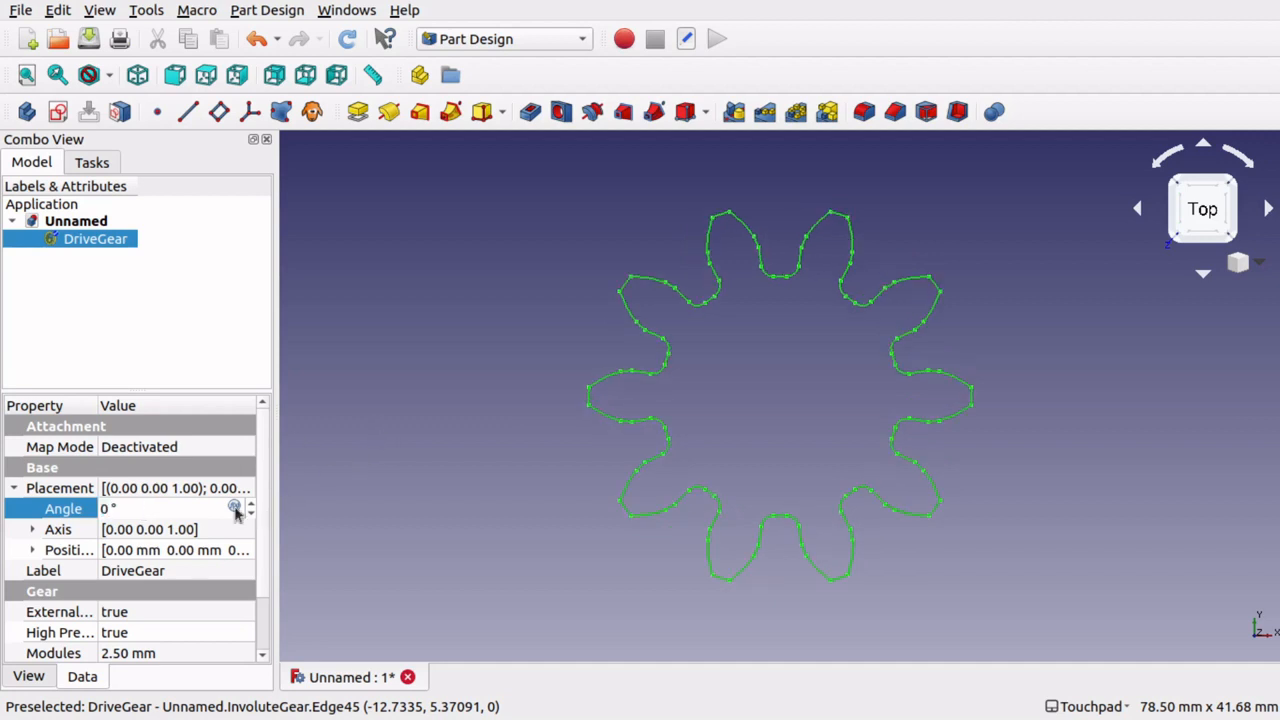
click(234, 508)
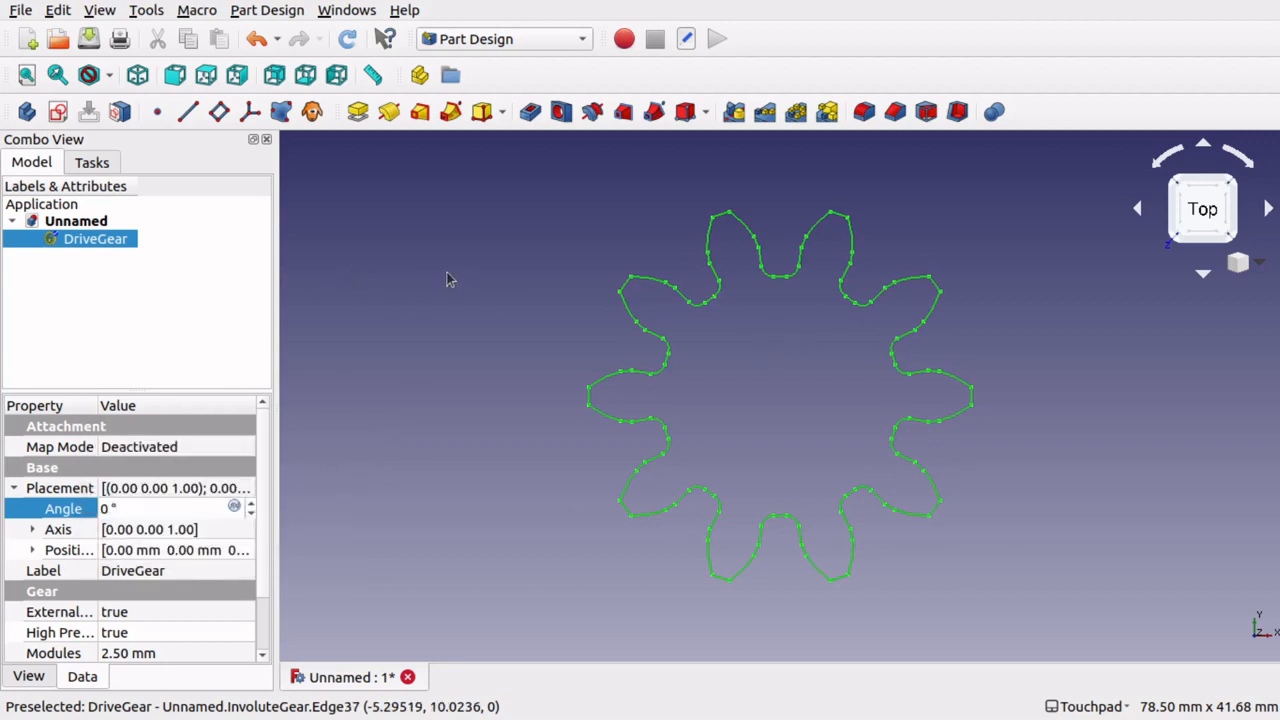
mouse_move(801, 413)
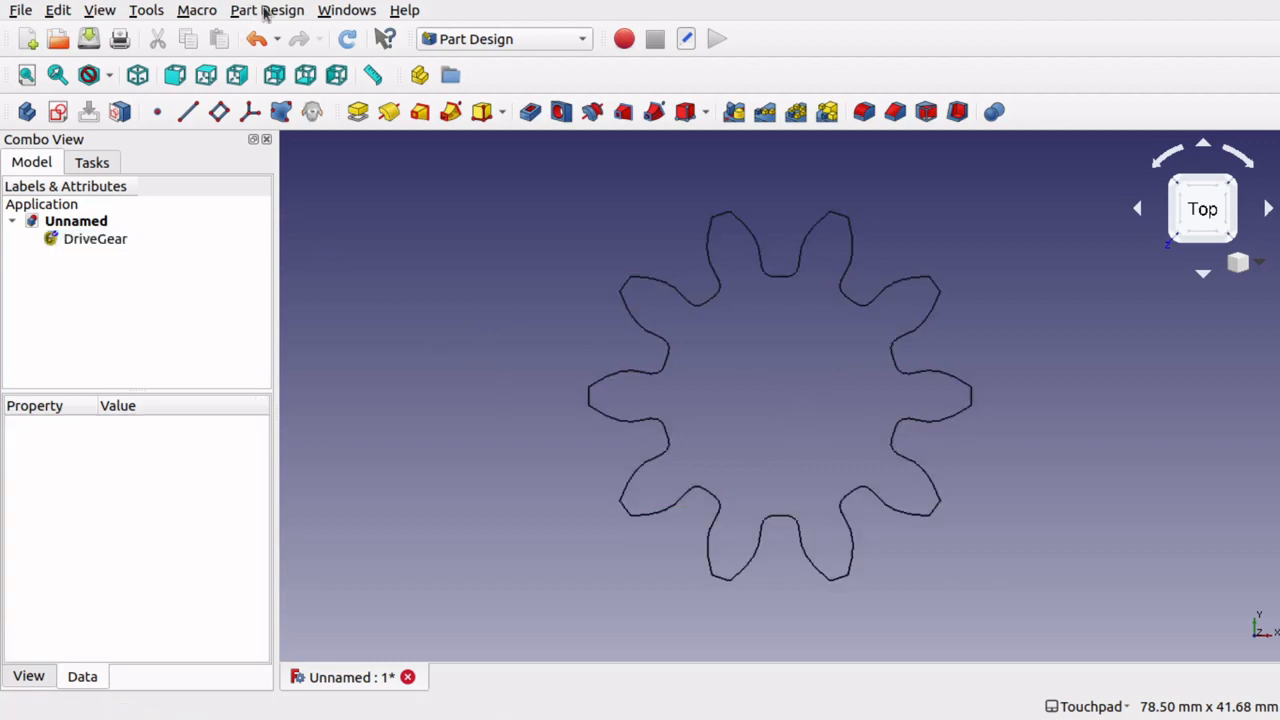
Add a second involute gear with 20 teeth and rename InvoluteGear001 to Gear20.
click(266, 10)
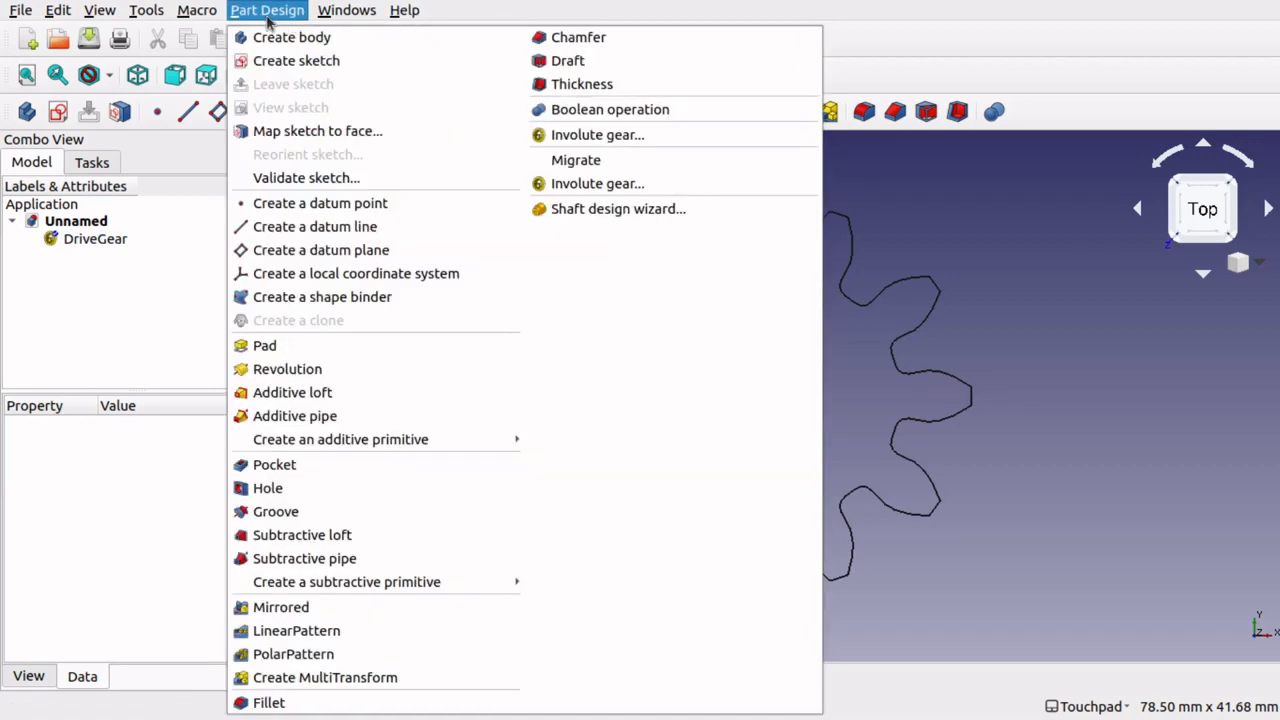
click(596, 135)
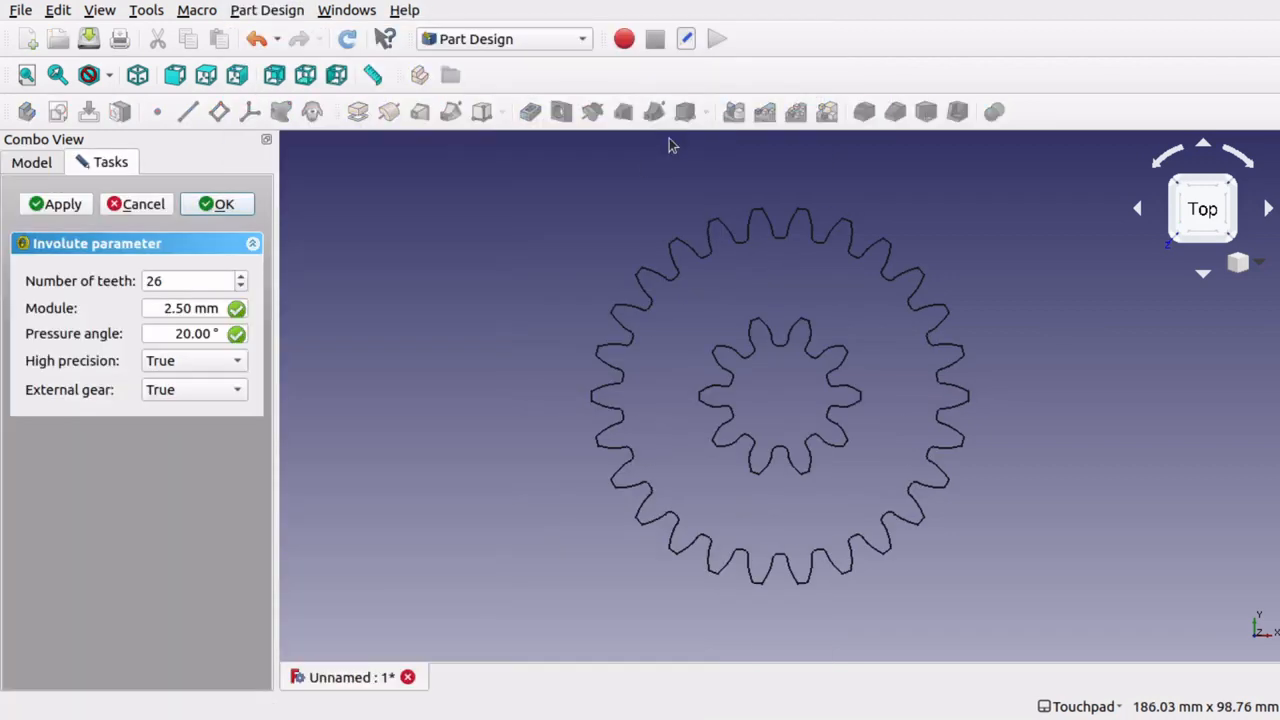
click(188, 280)
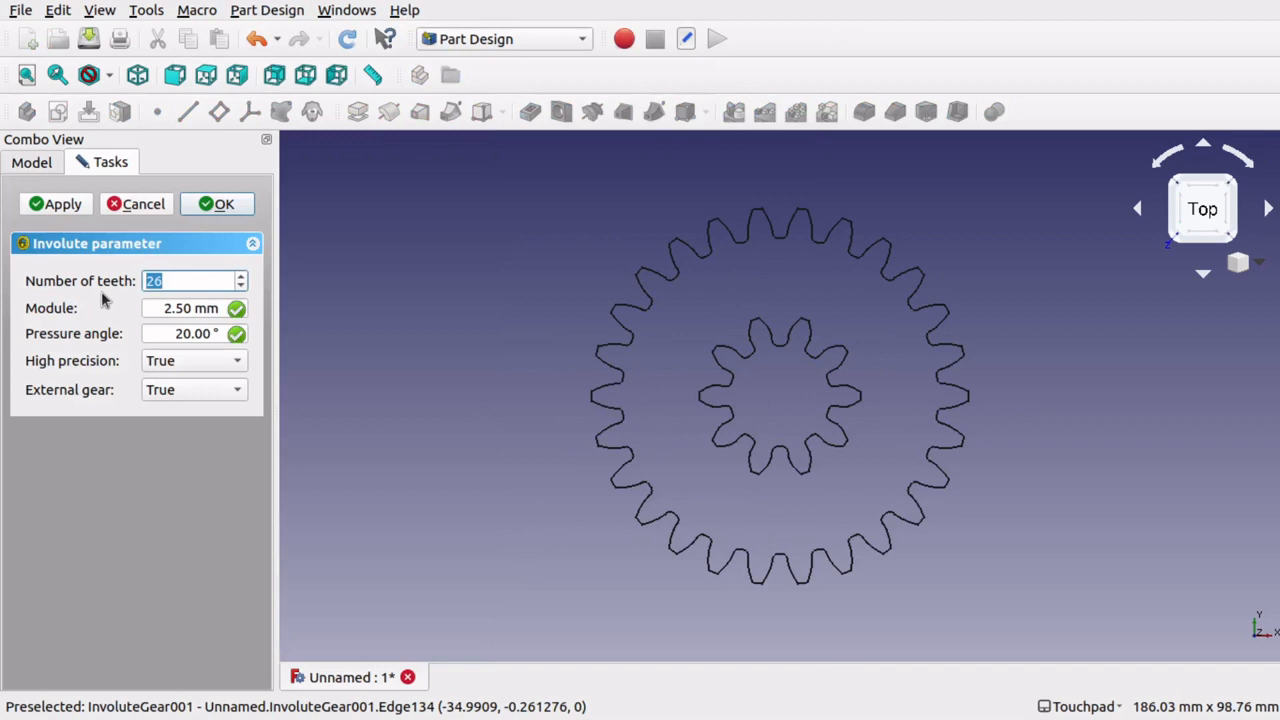
click(216, 203)
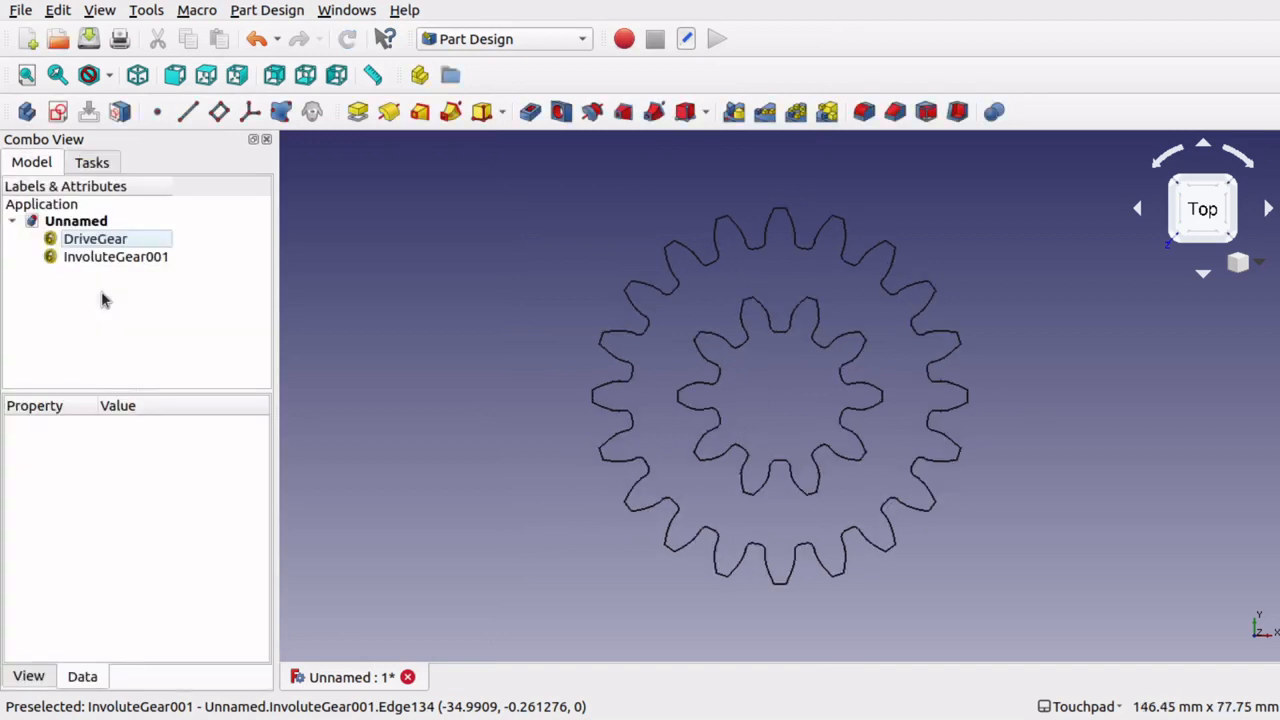
click(115, 256)
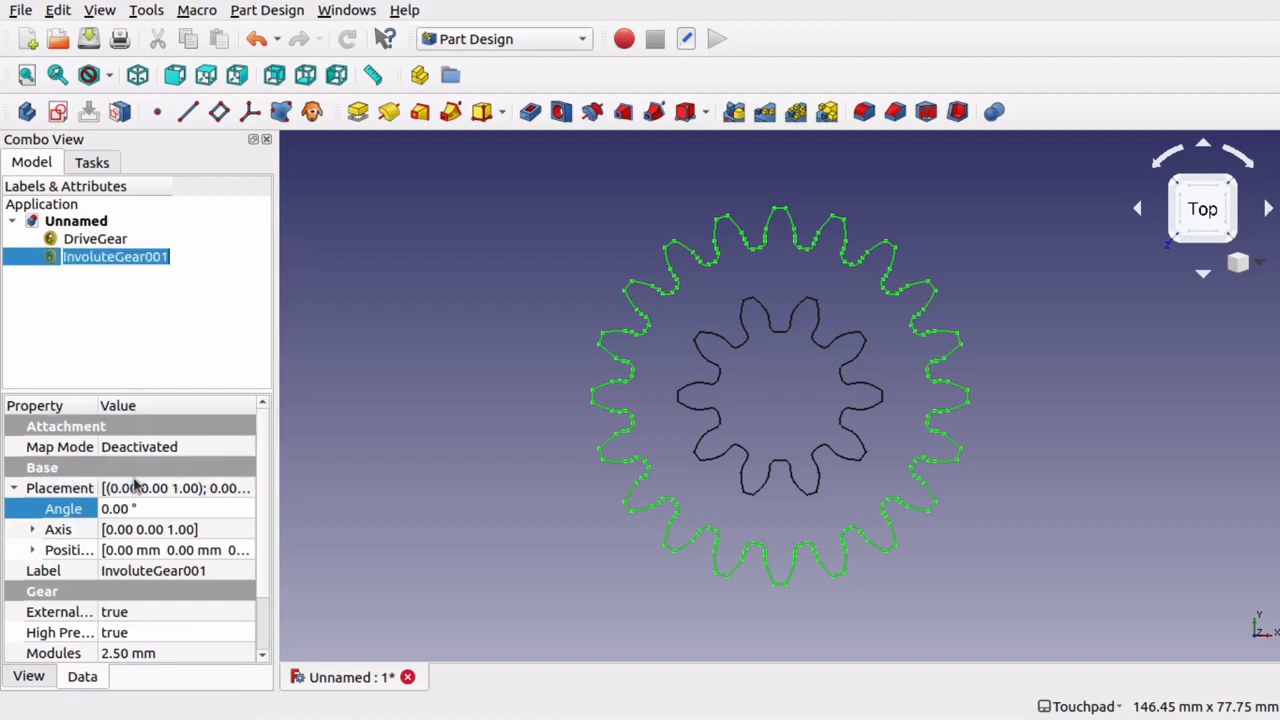
text(Gear20)
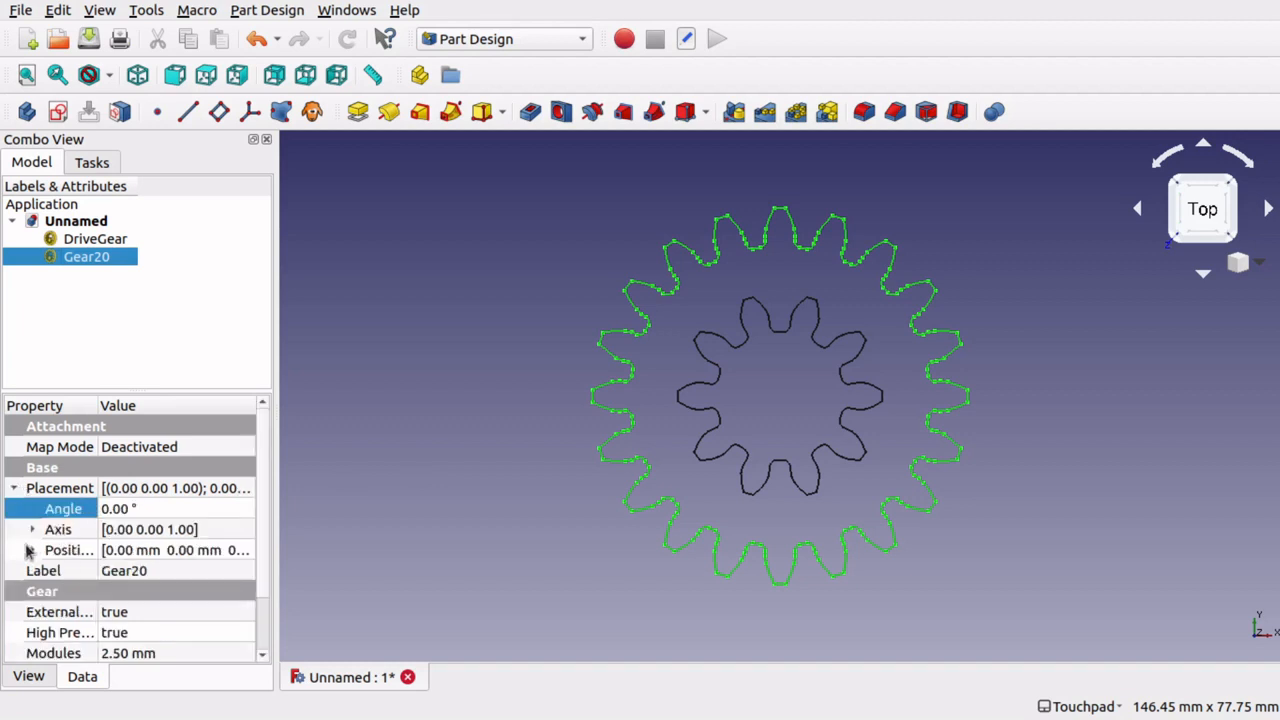
Move Gear20 to x = -37 mm and set DriveGear's placement angle to 9° so the teeth mesh.
click(32, 550)
text(-15)
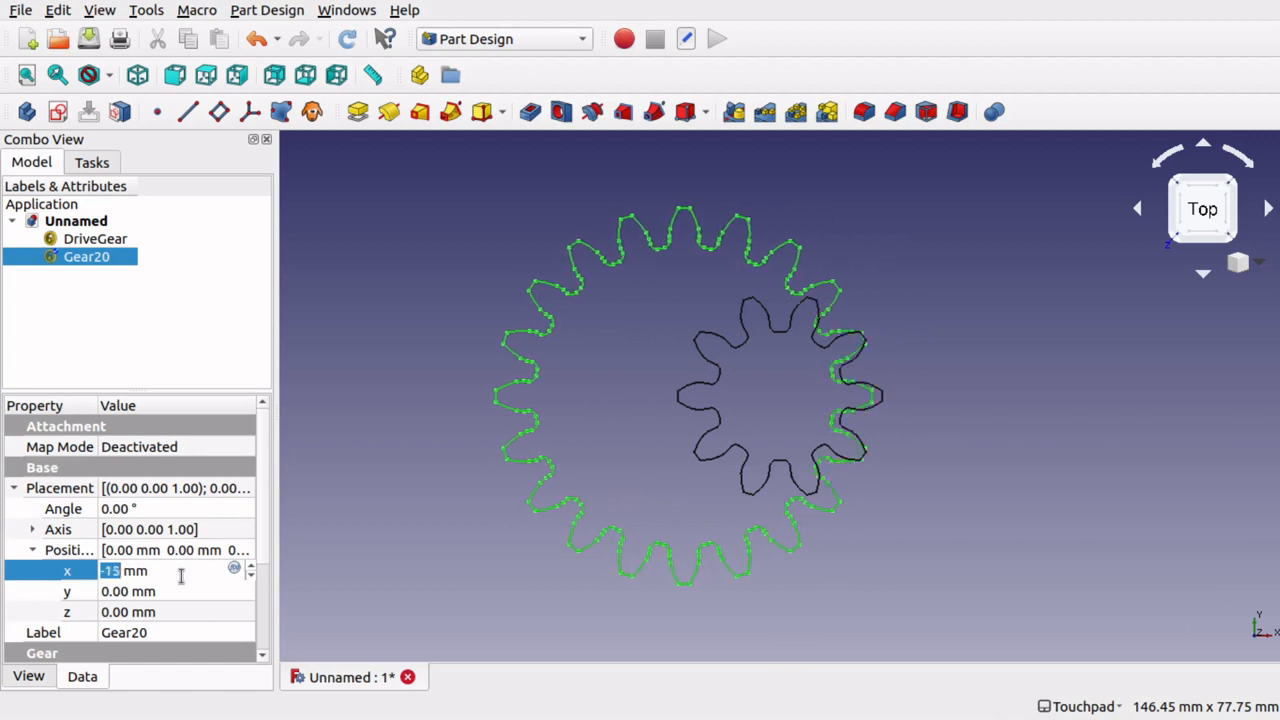
text(-37)
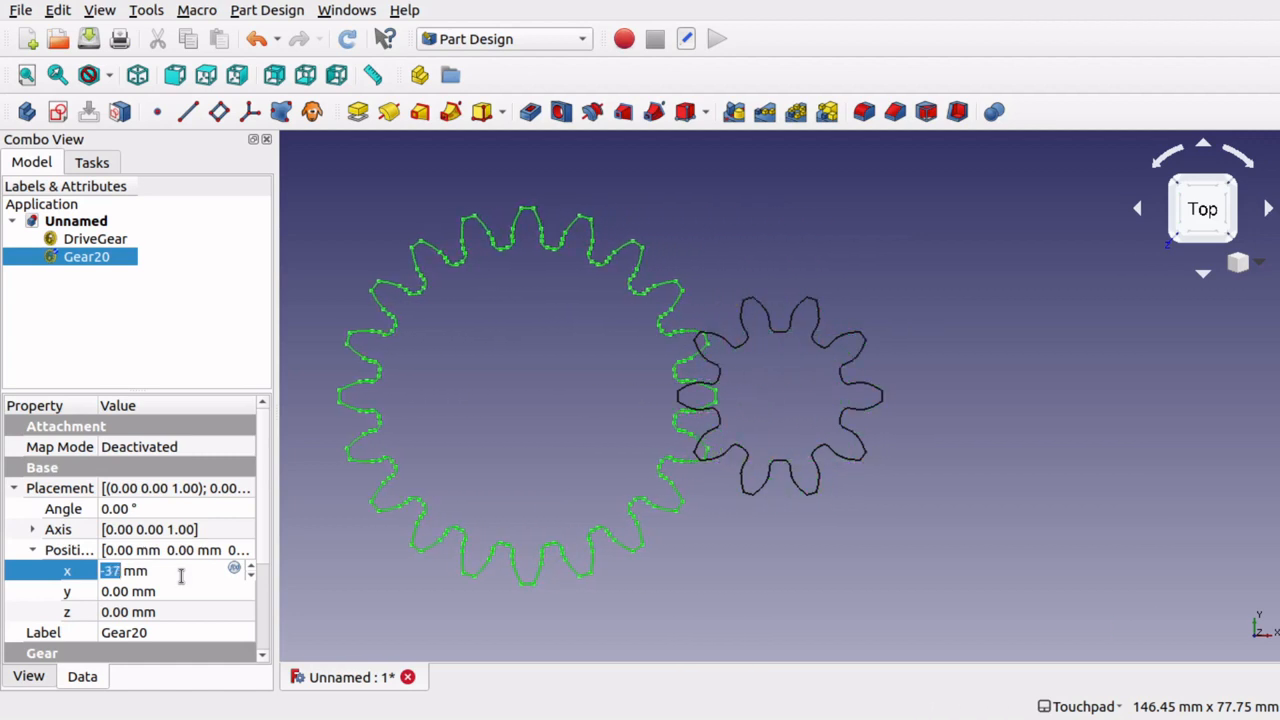
mouse_move(739, 476)
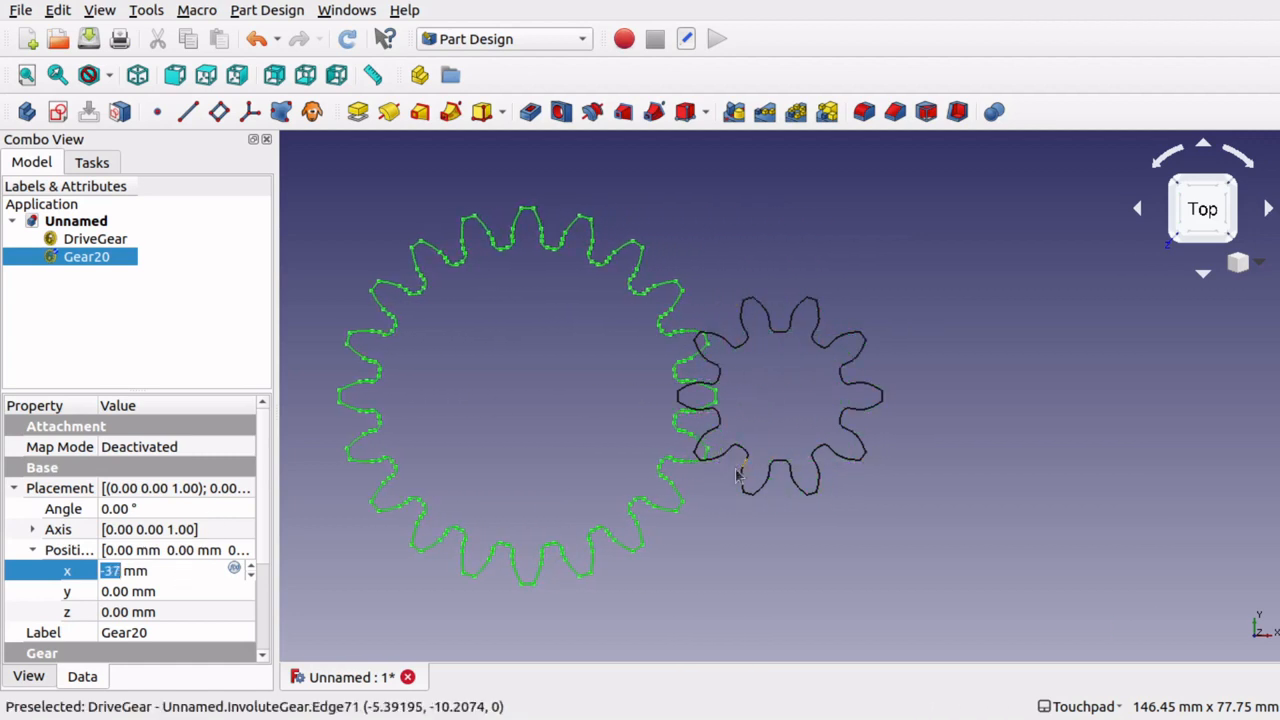
mouse_move(700, 410)
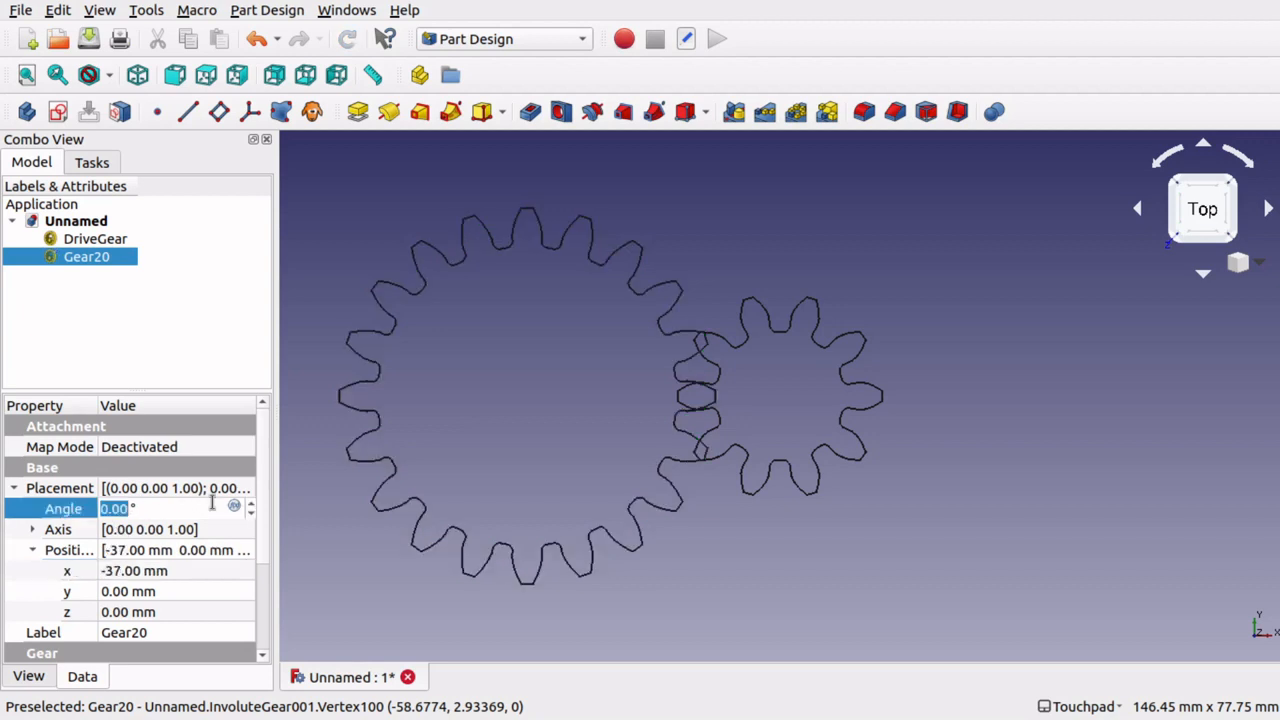
mouse_move(735, 422)
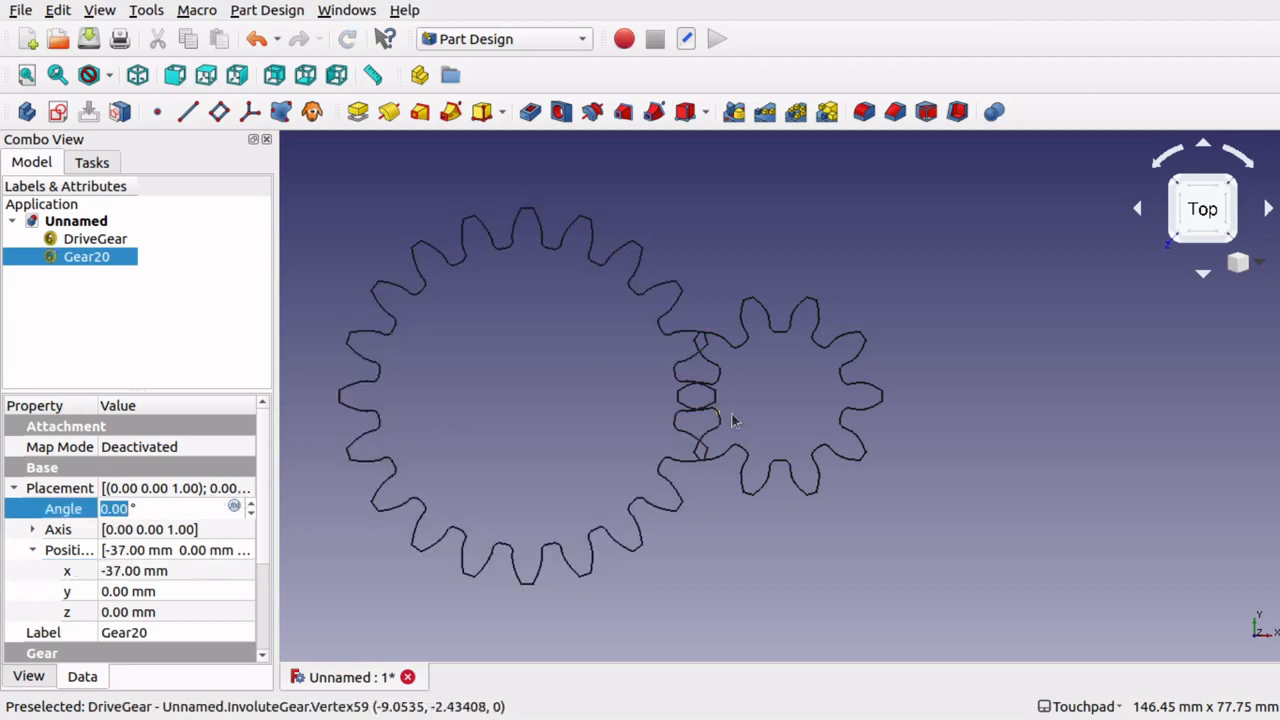
click(95, 238)
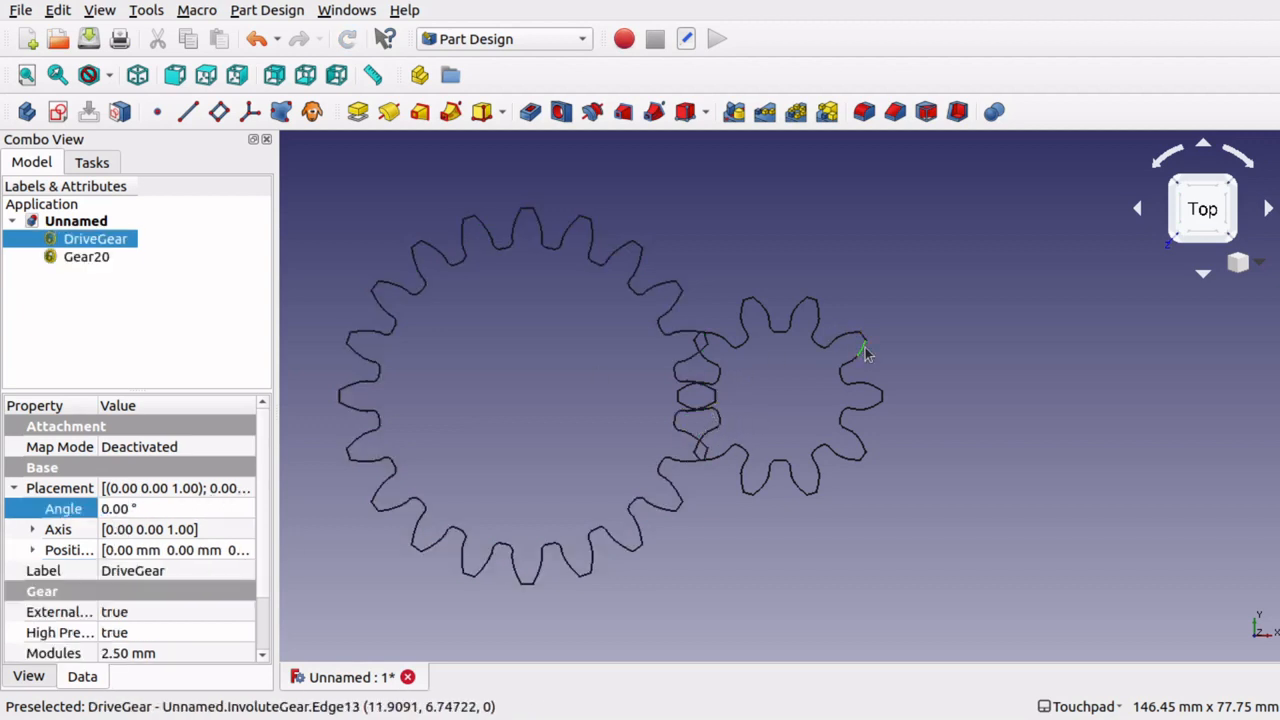
click(150, 508)
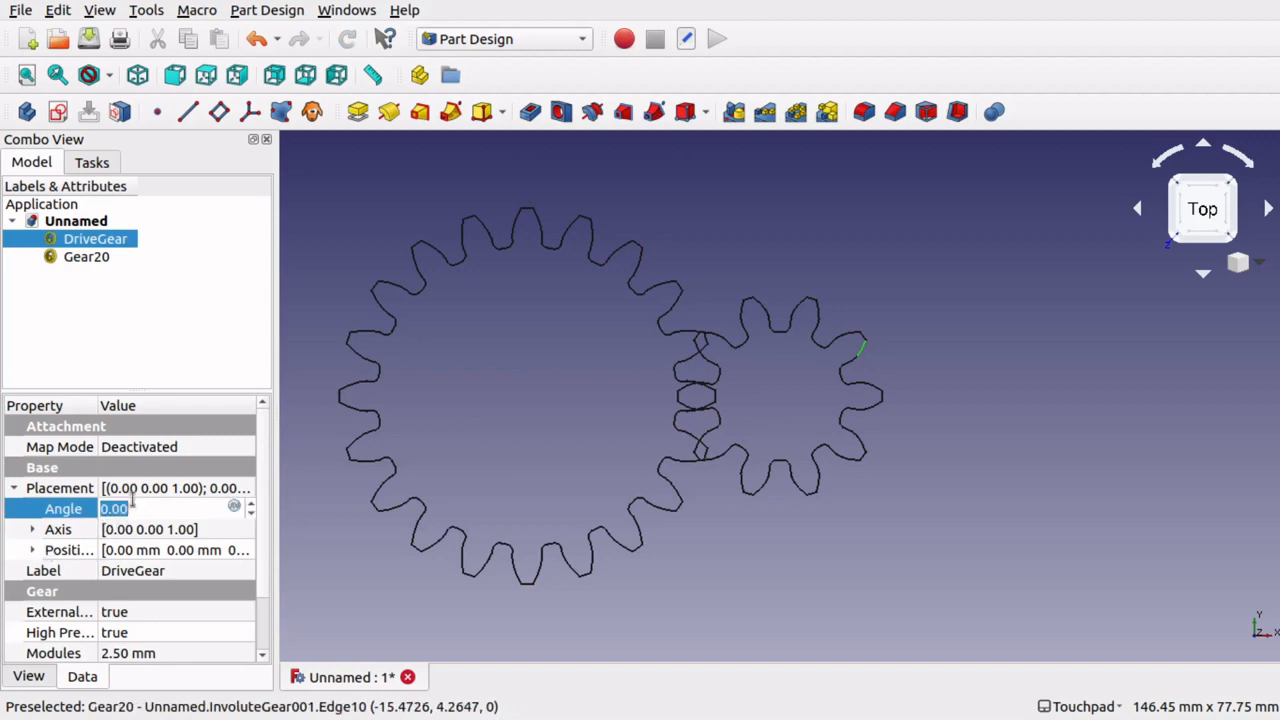
text(9)
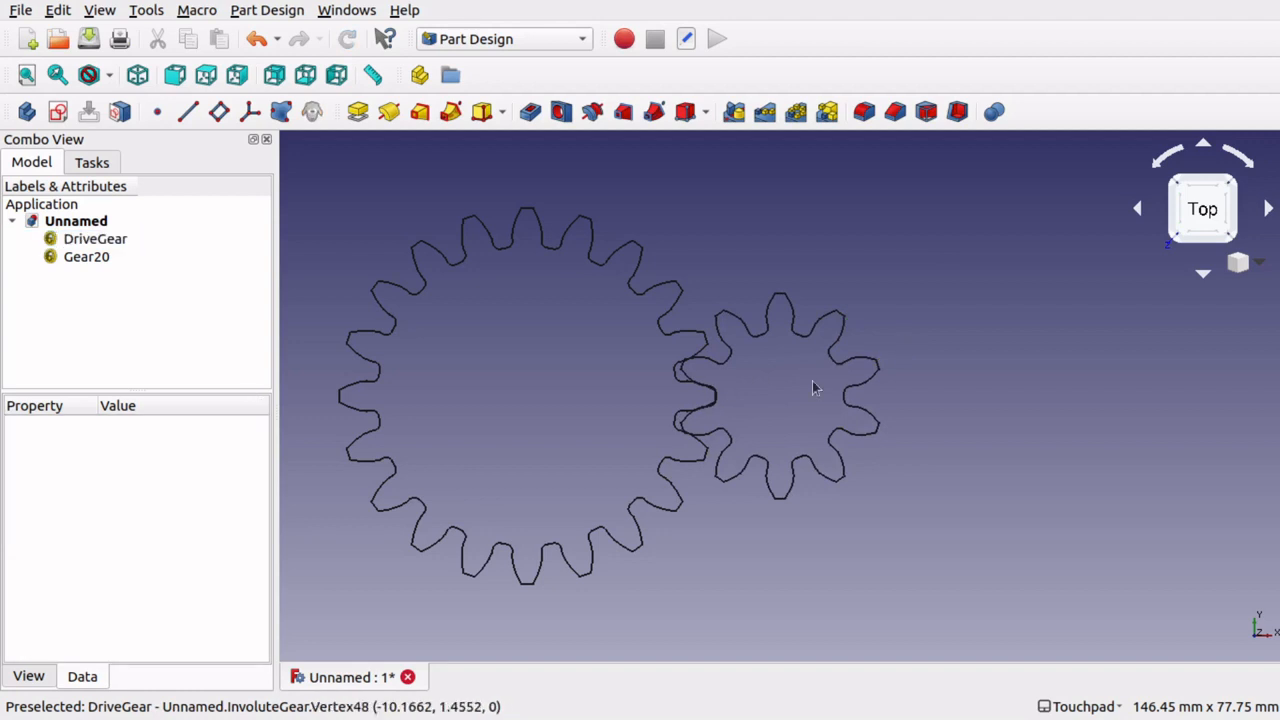
mouse_move(708, 372)
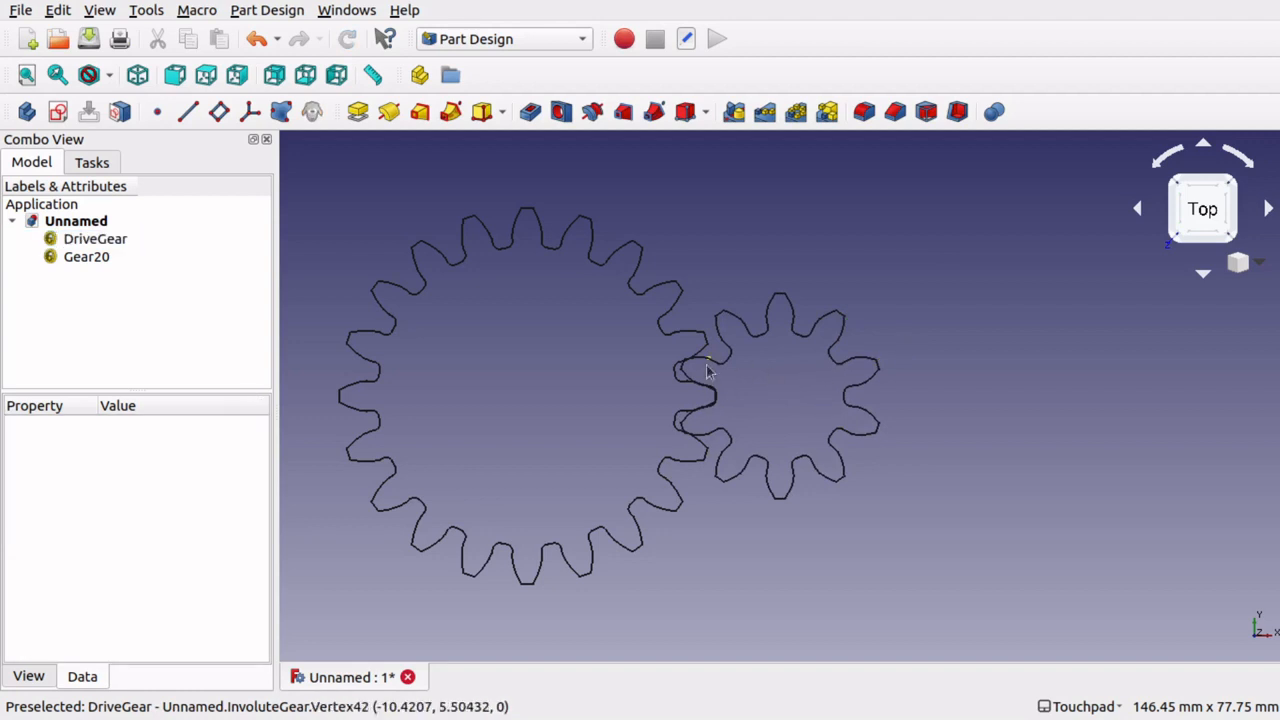
mouse_move(698, 396)
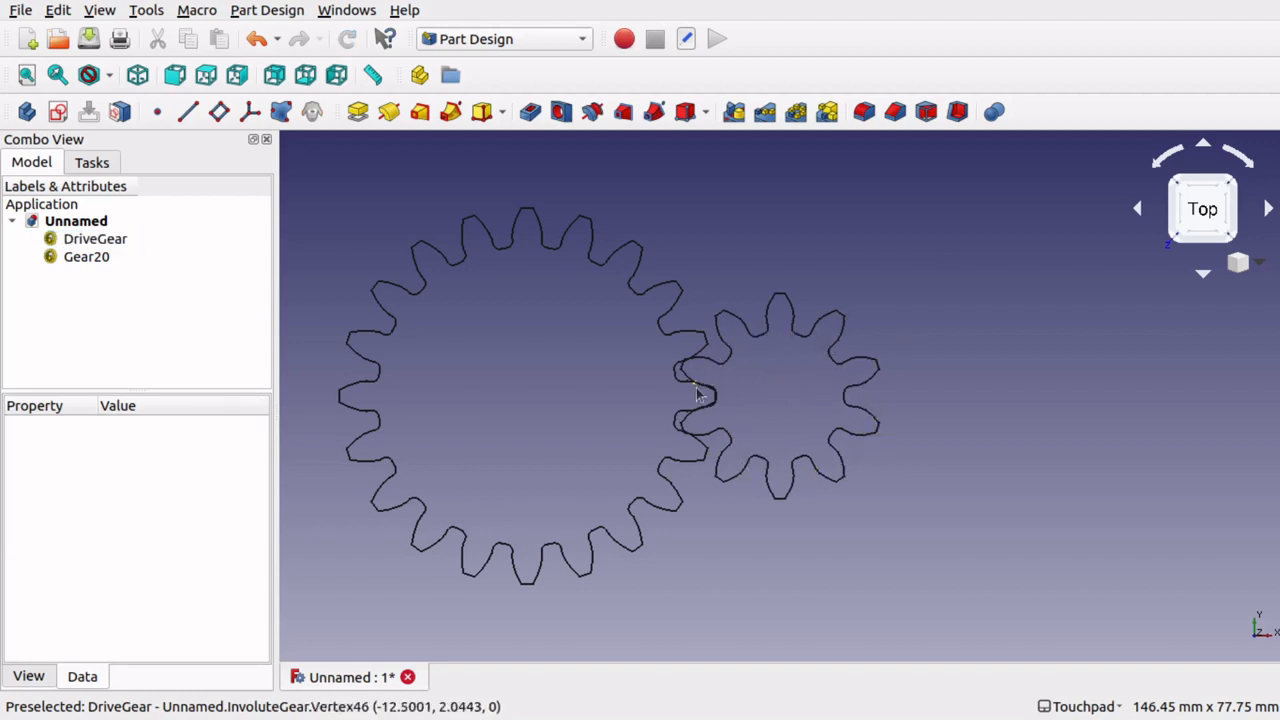
mouse_move(875, 445)
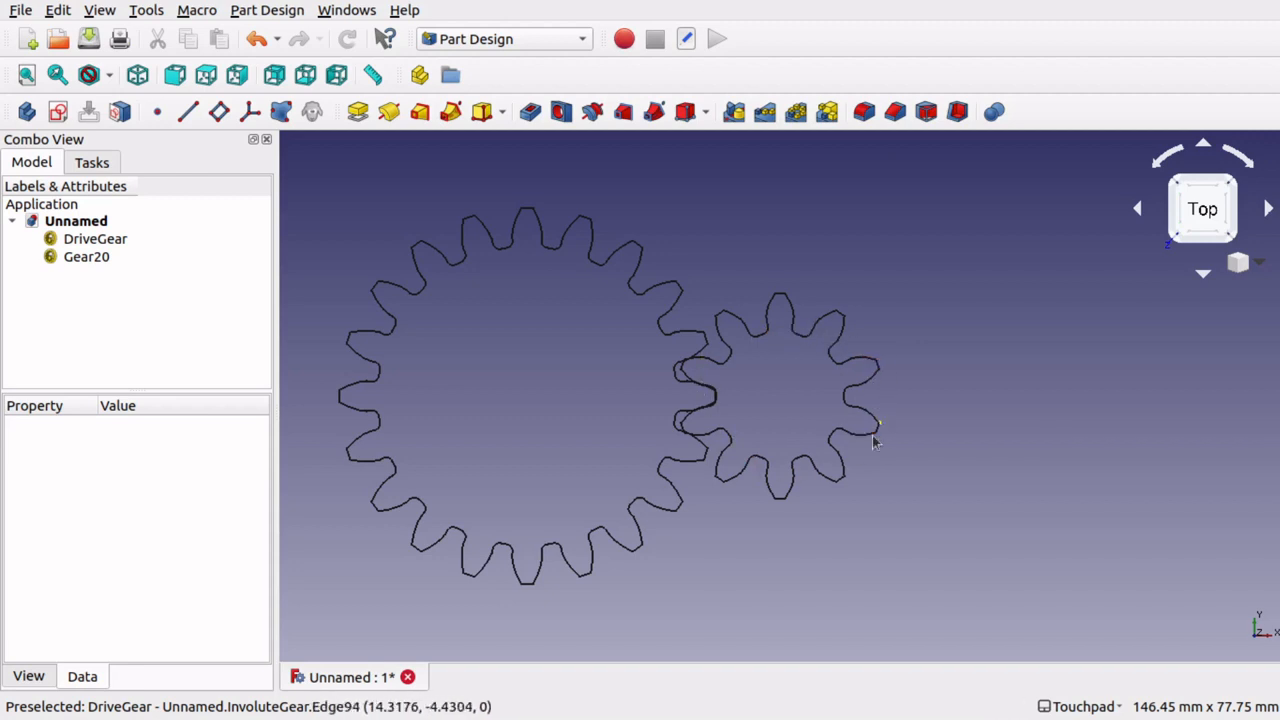
mouse_move(833, 345)
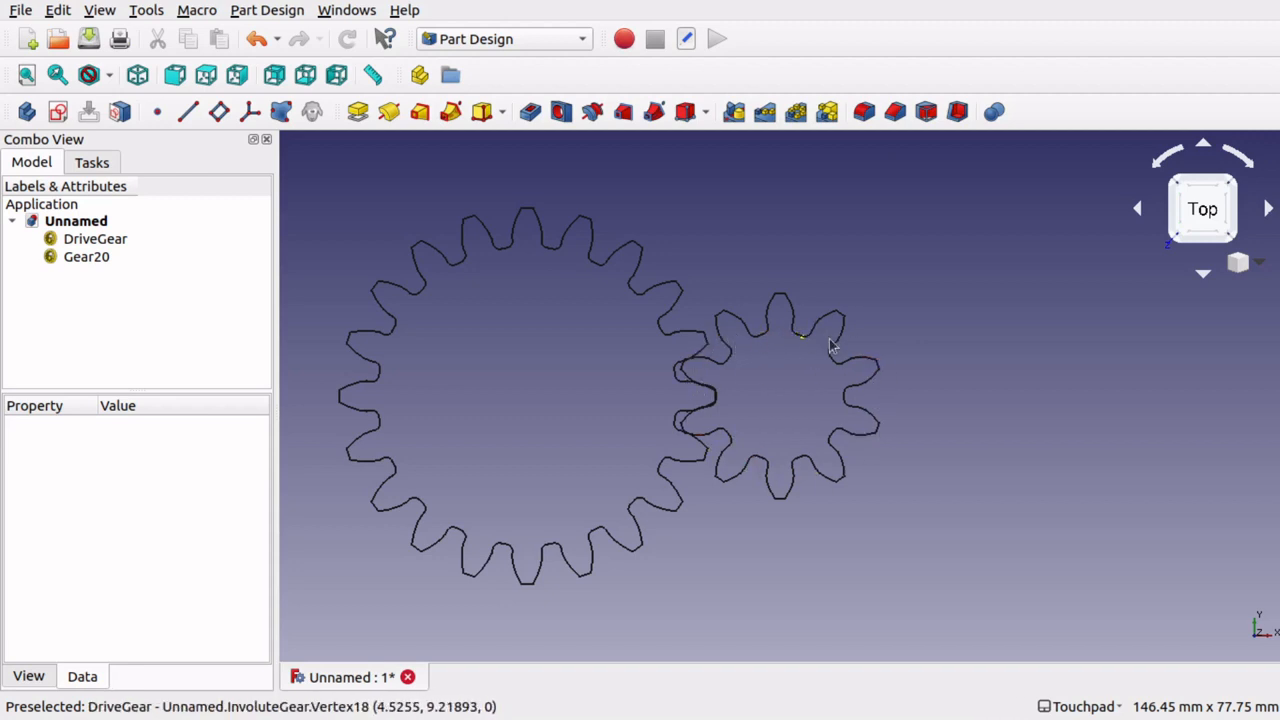
mouse_move(758, 467)
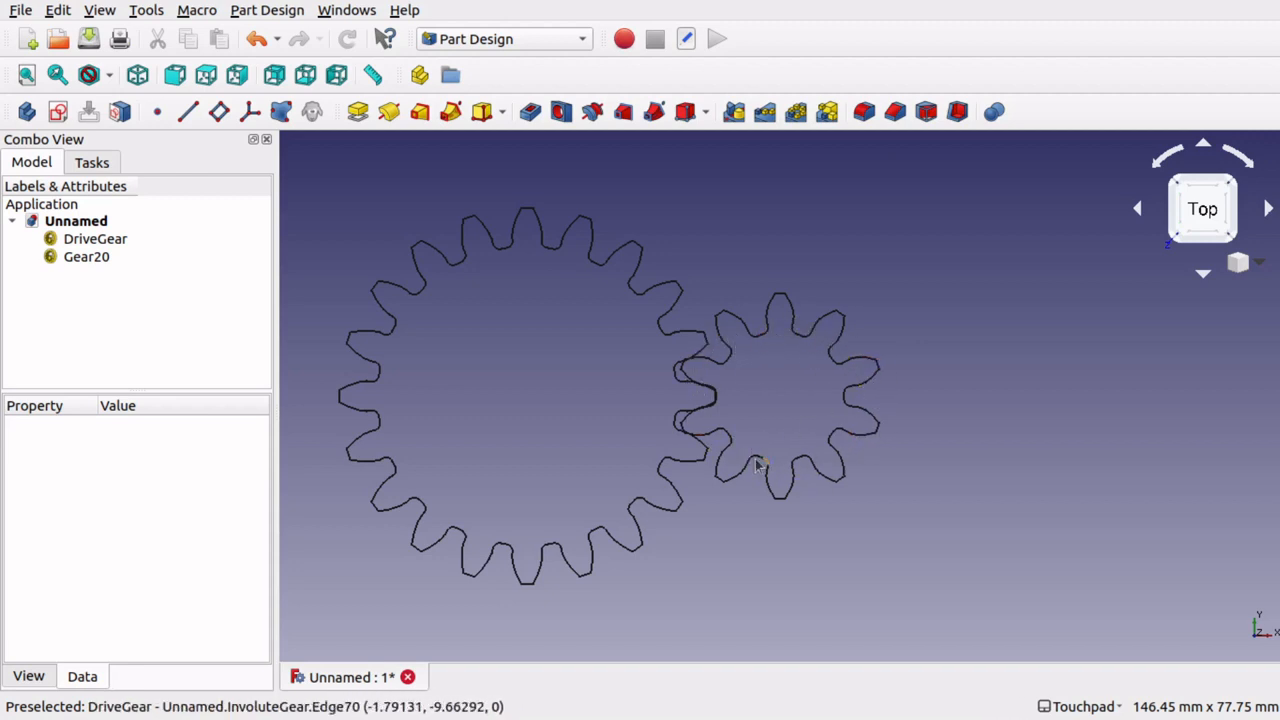
mouse_move(852, 393)
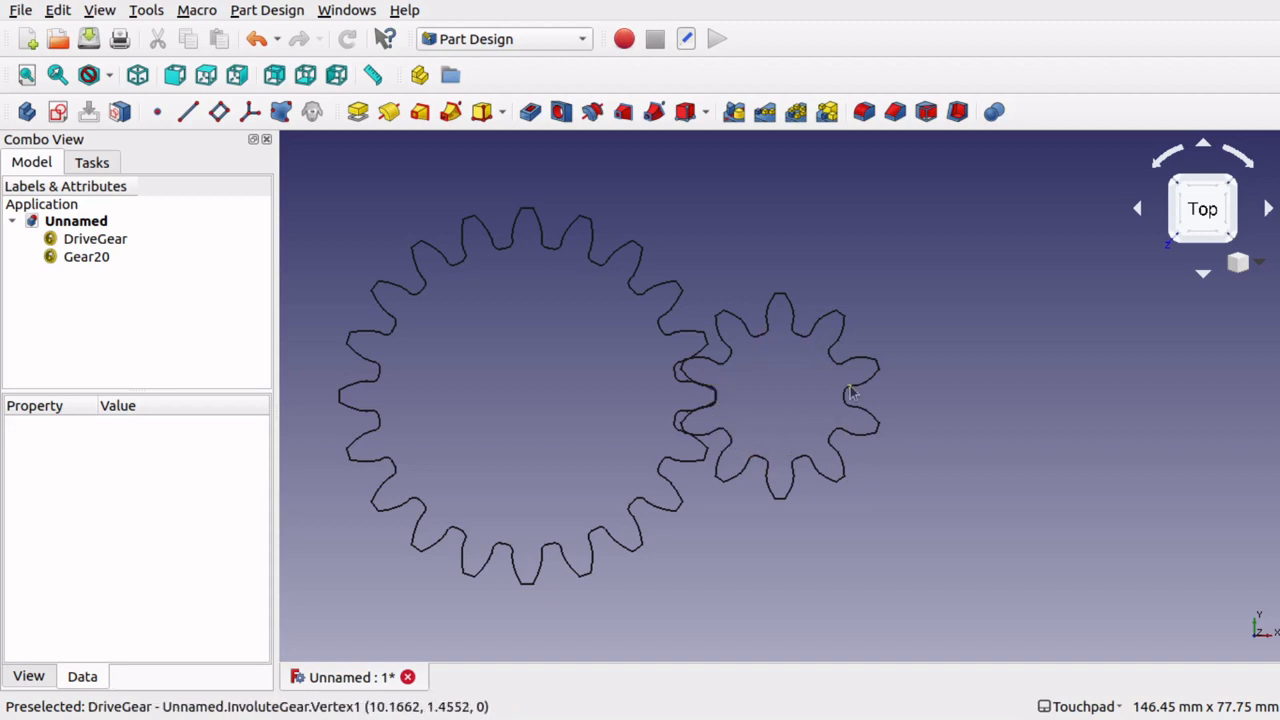
mouse_move(547, 443)
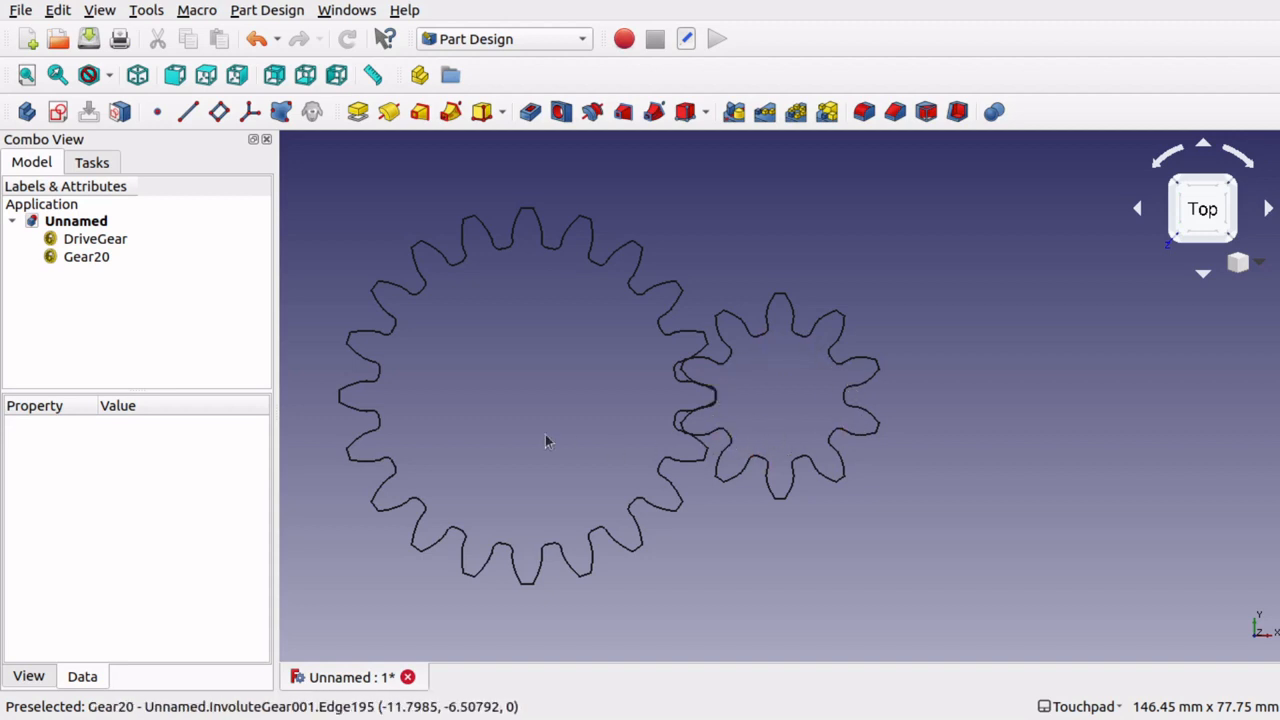
mouse_move(652, 307)
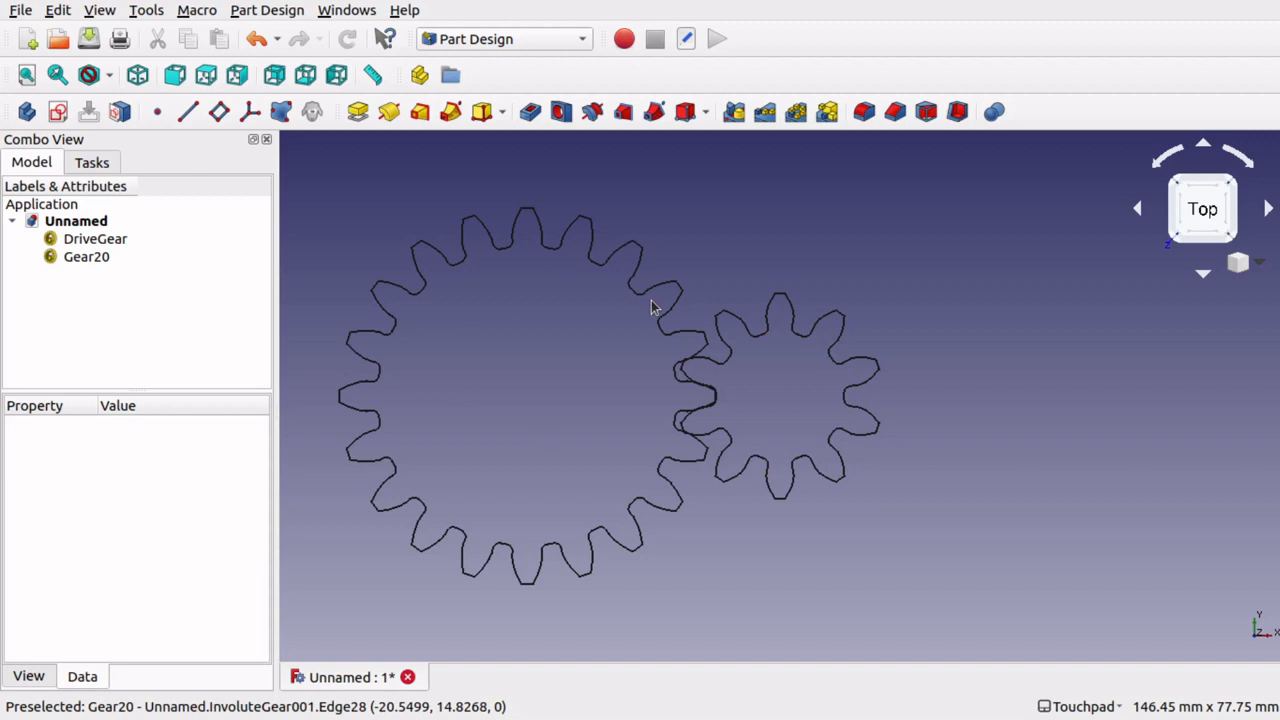
mouse_move(692, 357)
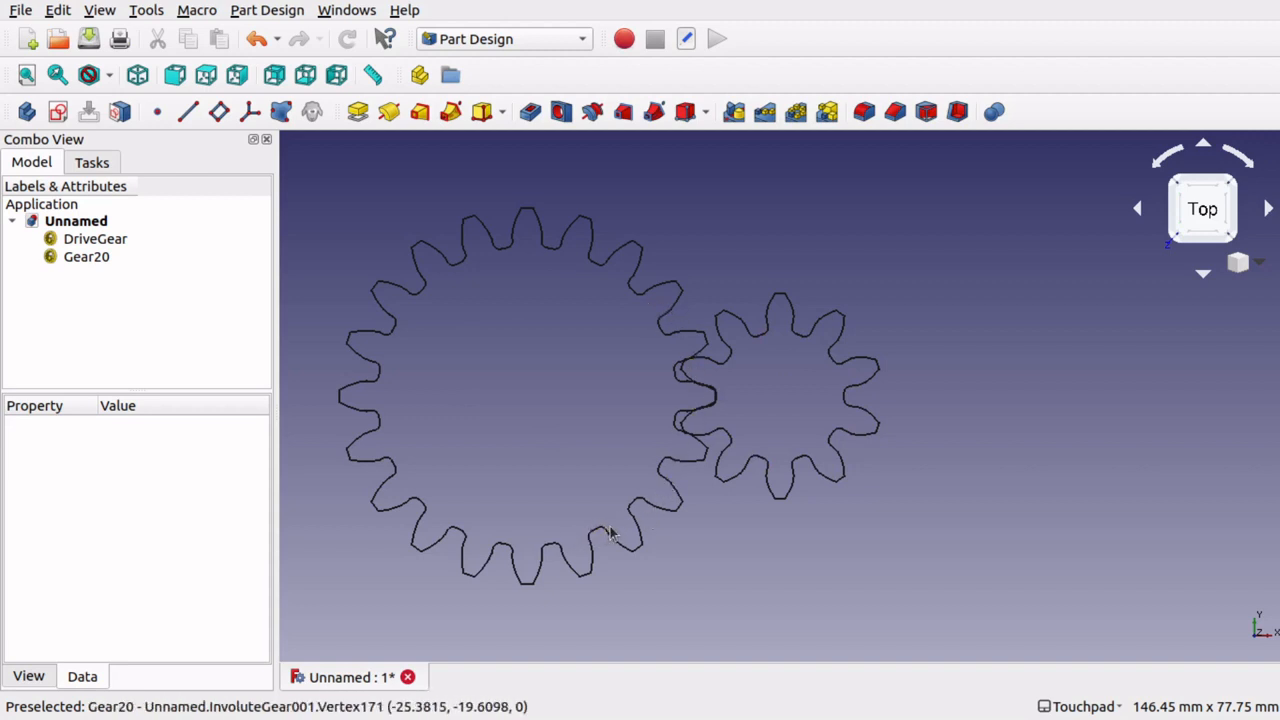
mouse_move(643, 486)
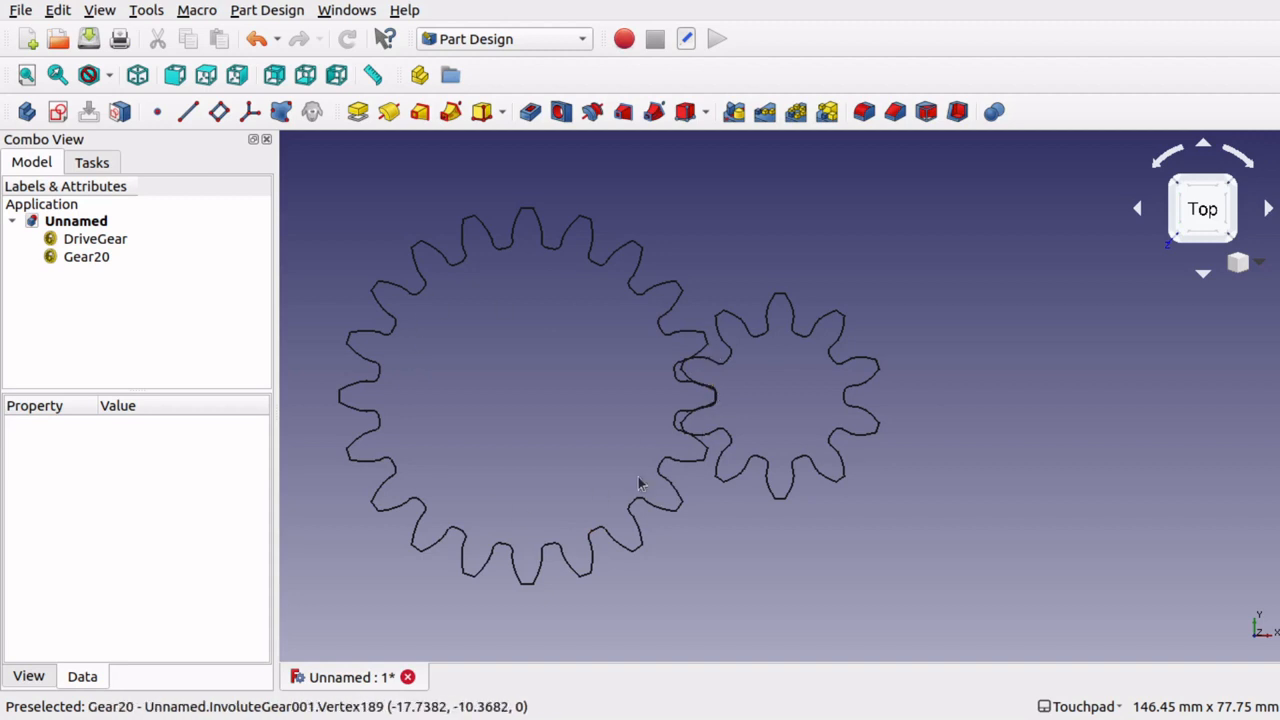
mouse_move(611, 468)
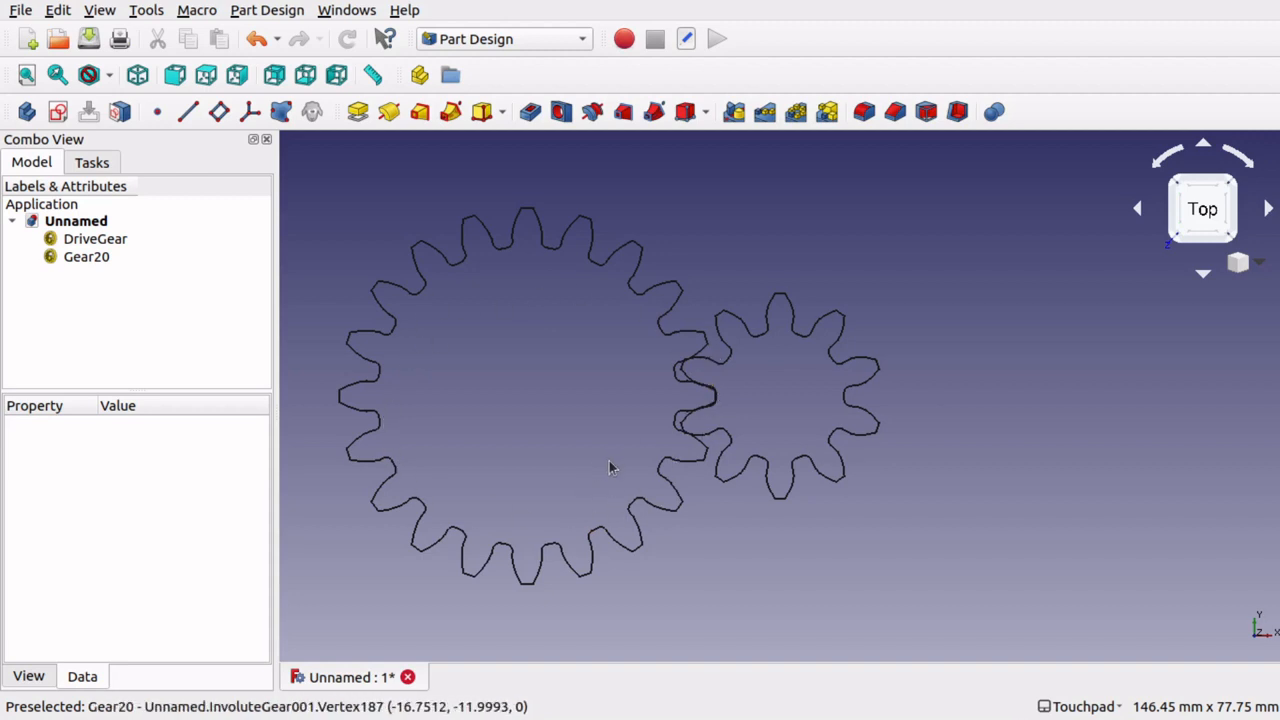
mouse_move(605, 454)
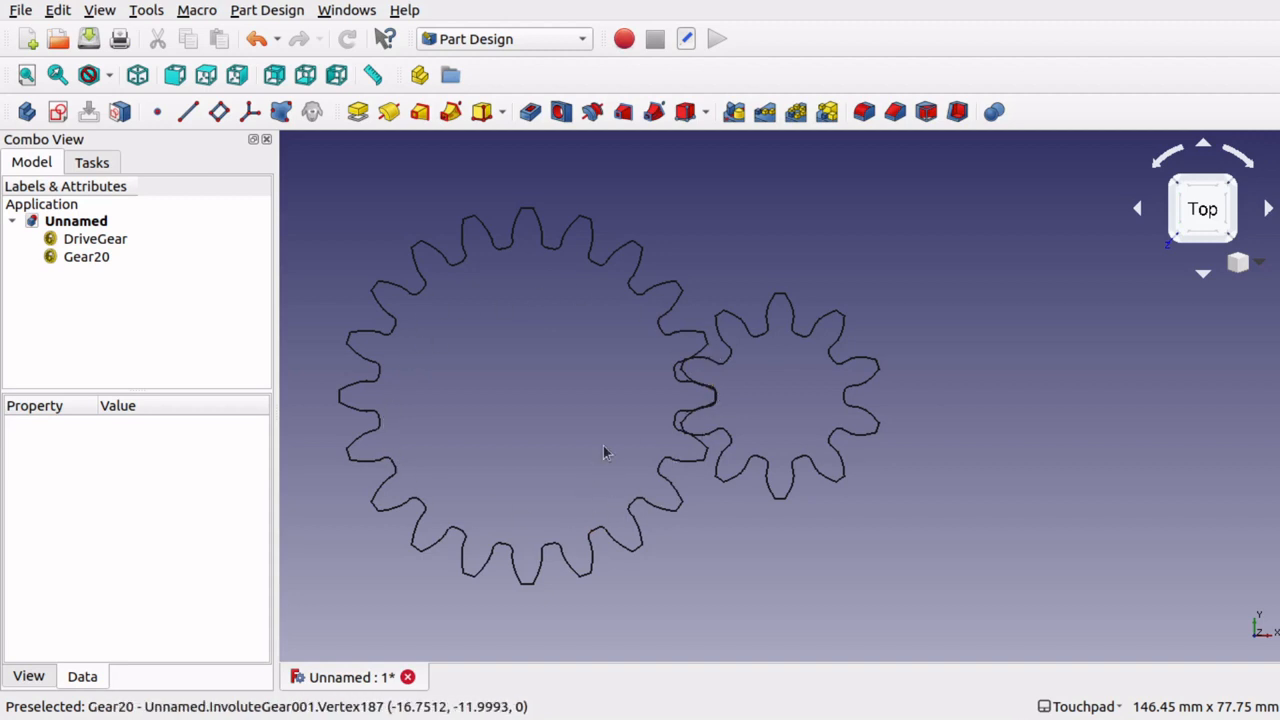
mouse_move(640, 397)
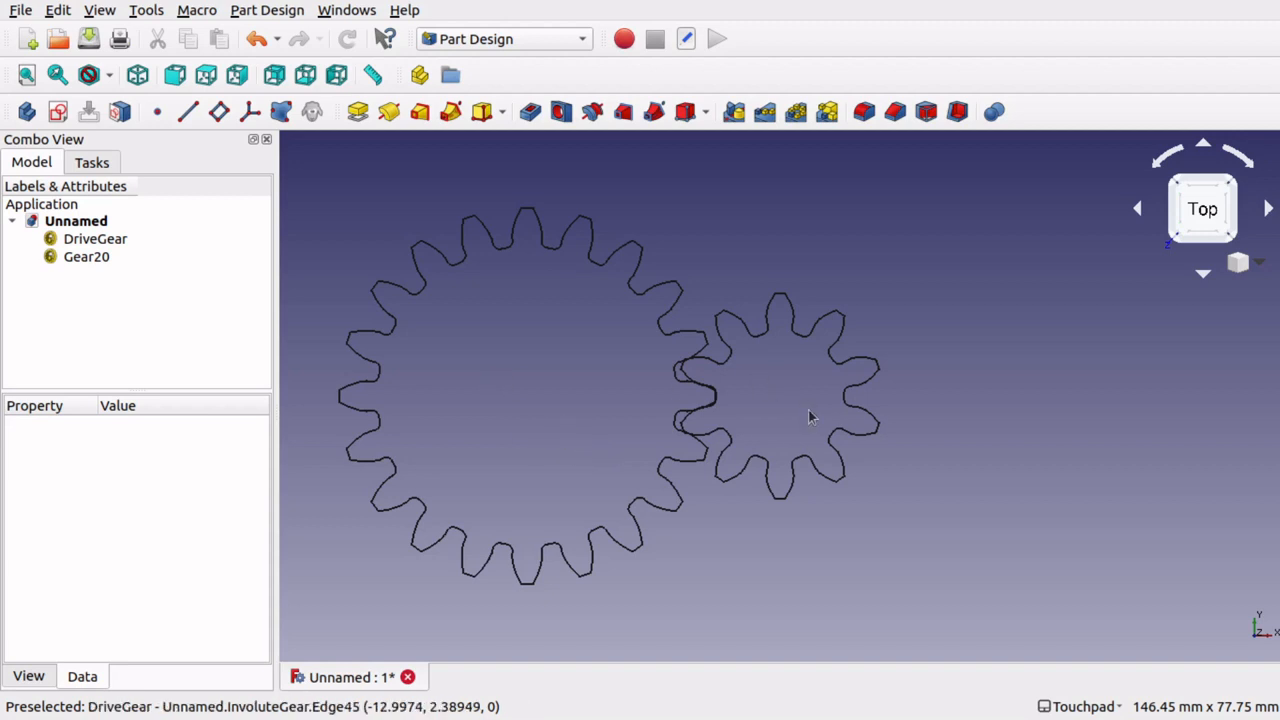
mouse_move(694, 498)
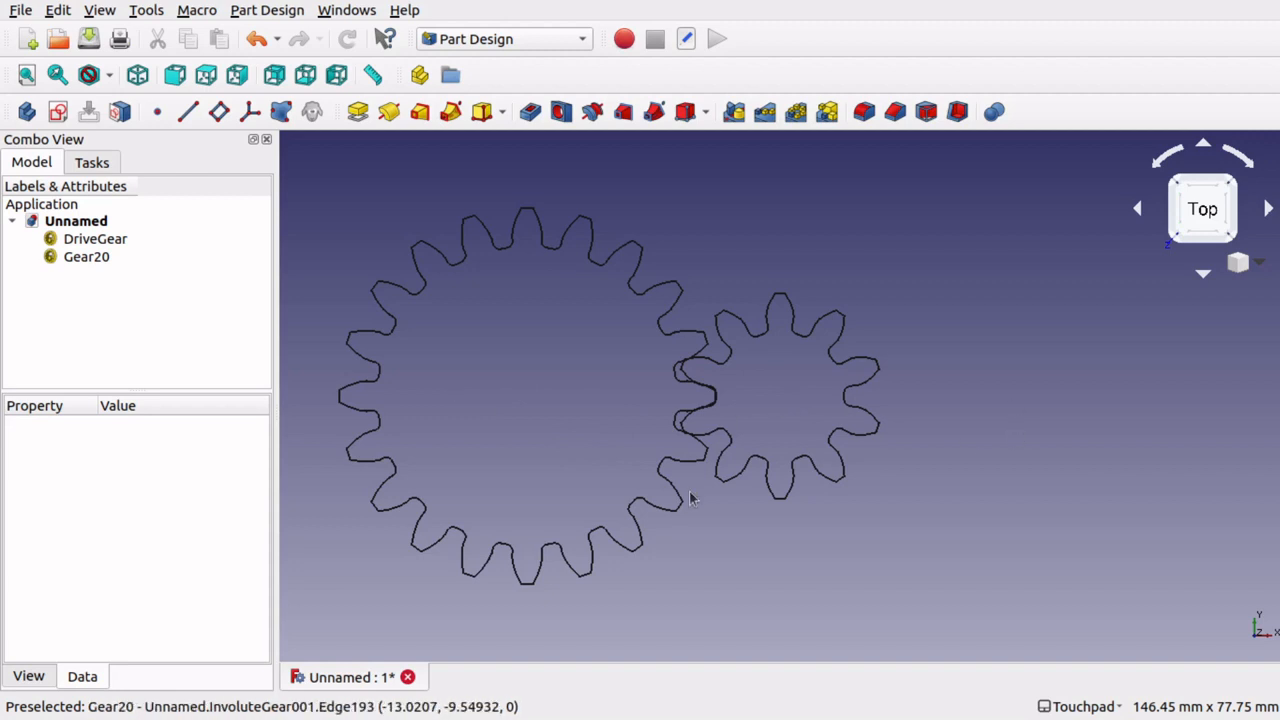
mouse_move(678, 390)
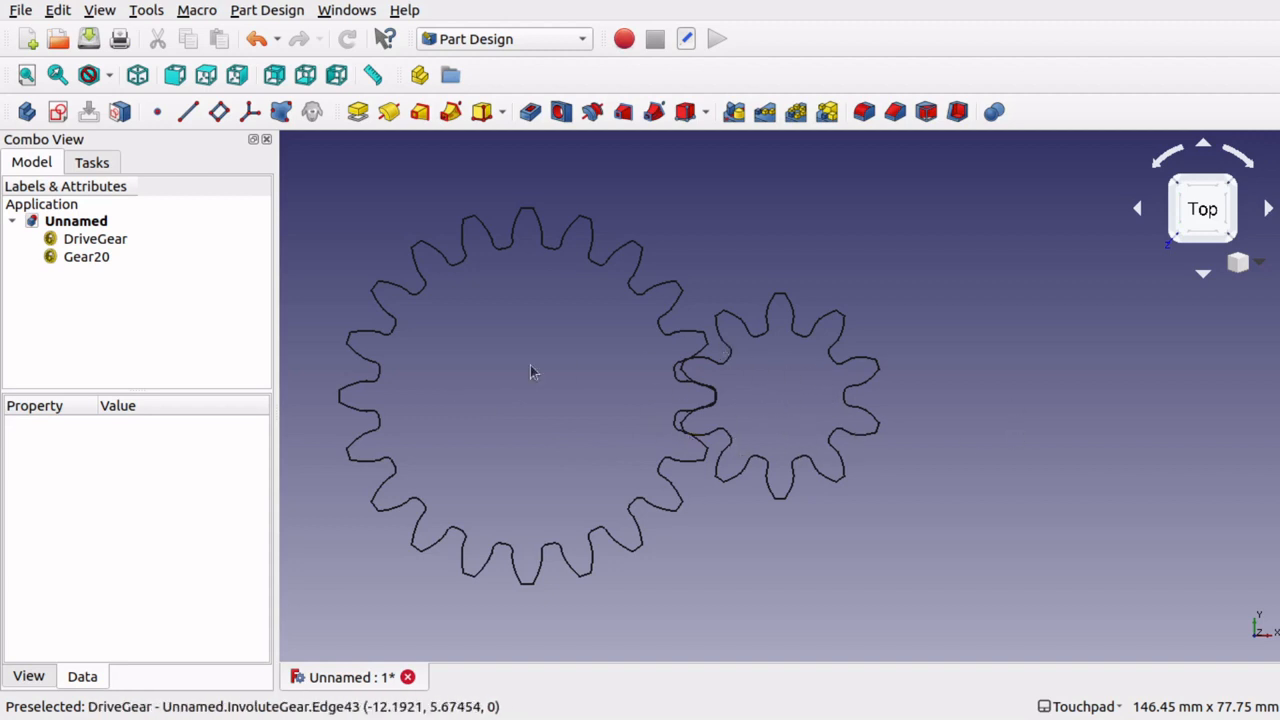
mouse_move(789, 439)
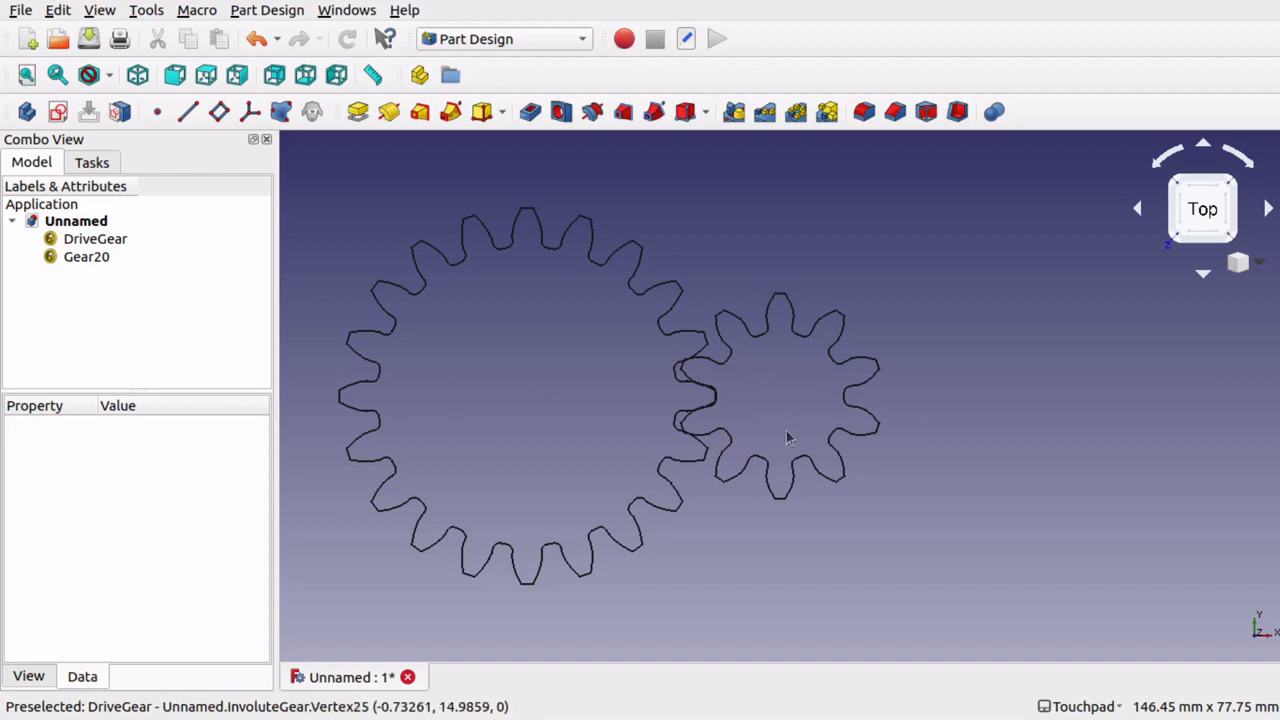
mouse_move(730, 357)
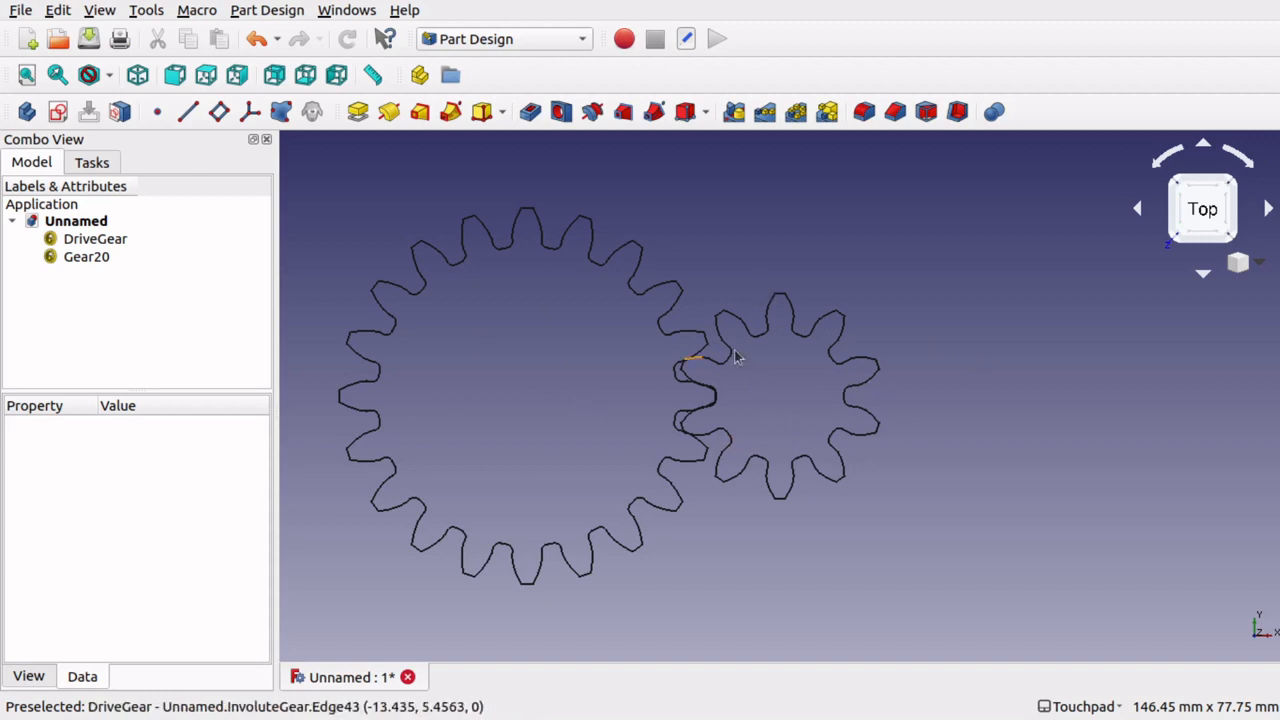
mouse_move(790, 386)
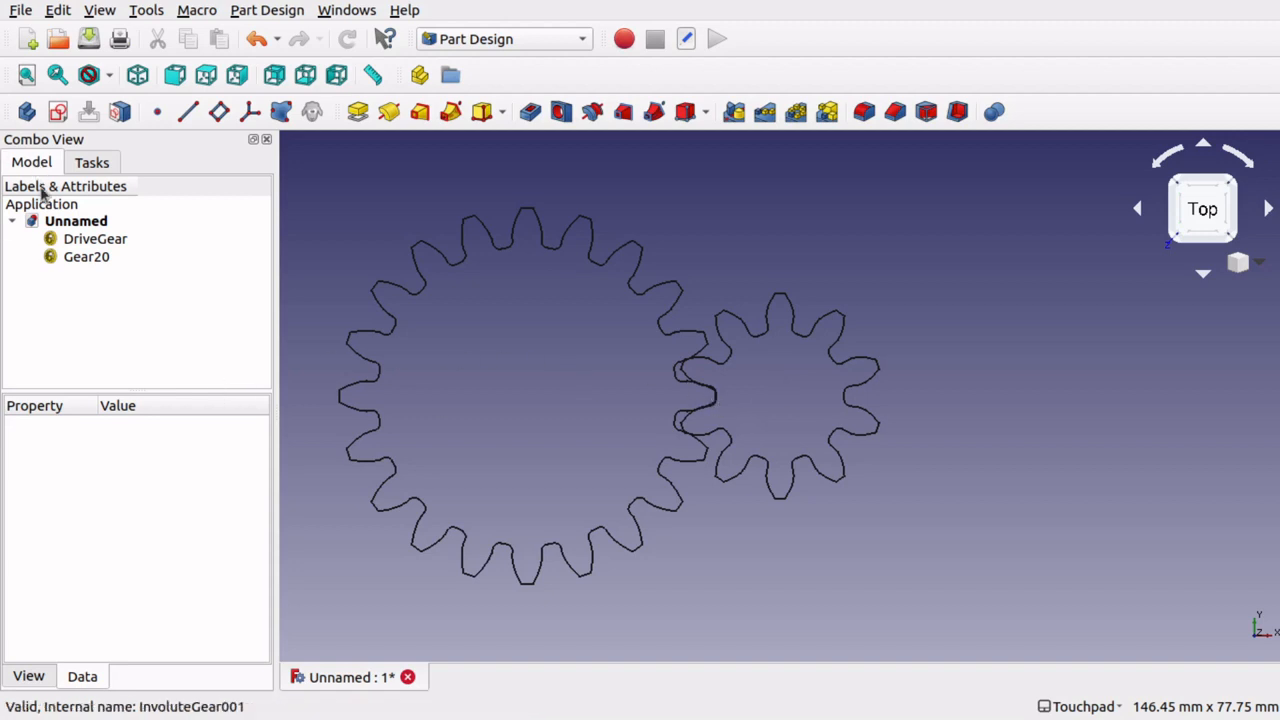
Select Gear20 and put its 0° placement angle into edit mode.
click(85, 257)
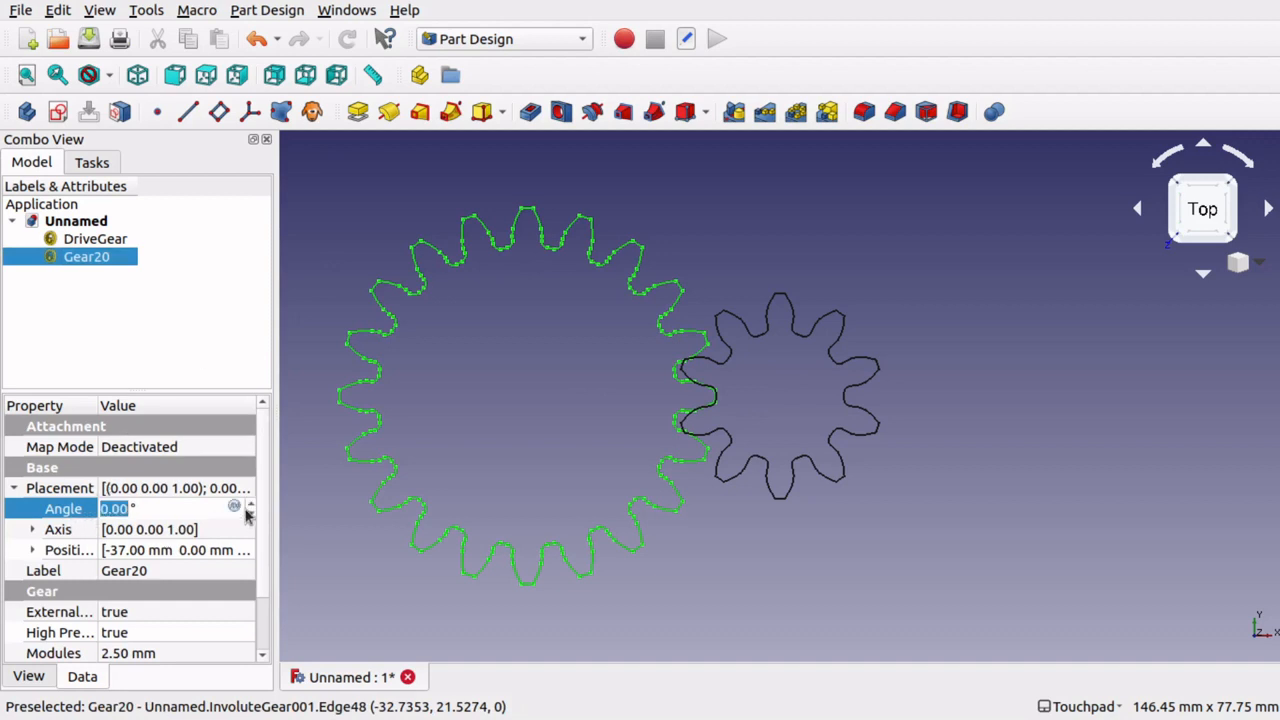
mouse_move(233, 510)
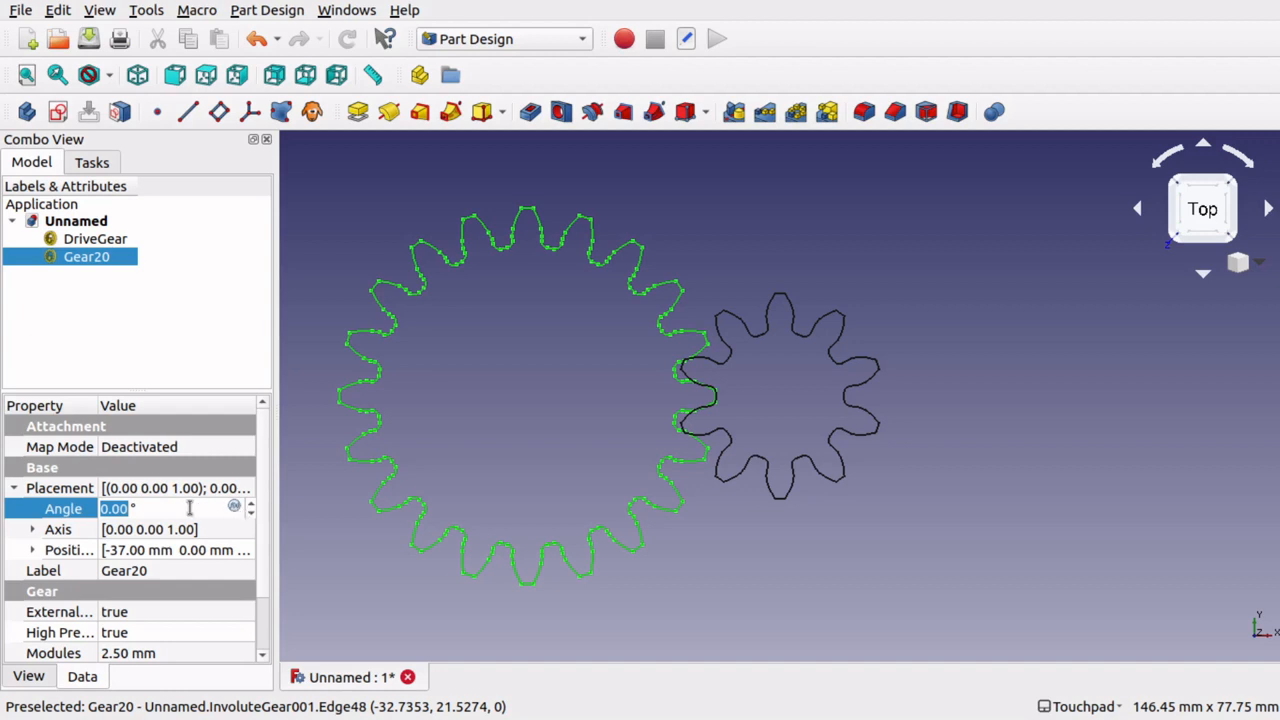
click(150, 508)
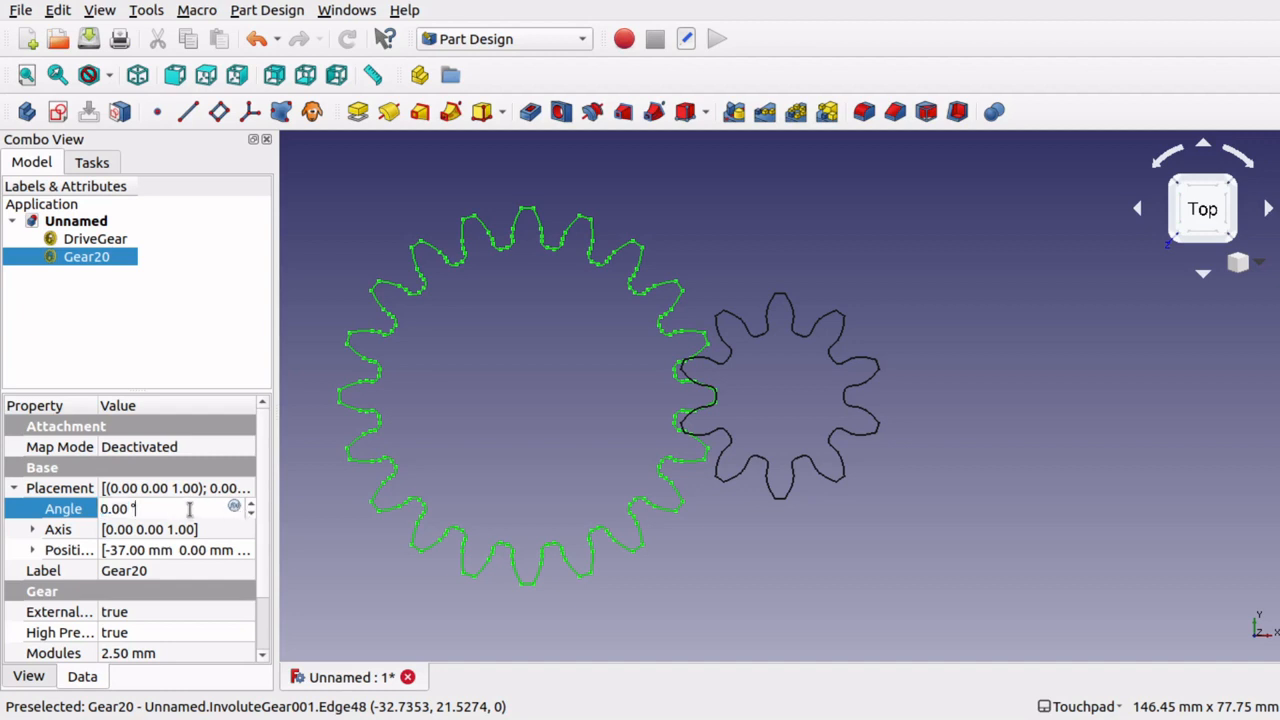
Write a Gear20 angle formula referencing DriveGear.Placement.Rotation.Angle, previewing 18.00°.
click(233, 507)
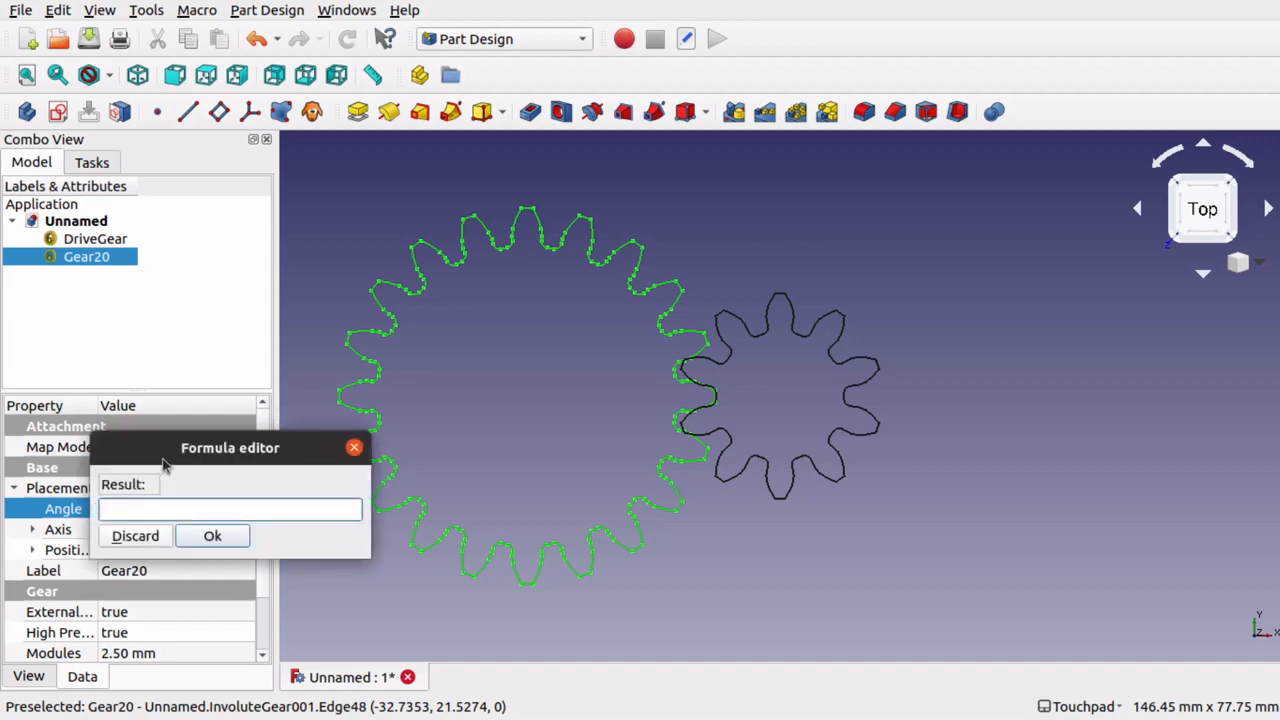
drag(230, 447, 956, 345)
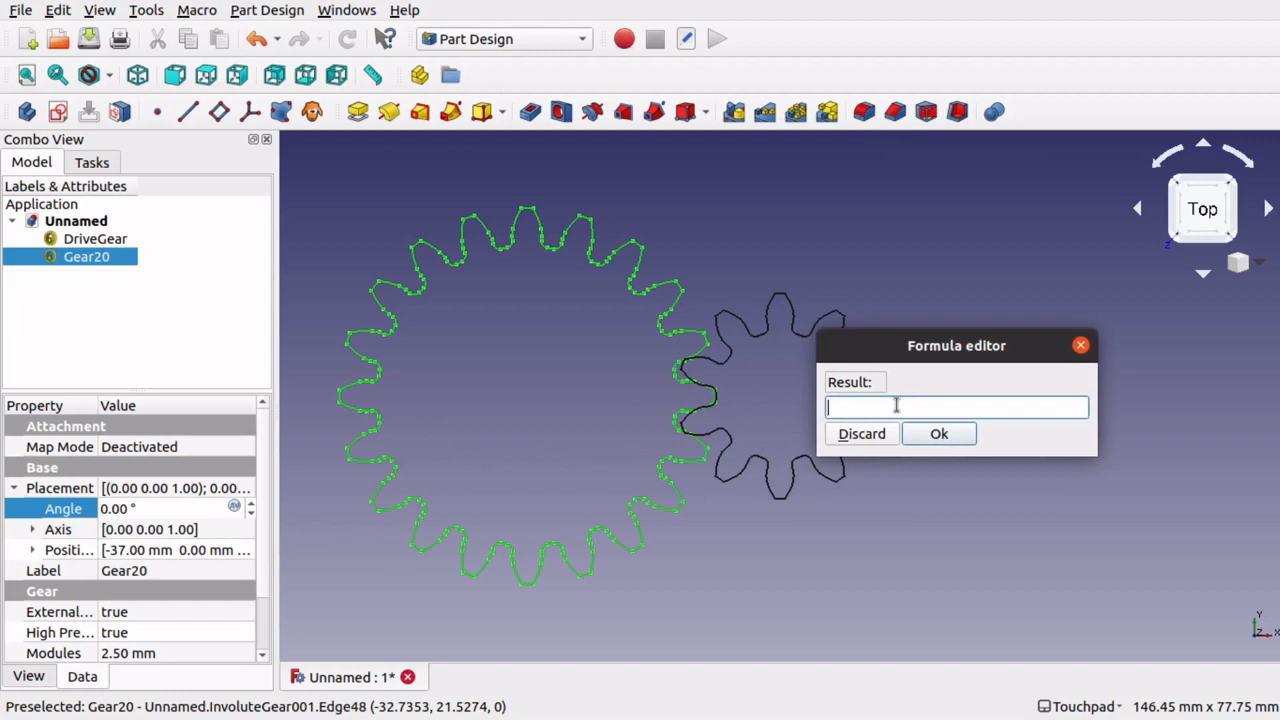
text(d)
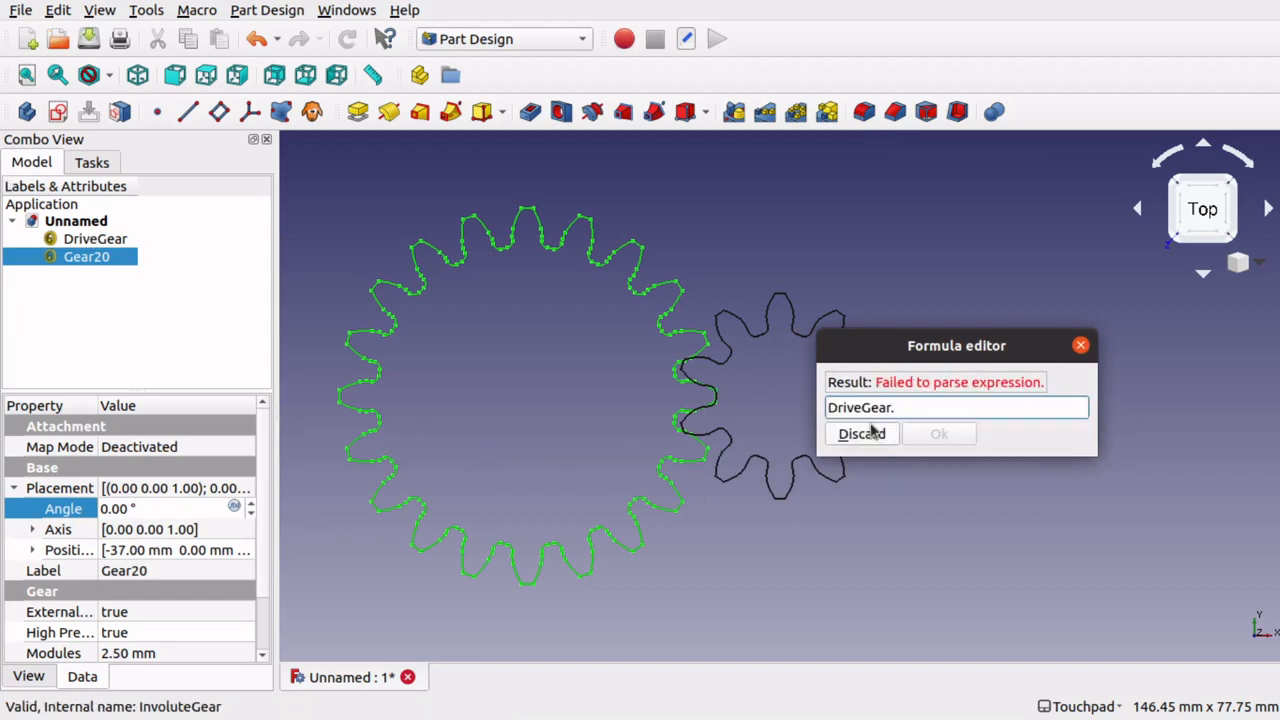
click(901, 407)
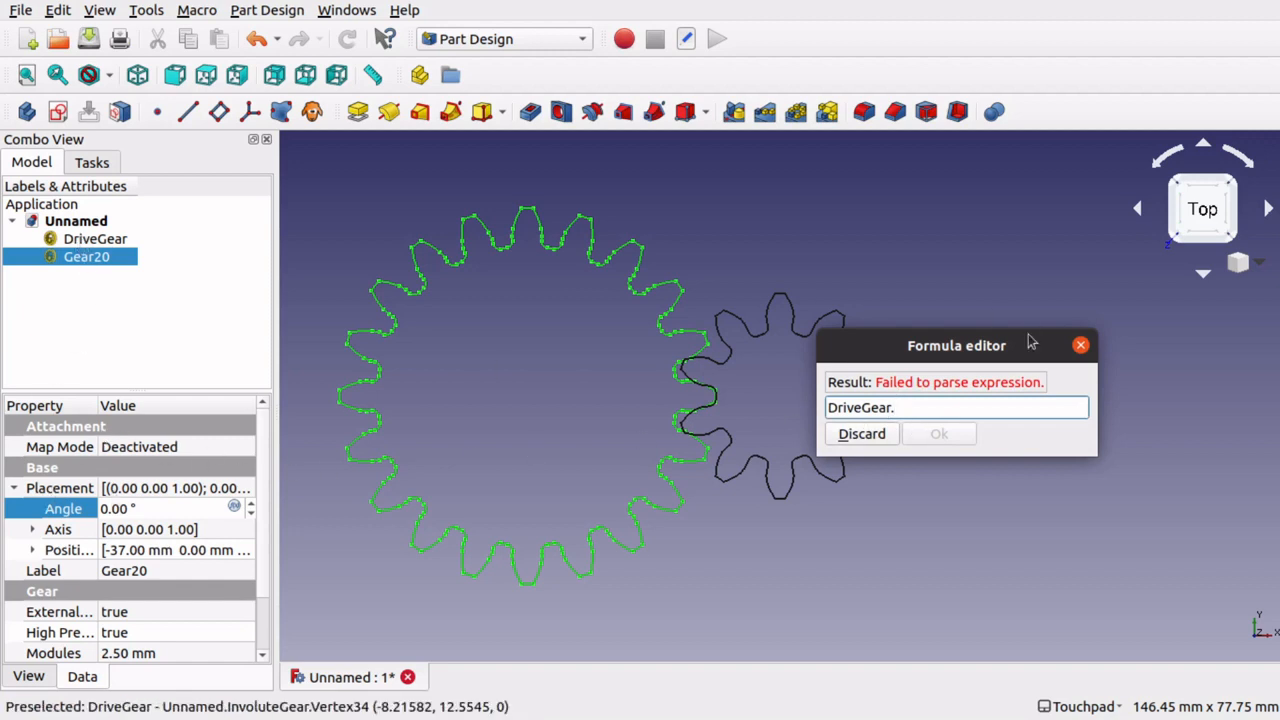
text(.pl)
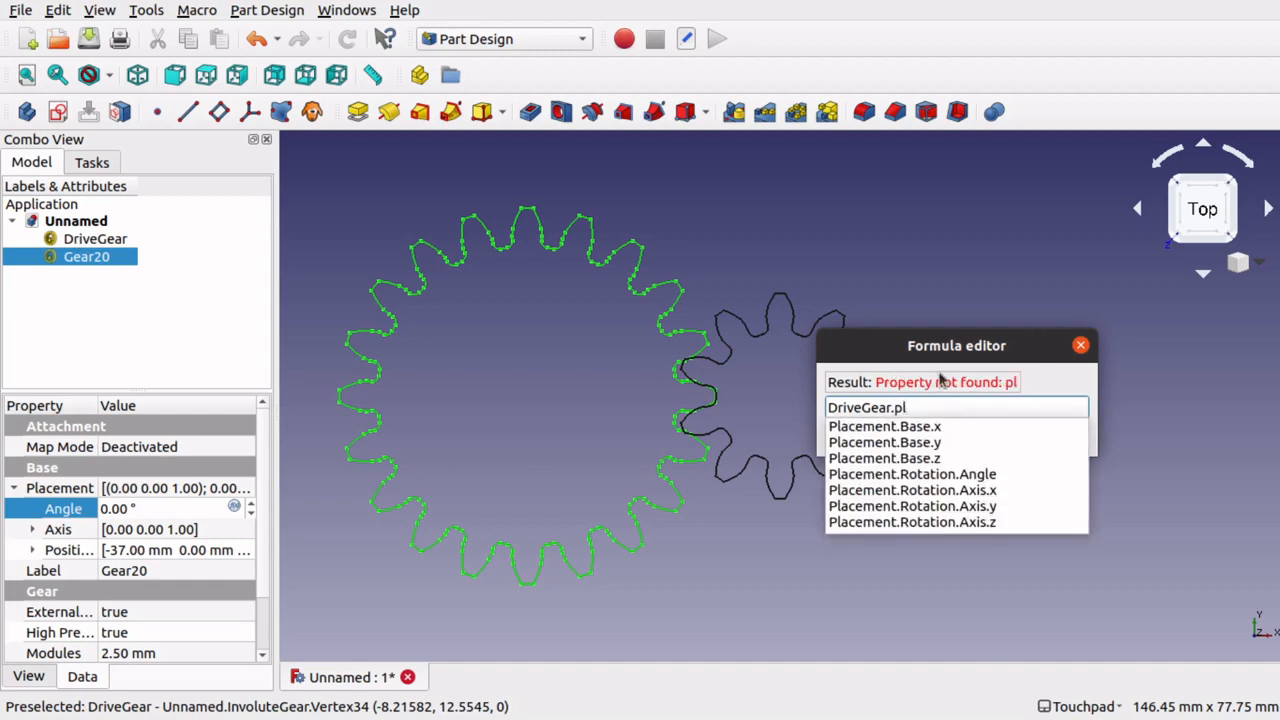
click(912, 474)
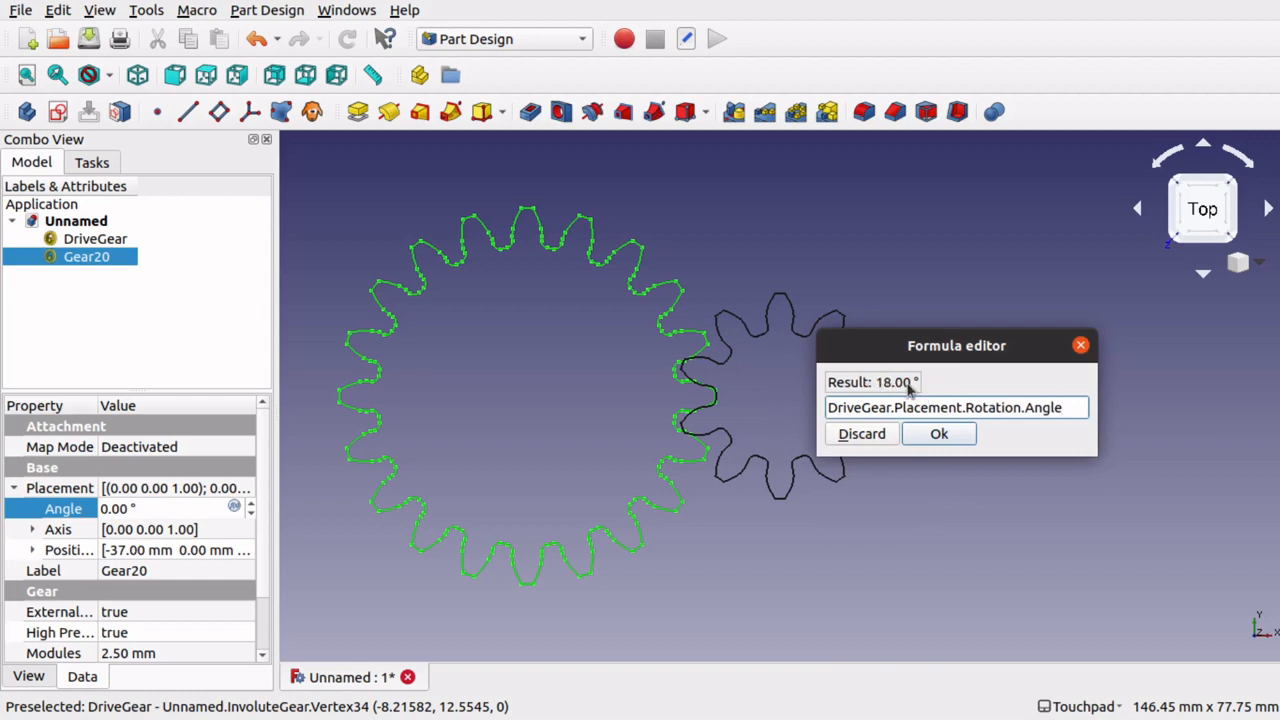
mouse_move(1118, 477)
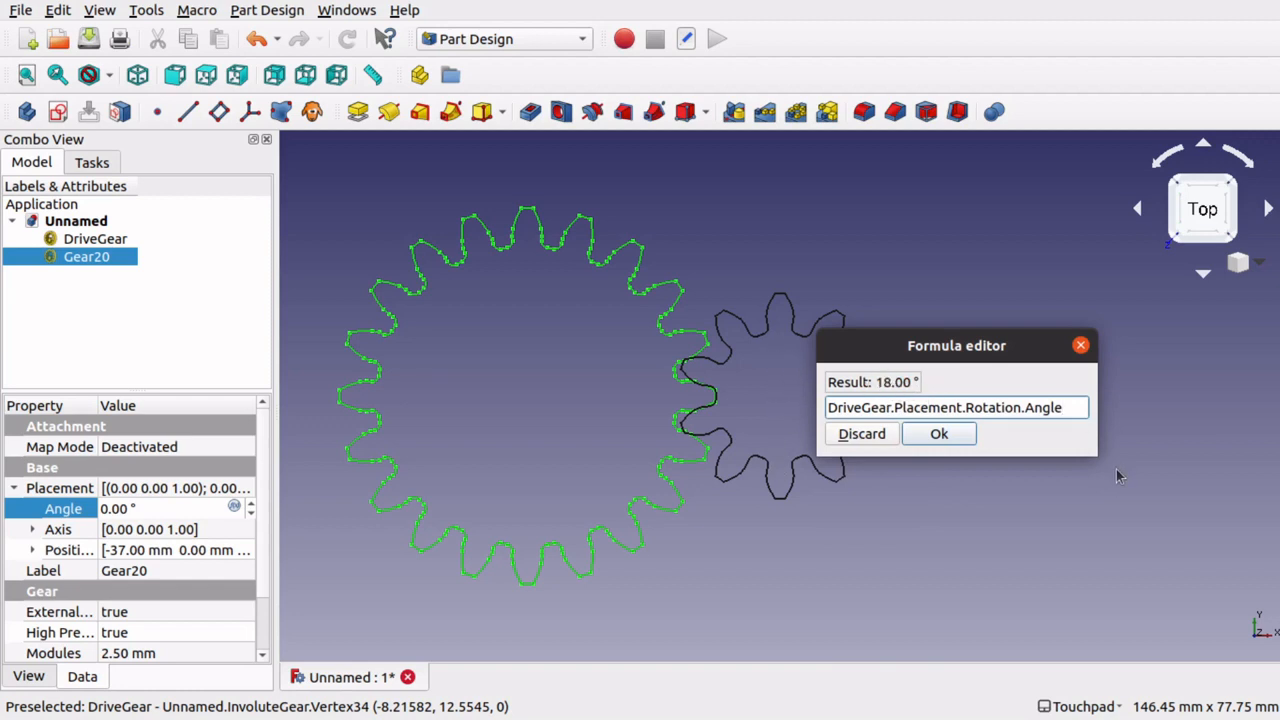
Append * (DriveGear.NumberOfTeeth/Gear20.NumberOfTeeth) to Gear20's angle formula, giving 9.00°.
click(955, 407)
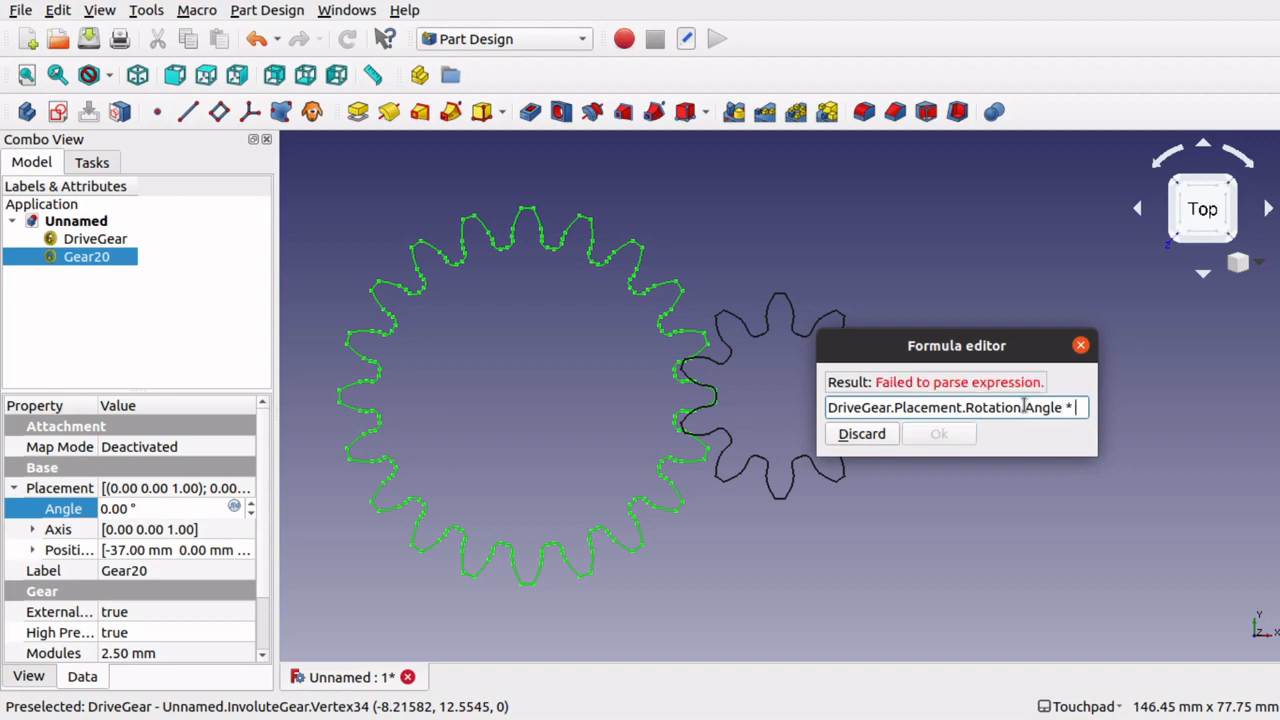
text(()
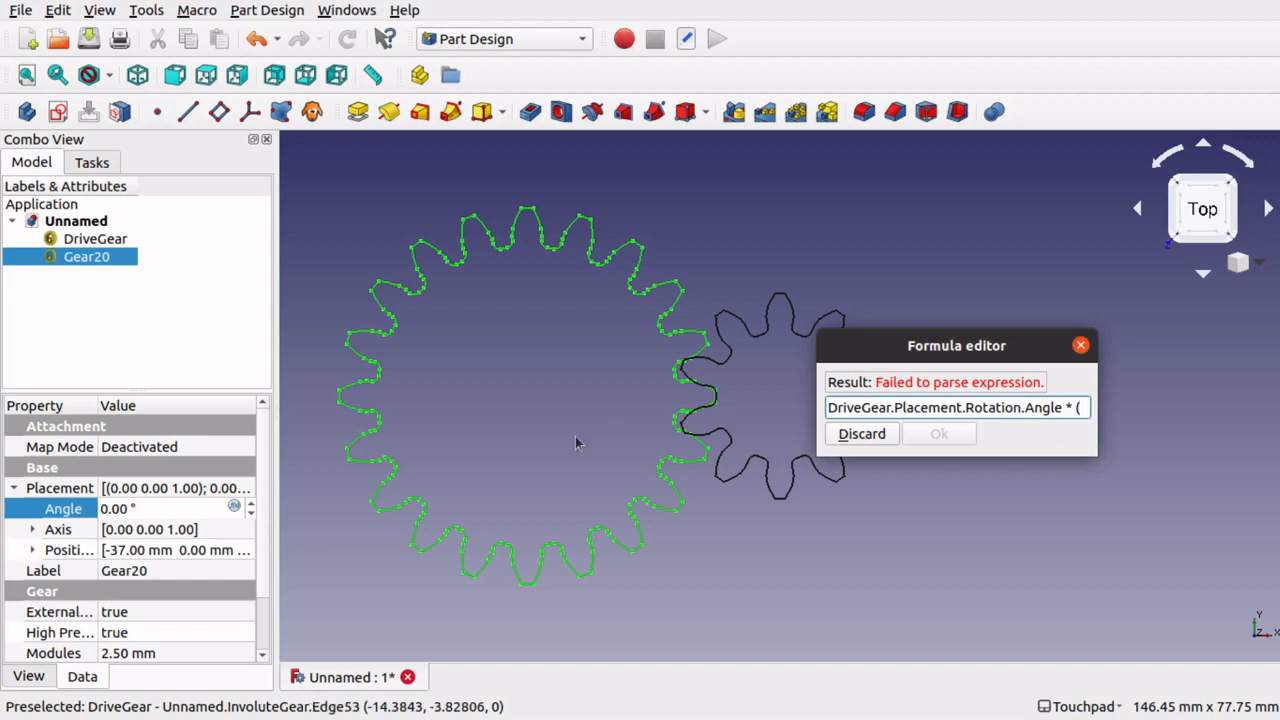
mouse_move(770, 380)
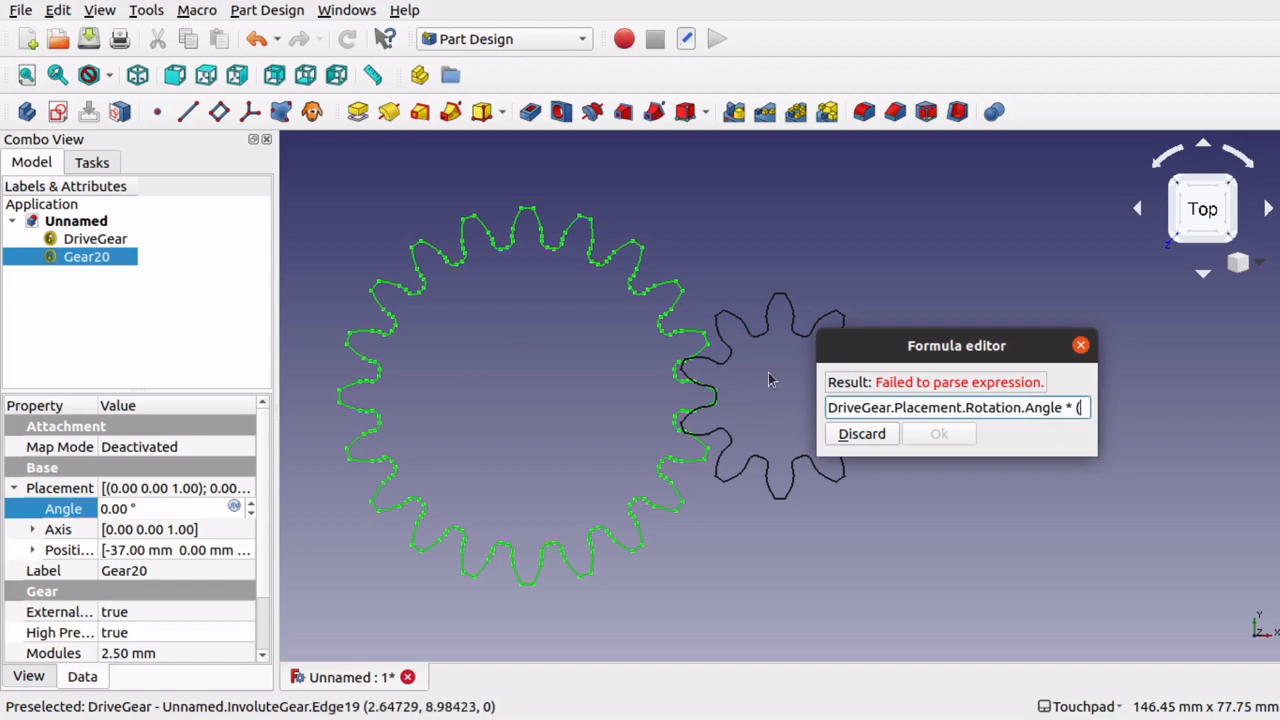
mouse_move(541, 374)
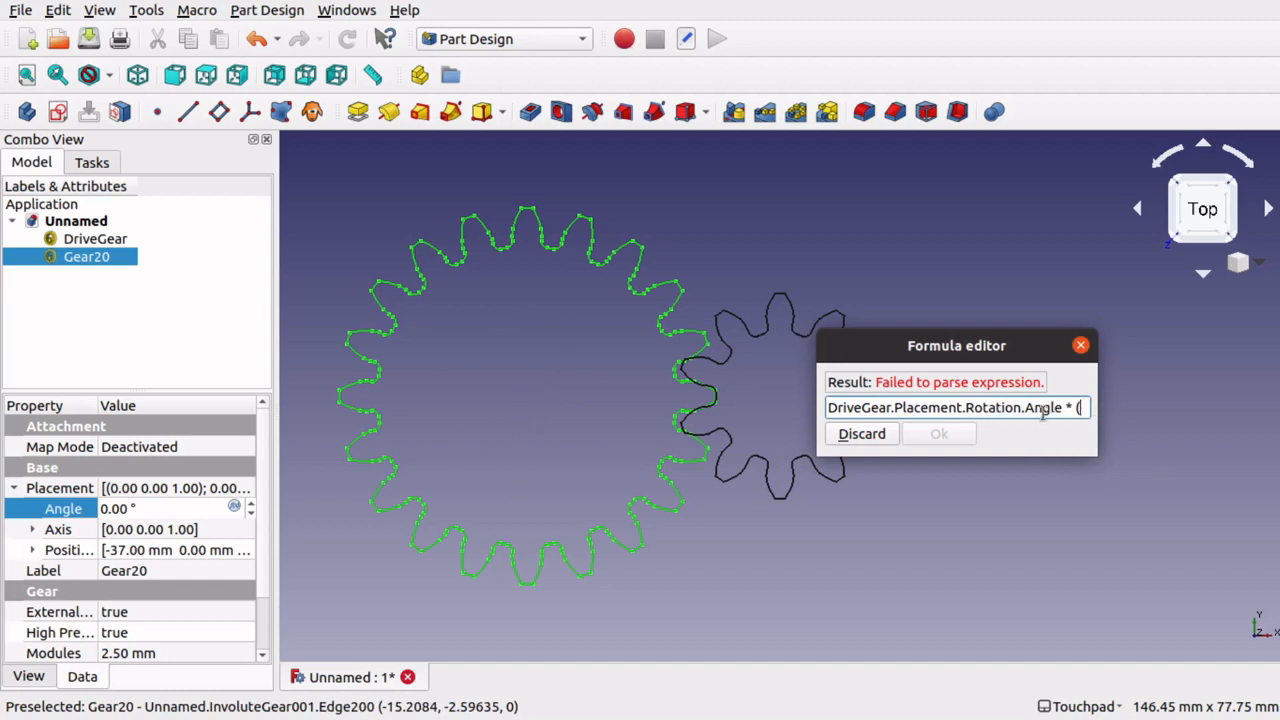
text((dri)
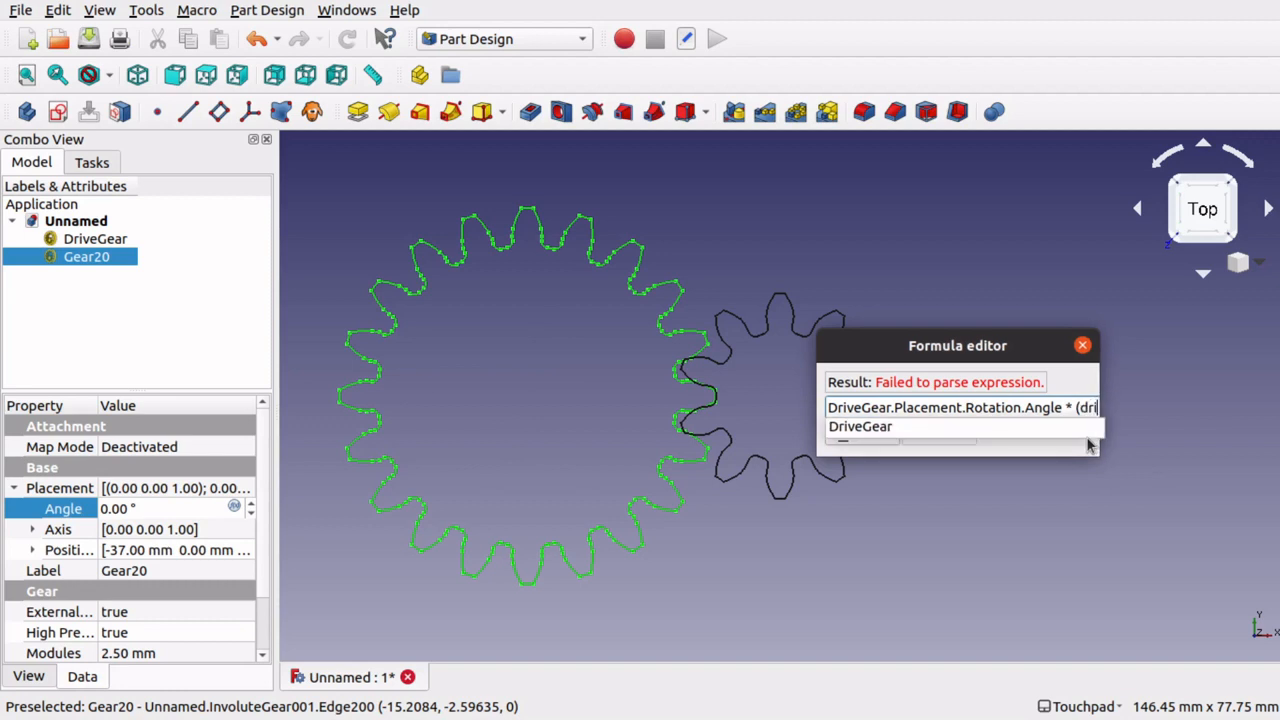
click(861, 426)
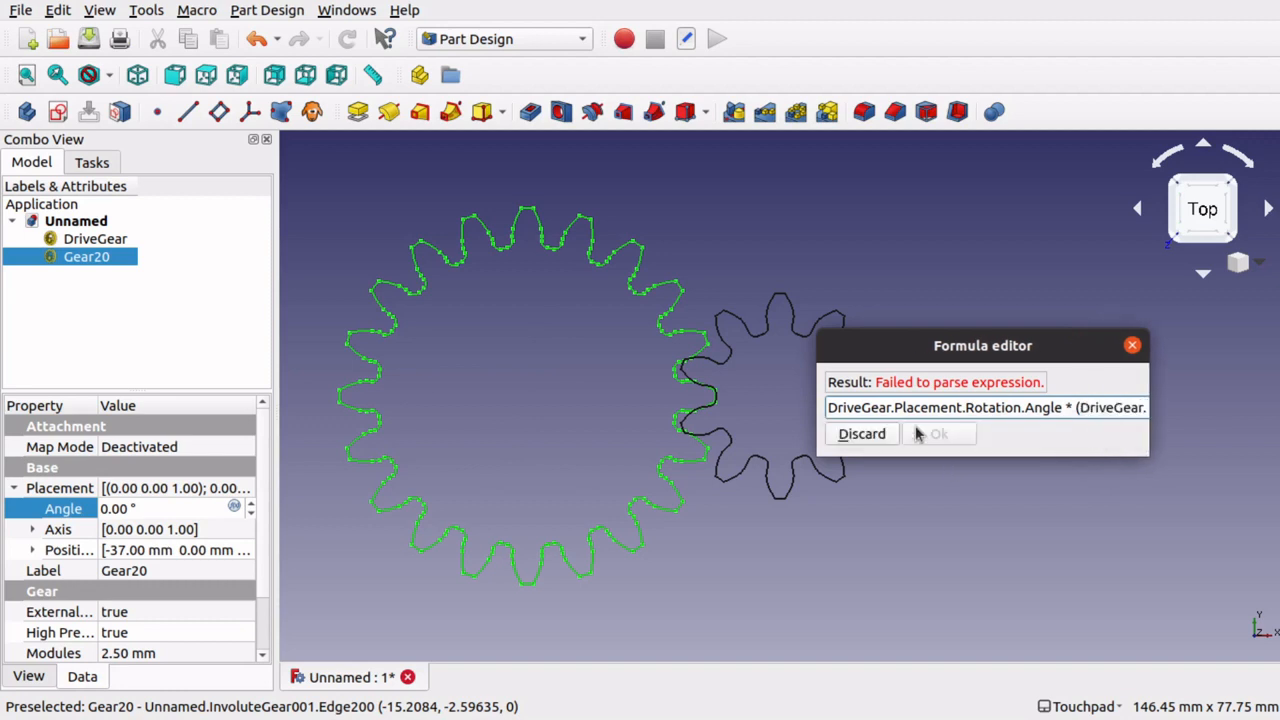
mouse_move(1097, 440)
text(NumberOfTeeth/)
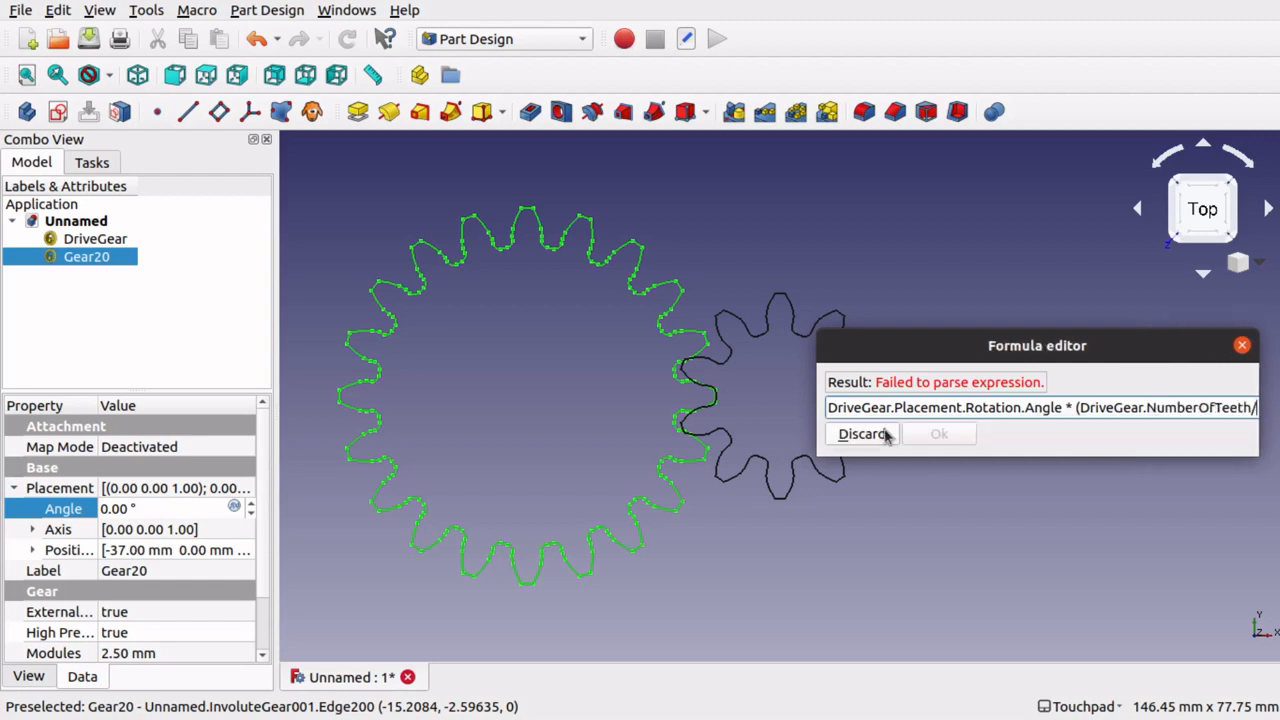
mouse_move(575, 240)
text(Gear20.)
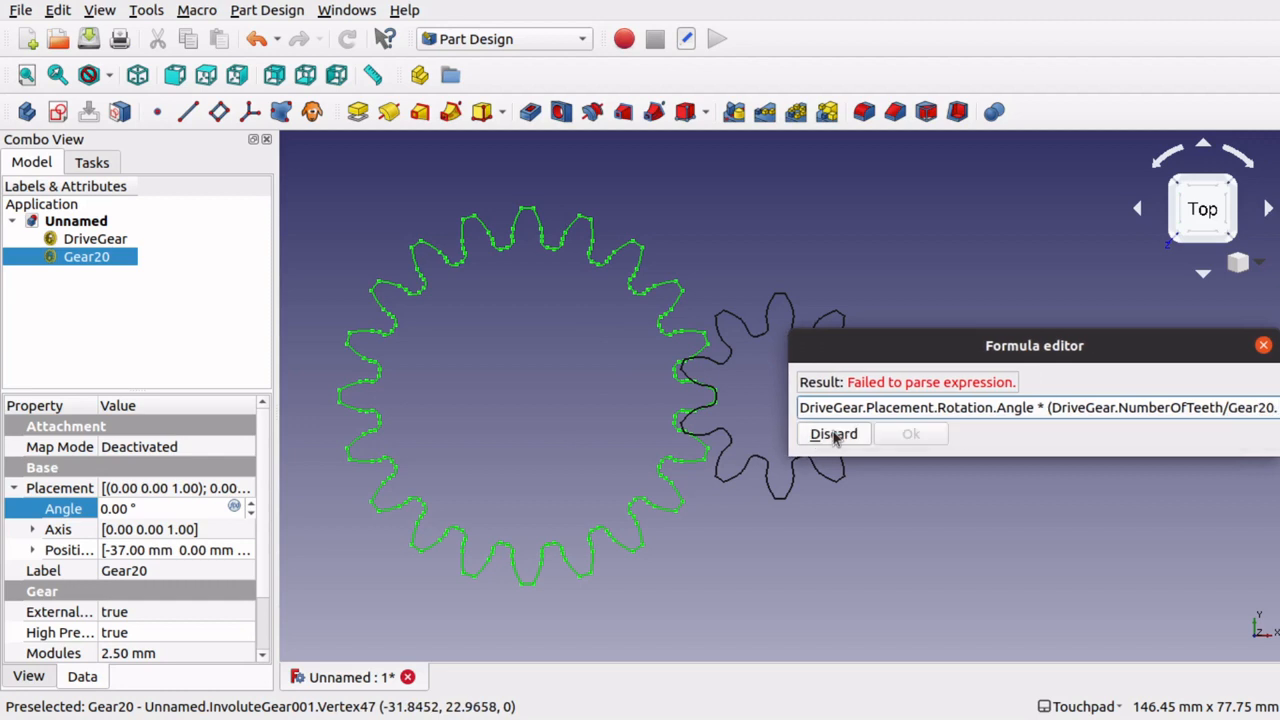
drag(1034, 345, 884, 345)
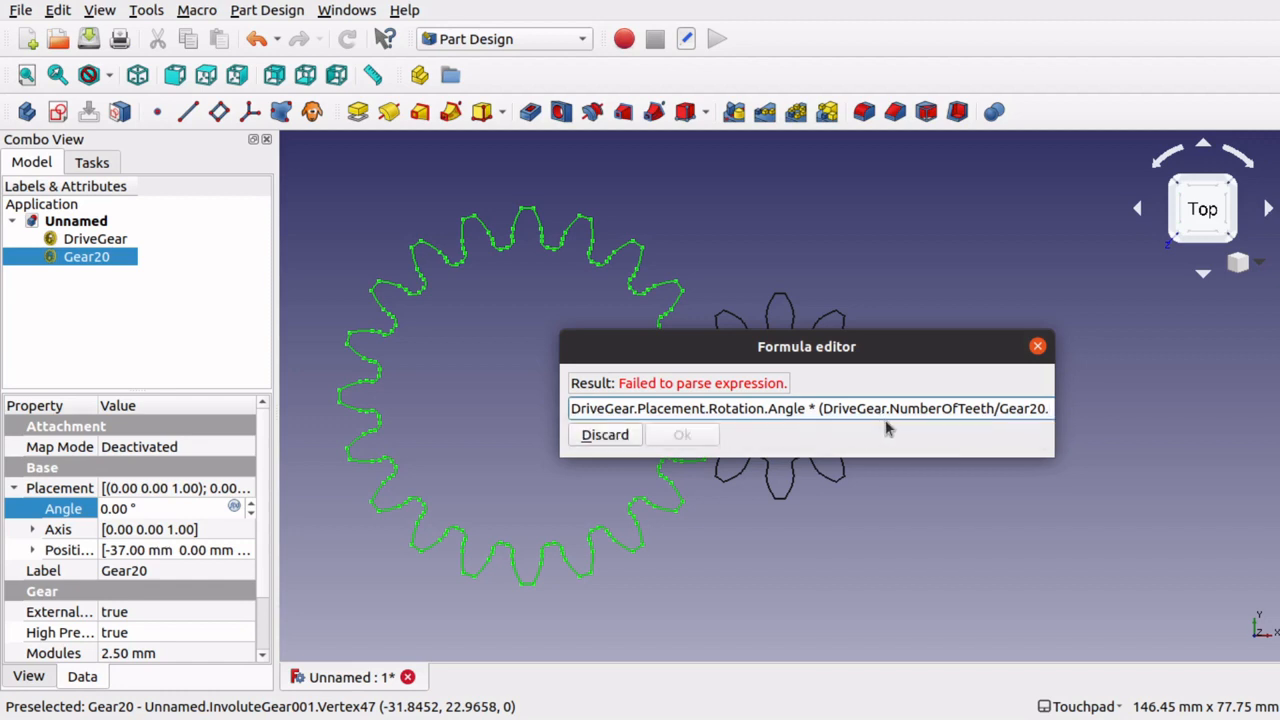
text(.n)
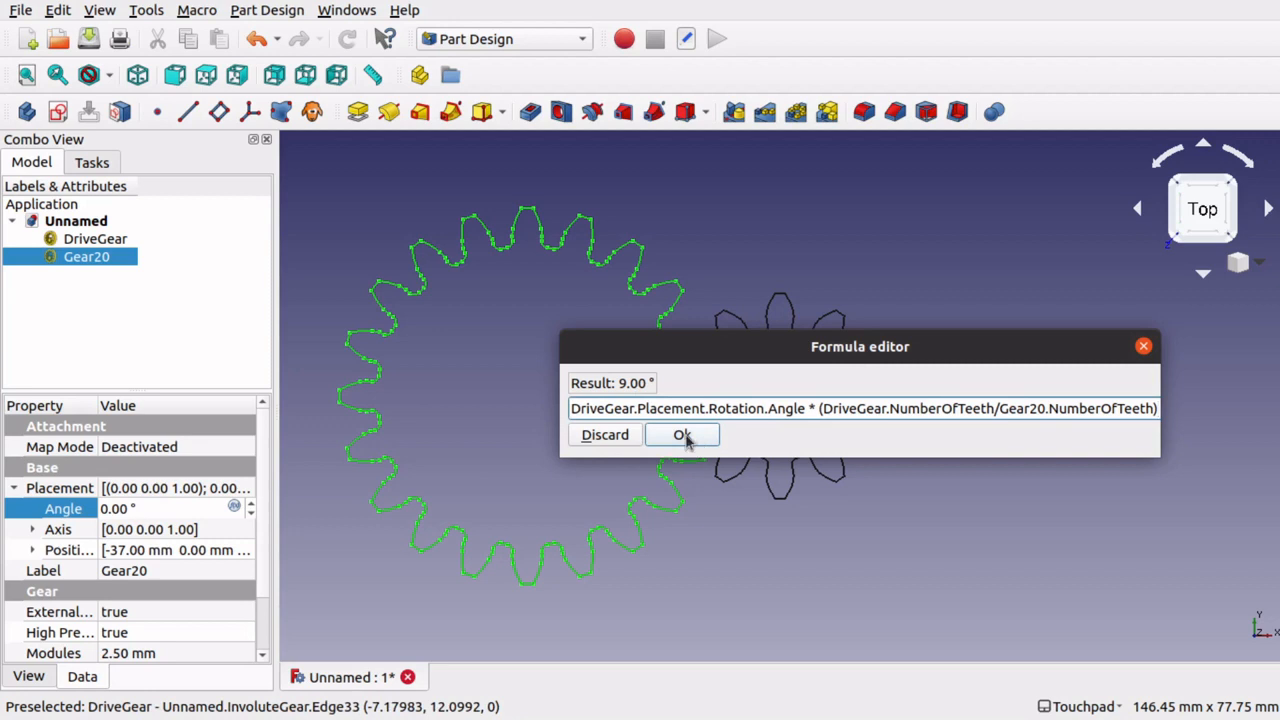
Confirm Gear20's 9.00° tooth-ratio formula and set DriveGear's placement angle to 0°.
click(682, 434)
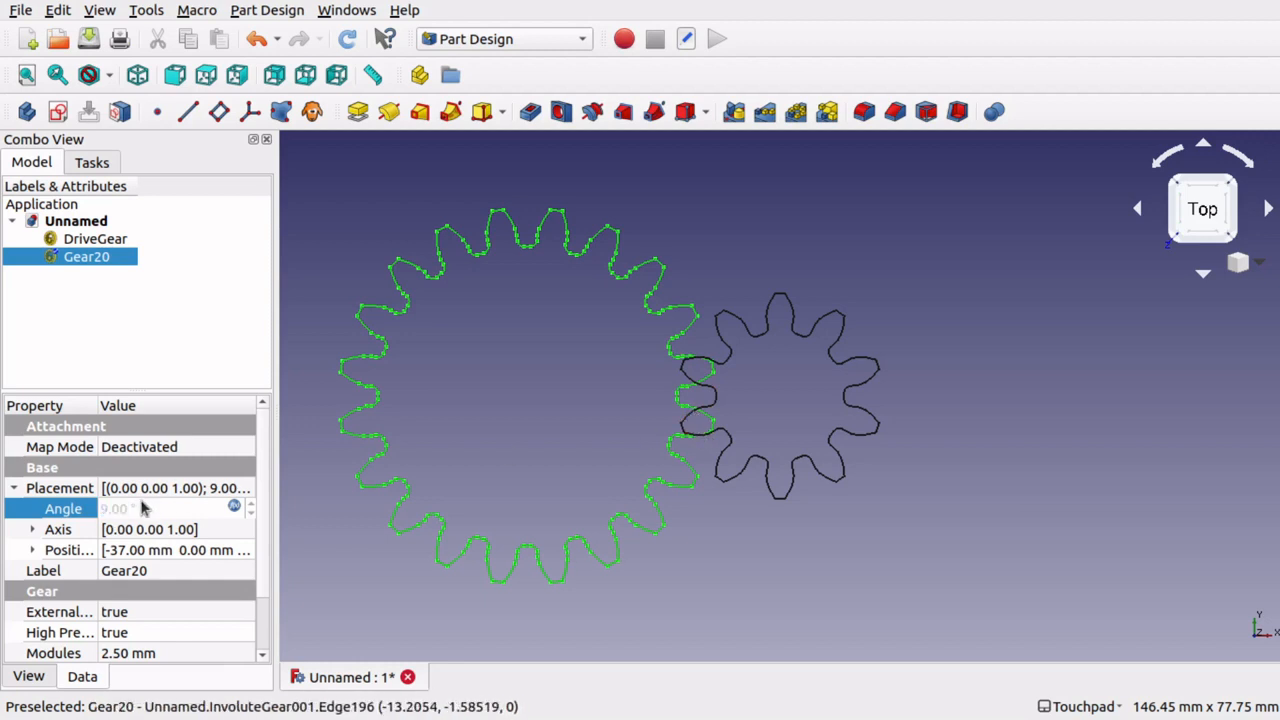
click(95, 238)
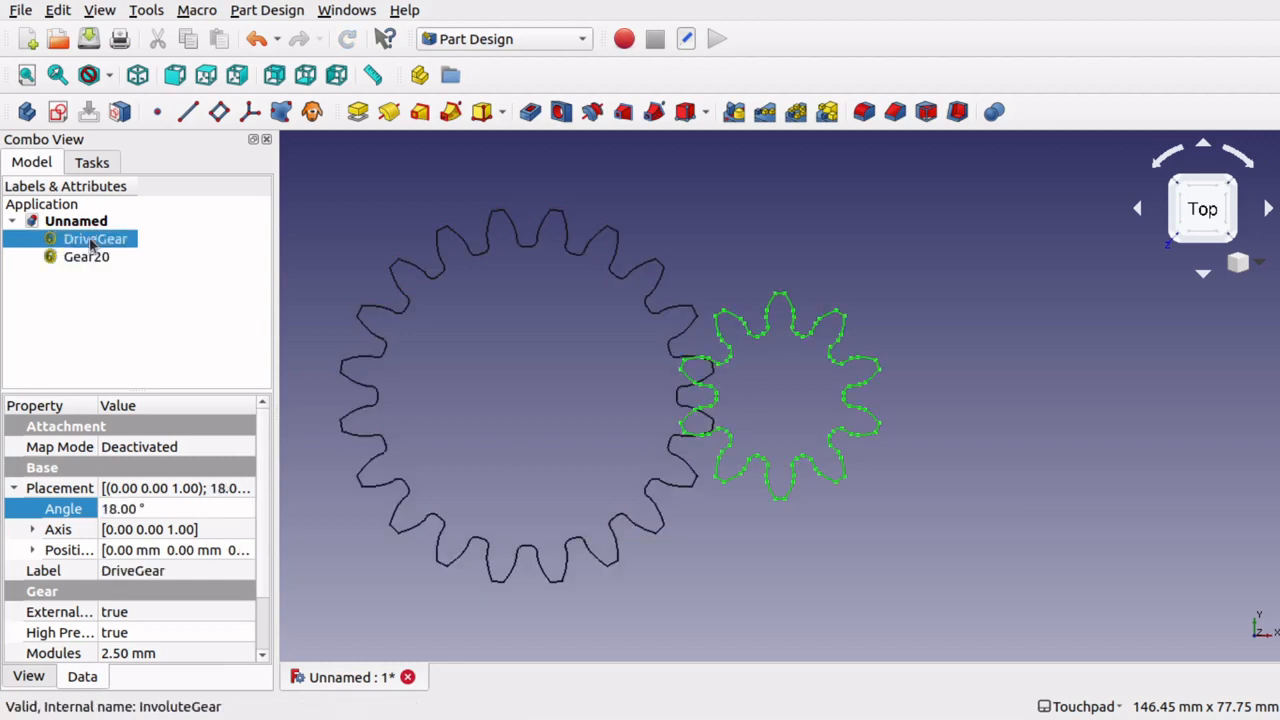
double_click(130, 508)
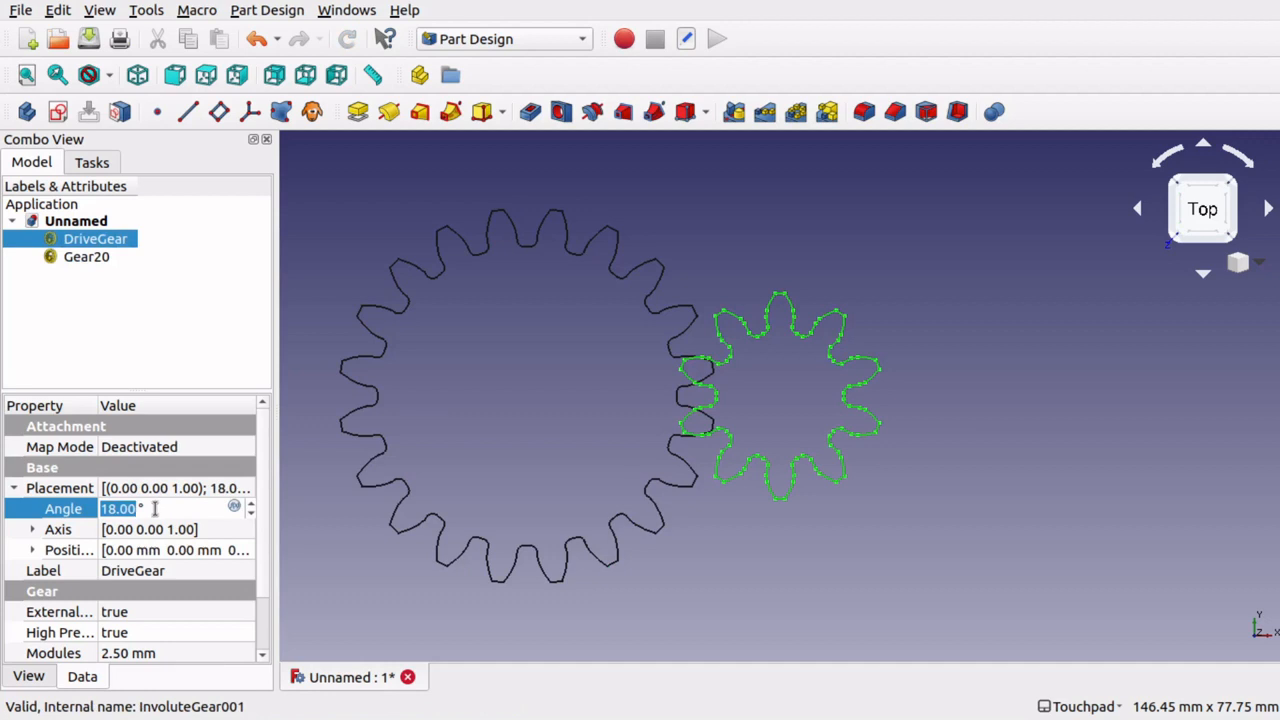
text(0 °)
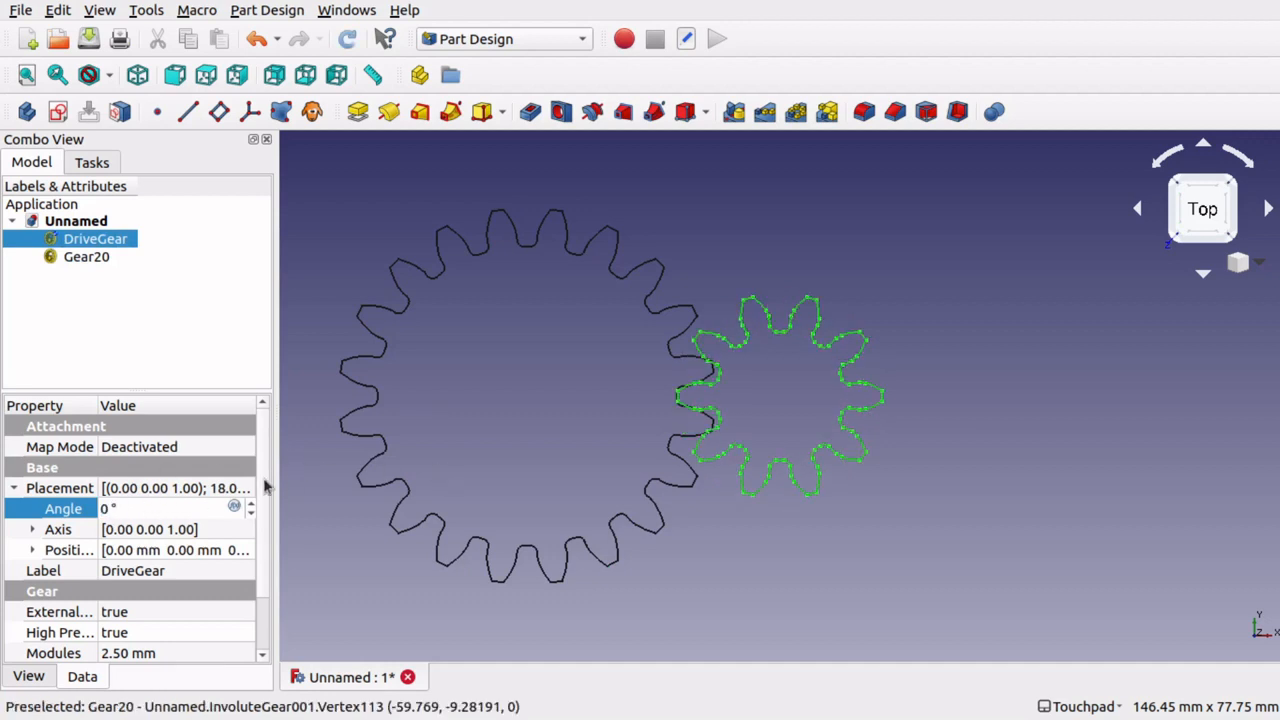
click(253, 503)
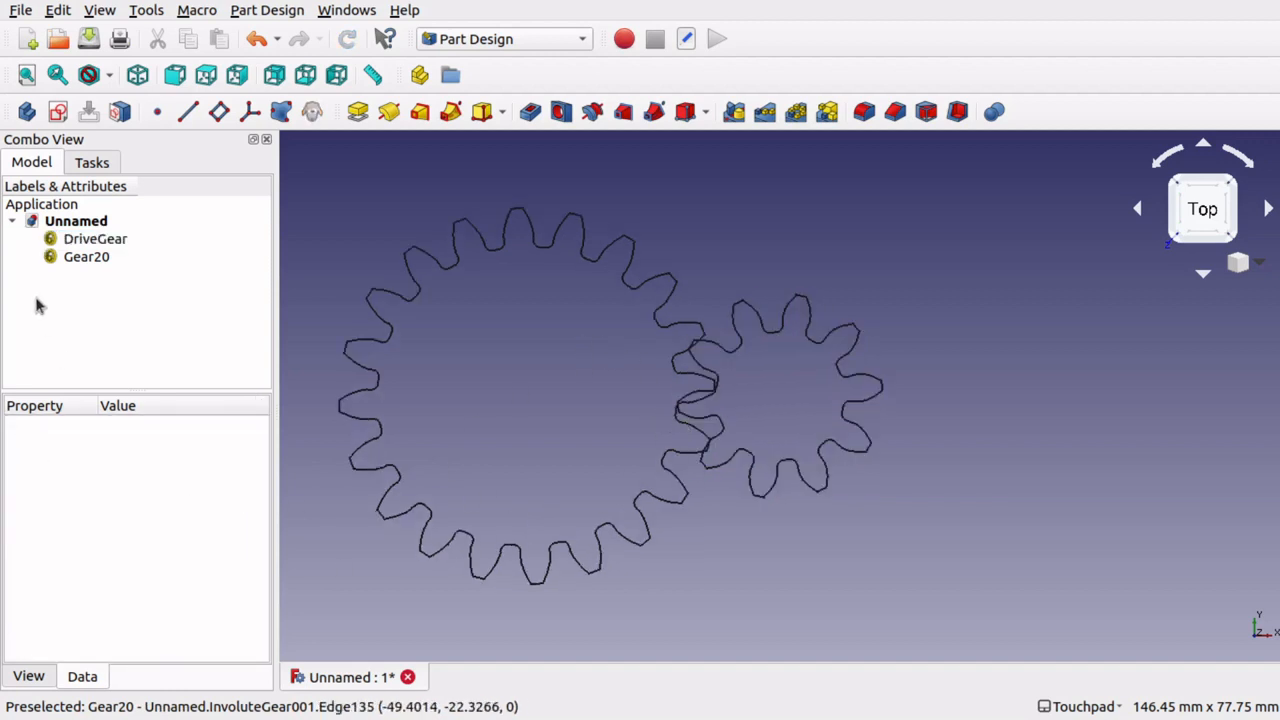
click(95, 238)
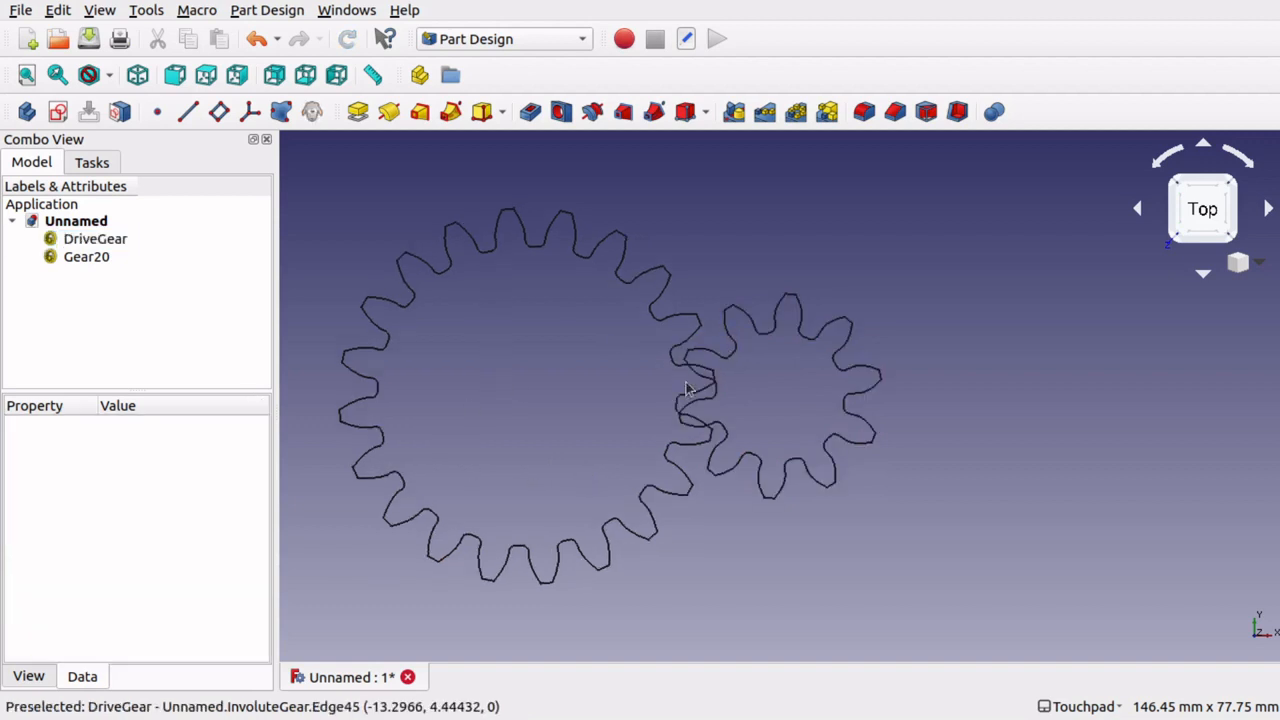
Check DriveGear's angle, then open and confirm Gear20's tooth-ratio angle formula.
click(95, 238)
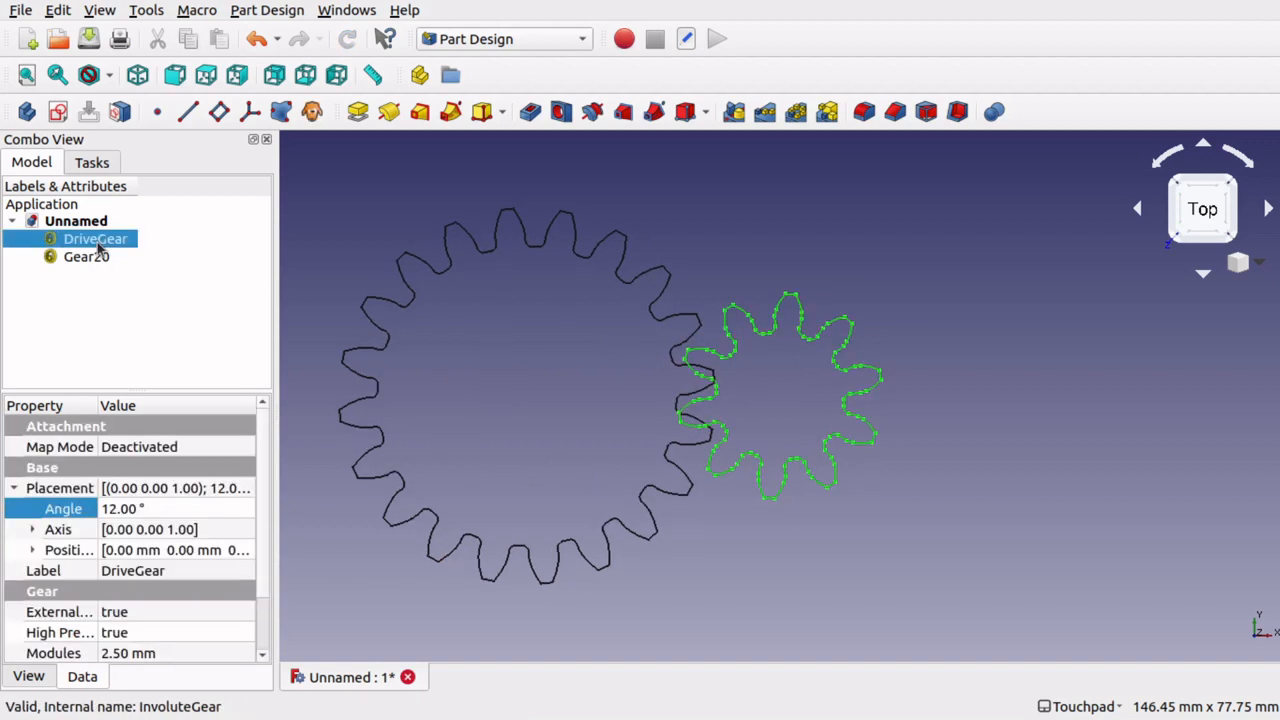
click(85, 256)
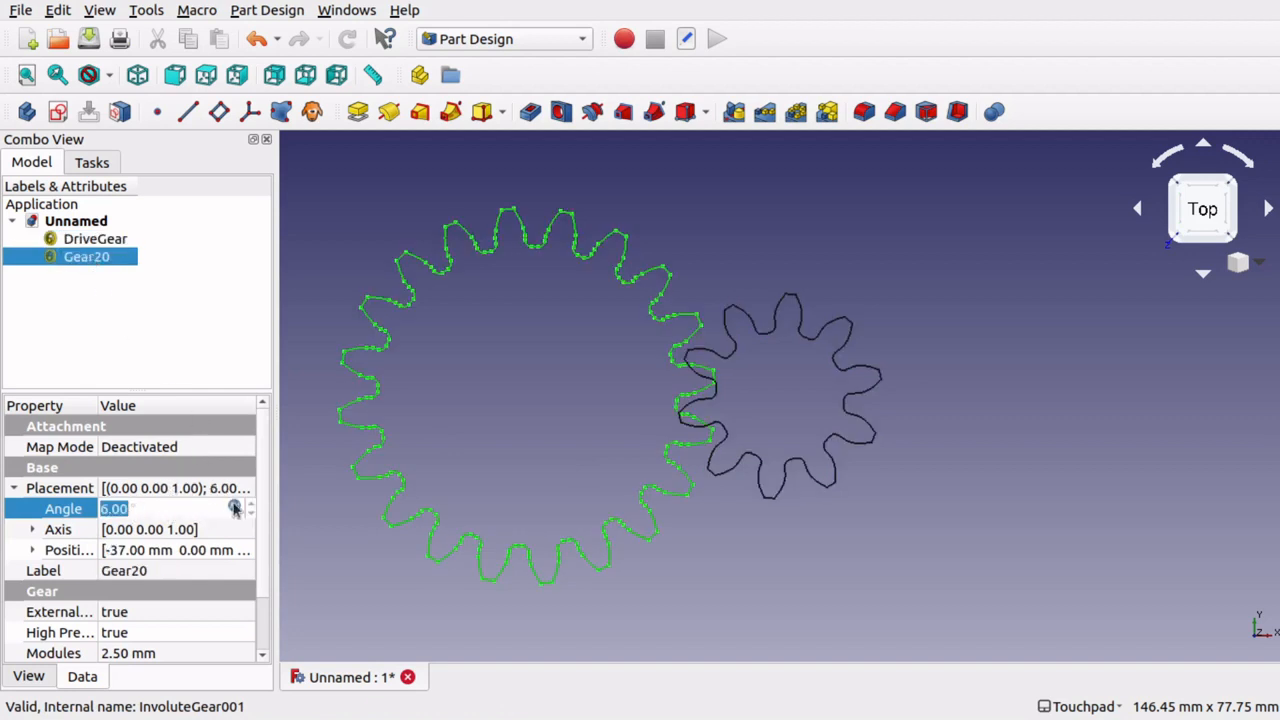
click(234, 508)
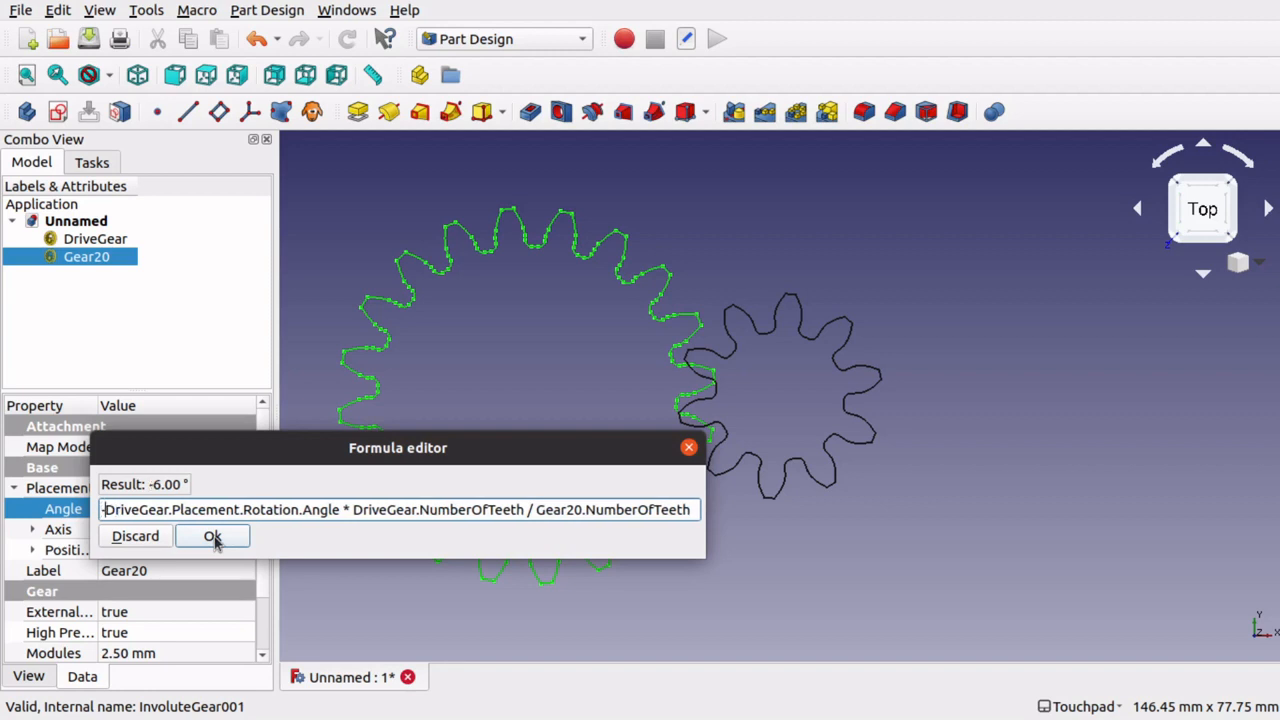
click(212, 536)
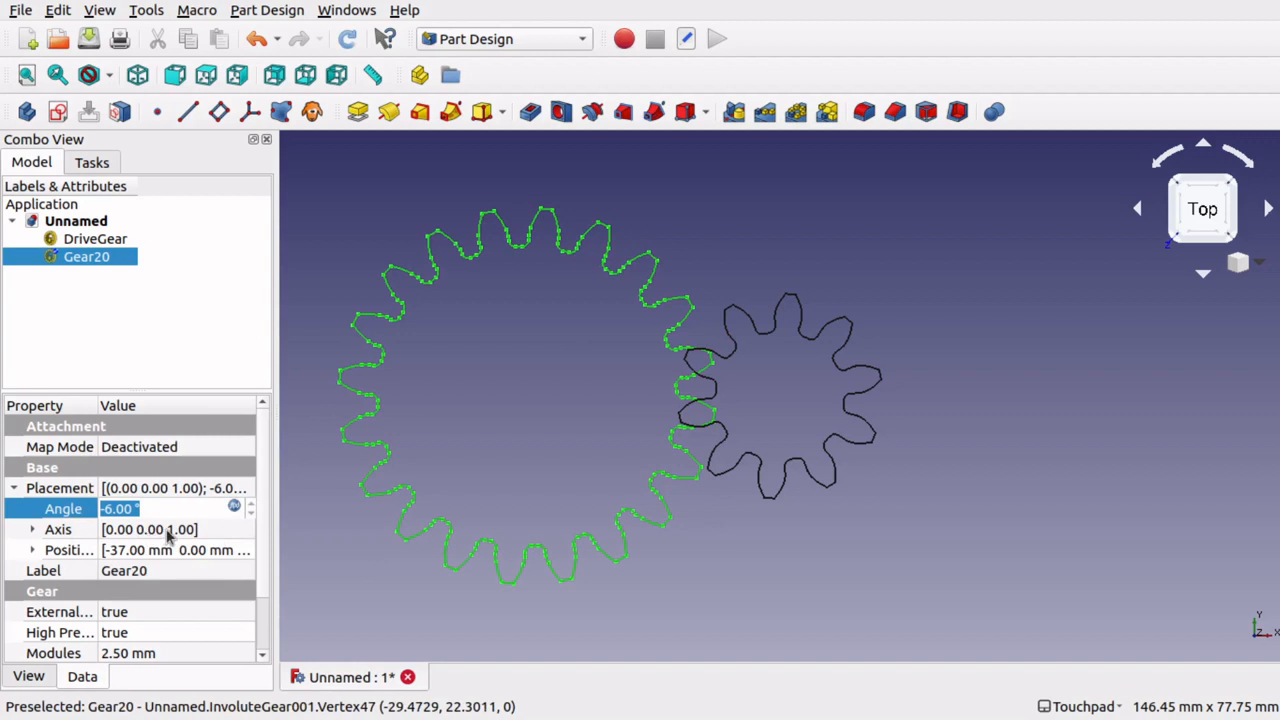
mouse_move(180, 170)
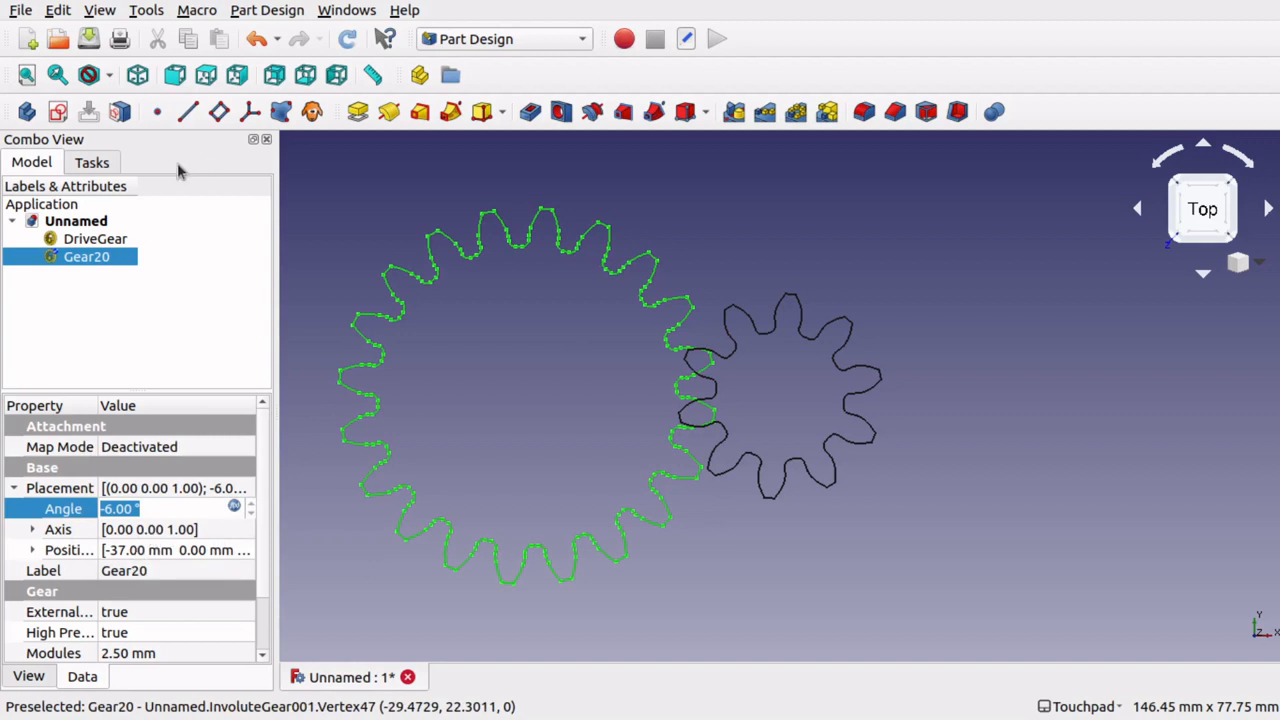
Review the meshed gears: DriveGear's angle reads 16° and Gear20's -8.00°.
click(95, 238)
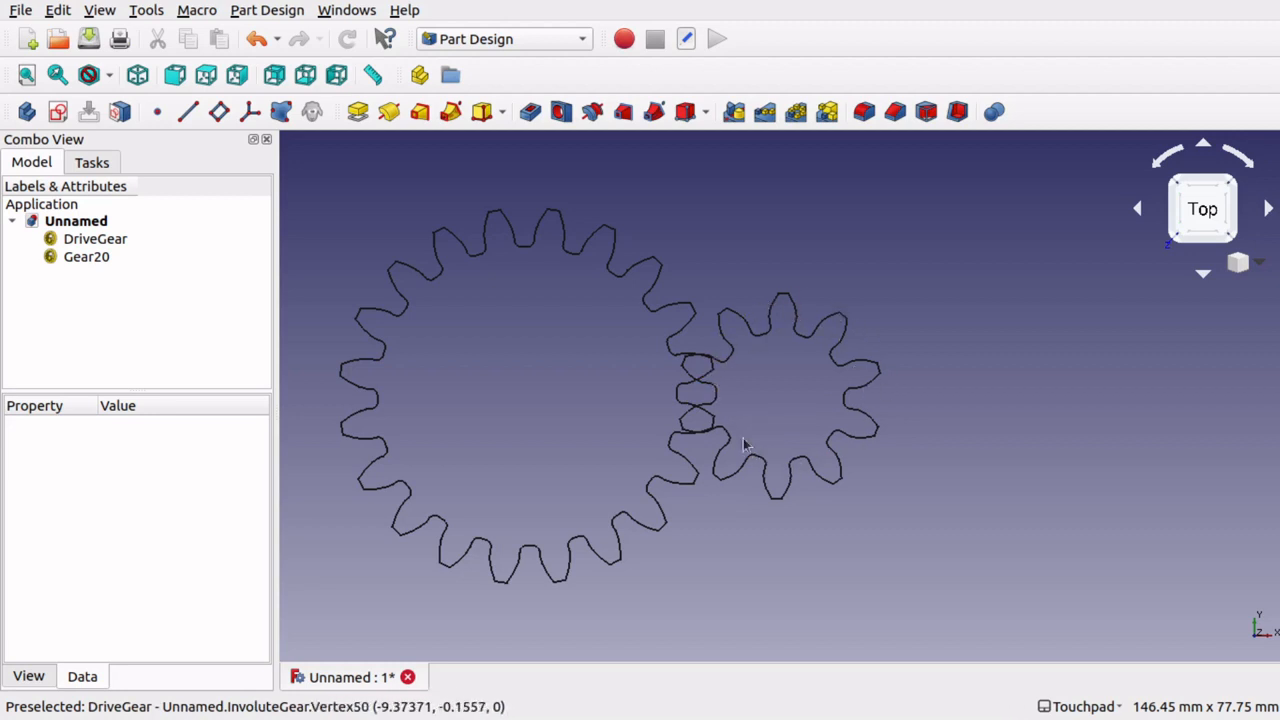
mouse_move(600, 377)
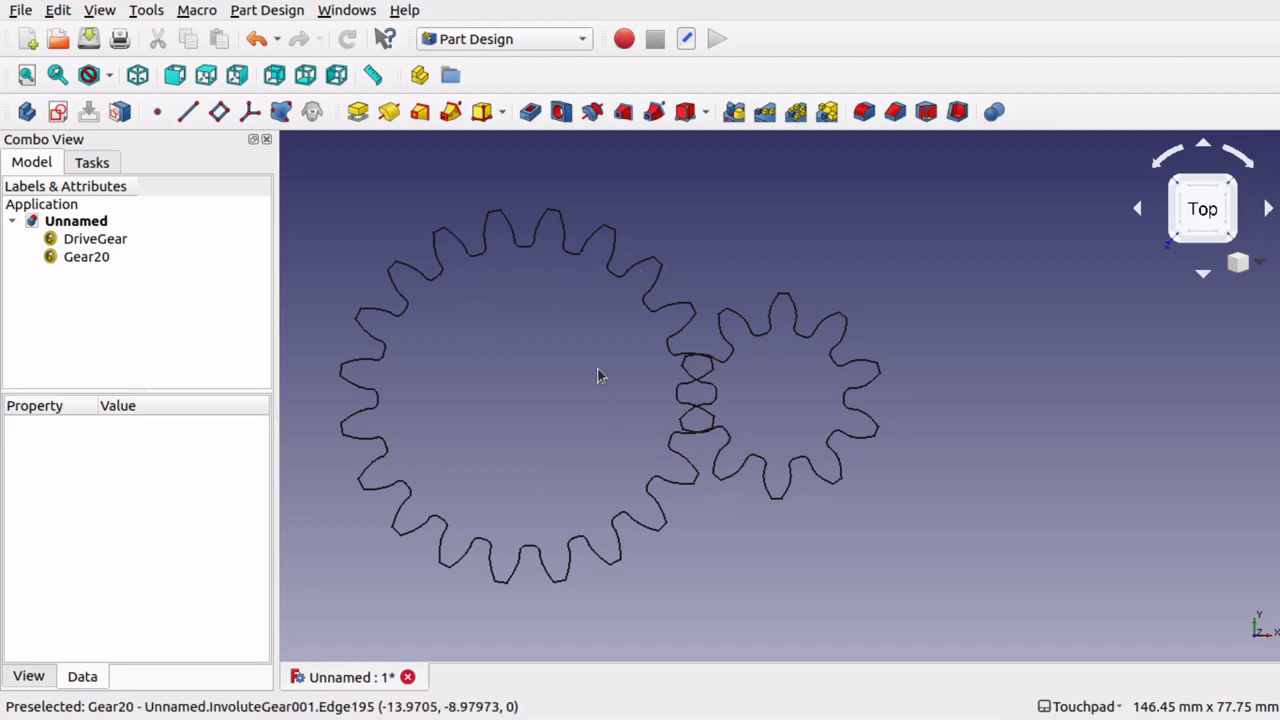
mouse_move(650, 243)
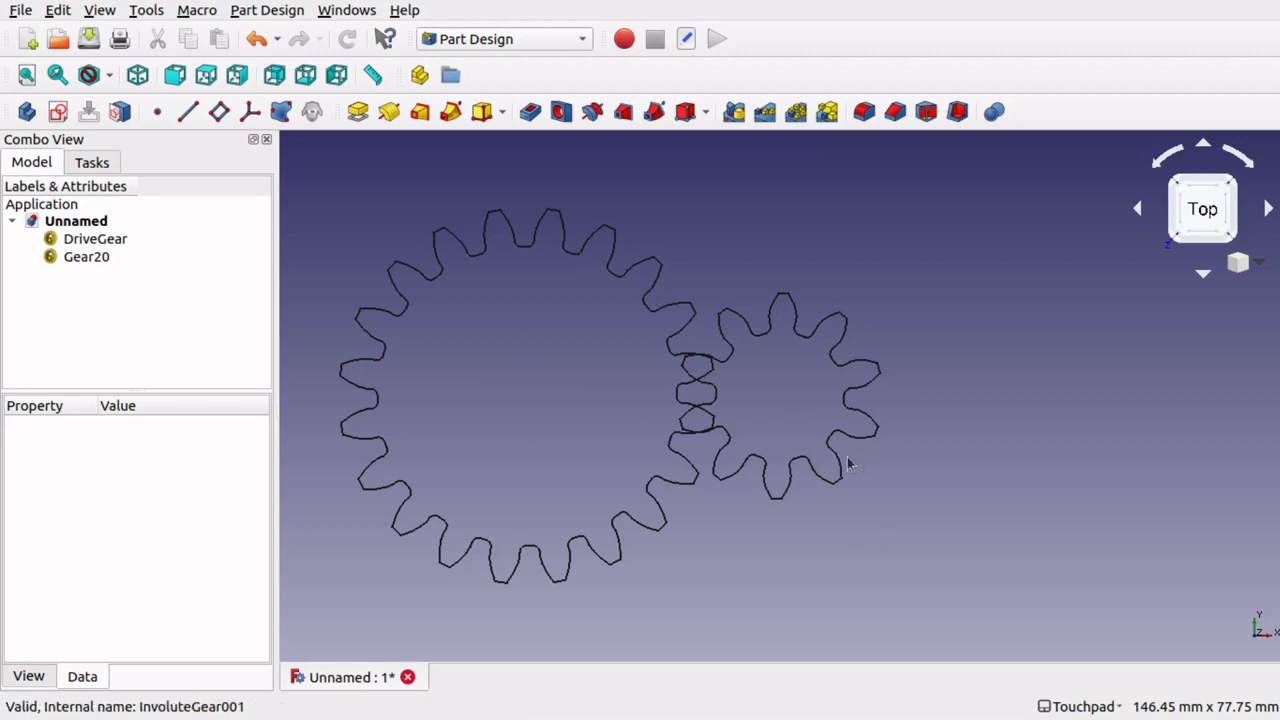
click(95, 238)
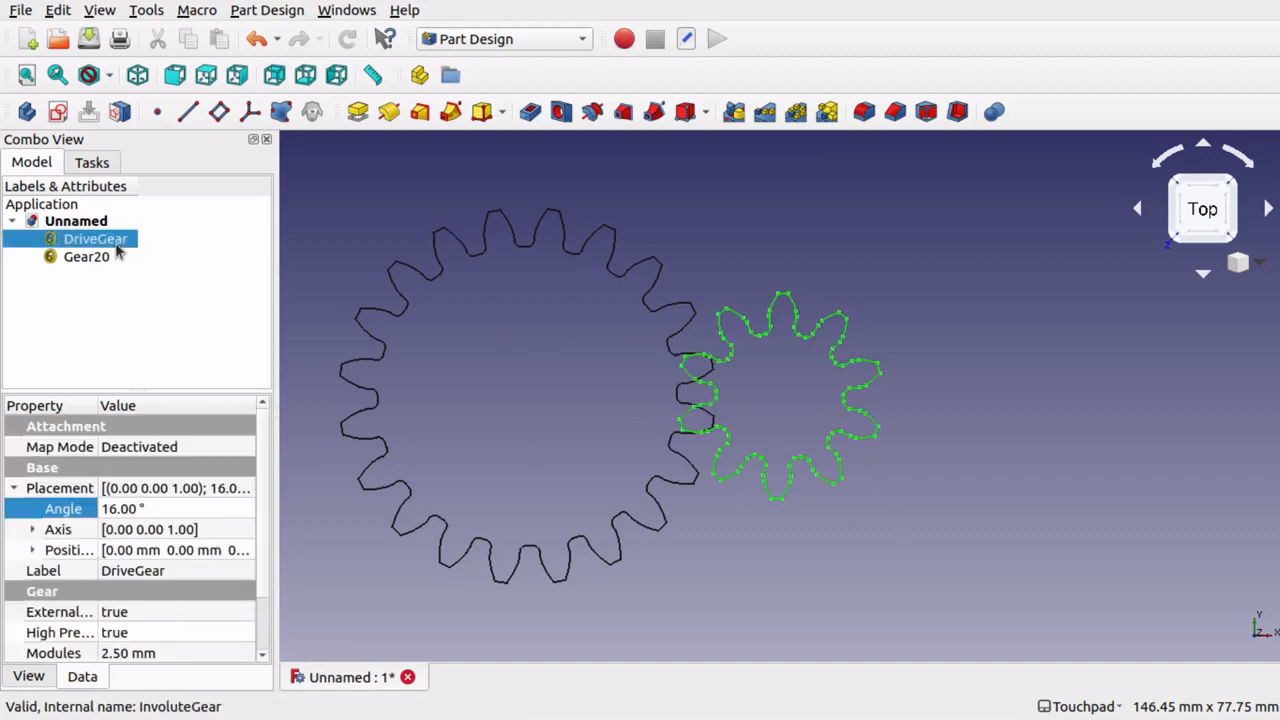
mouse_move(732, 400)
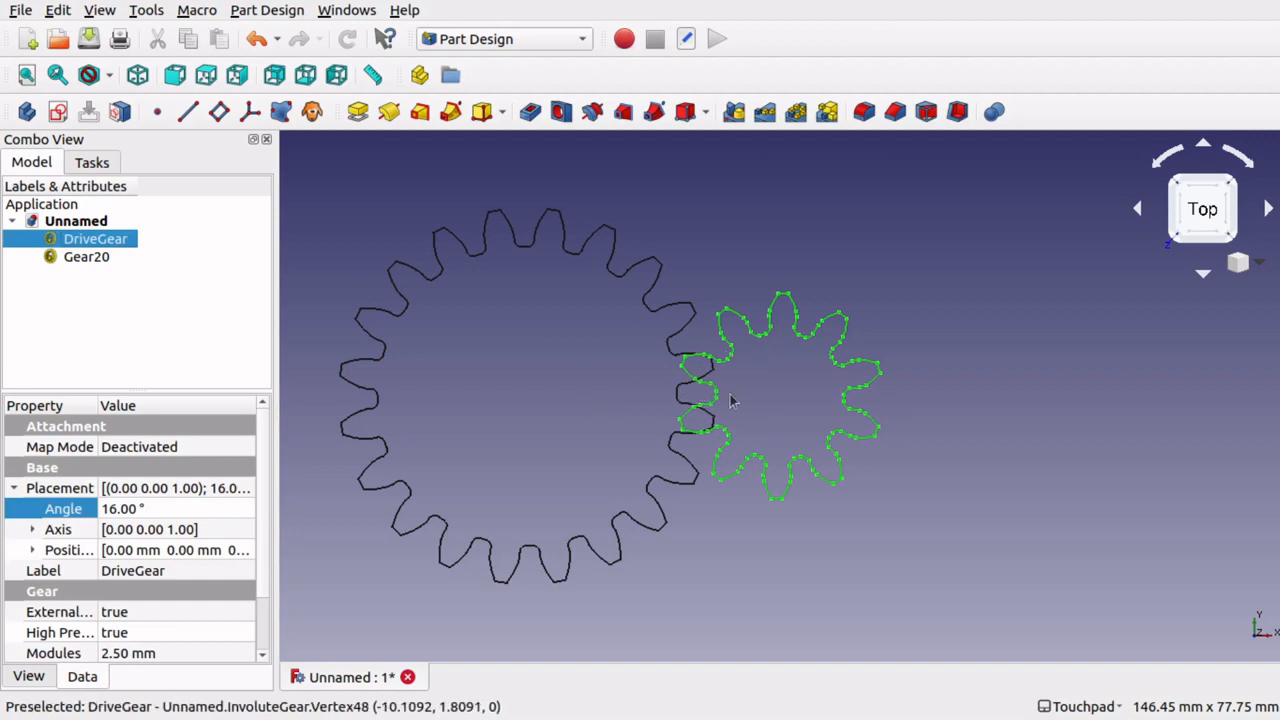
mouse_move(385, 400)
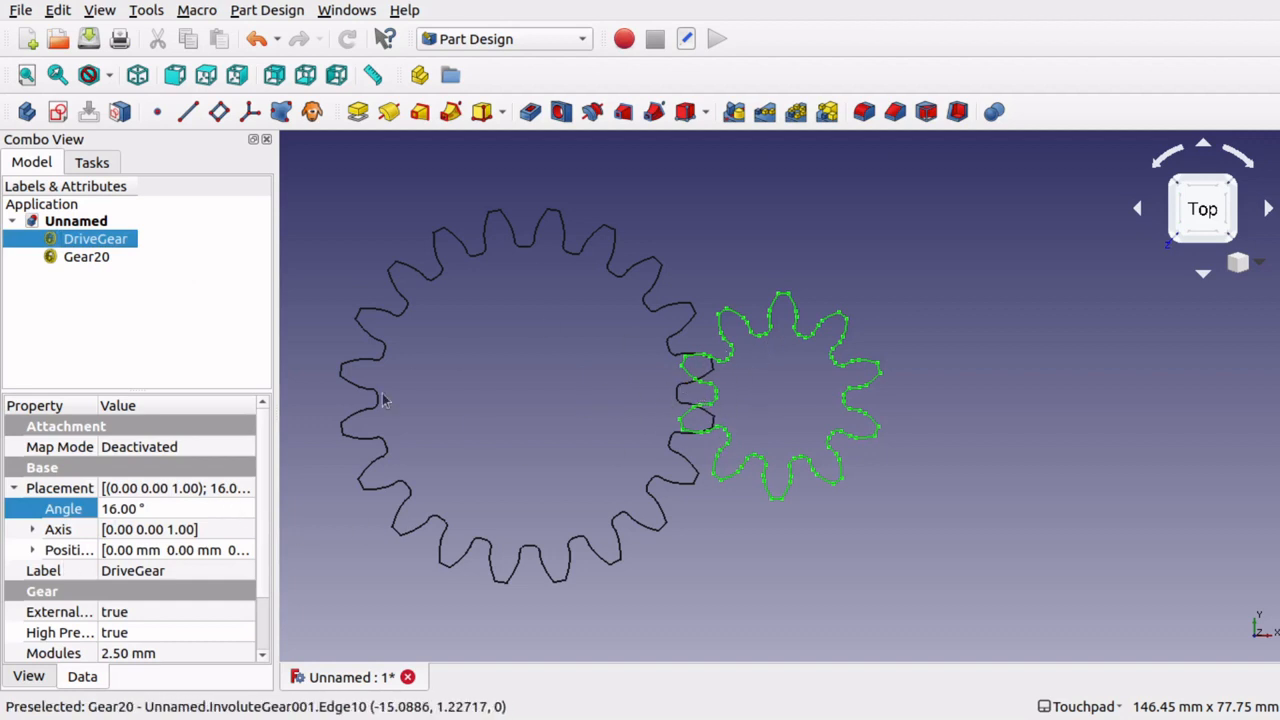
mouse_move(683, 402)
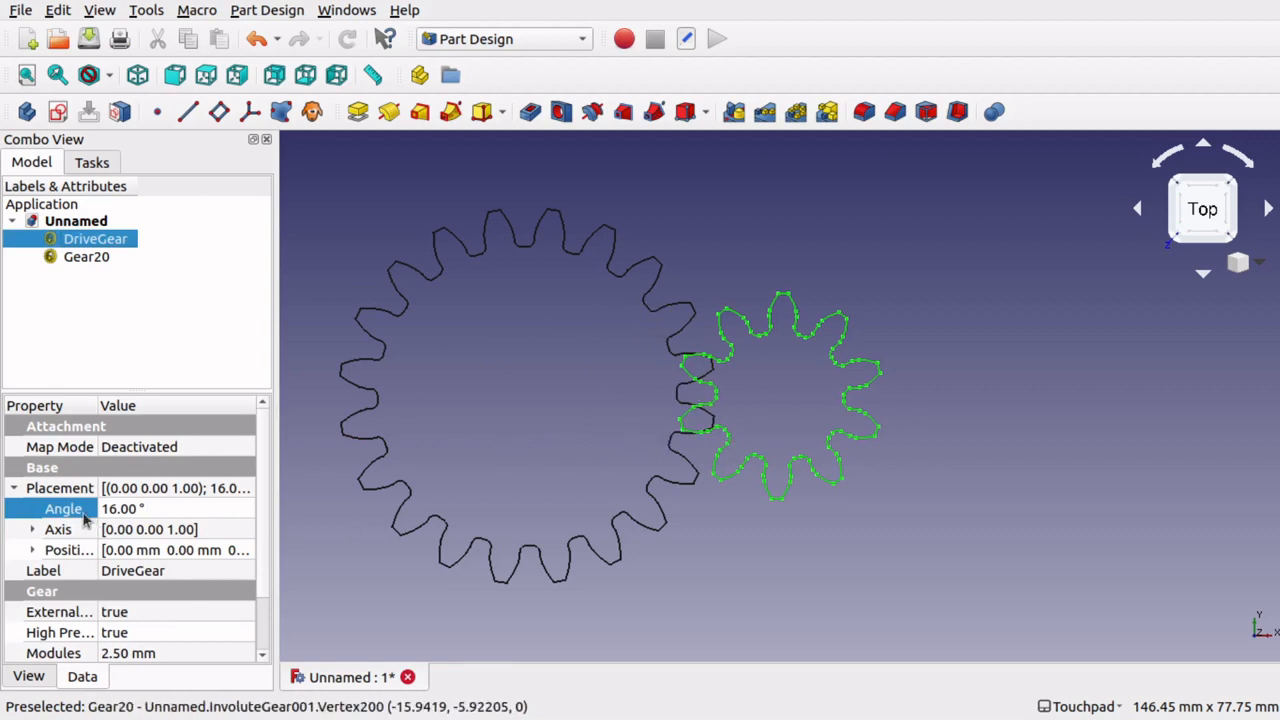
click(86, 256)
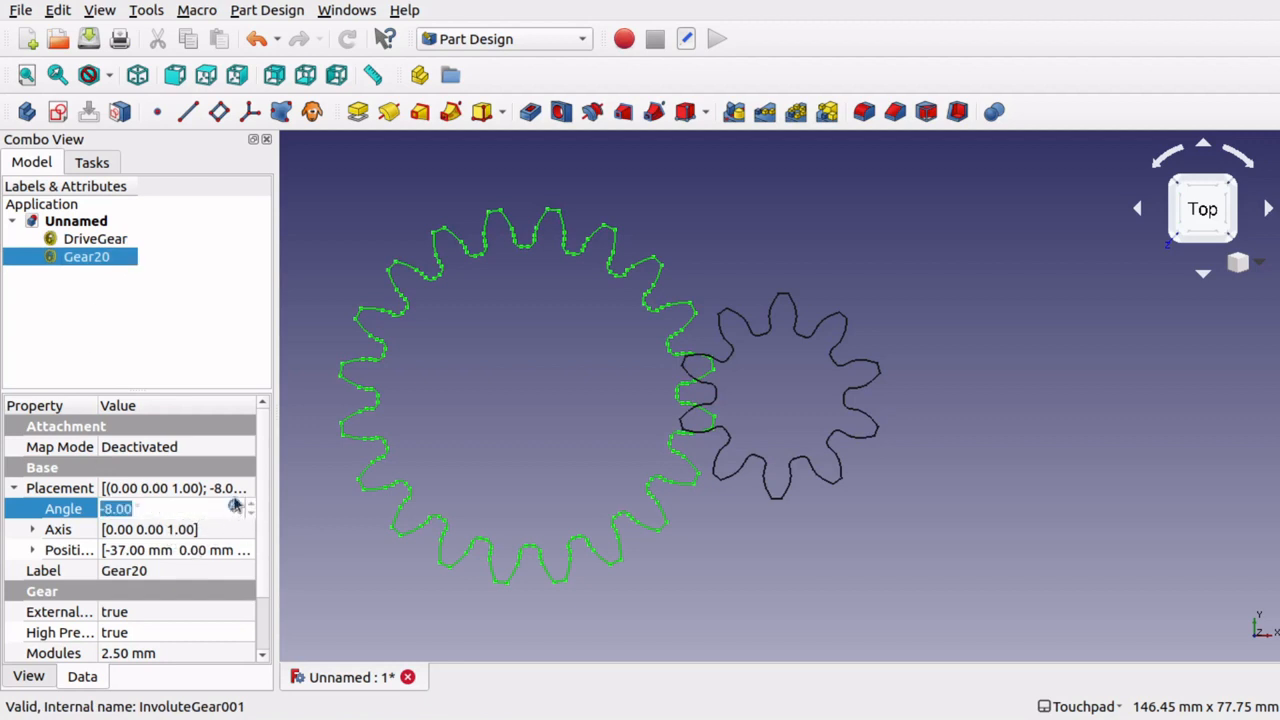
click(235, 508)
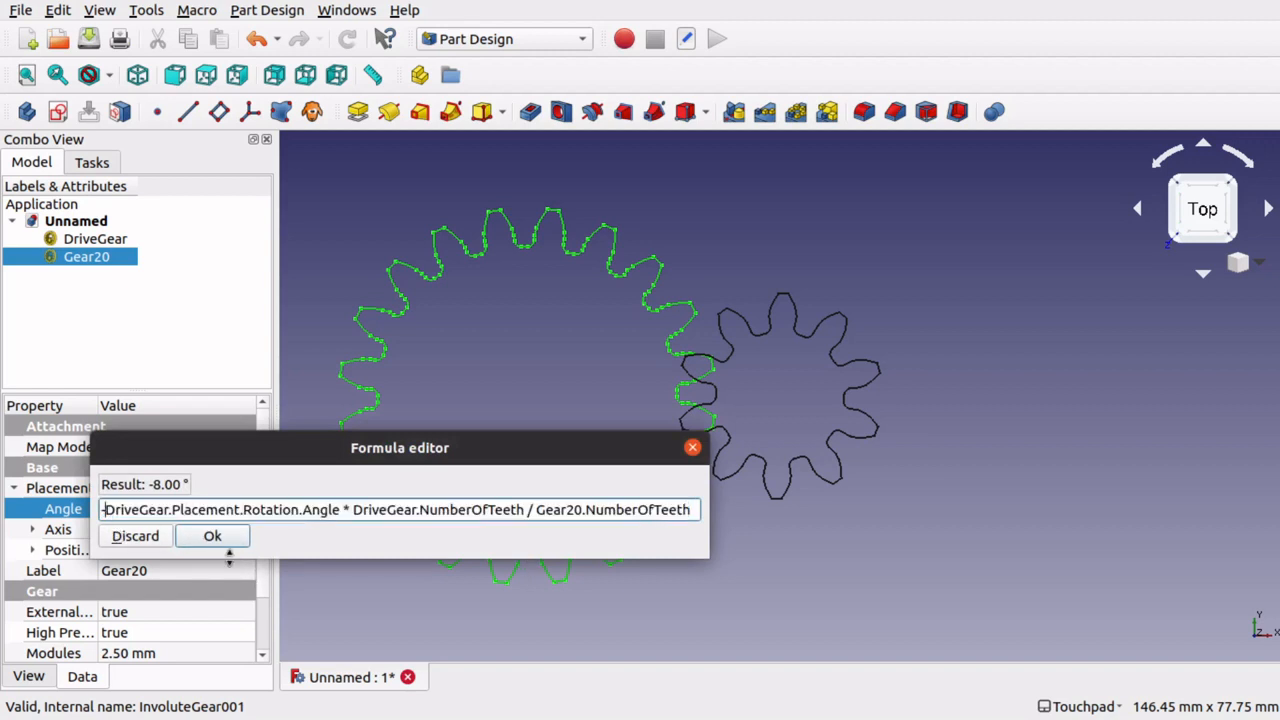
text(9)
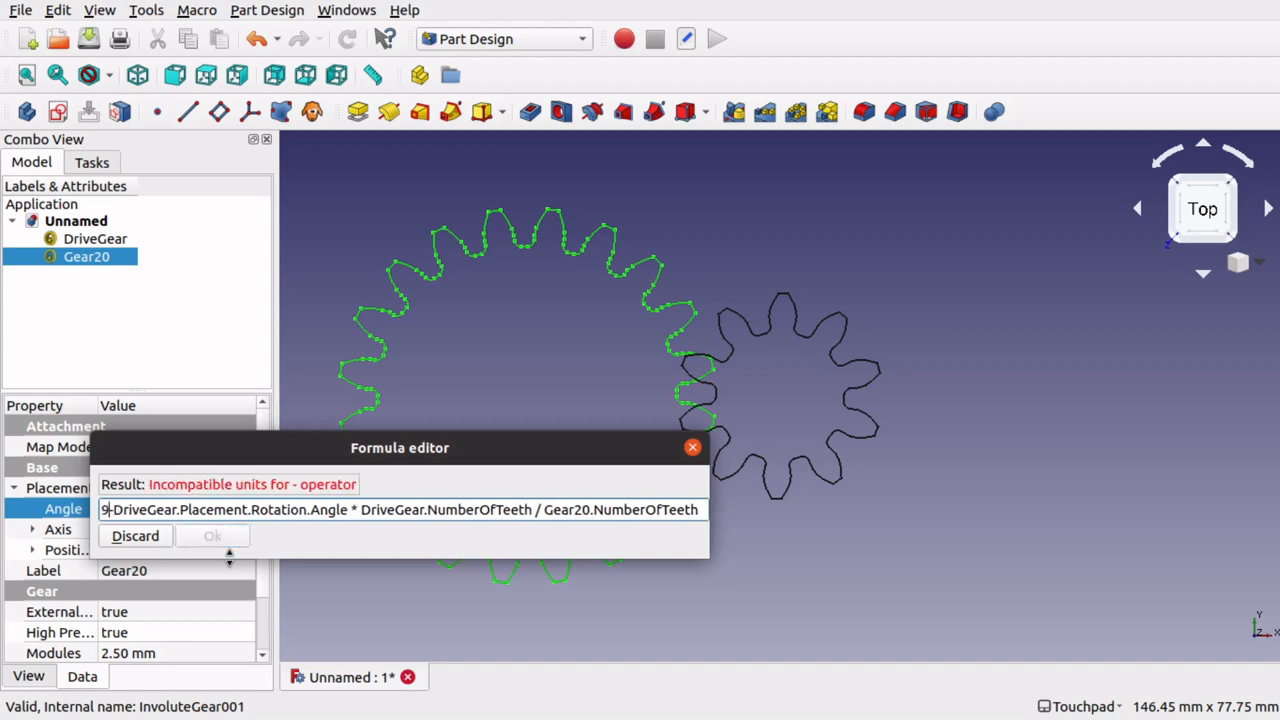
text(+)
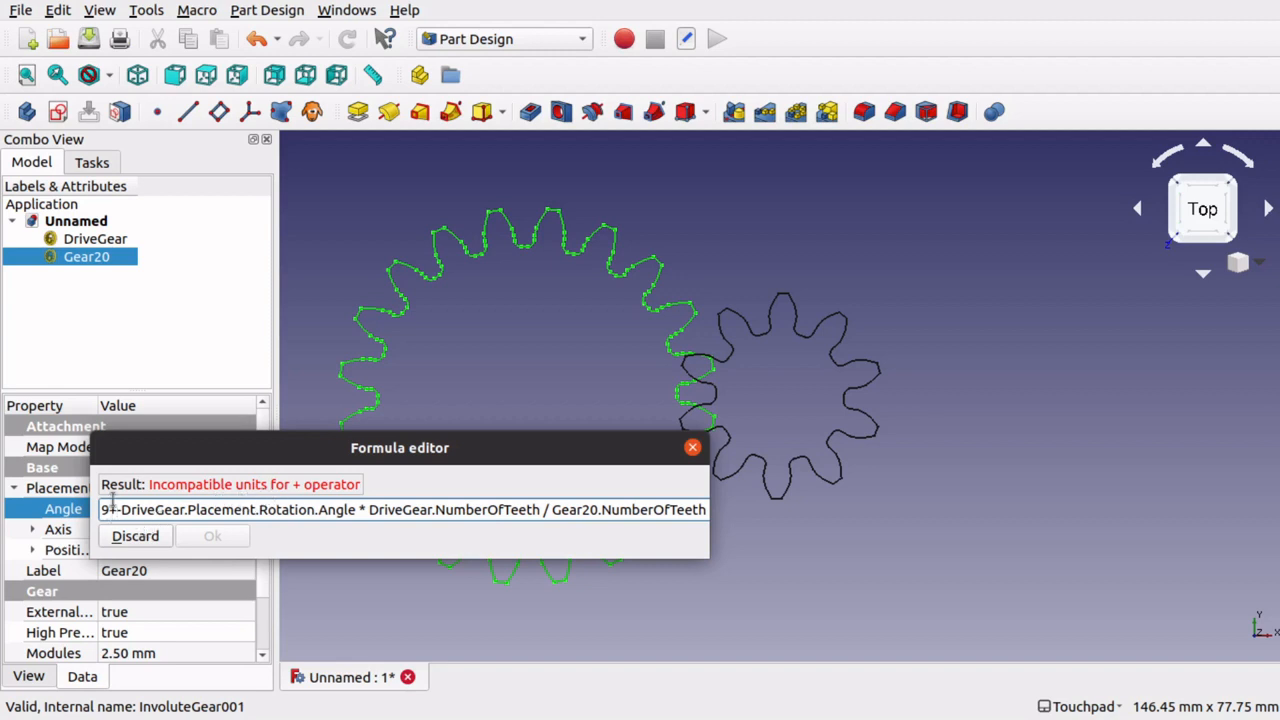
drag(399, 447, 587, 477)
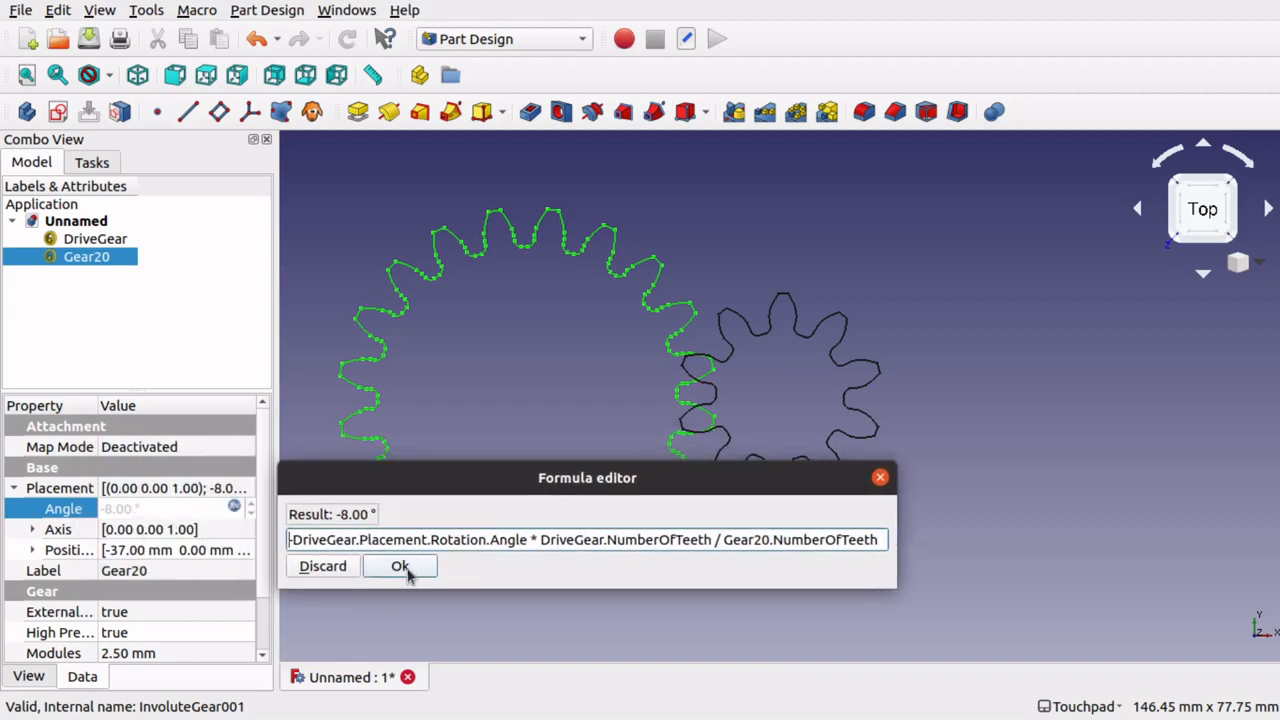
click(399, 566)
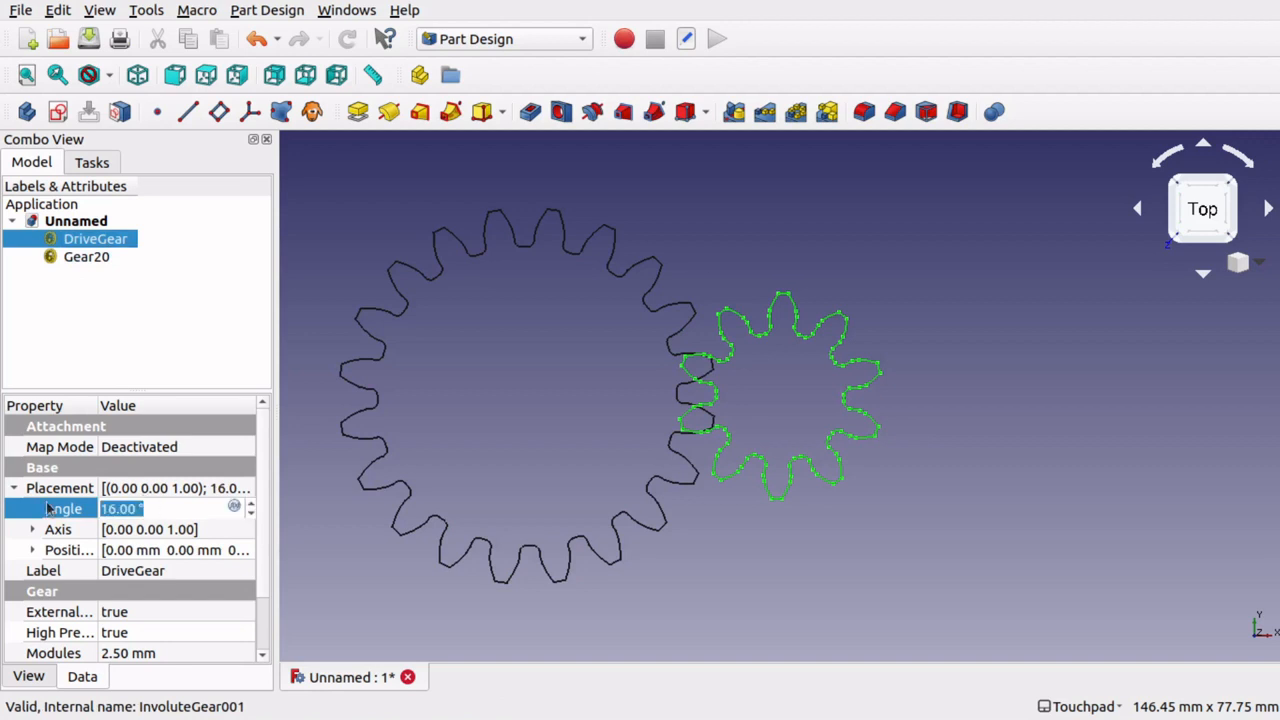
mouse_move(70, 292)
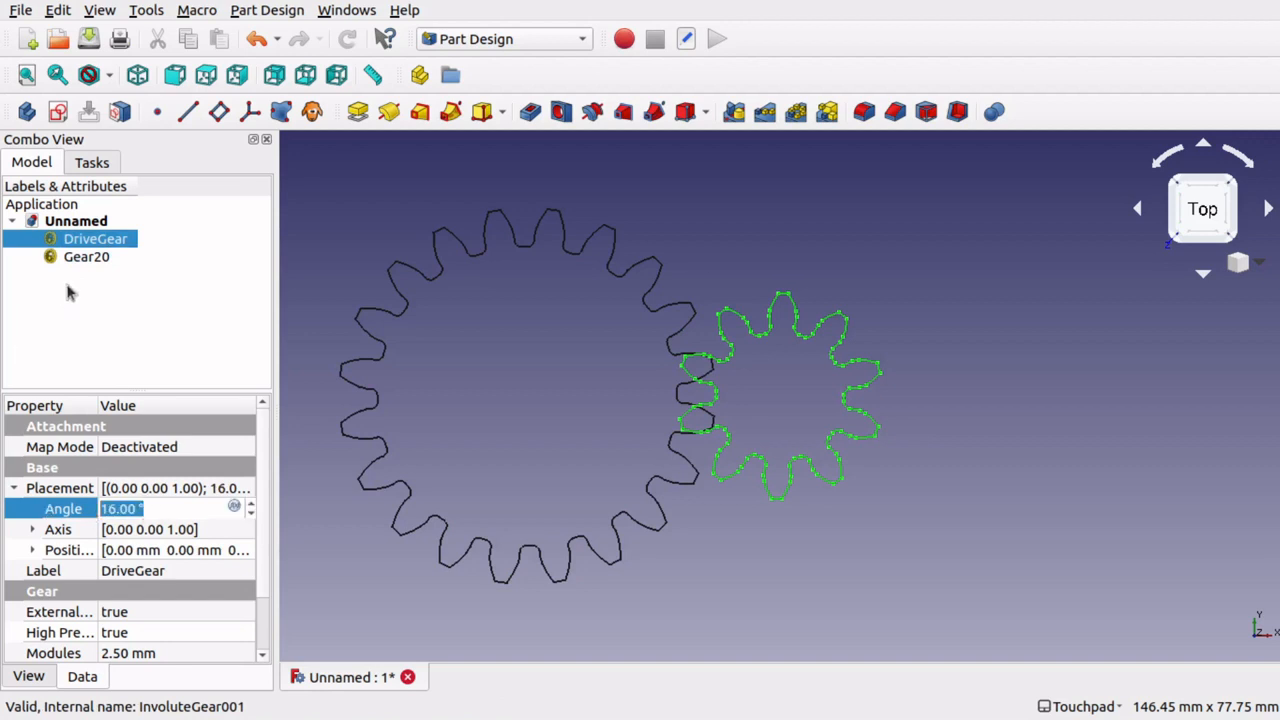
Prefix Gear20's Placement Angle formula with an 8° offset so the gear reads 0.00°.
click(86, 256)
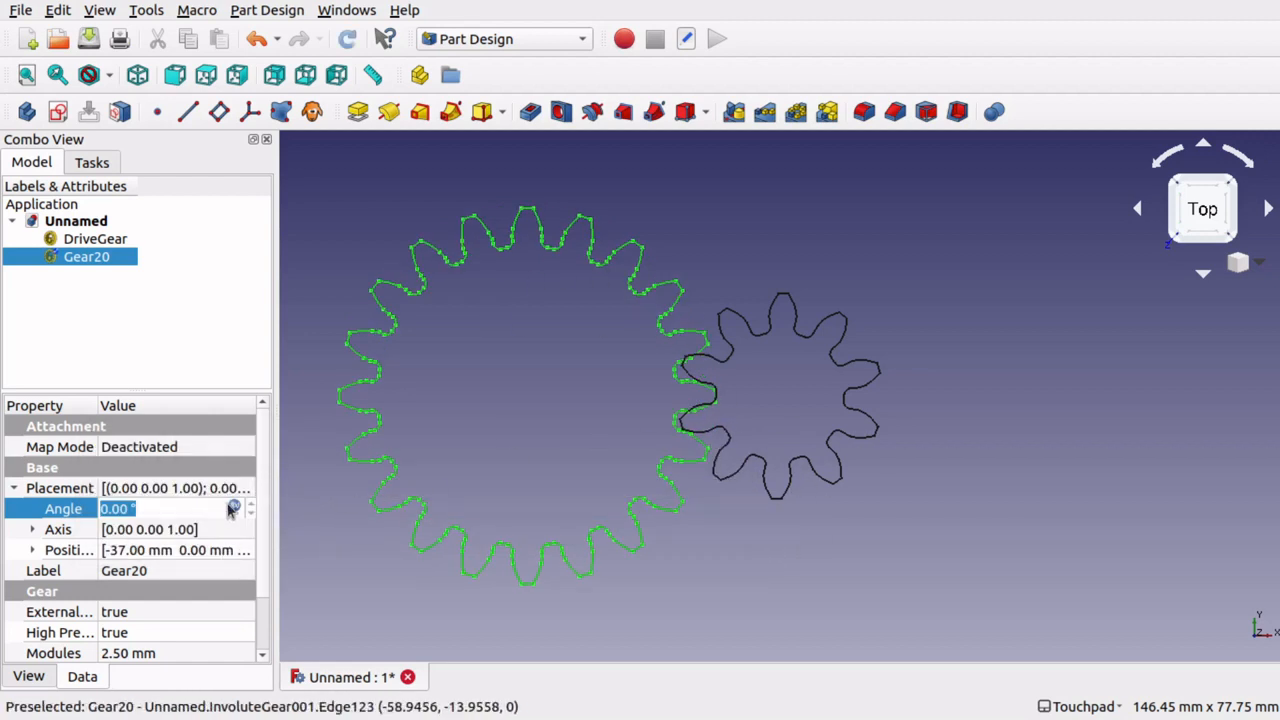
click(231, 508)
text(8° + -DriveGear.Placement.Rotation.Angle * DriveGear.NumberOfTeeth / Gear20.NumberOfTeeth)
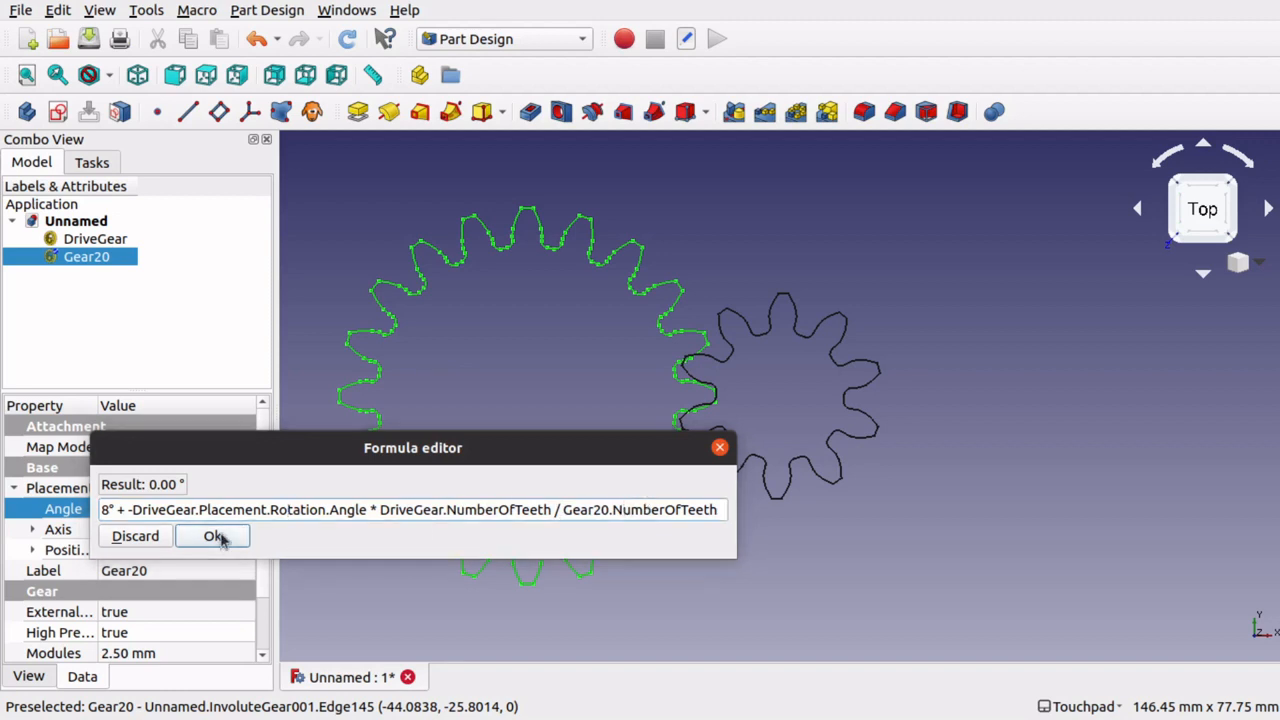
click(212, 536)
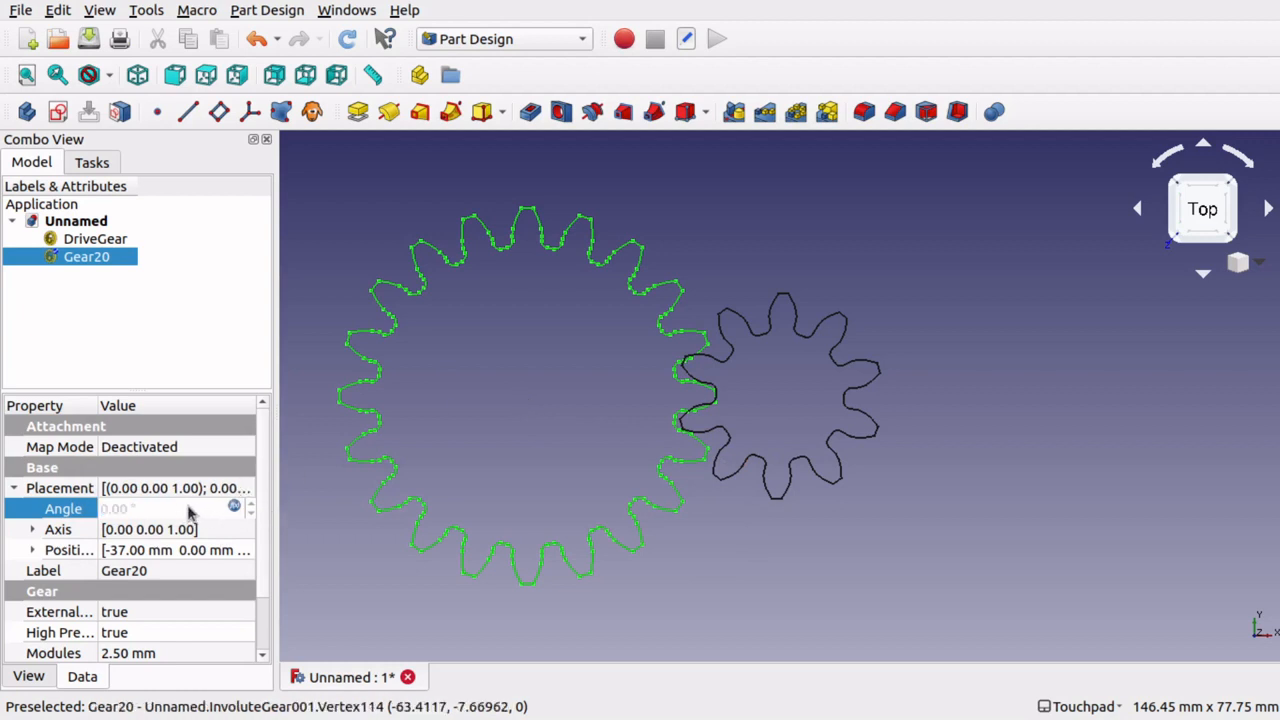
mouse_move(787, 345)
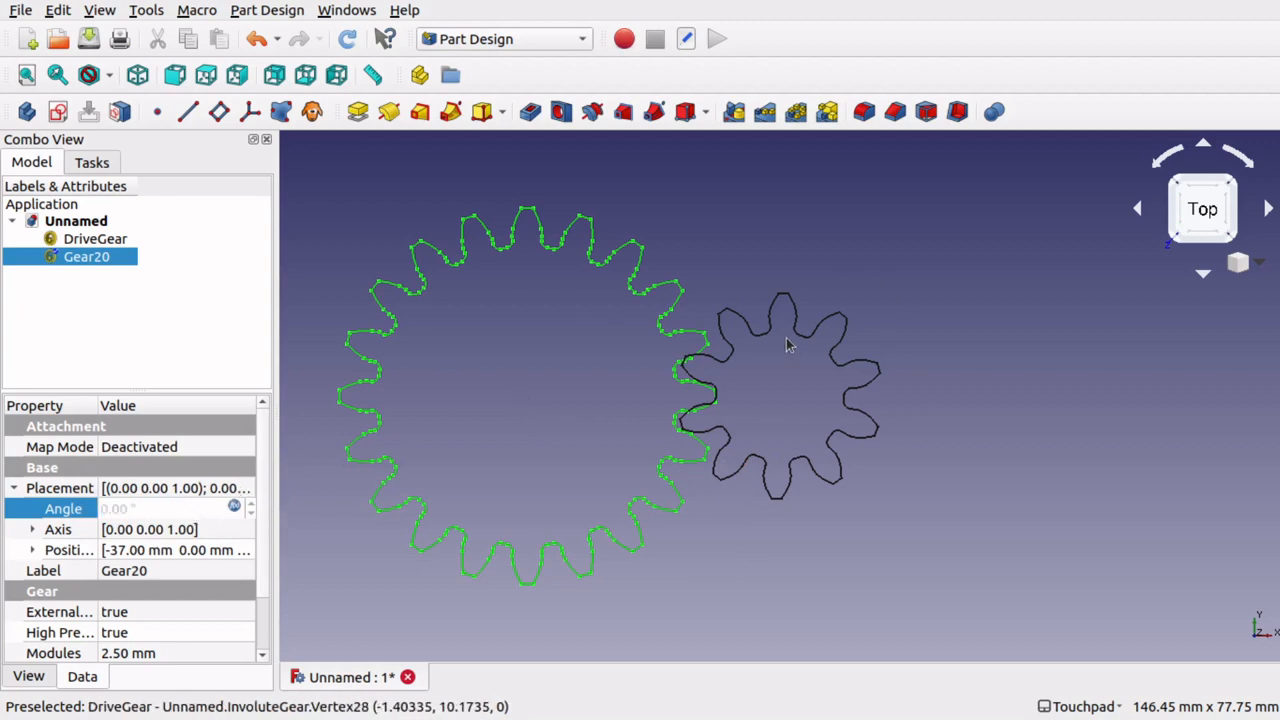
mouse_move(688, 307)
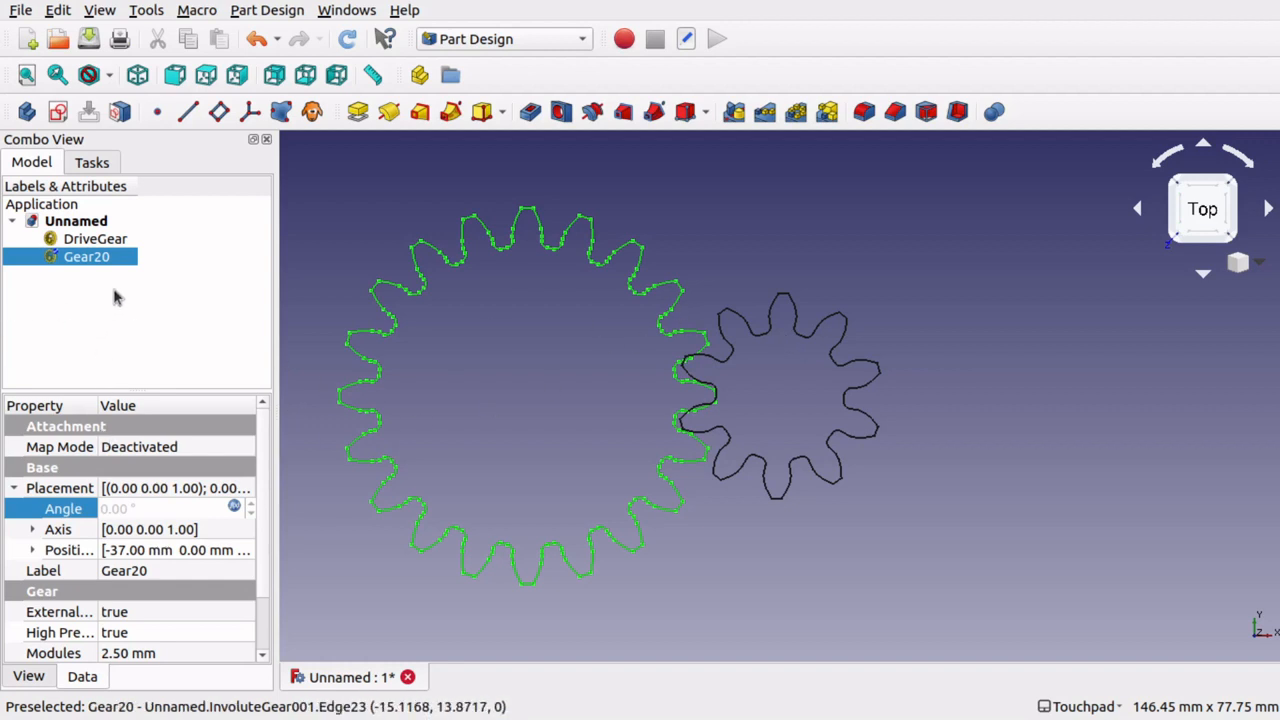
Add a Part Design involute gear with 3 teeth, creating InvoluteGear002.
click(503, 39)
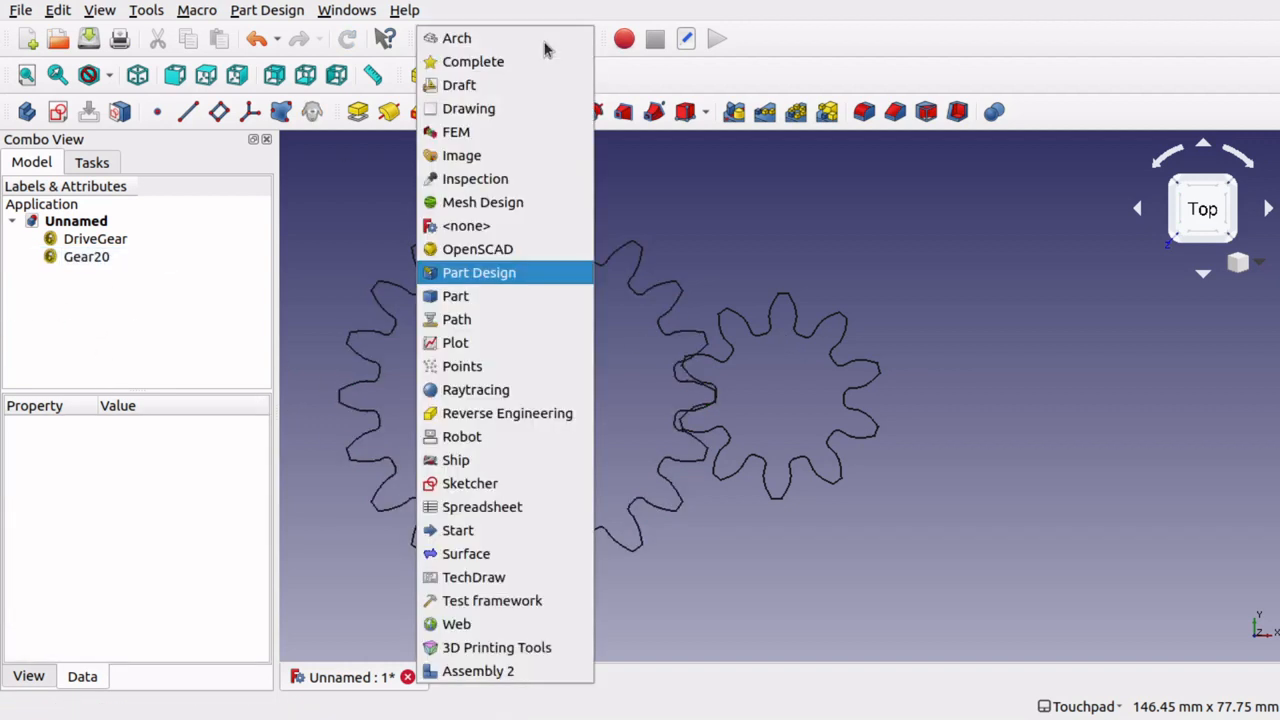
mouse_move(505, 108)
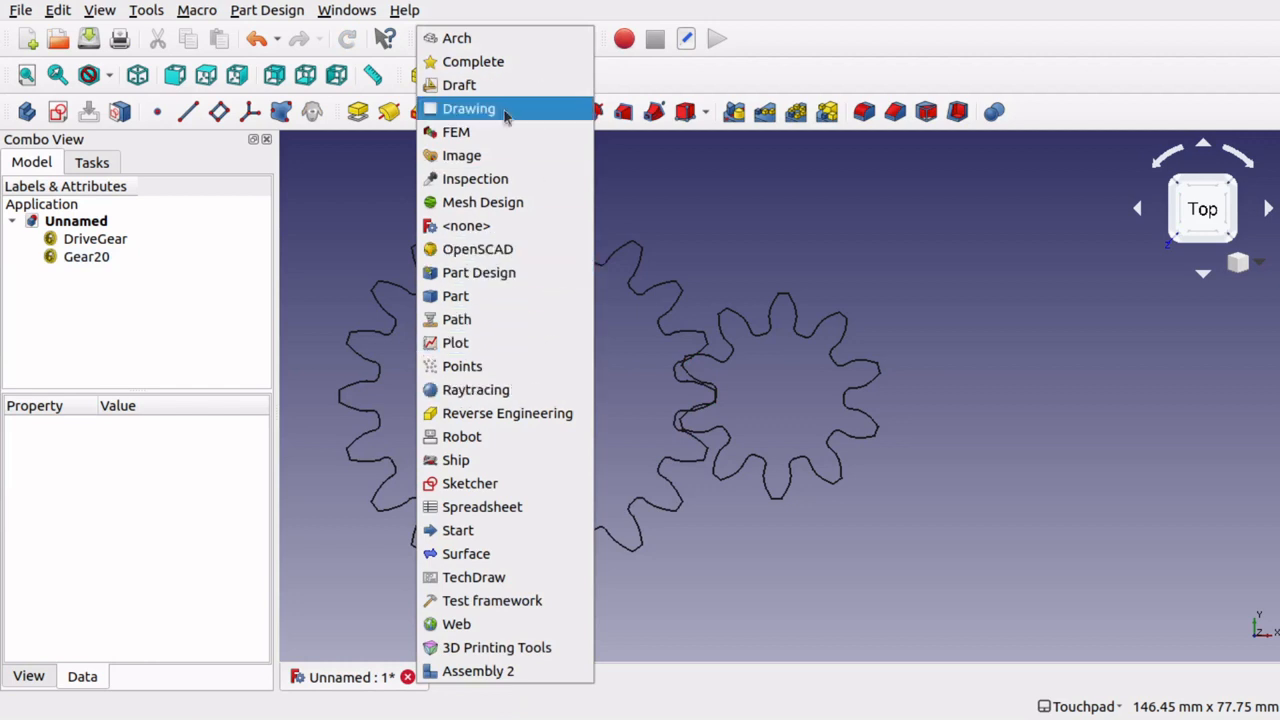
click(480, 272)
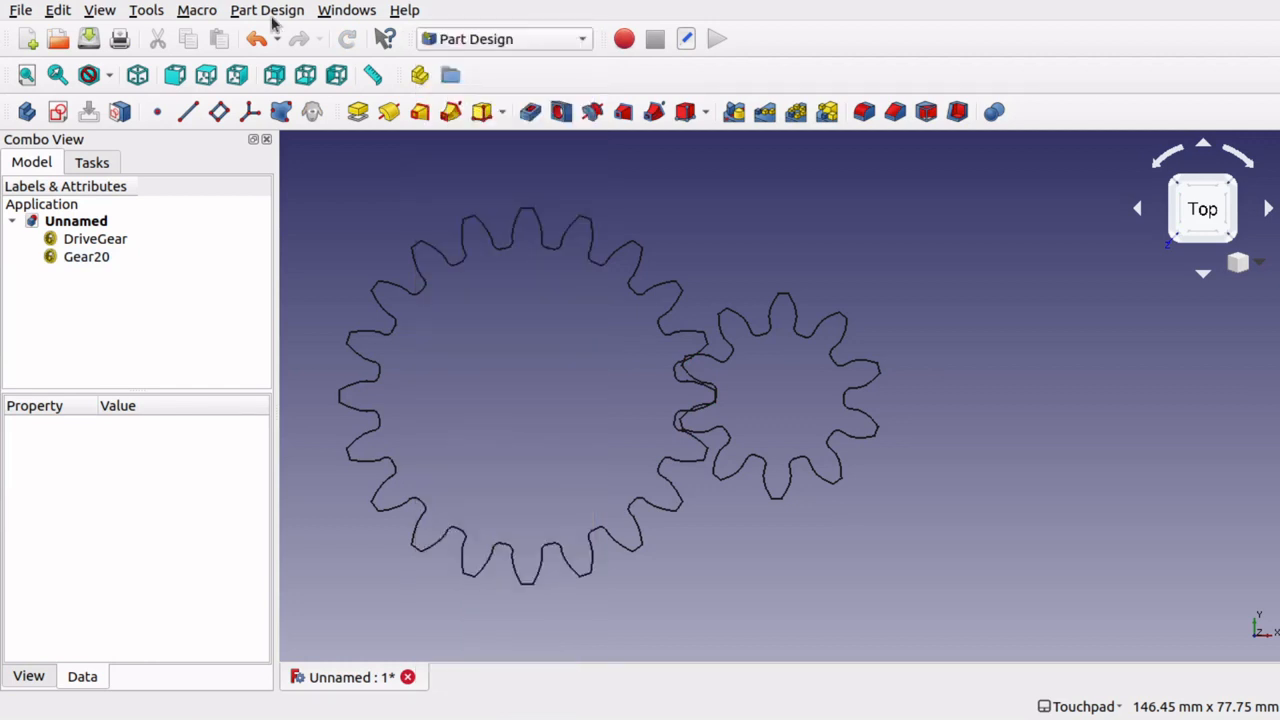
click(266, 11)
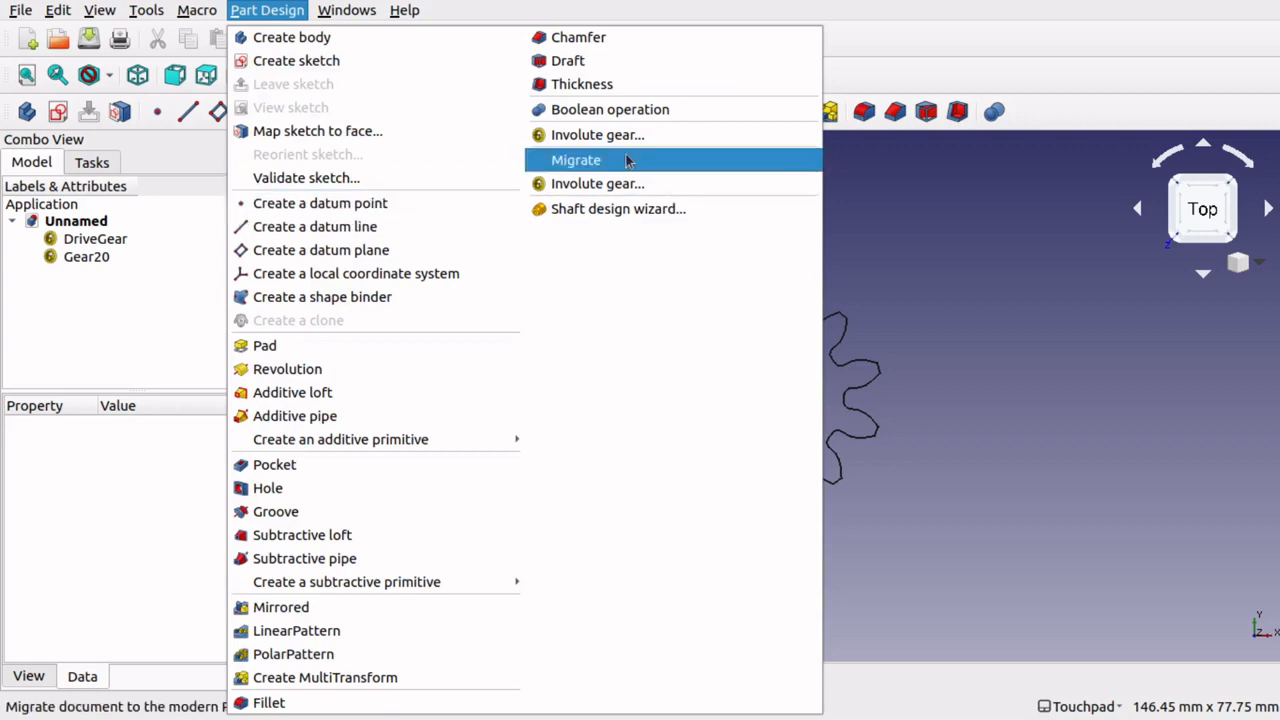
click(597, 183)
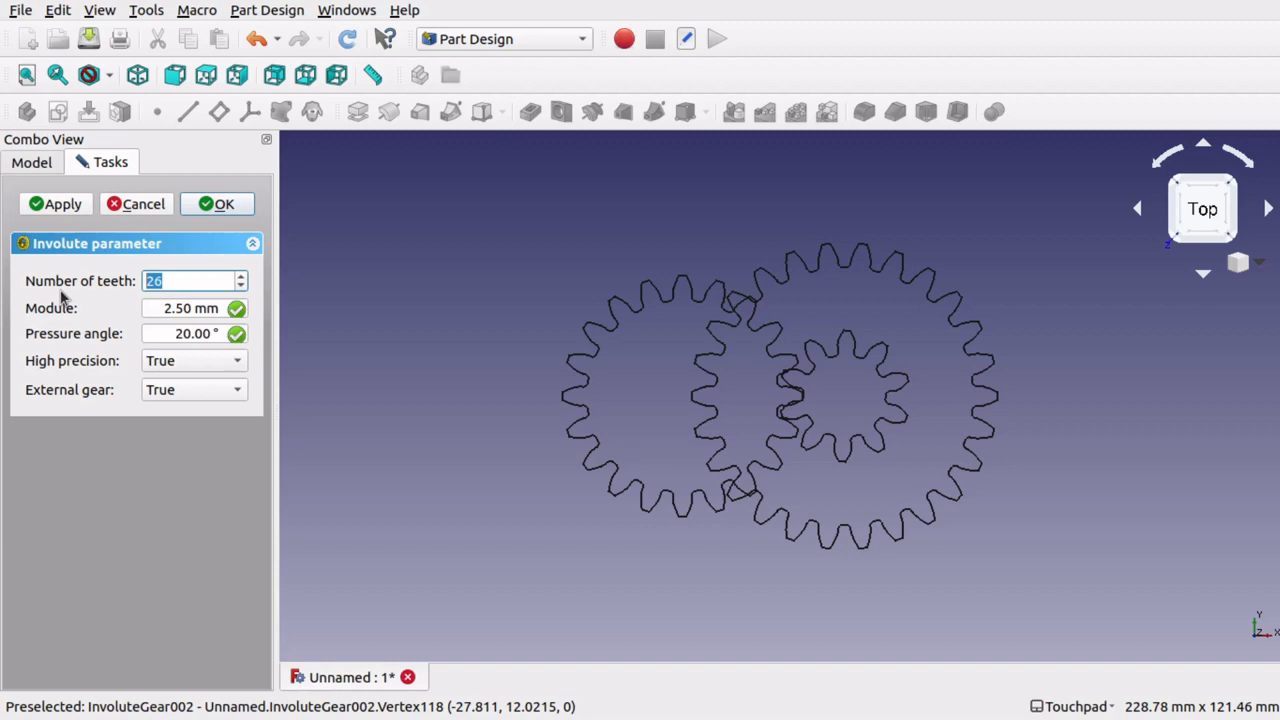
text(3)
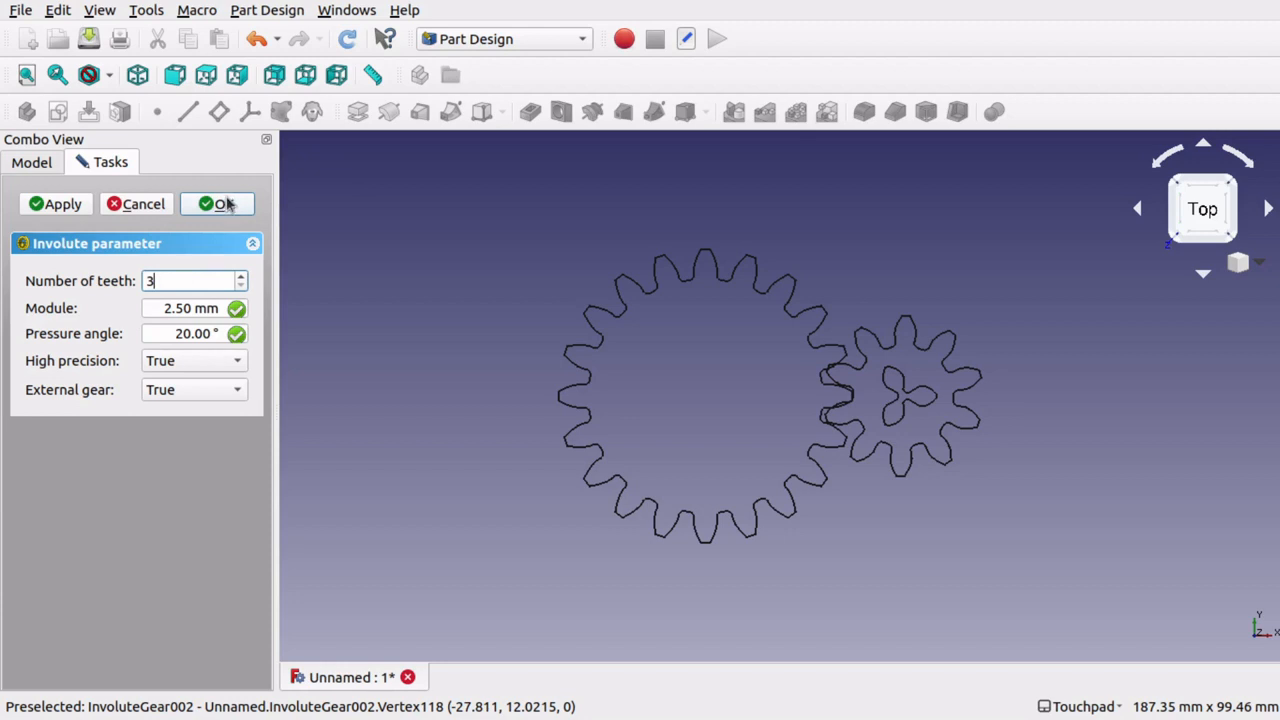
click(217, 204)
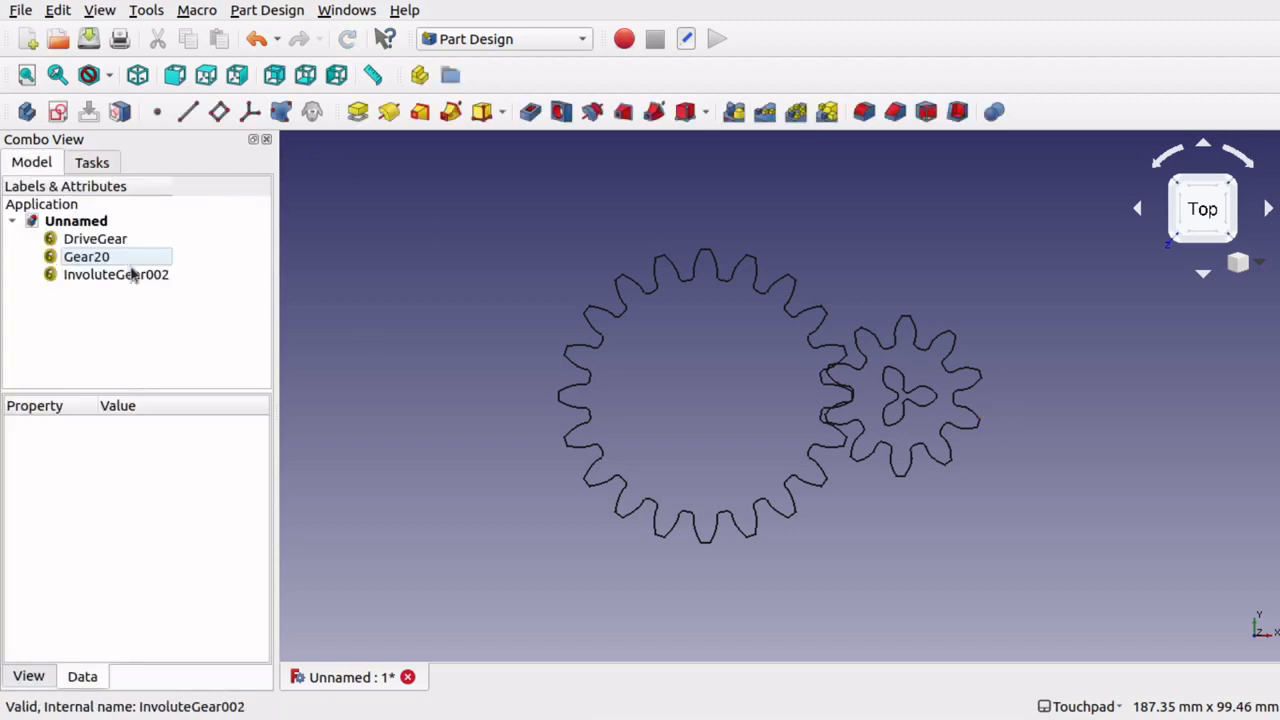
Rename InvoluteGear002 to Gear03 and set its Position x to 16 mm and Angle to 64°.
click(115, 274)
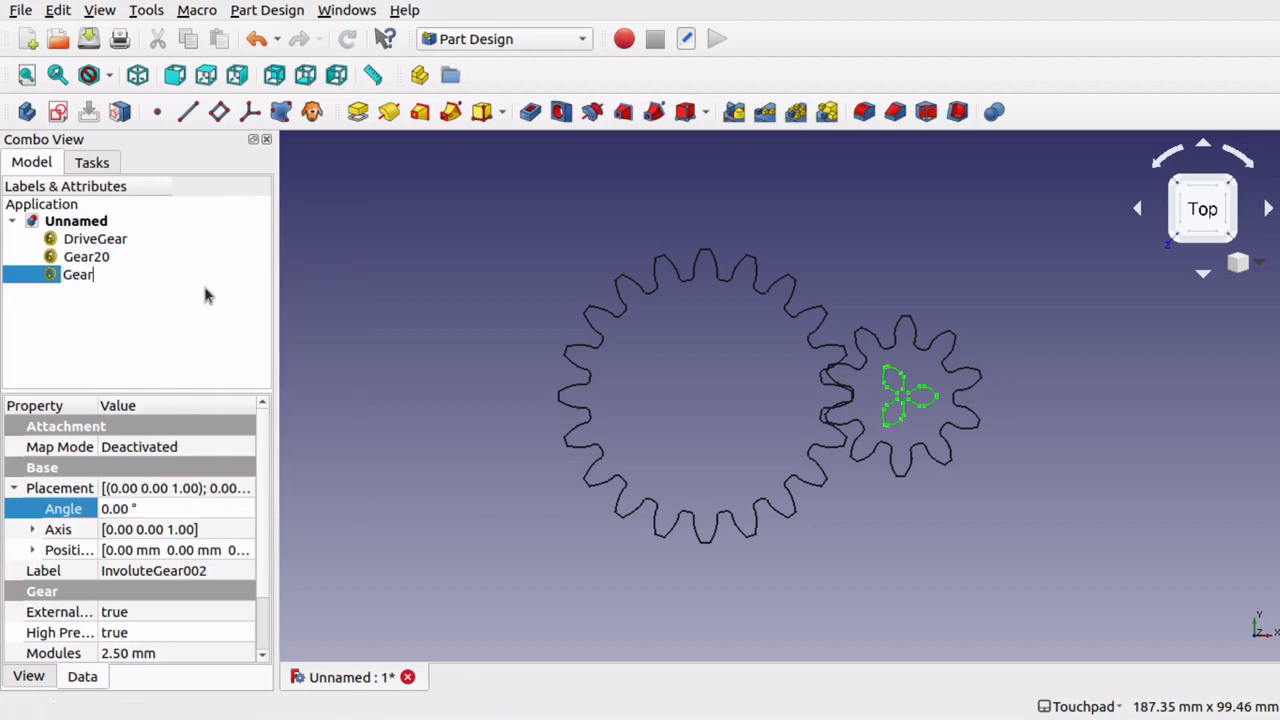
text(Gear03)
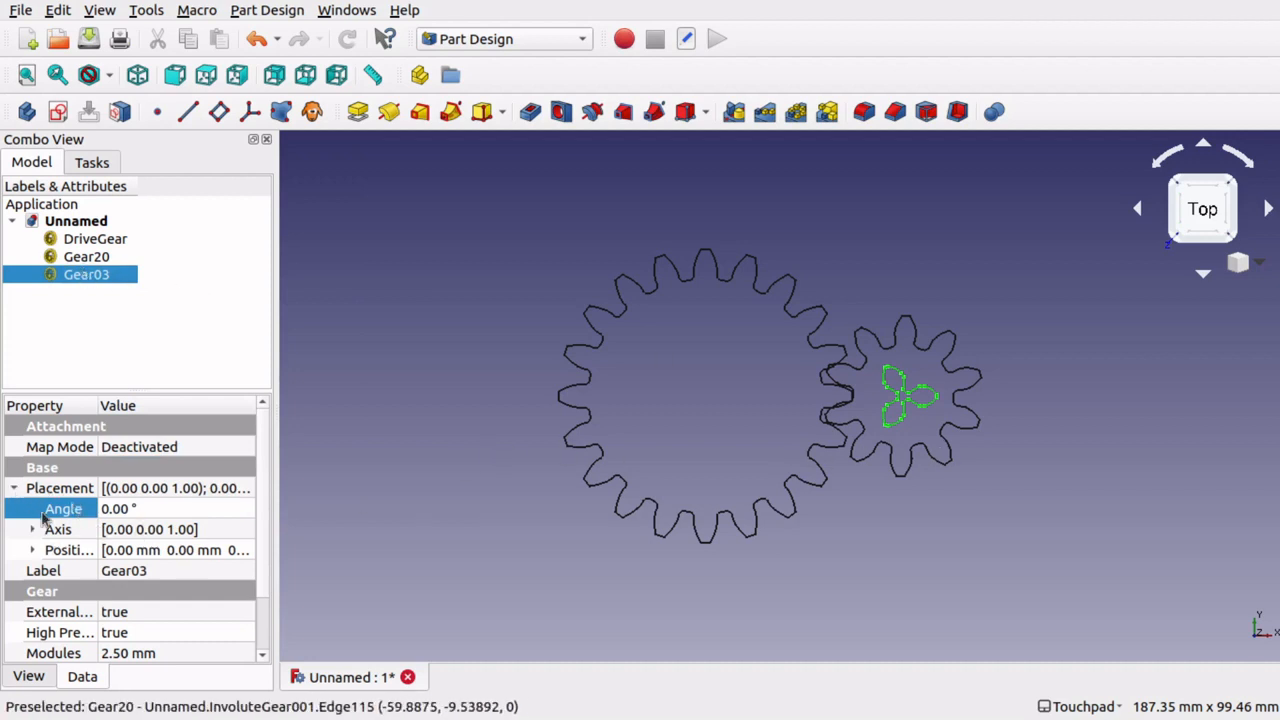
click(32, 550)
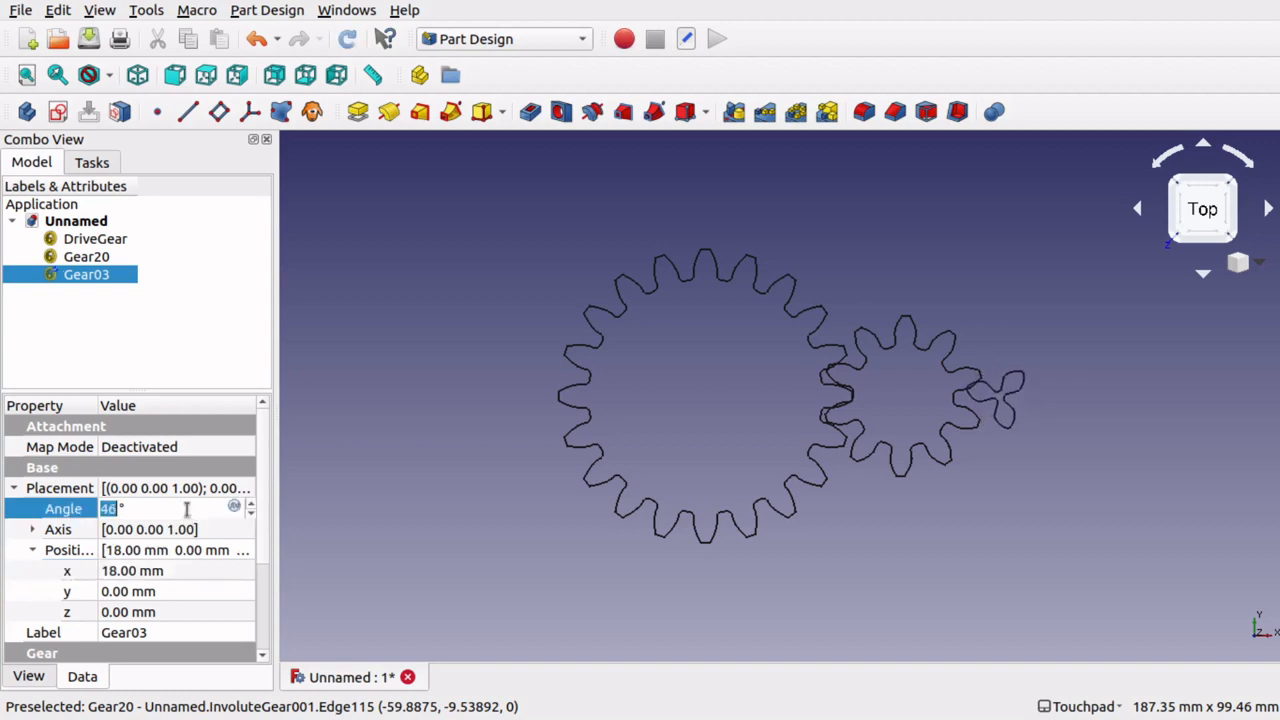
text(61)
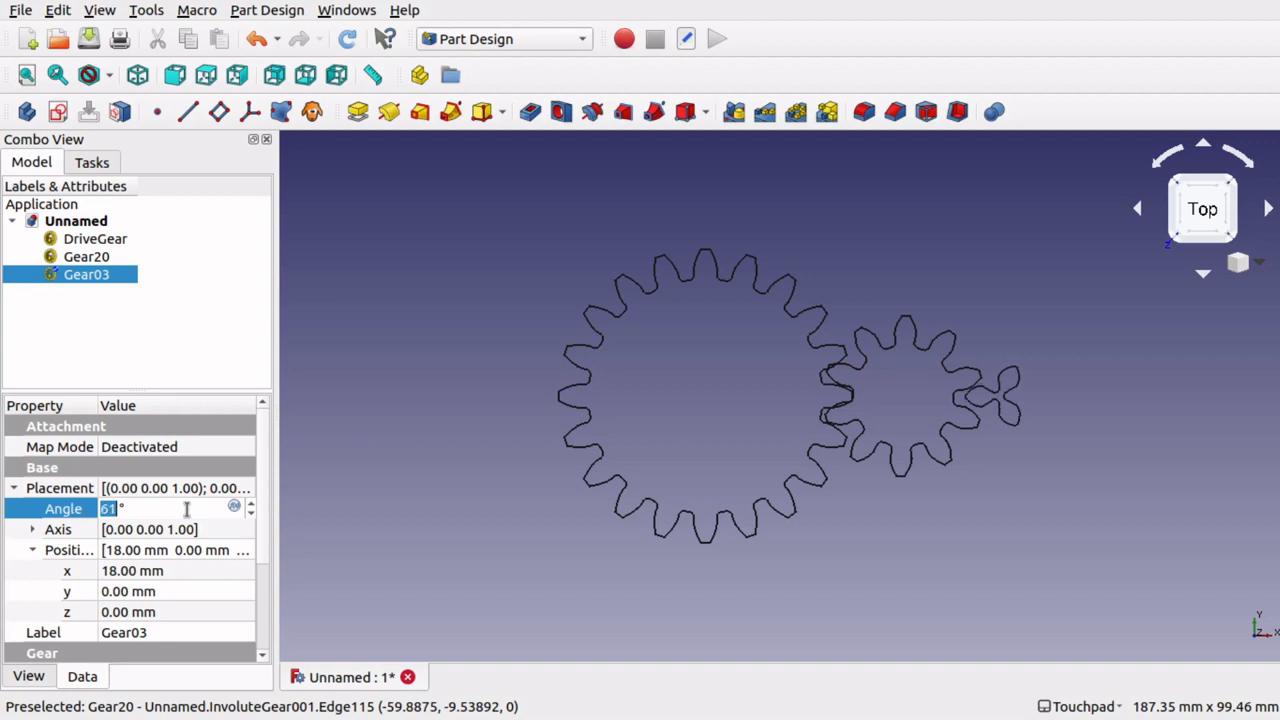
text(64)
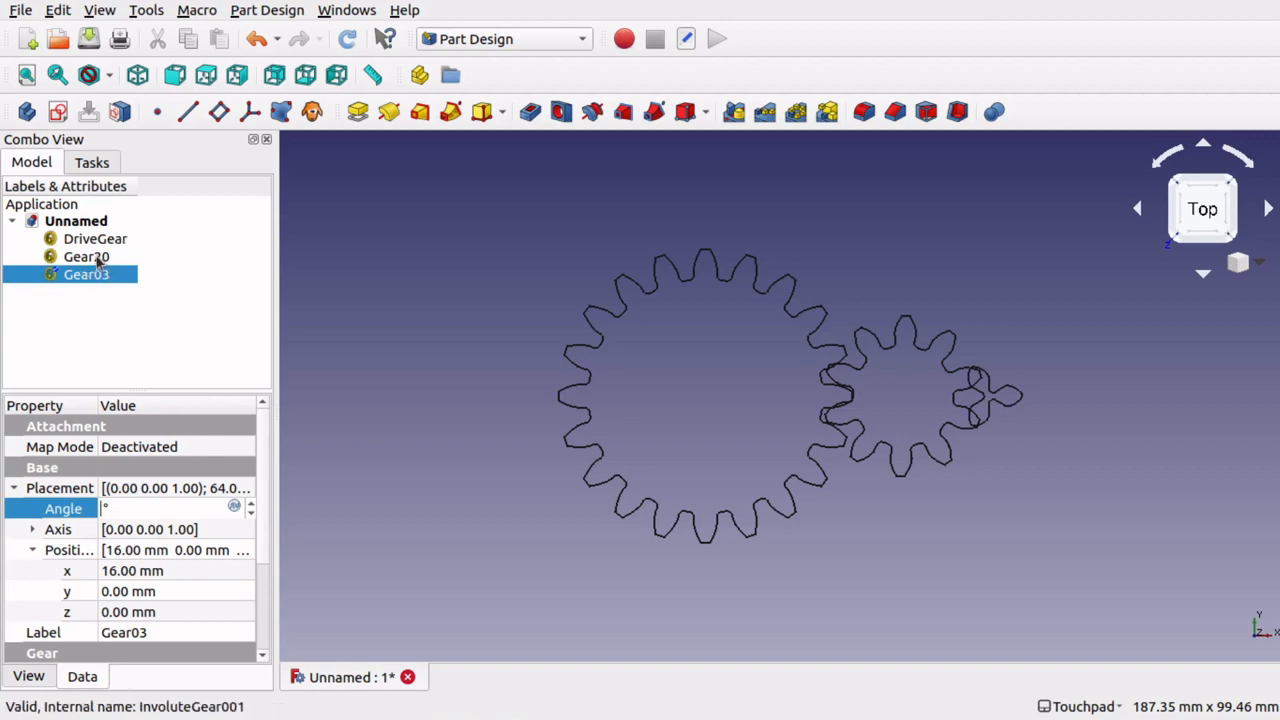
Set Gear03's angle formula to DriveGear's angle times DriveGear.NumberOfTeeth / Gear03.NumberOfTeeth.
click(150, 508)
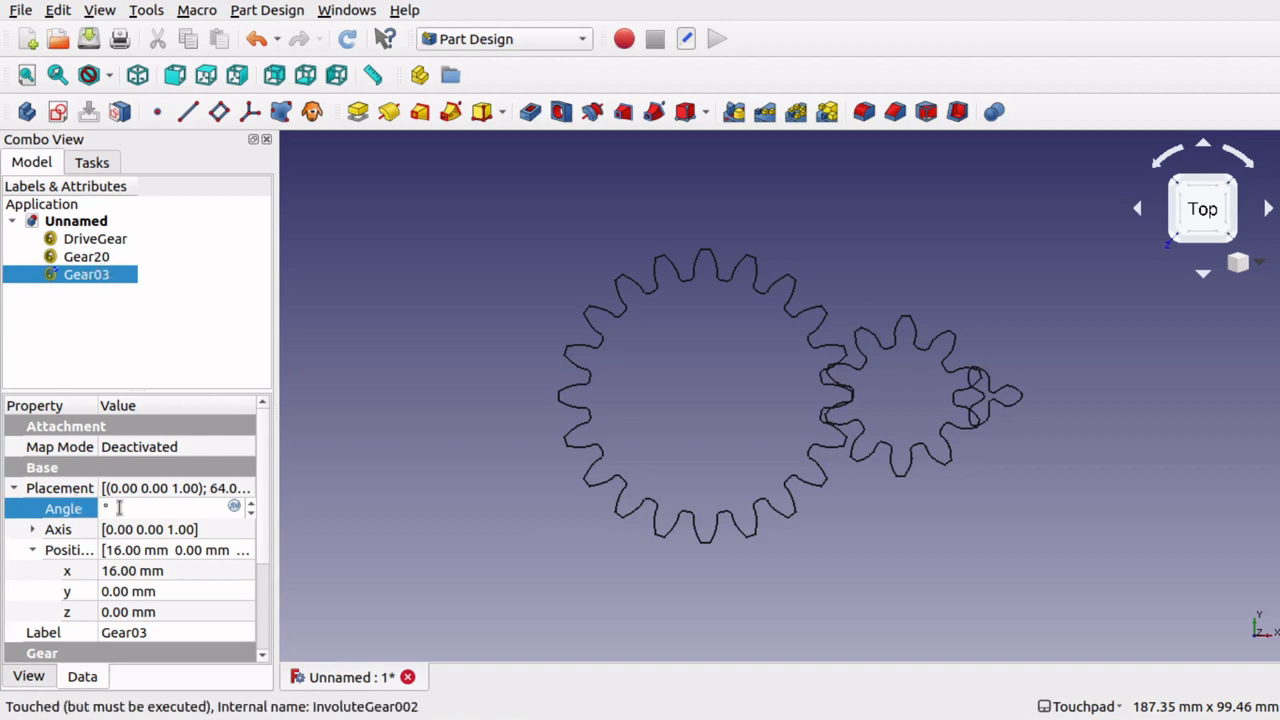
click(234, 506)
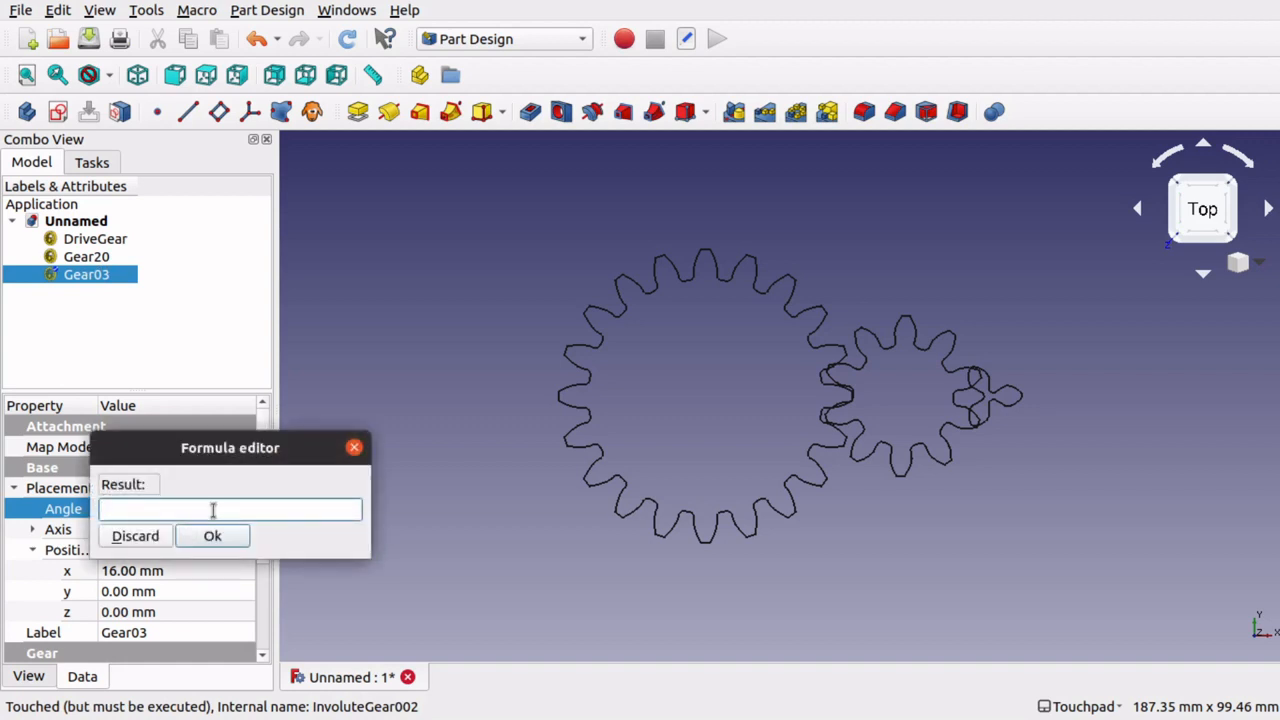
text(DriveGear.)
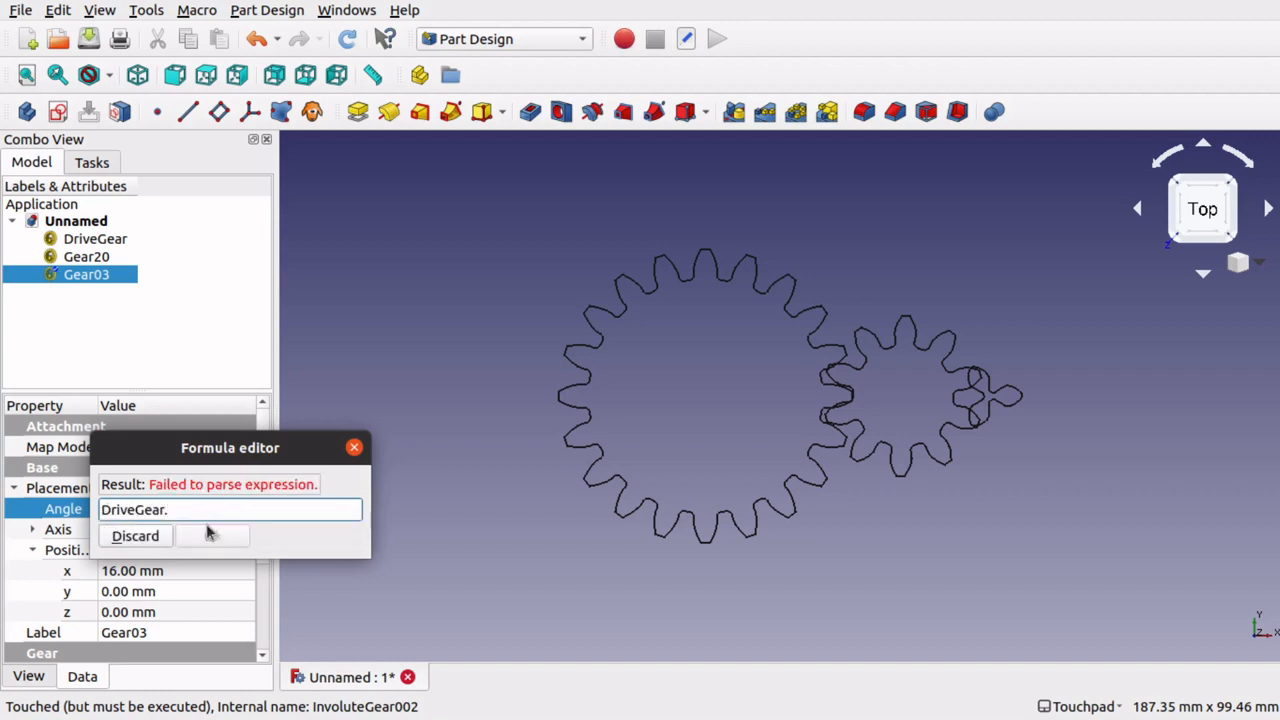
text(pla)
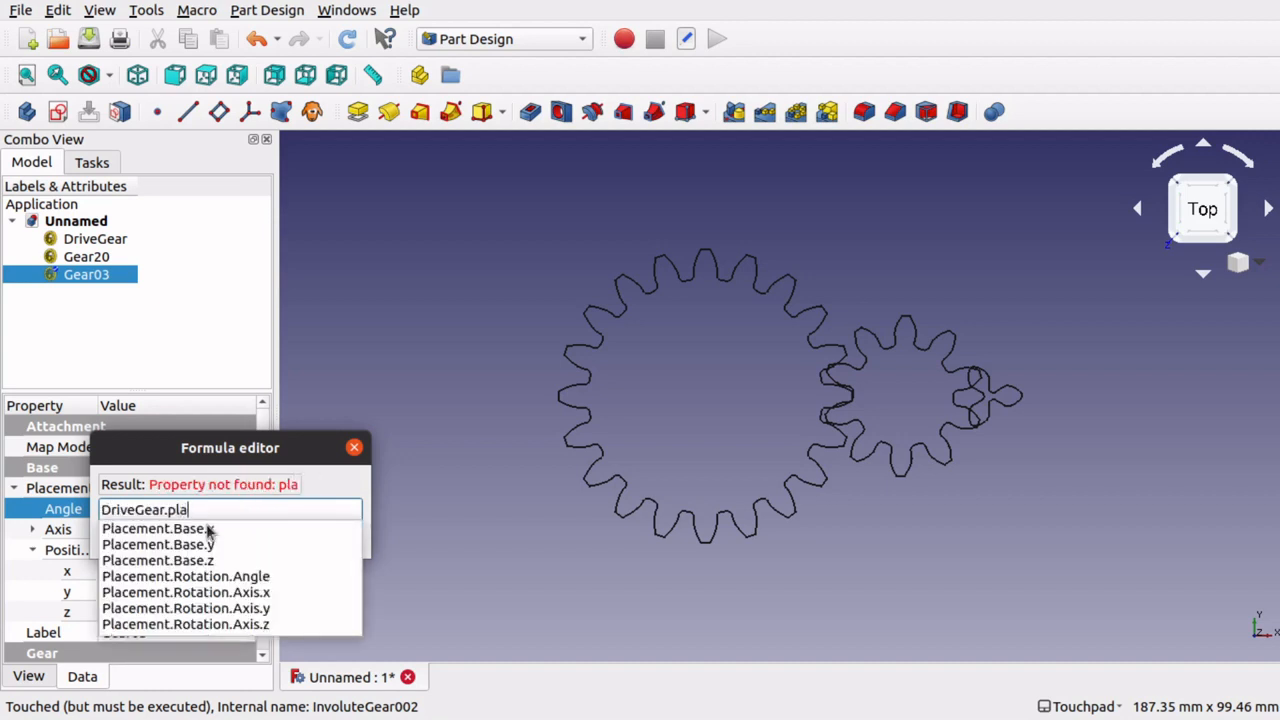
click(185, 576)
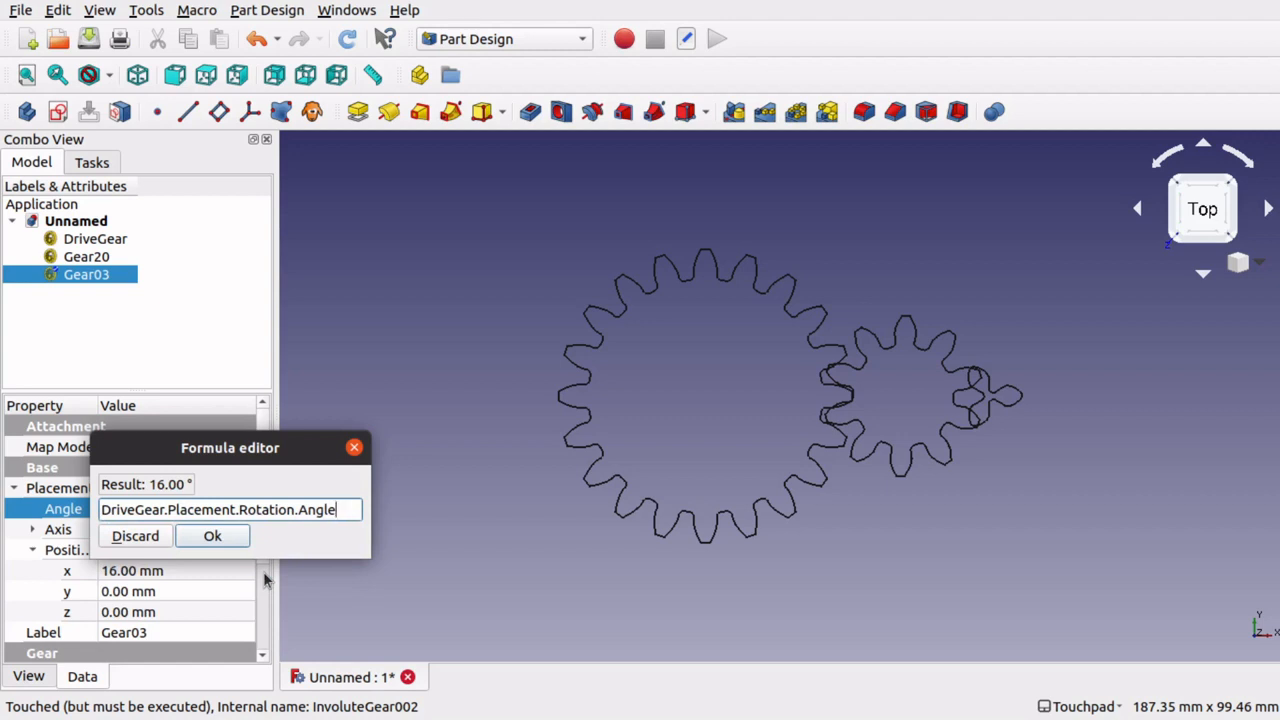
text(* ()
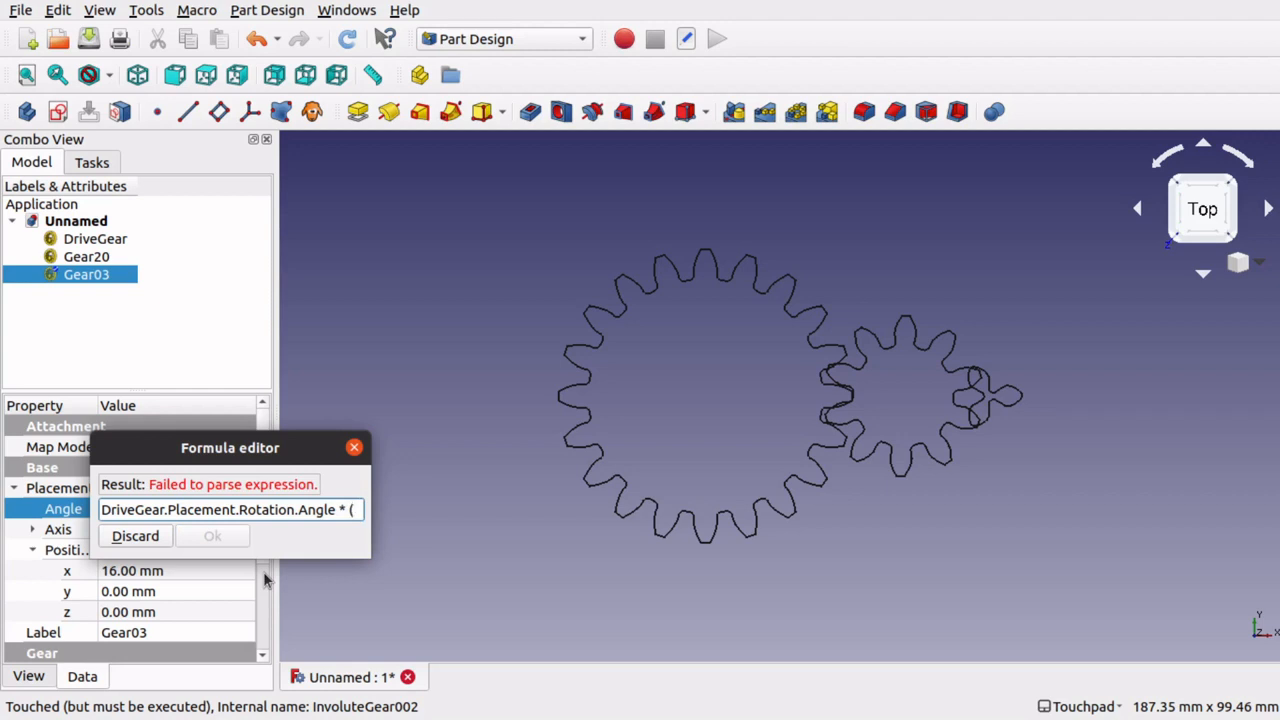
text((dri)
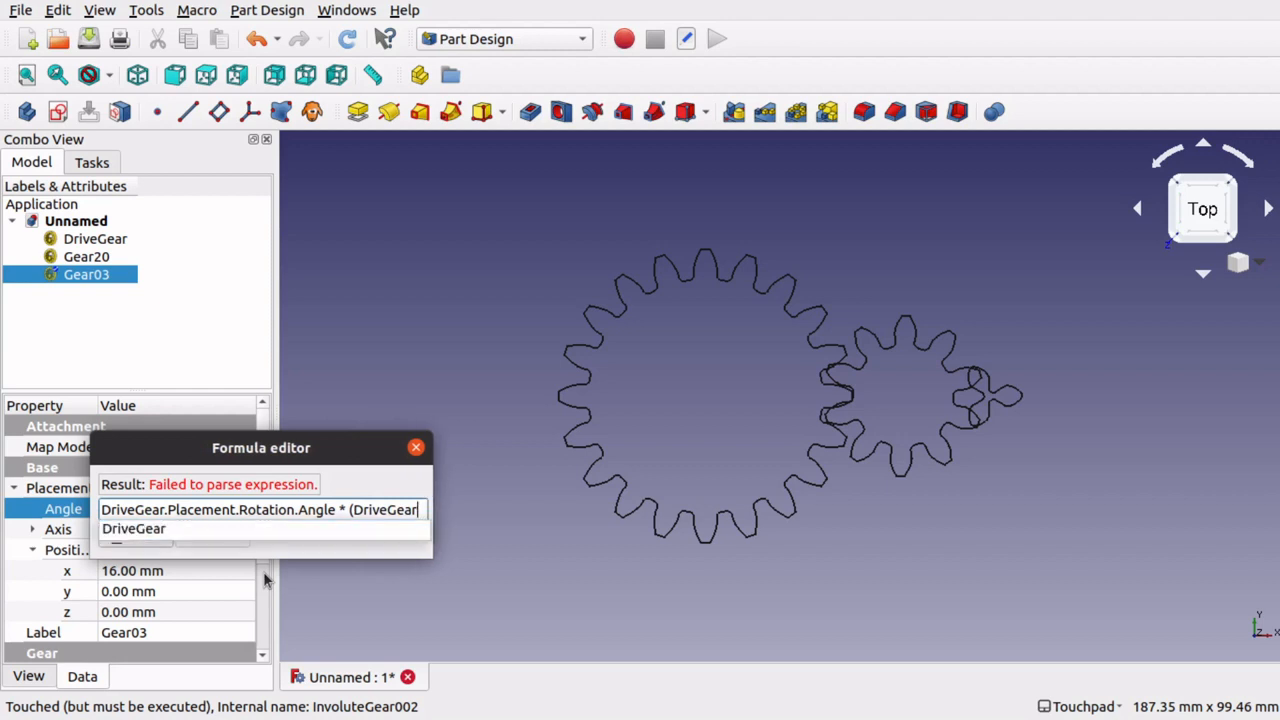
text(.n)
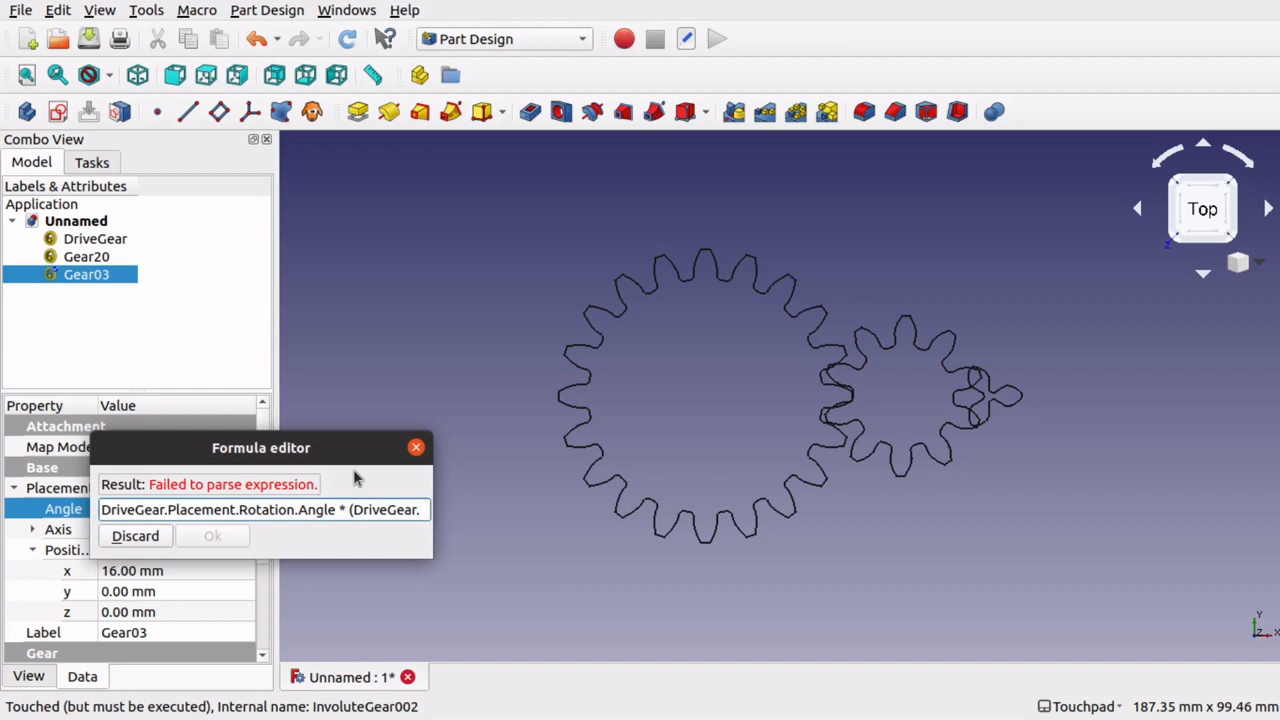
text(NumberOfTeeth)
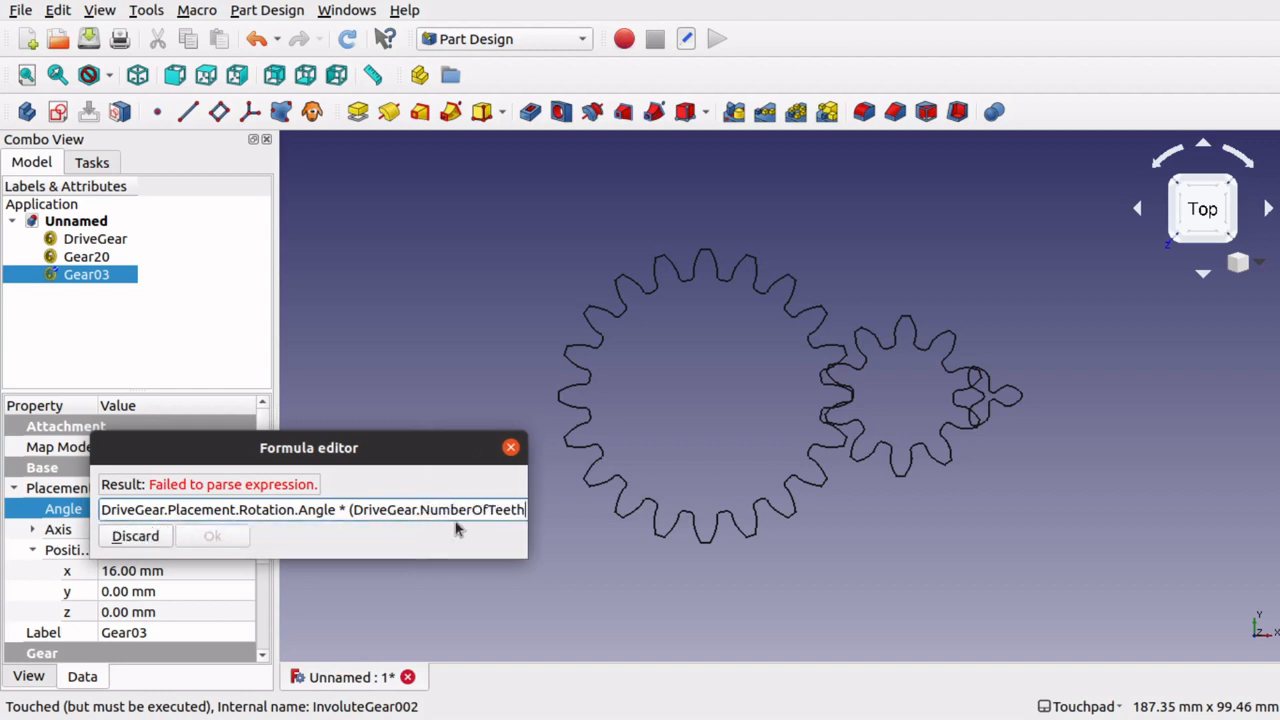
text(/)
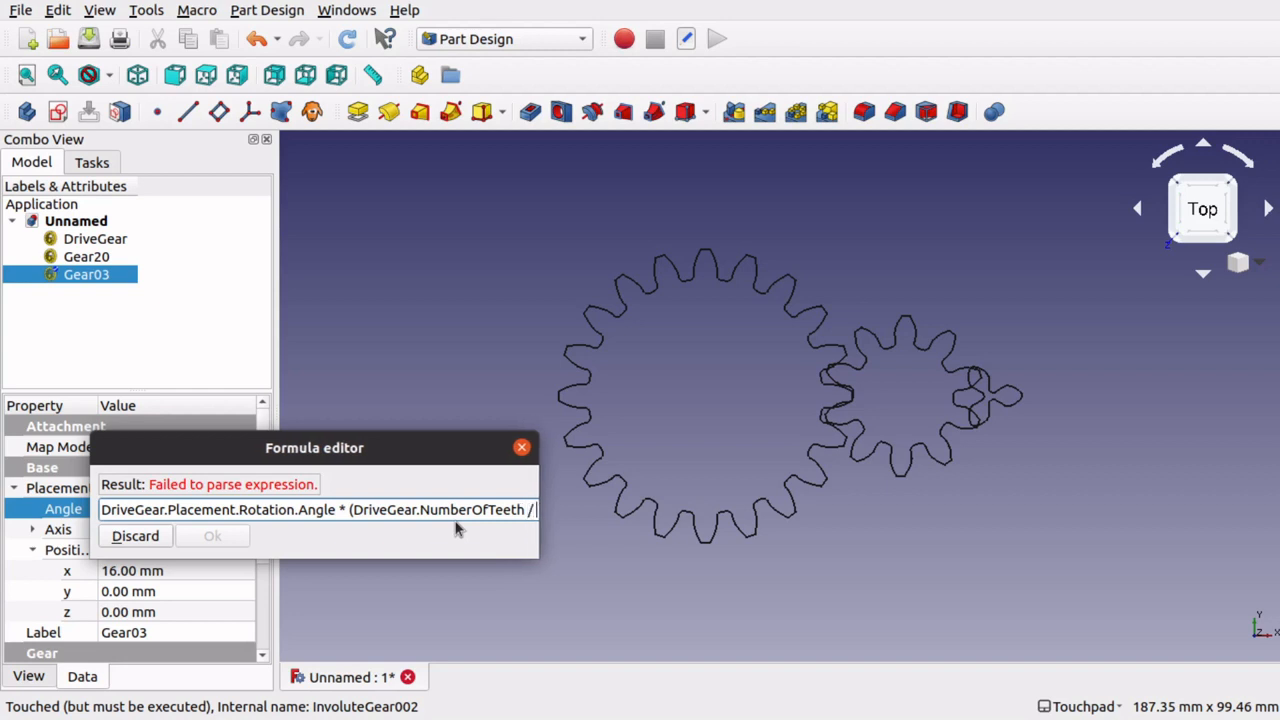
text(Gear03.NumberOfTeeth)
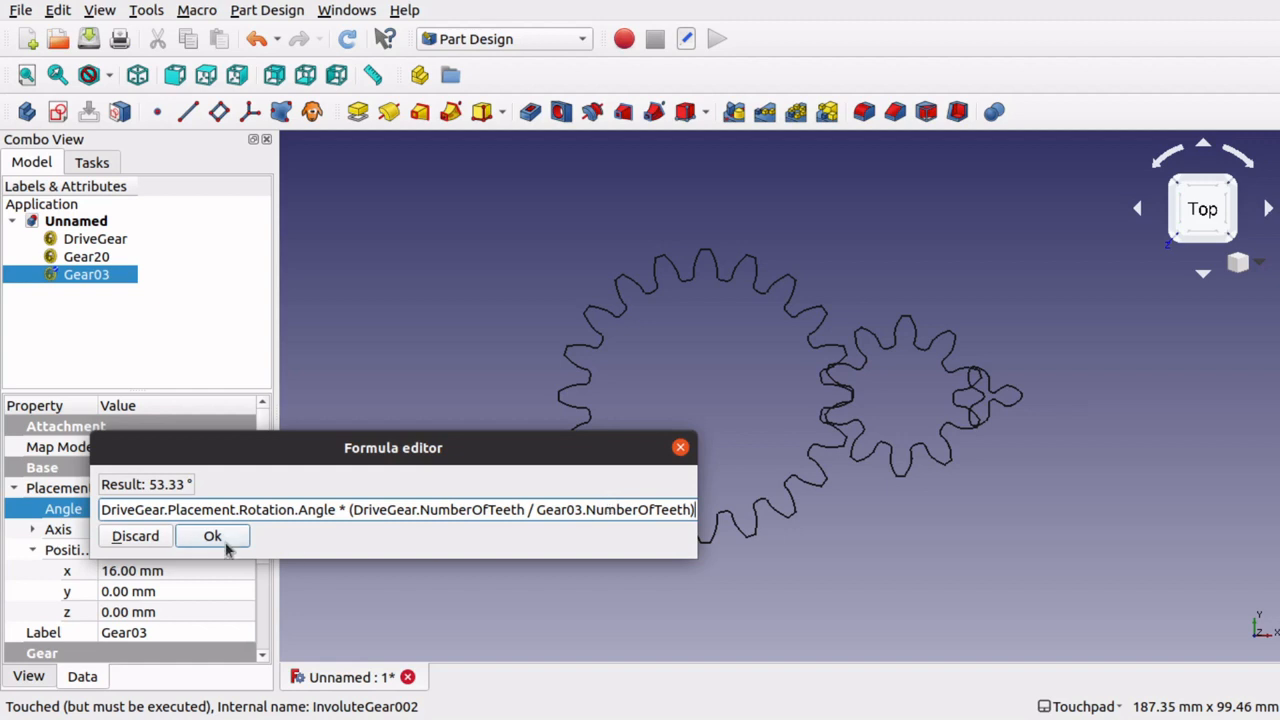
click(212, 536)
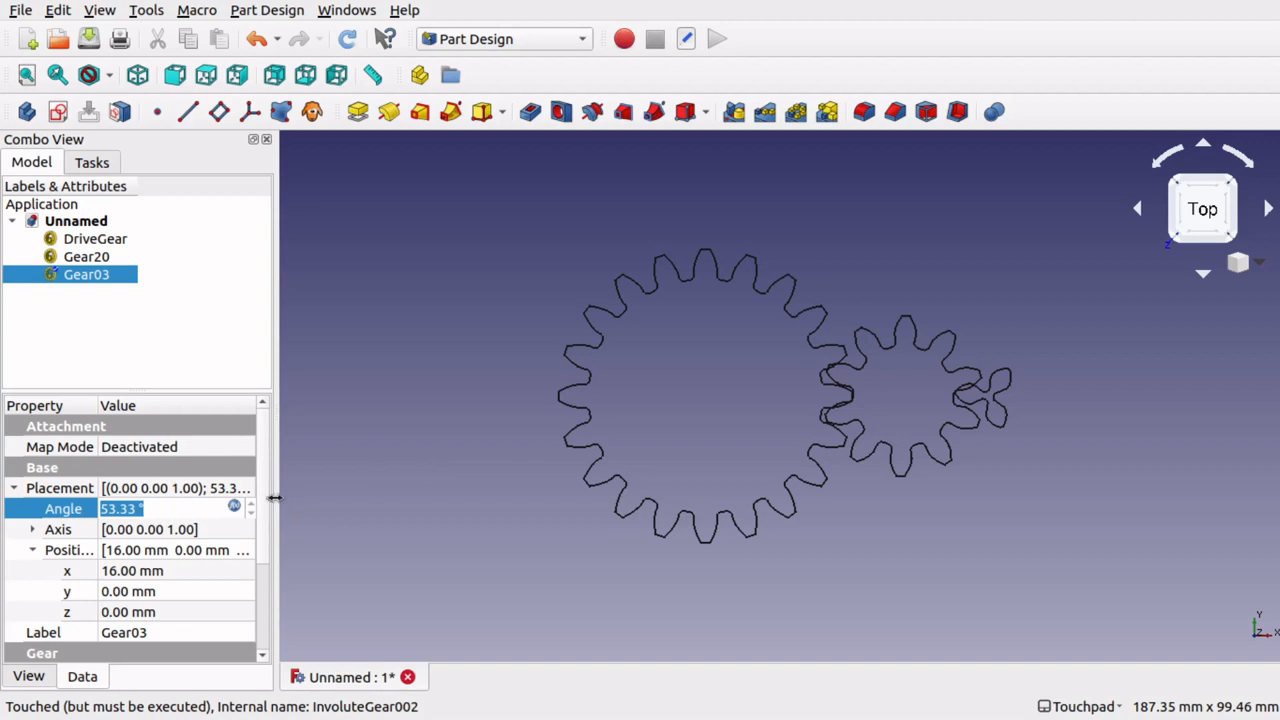
Raise DriveGear's Placement Angle twice with the spin arrows.
click(86, 256)
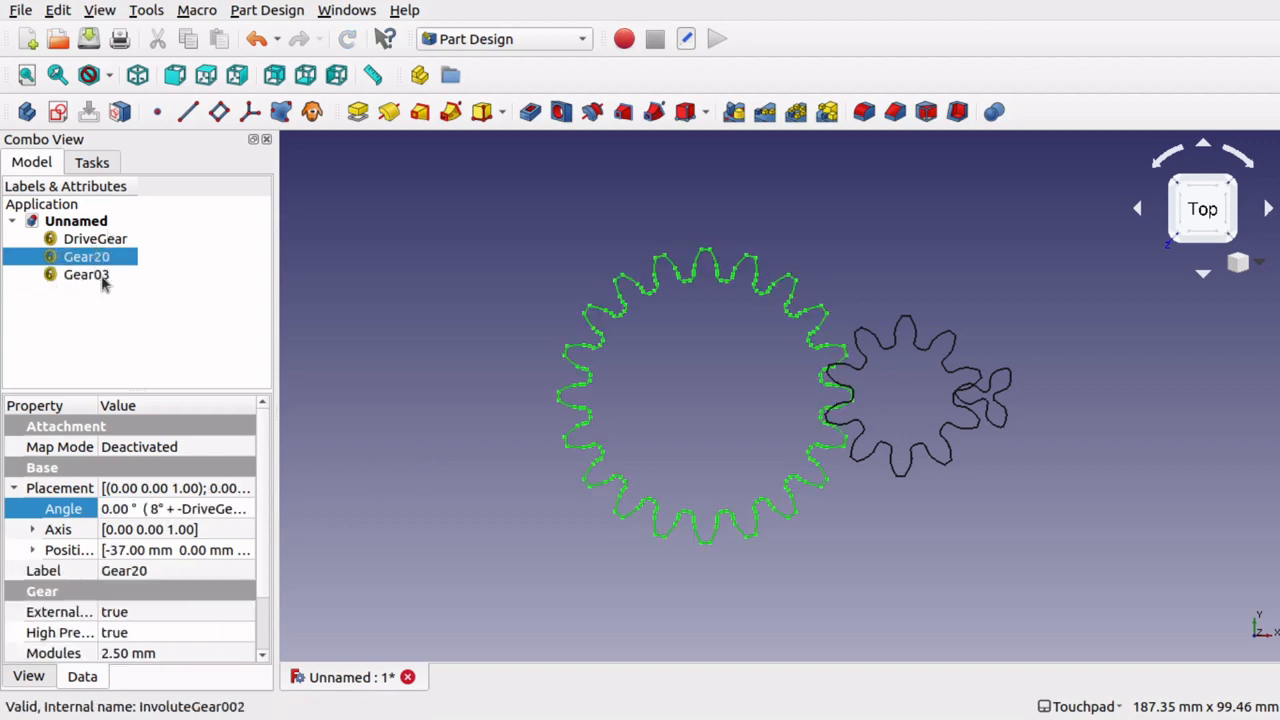
click(95, 238)
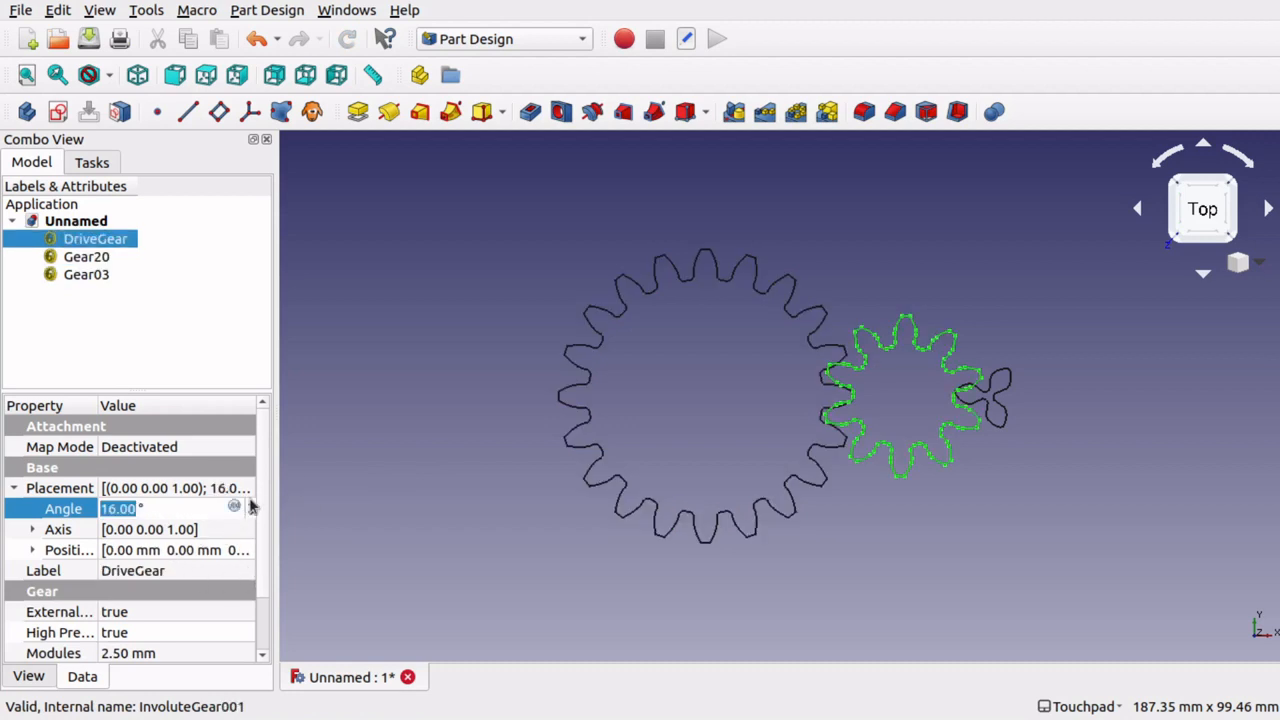
click(523, 551)
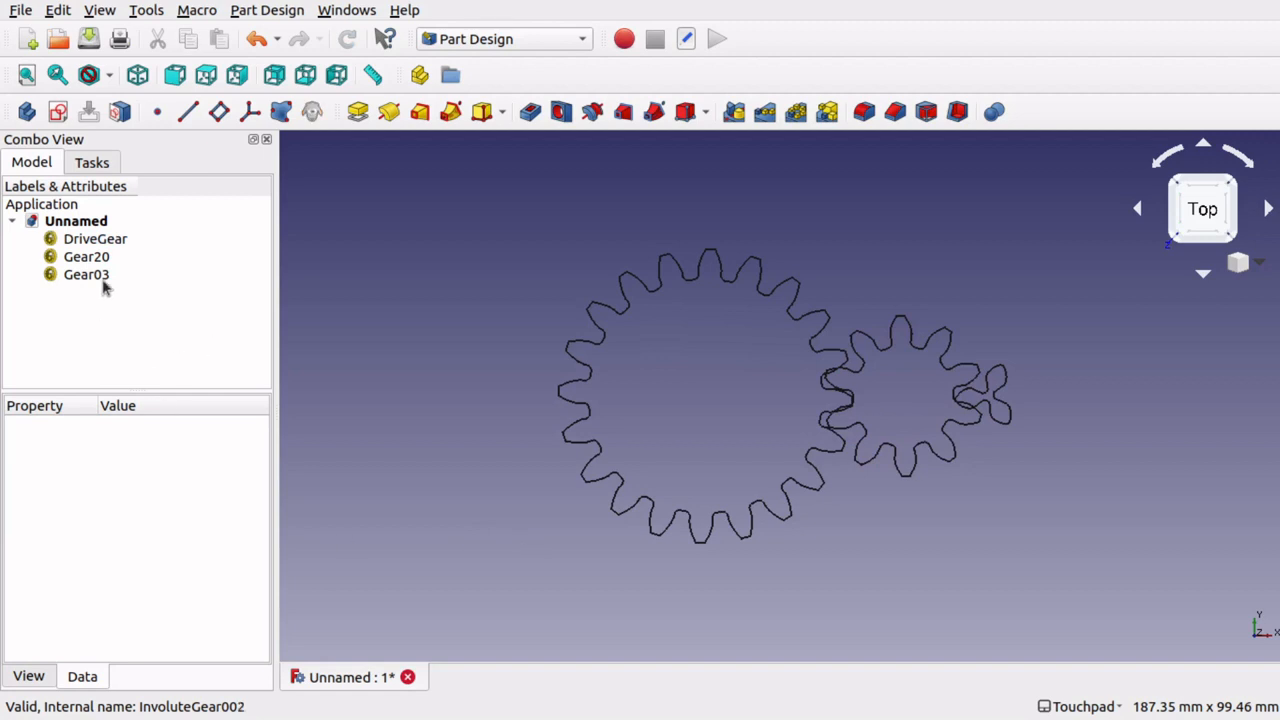
click(95, 238)
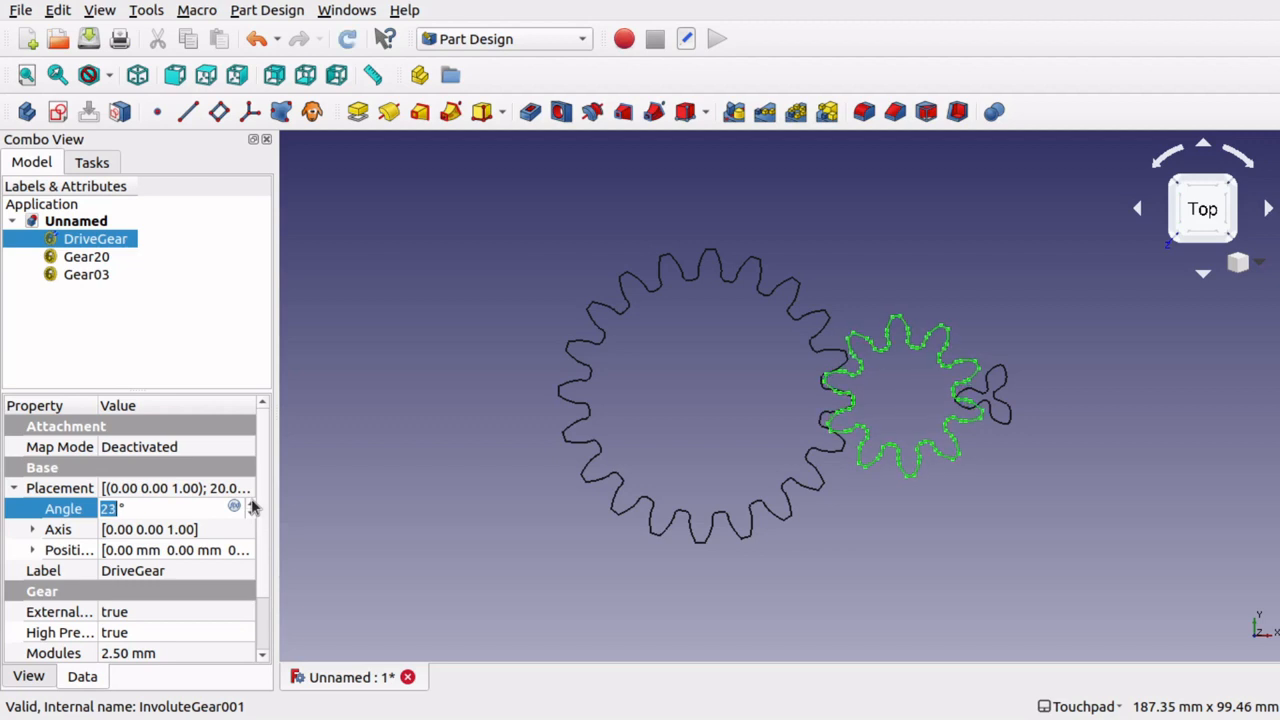
click(534, 518)
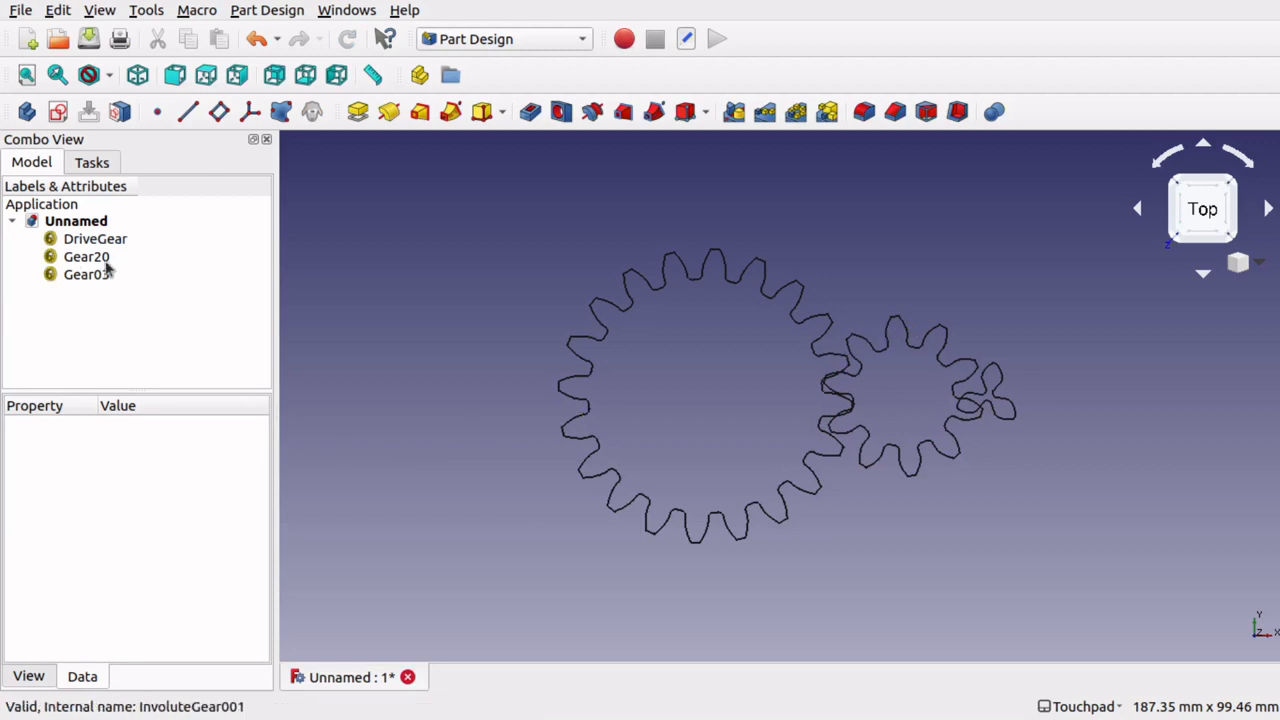
Check Gear03's resulting angle, then set DriveGear's angle back to 0°.
click(95, 238)
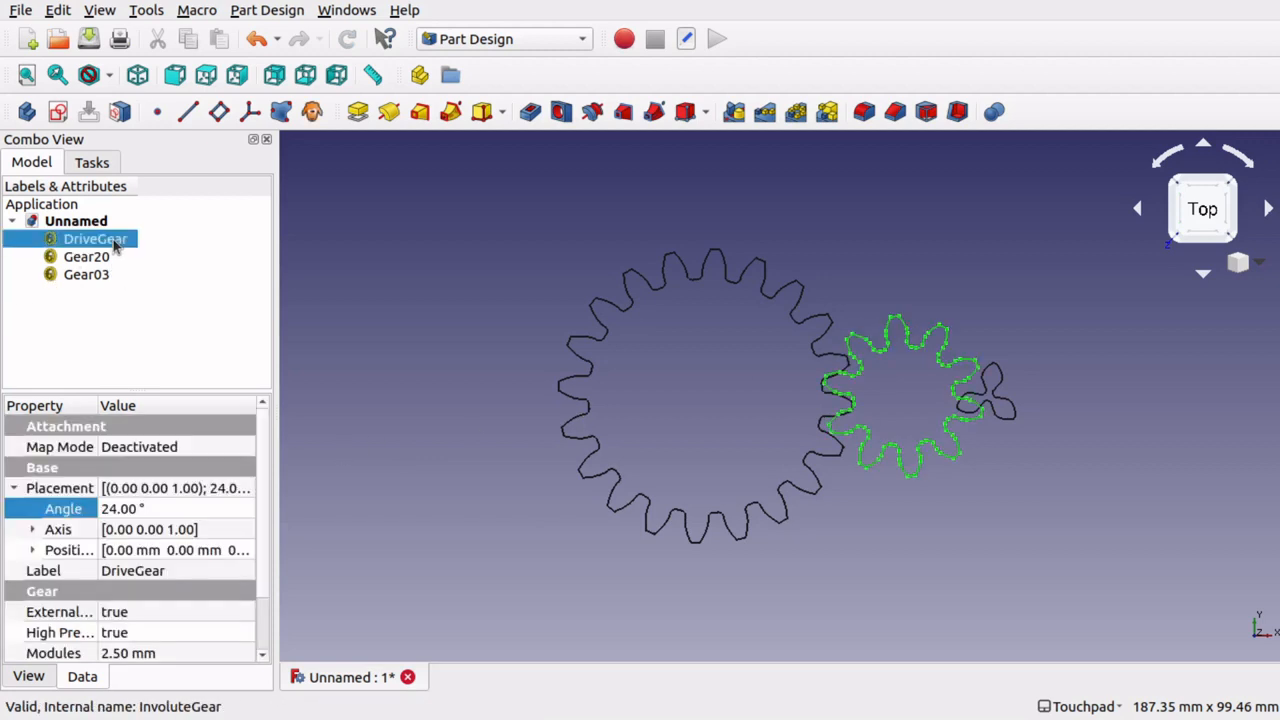
click(86, 274)
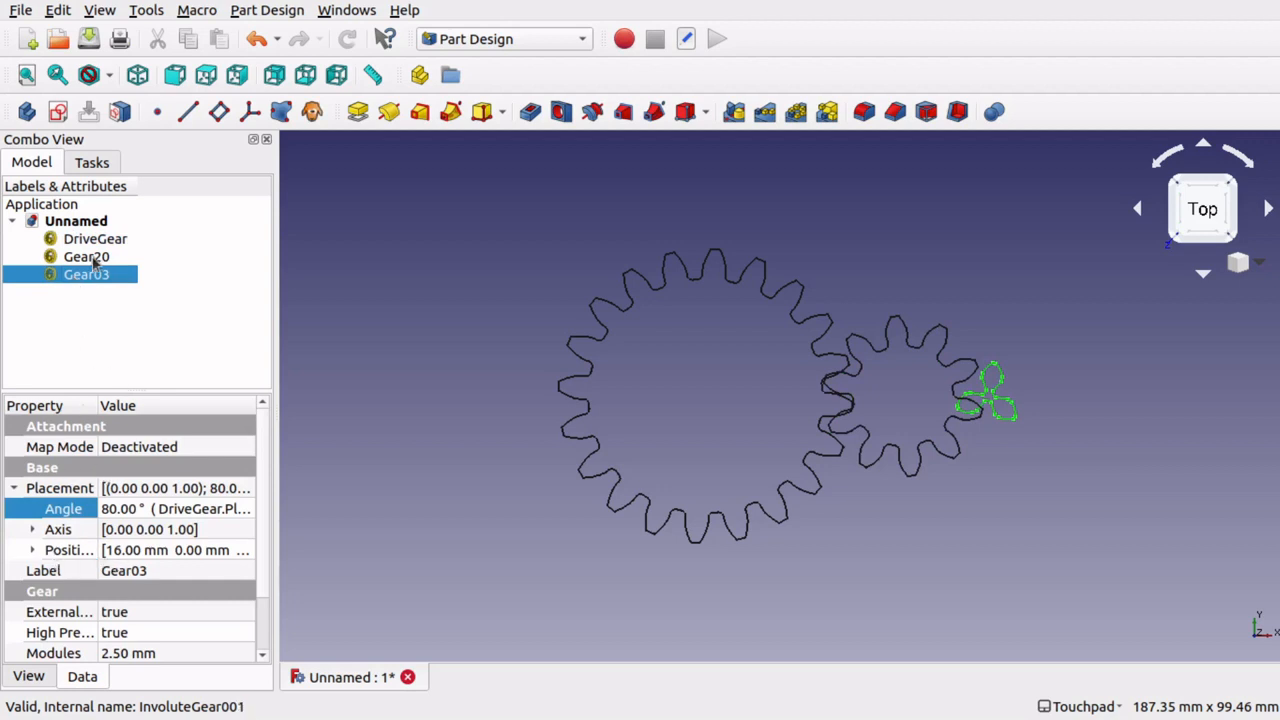
click(95, 238)
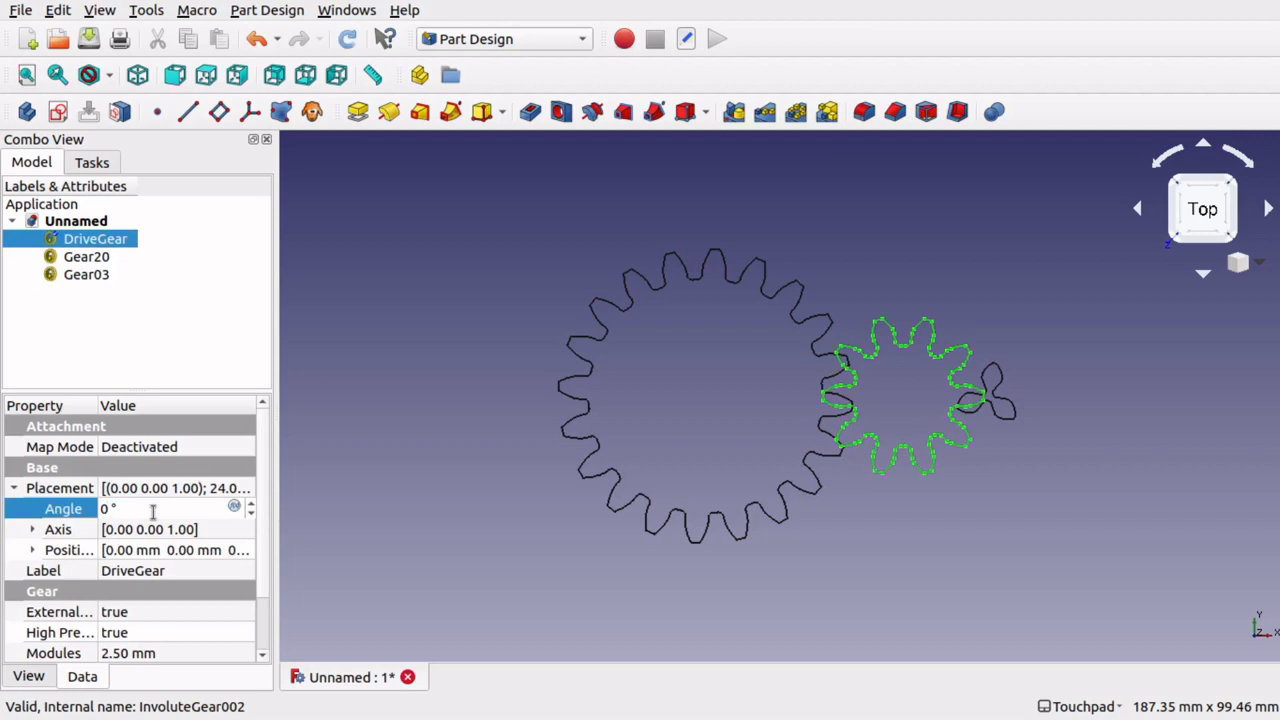
click(86, 274)
text(DriveGear.Placement.Rotation.Angle * DriveGear.NumberOfTeeth / Gear03.NumberOfTeeth)
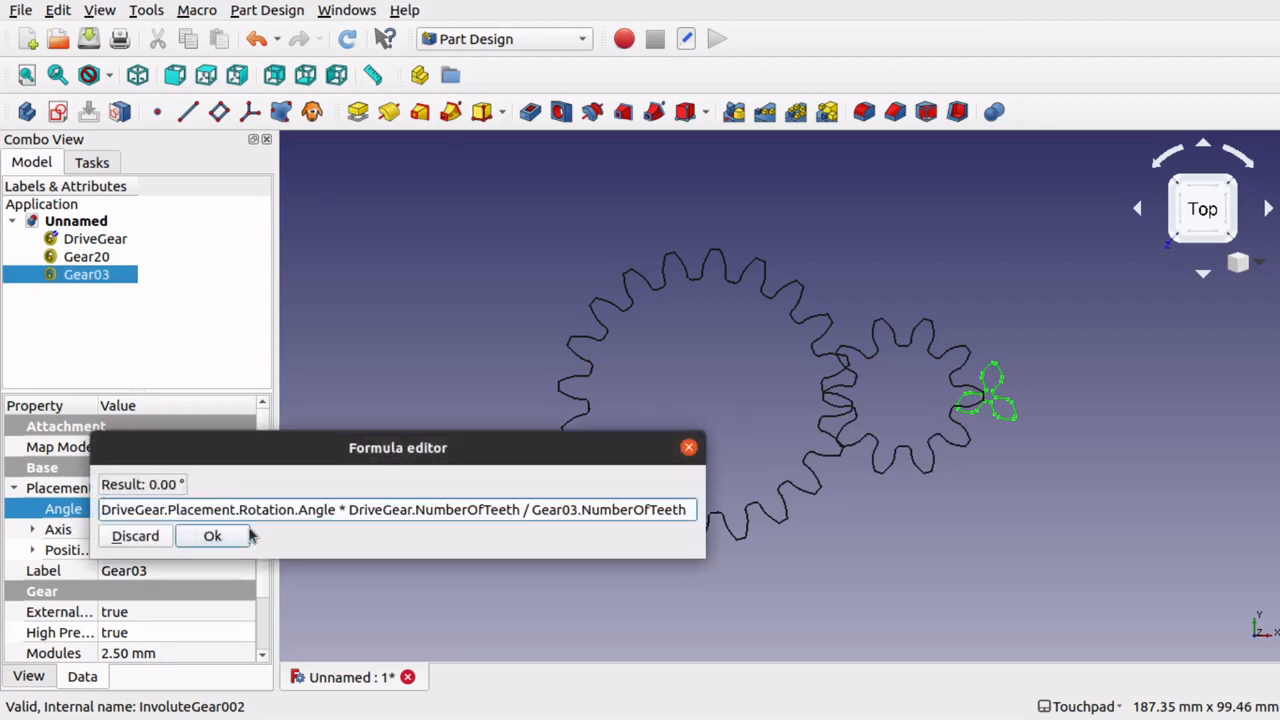
Prefix Gear03's angle formula with 36° + so it reads 36.00°.
text(36)
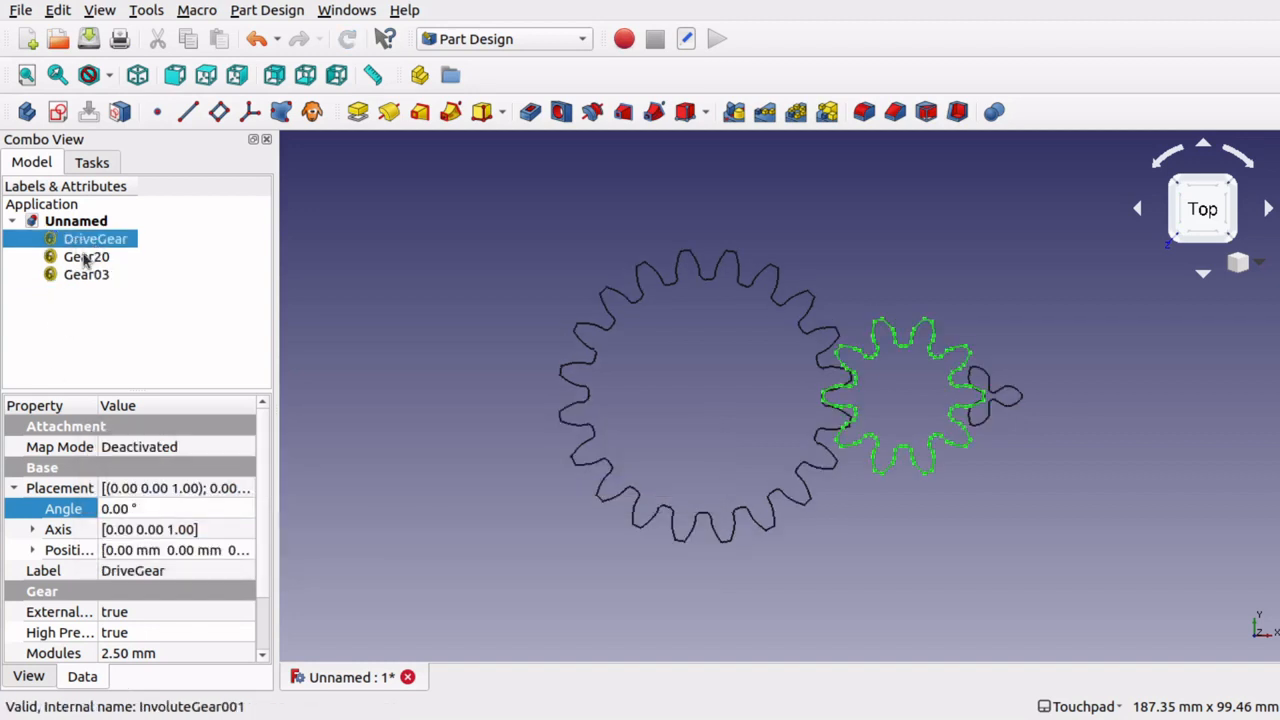
click(160, 508)
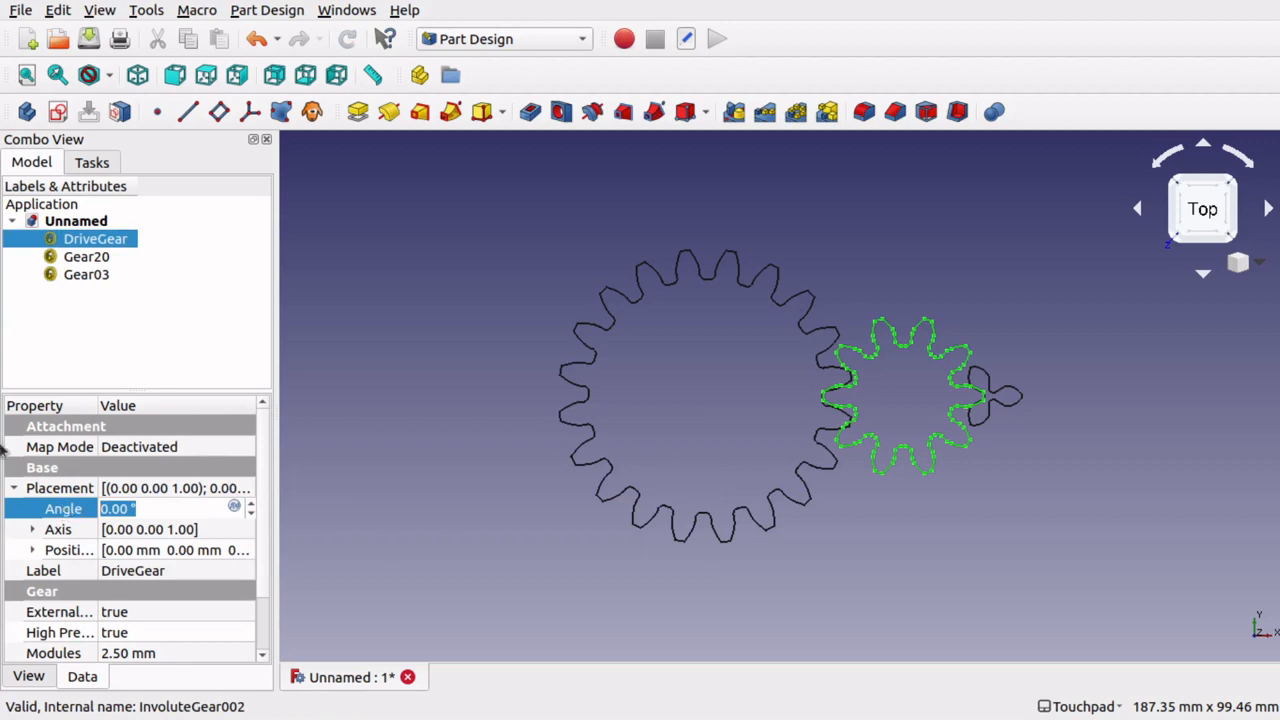
click(86, 274)
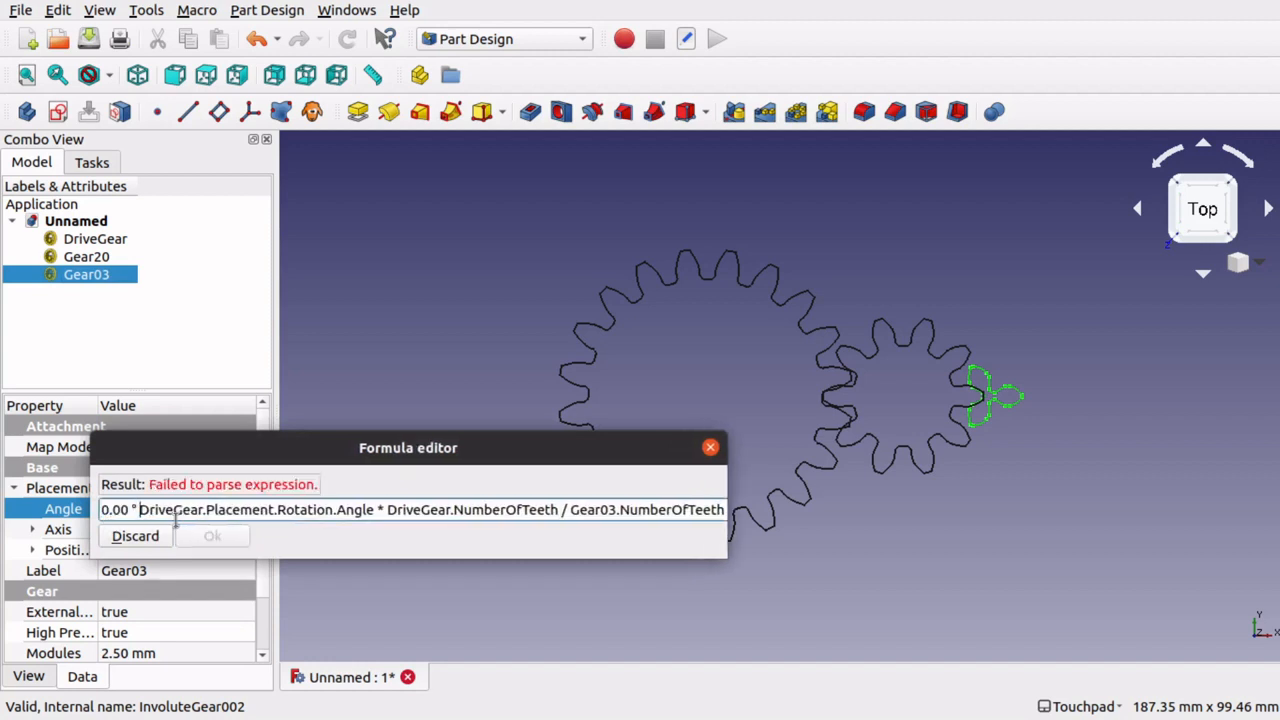
text(+)
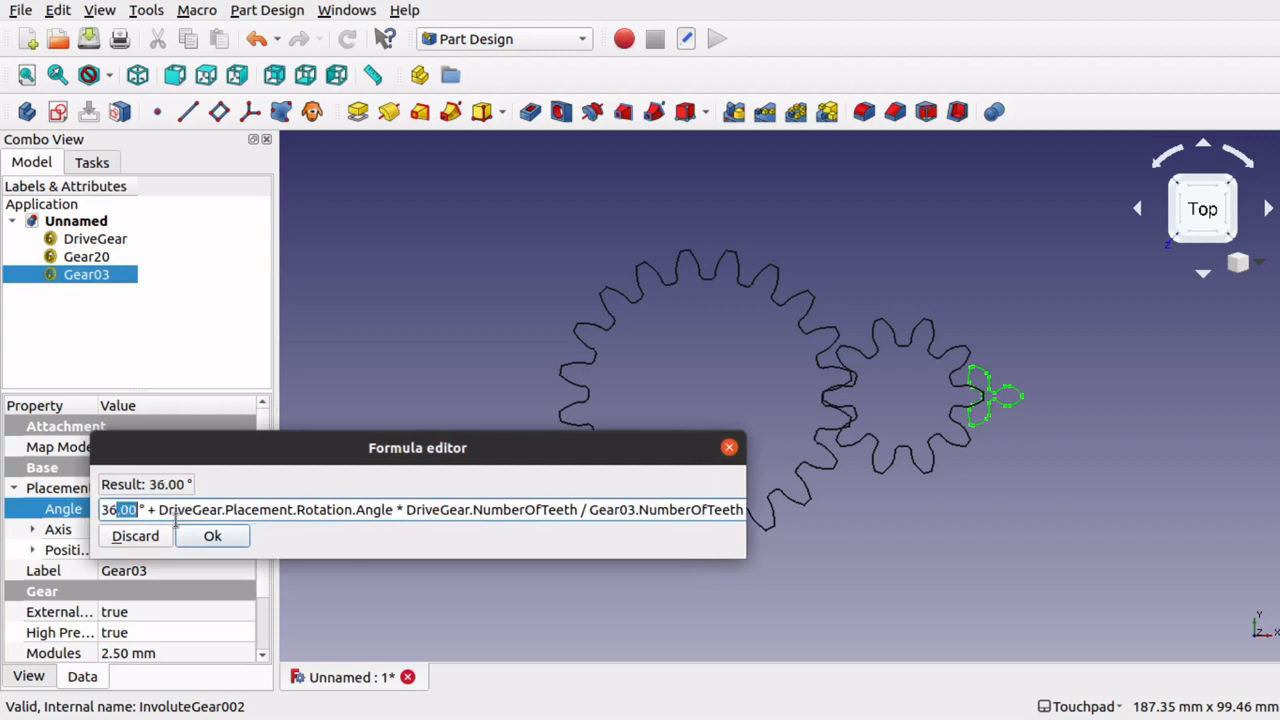
click(212, 536)
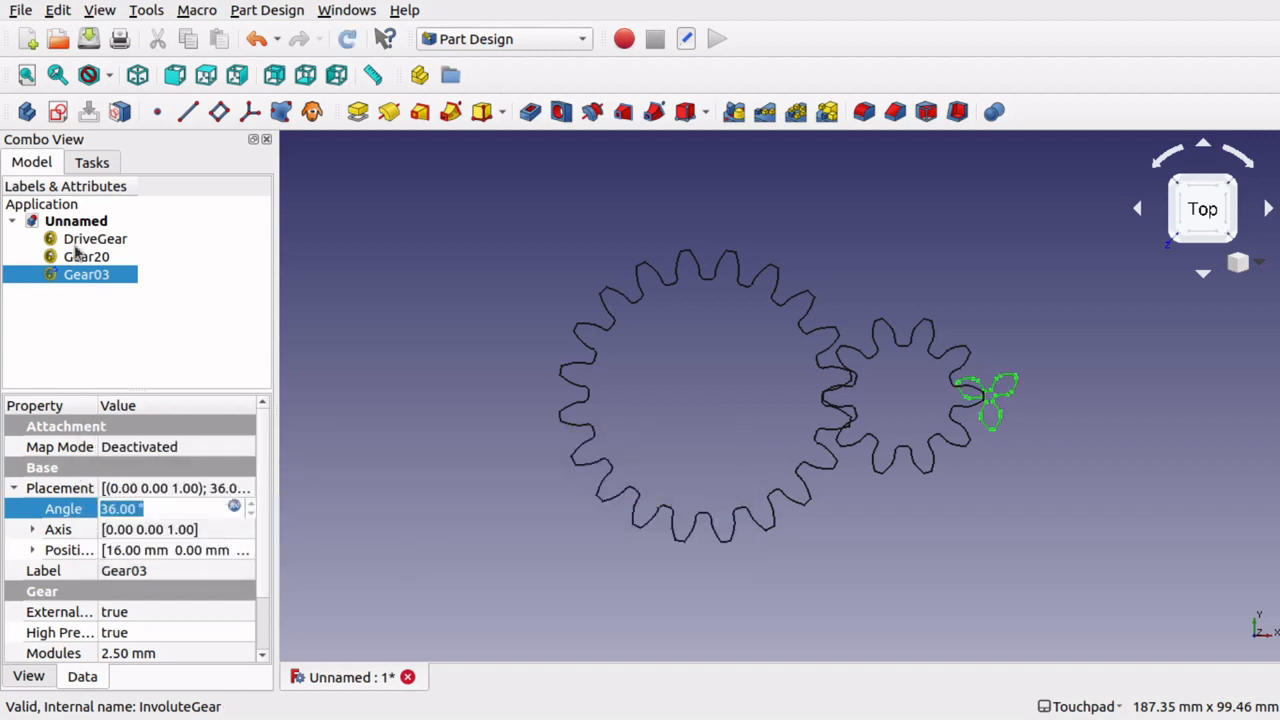
Raise Gear03's y position and adjust its angle formula offset to 30°.
click(95, 238)
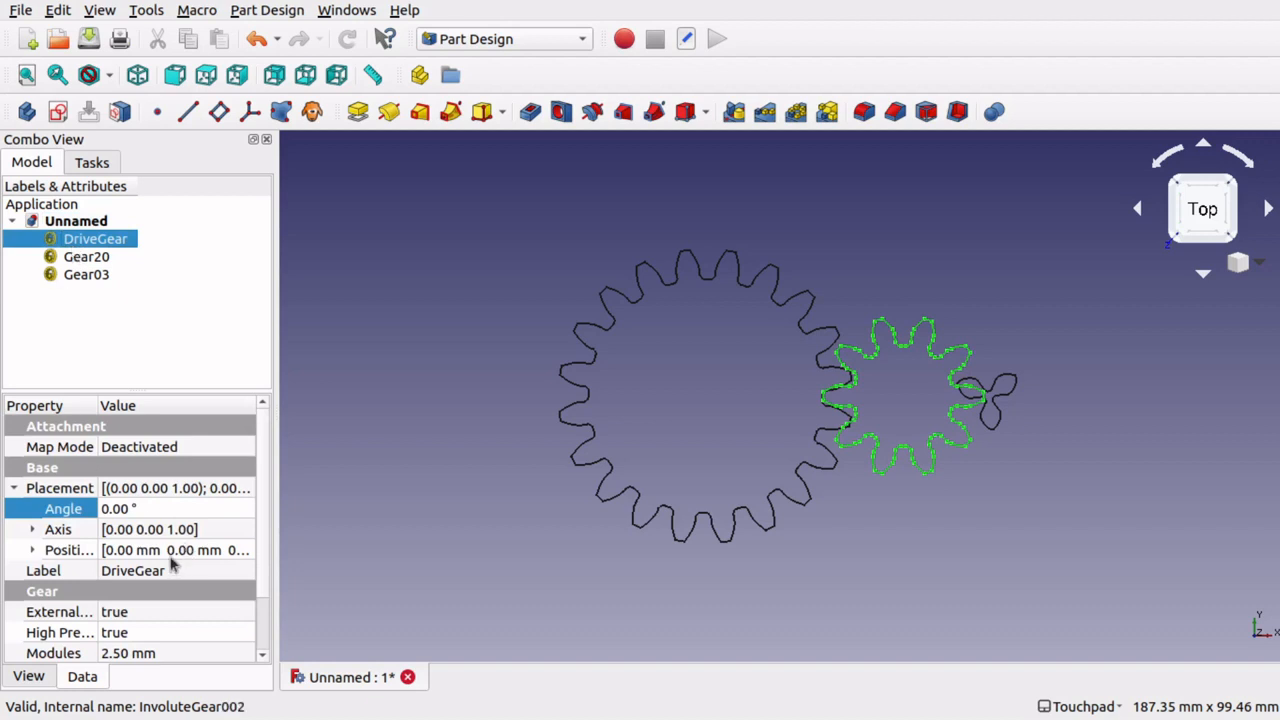
mouse_move(36, 529)
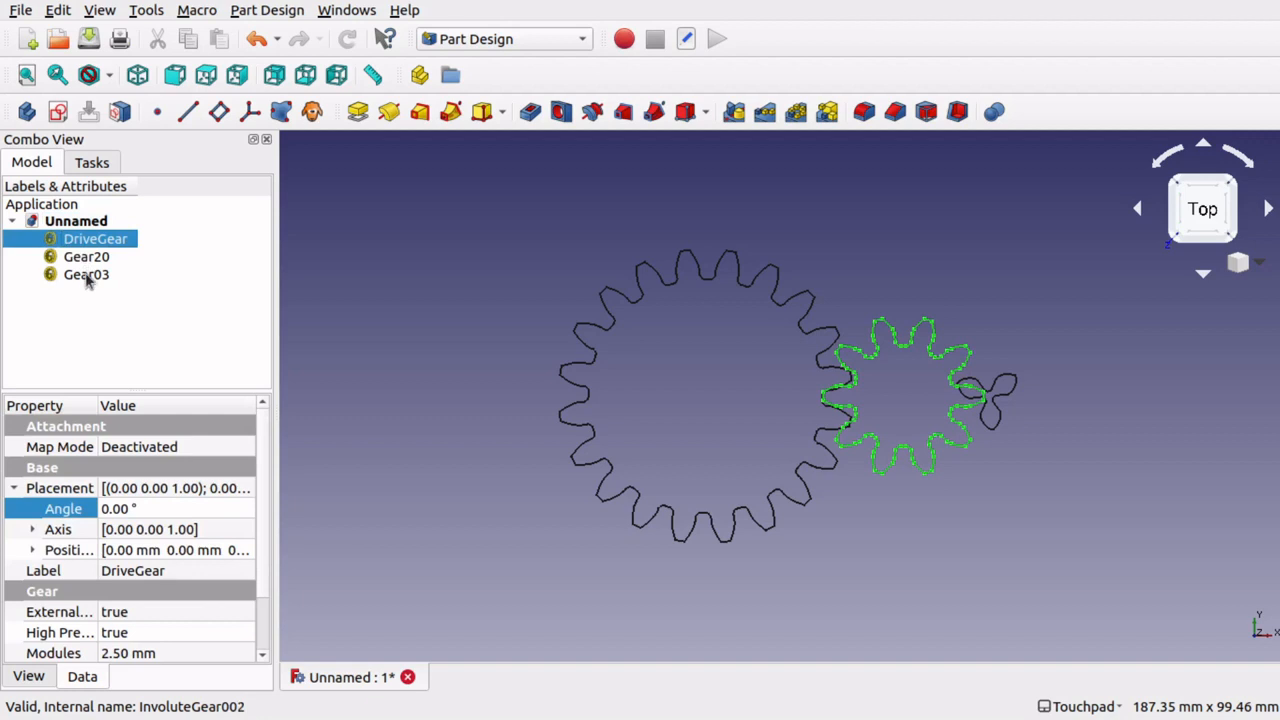
click(85, 274)
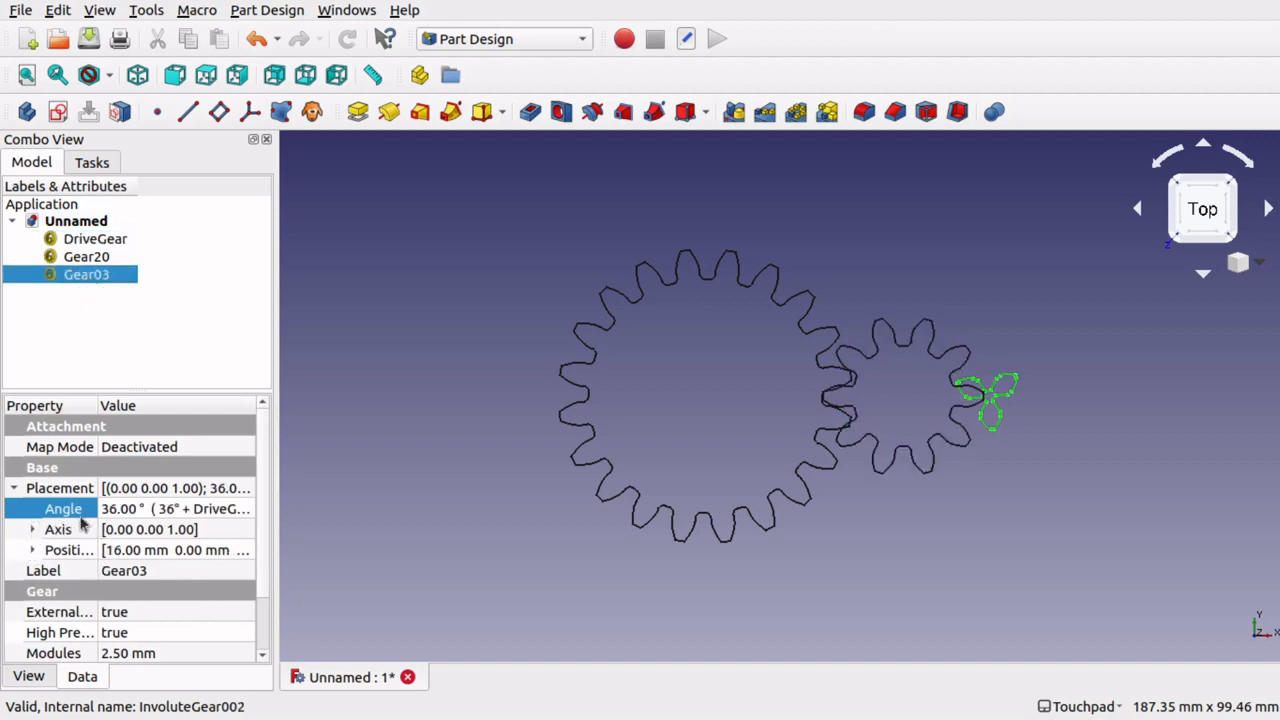
click(33, 550)
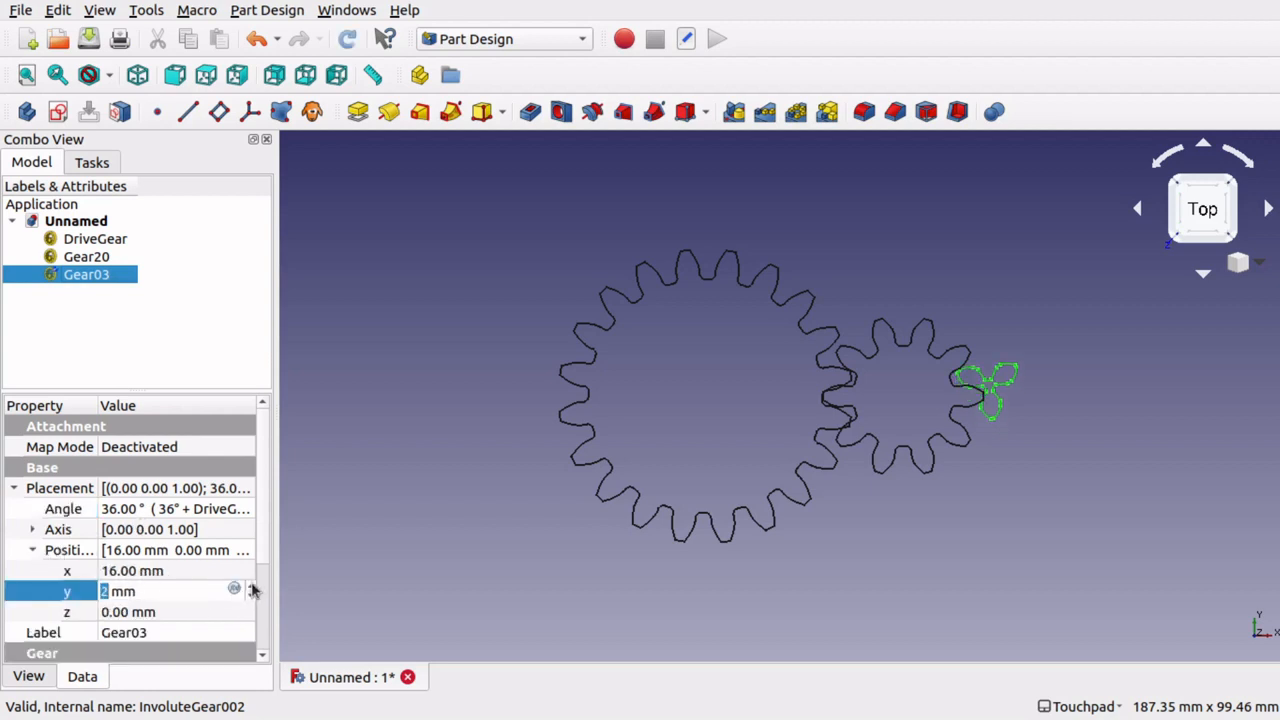
click(251, 584)
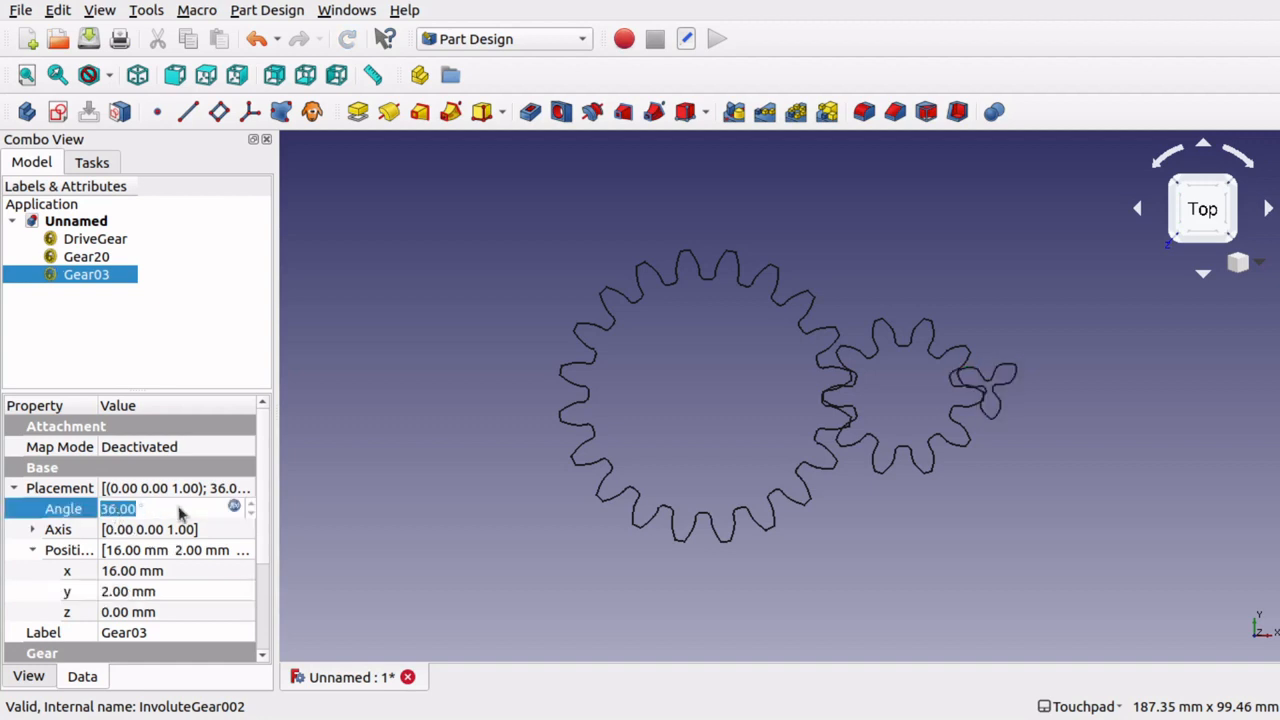
click(234, 507)
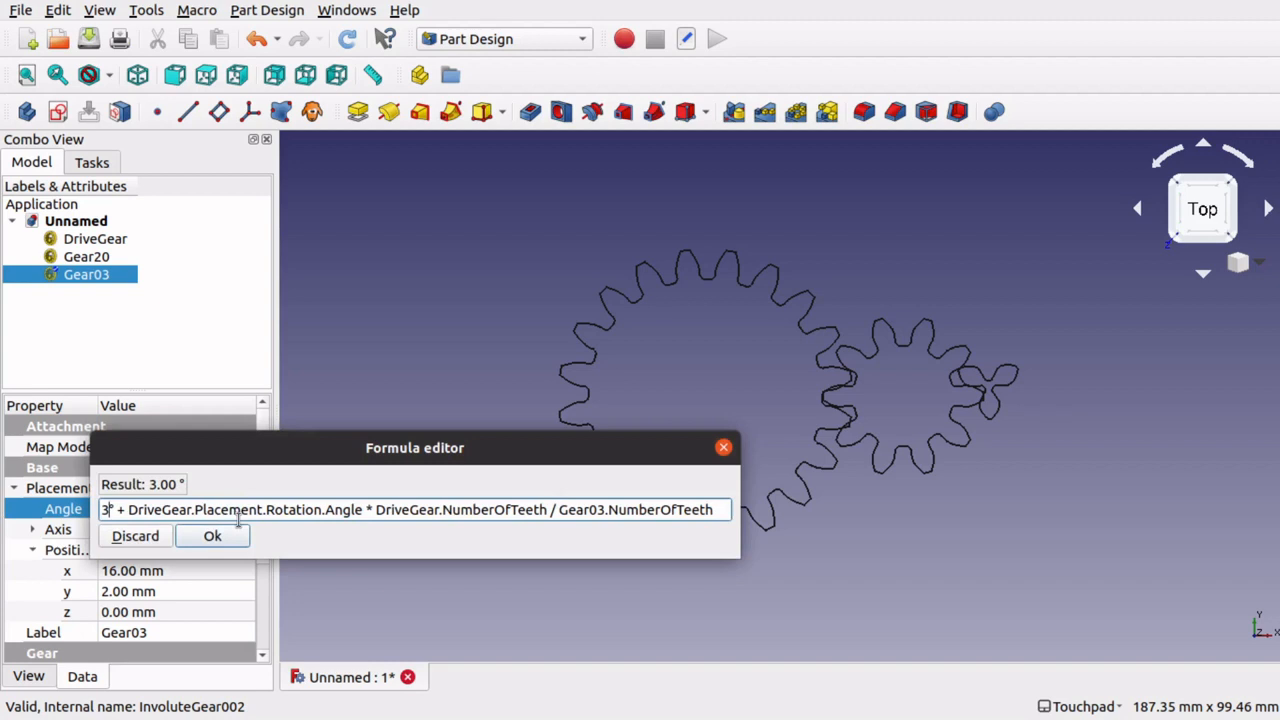
click(212, 536)
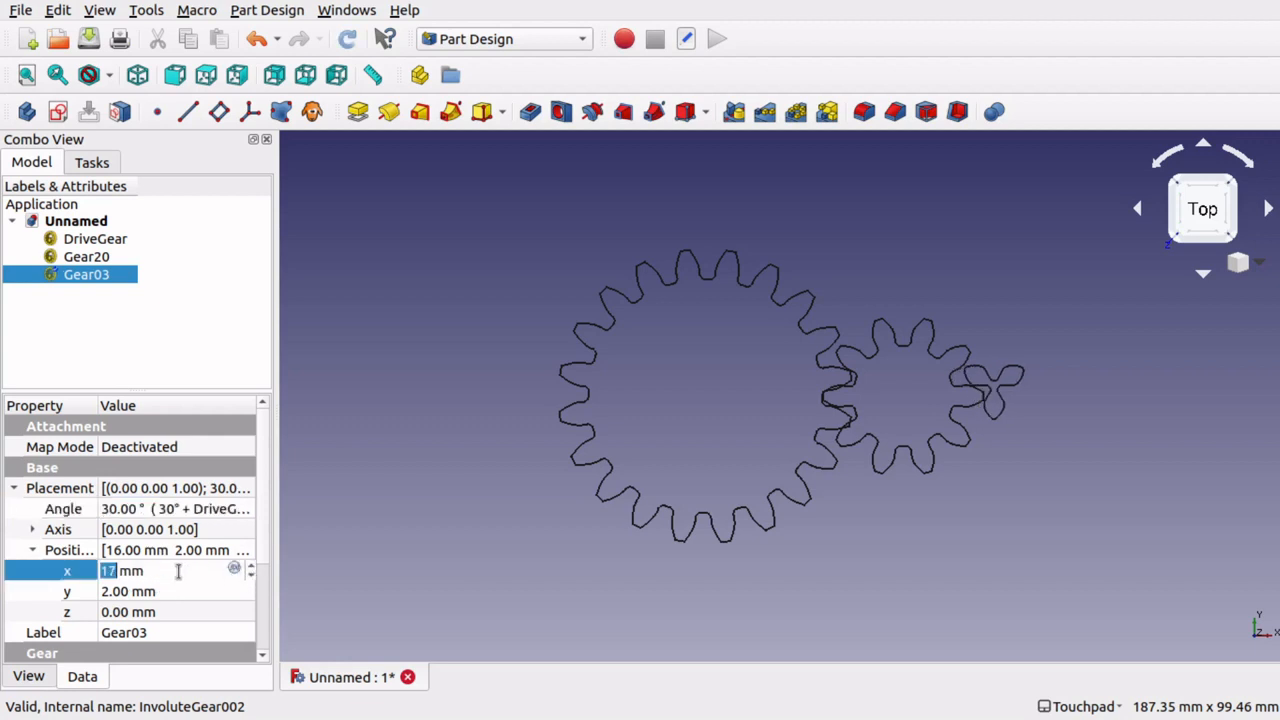
Set Gear03's Position y to 2 mm, then select Gear20 and DriveGear.
click(130, 591)
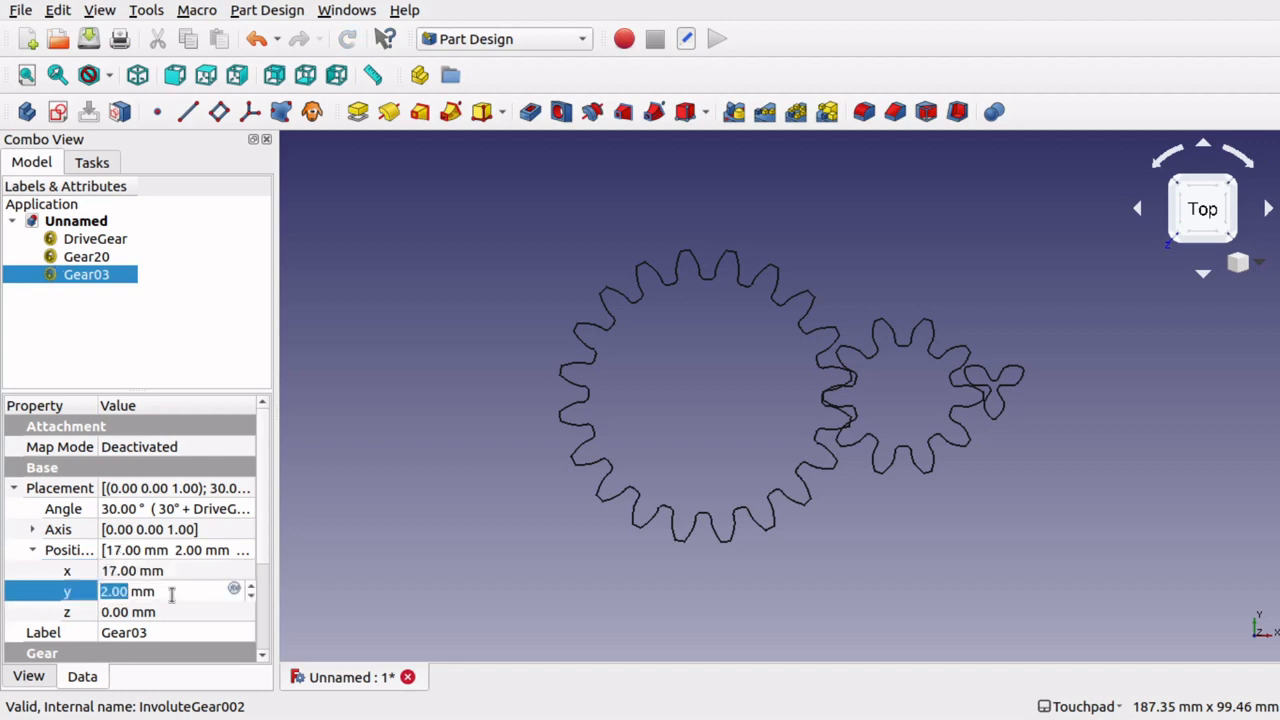
text(1 mm)
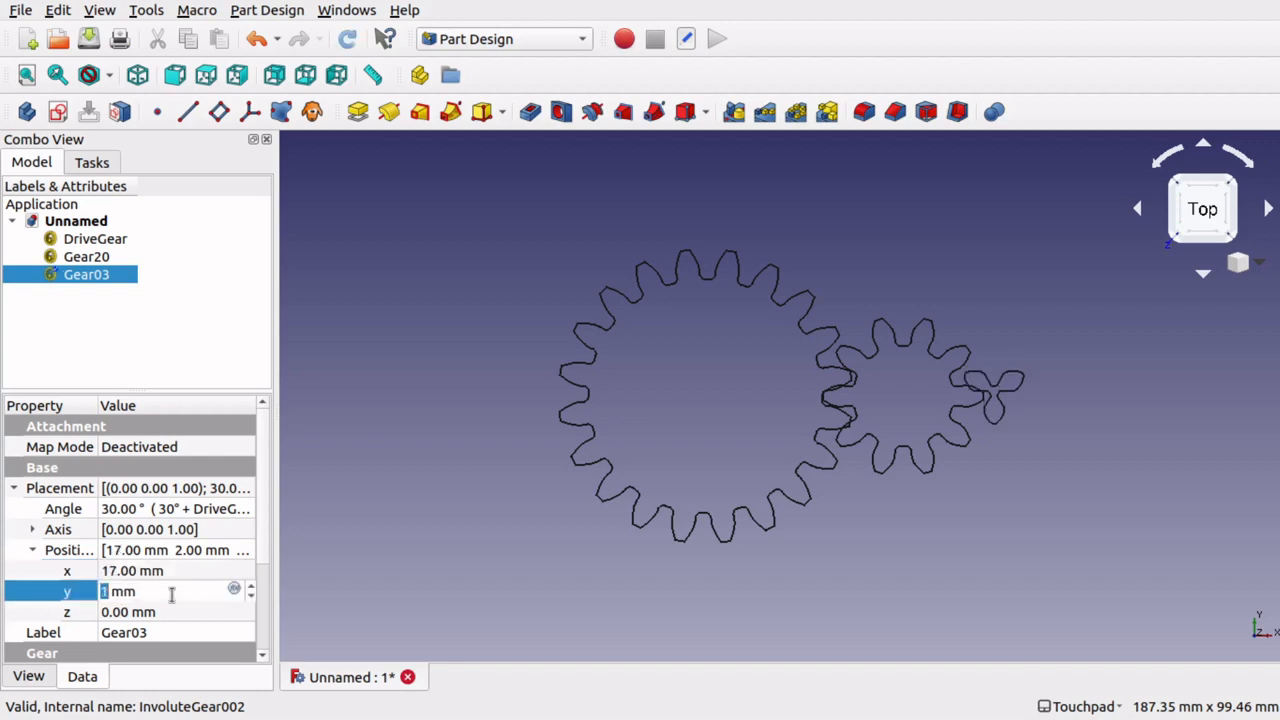
text(2)
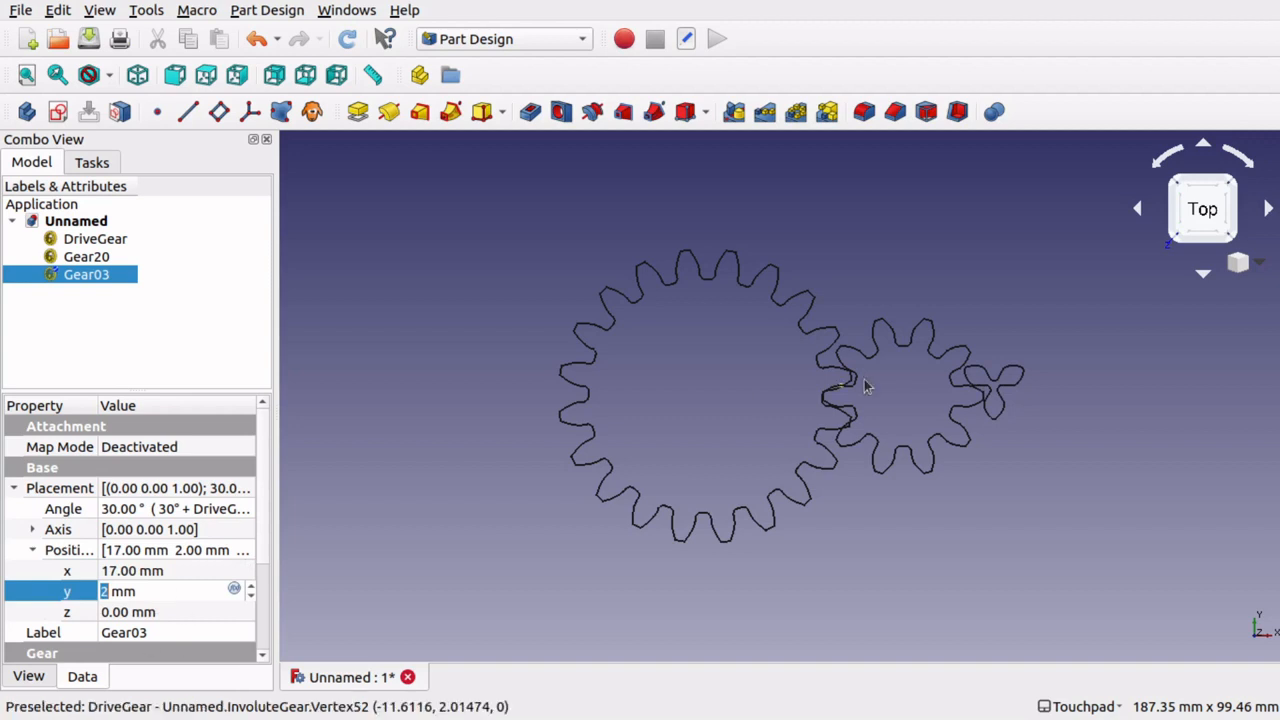
click(86, 256)
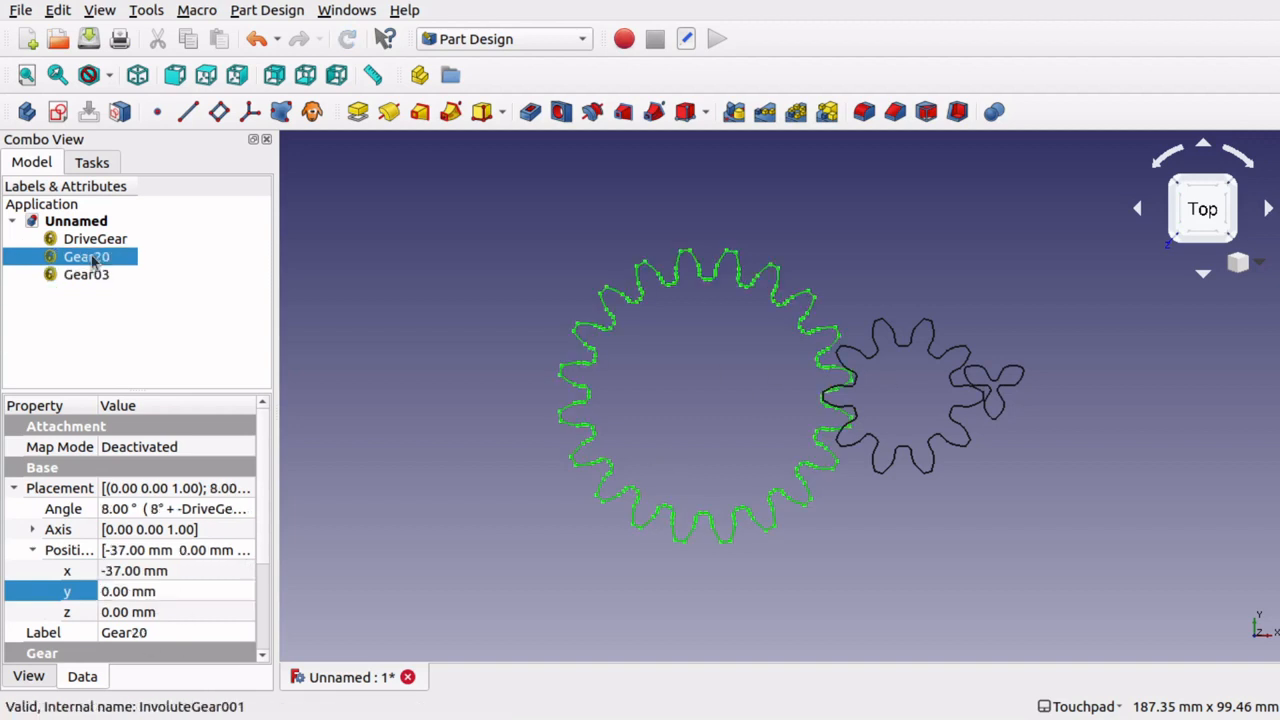
mouse_move(115, 250)
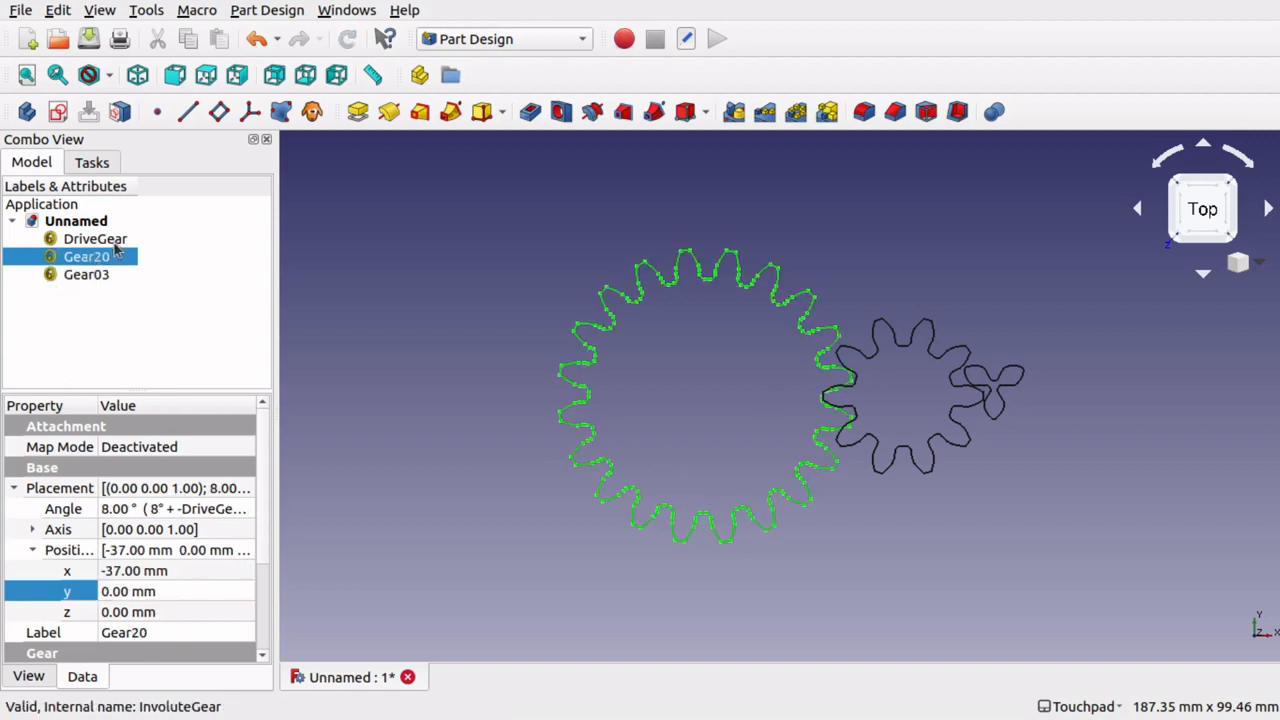
click(94, 238)
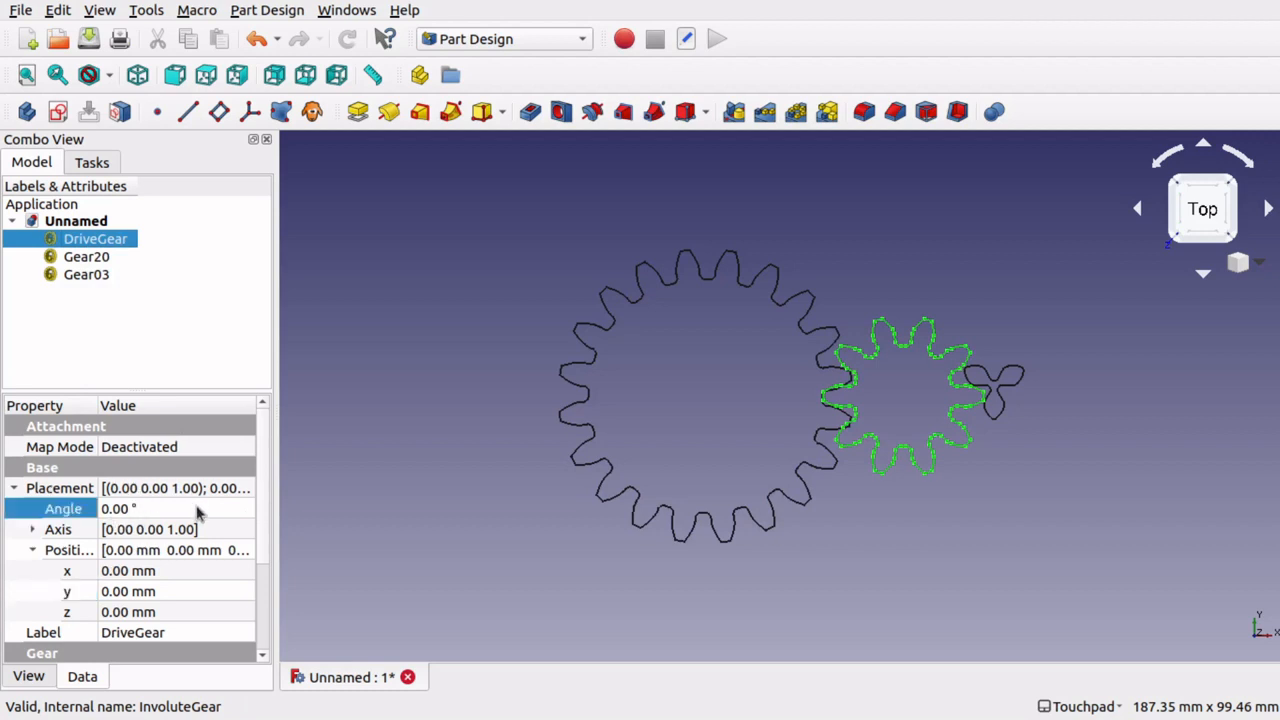
Rotate DriveGear to 15°, confirm Gear03's angle formula unchanged, then enter a new DriveGear angle.
click(175, 508)
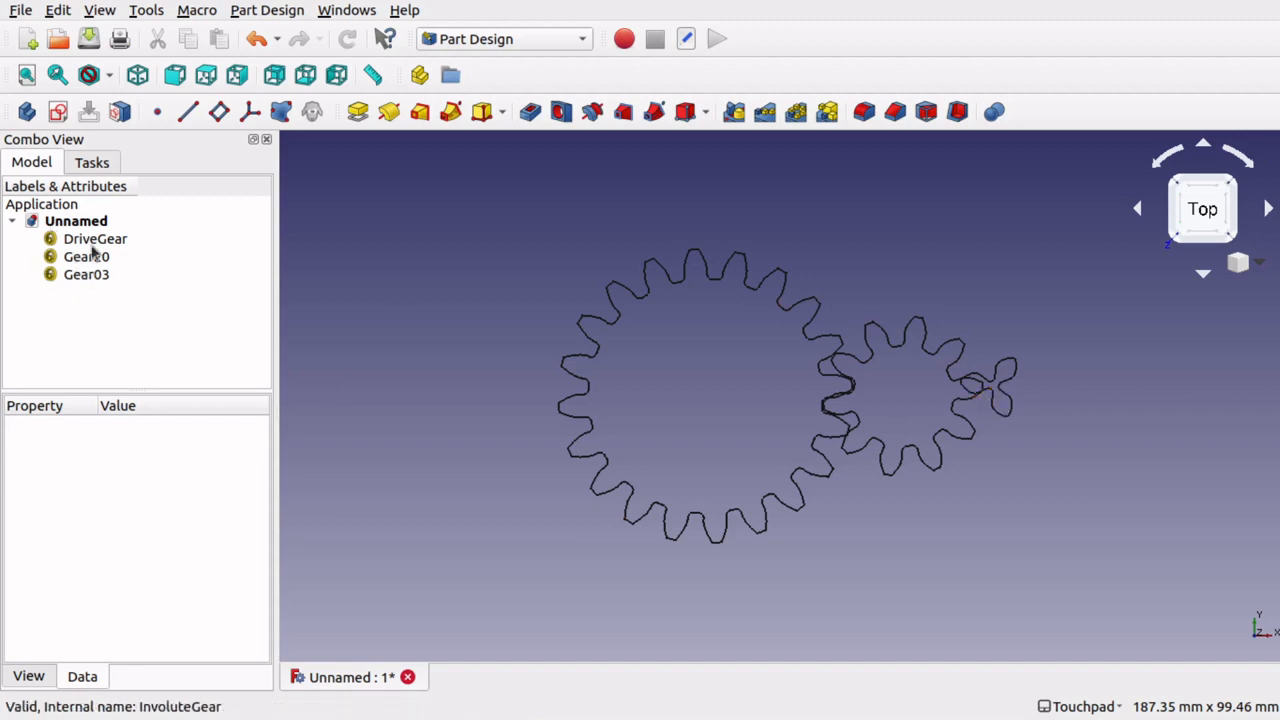
click(94, 238)
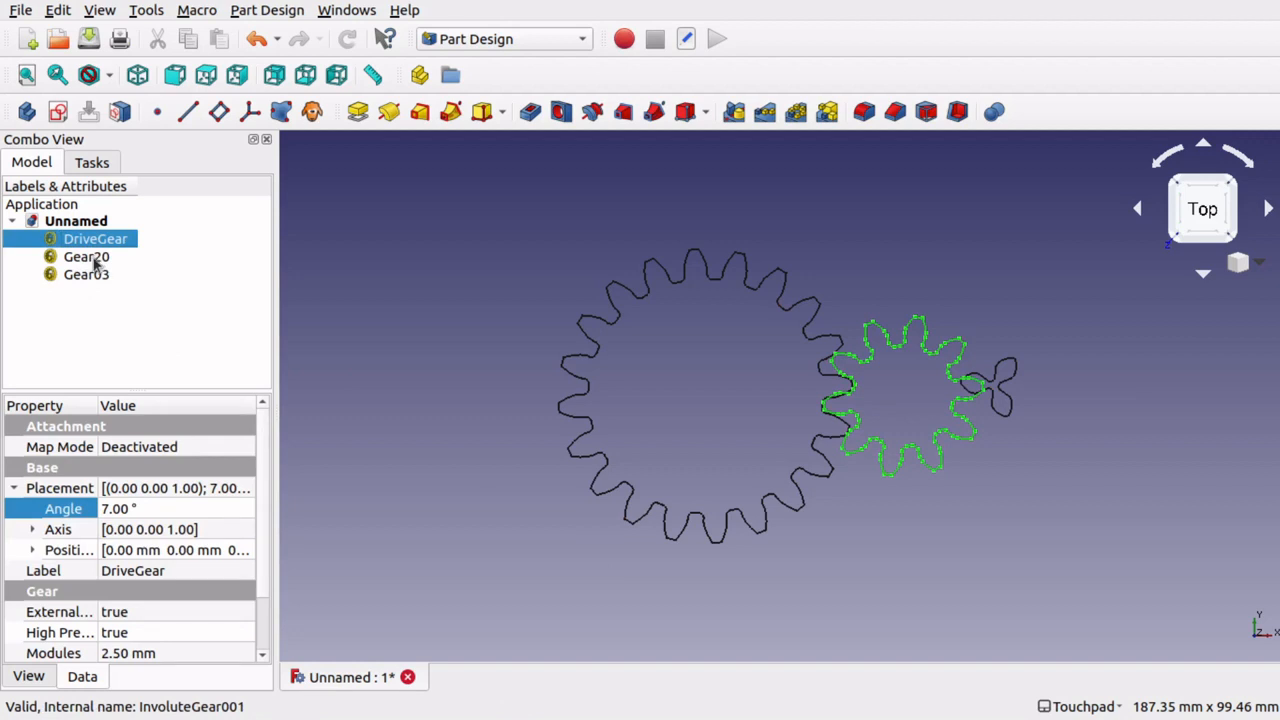
click(85, 274)
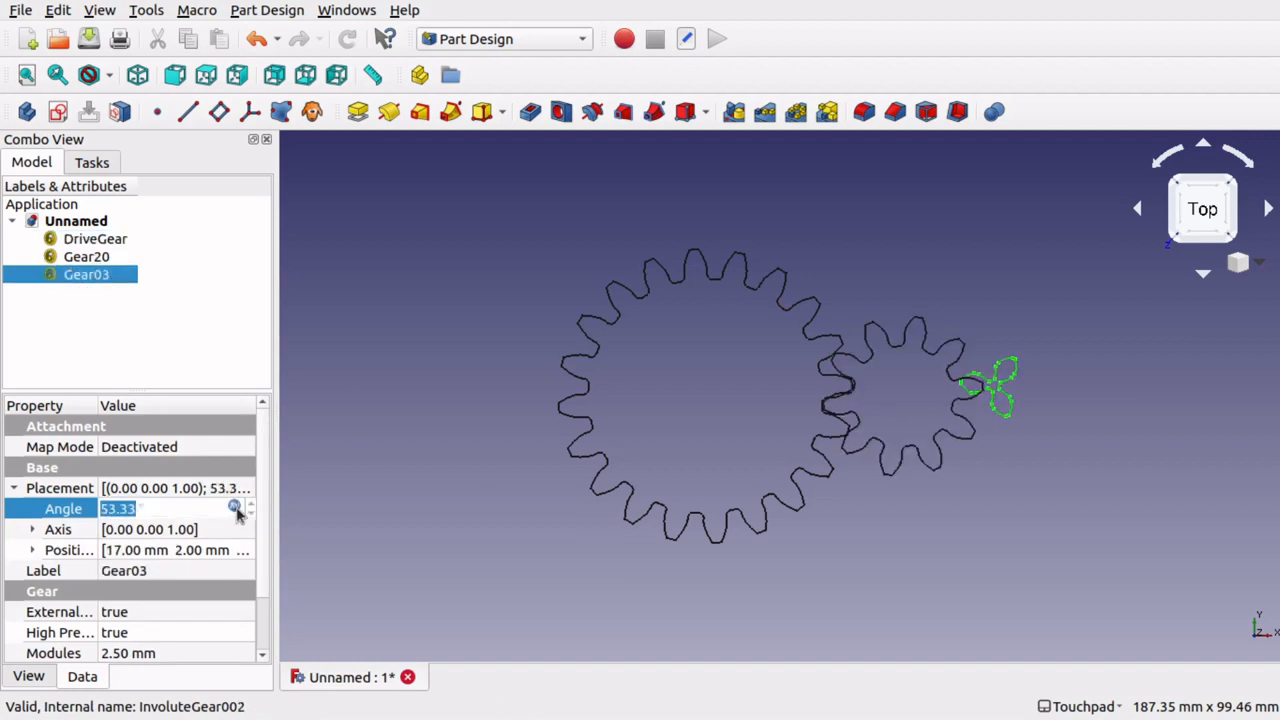
click(233, 508)
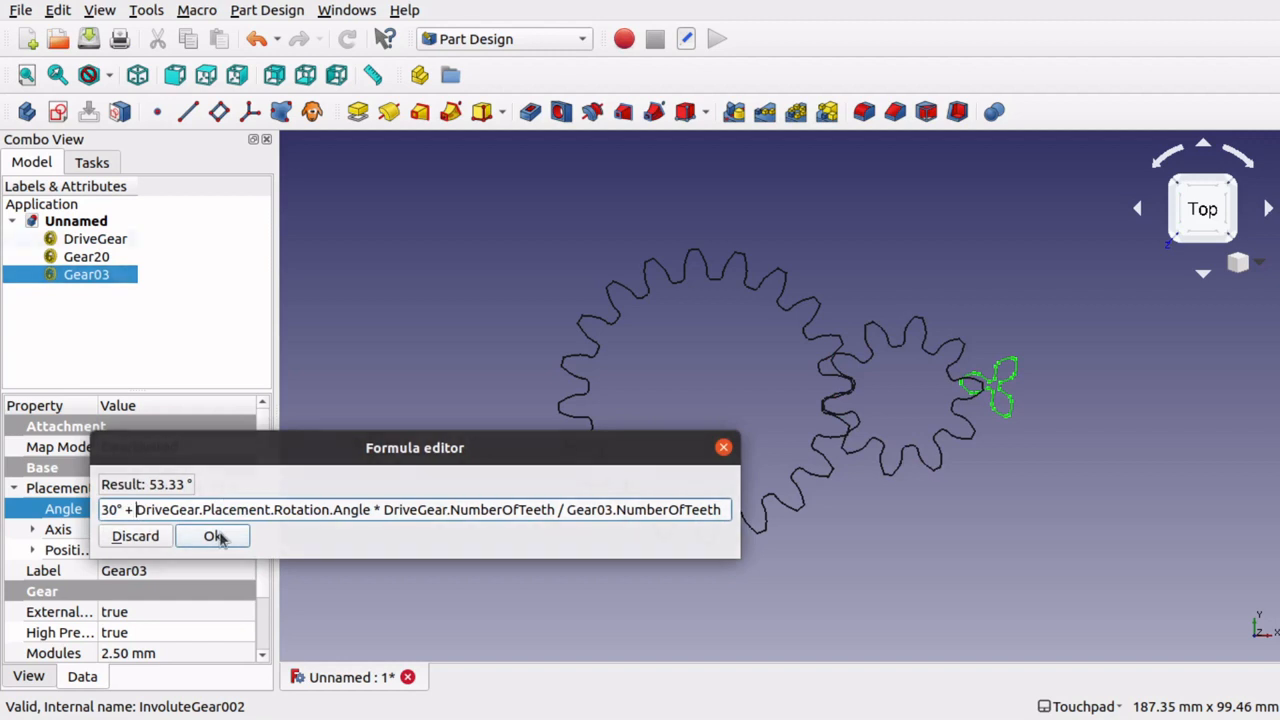
click(211, 536)
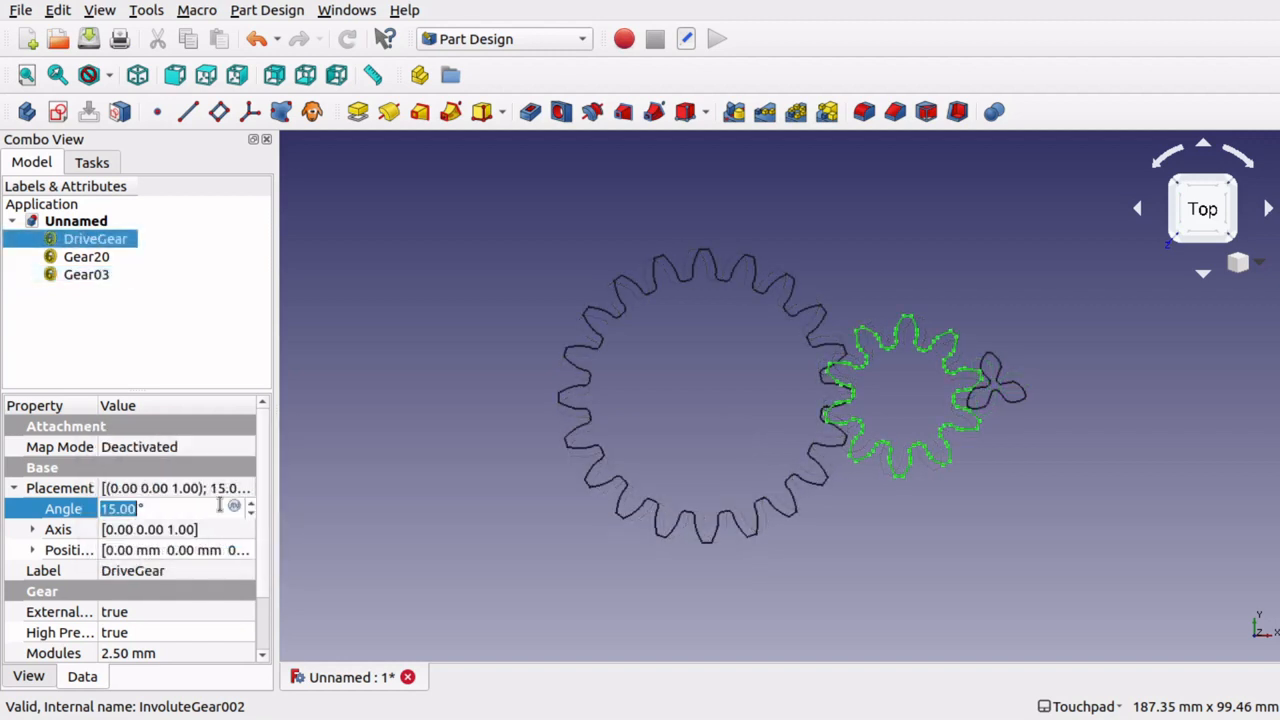
text(20)
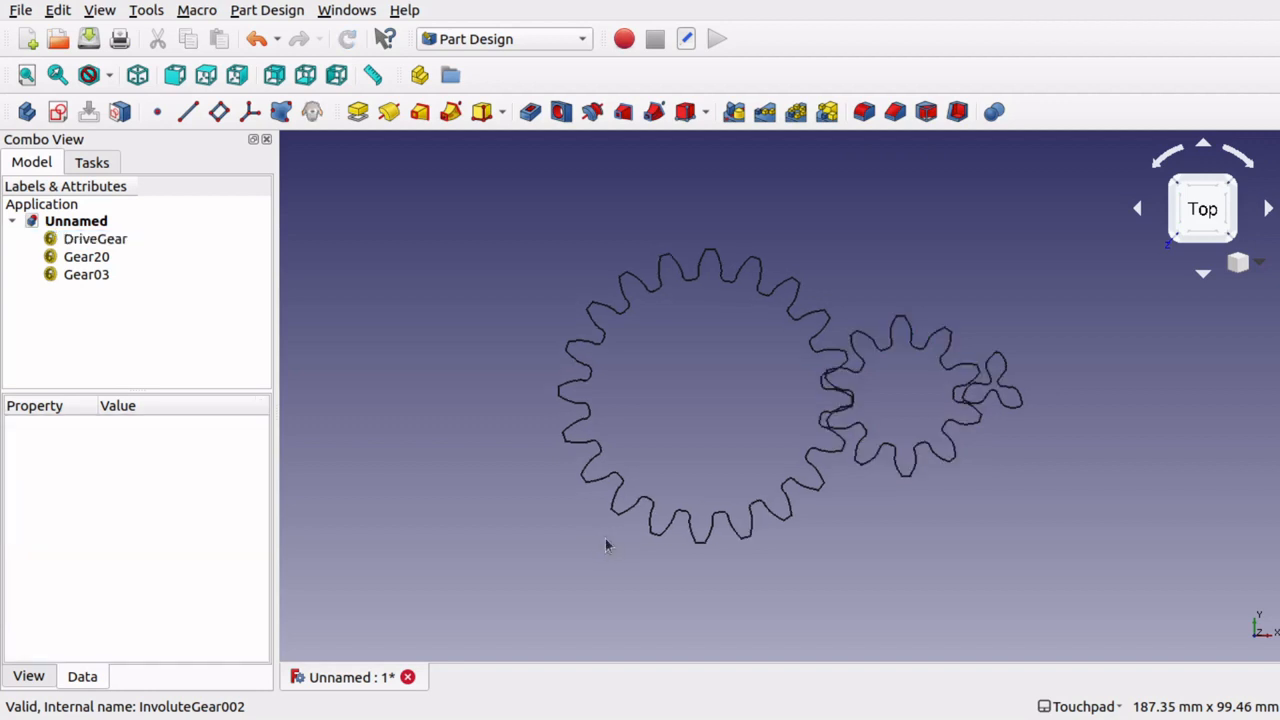
mouse_move(998, 397)
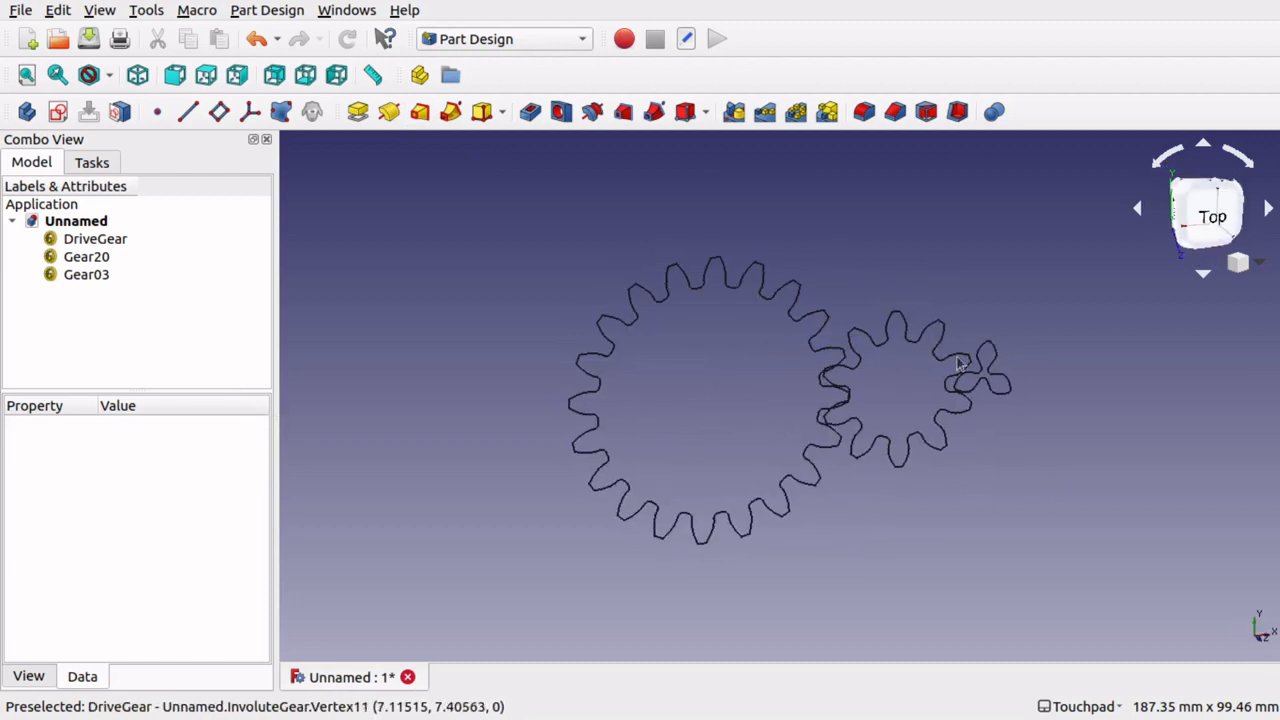
mouse_move(937, 450)
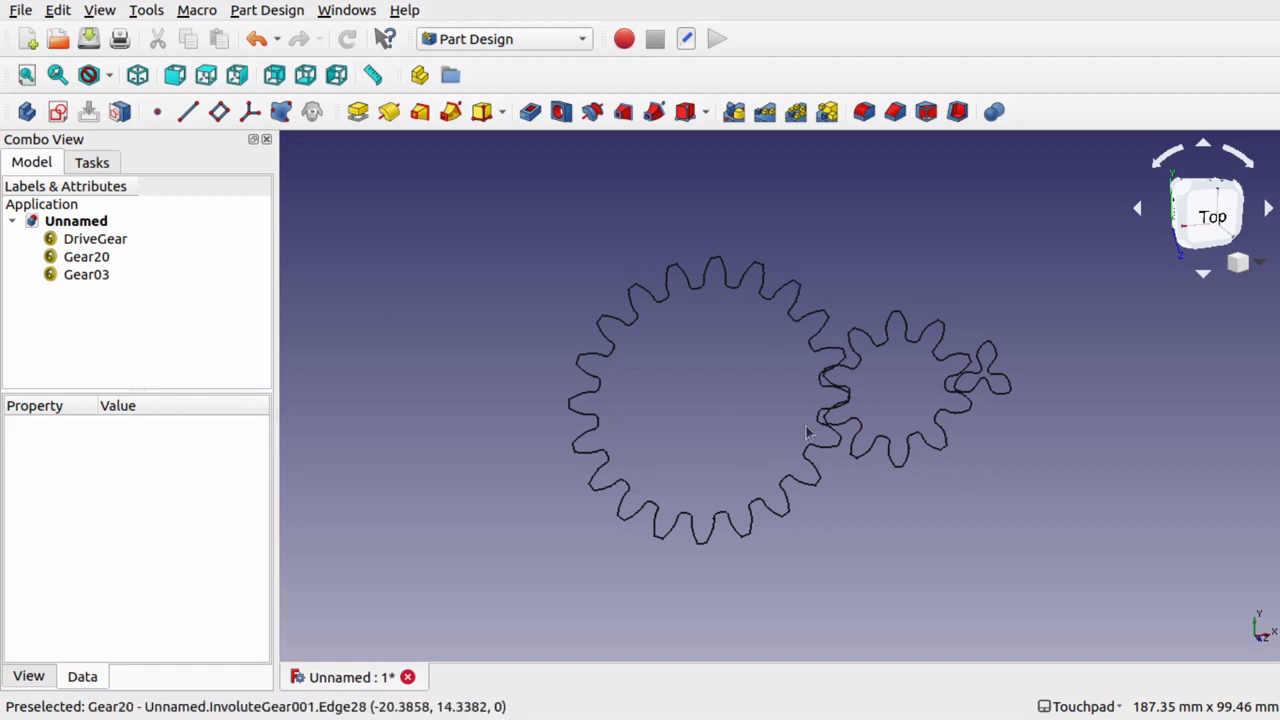
mouse_move(653, 247)
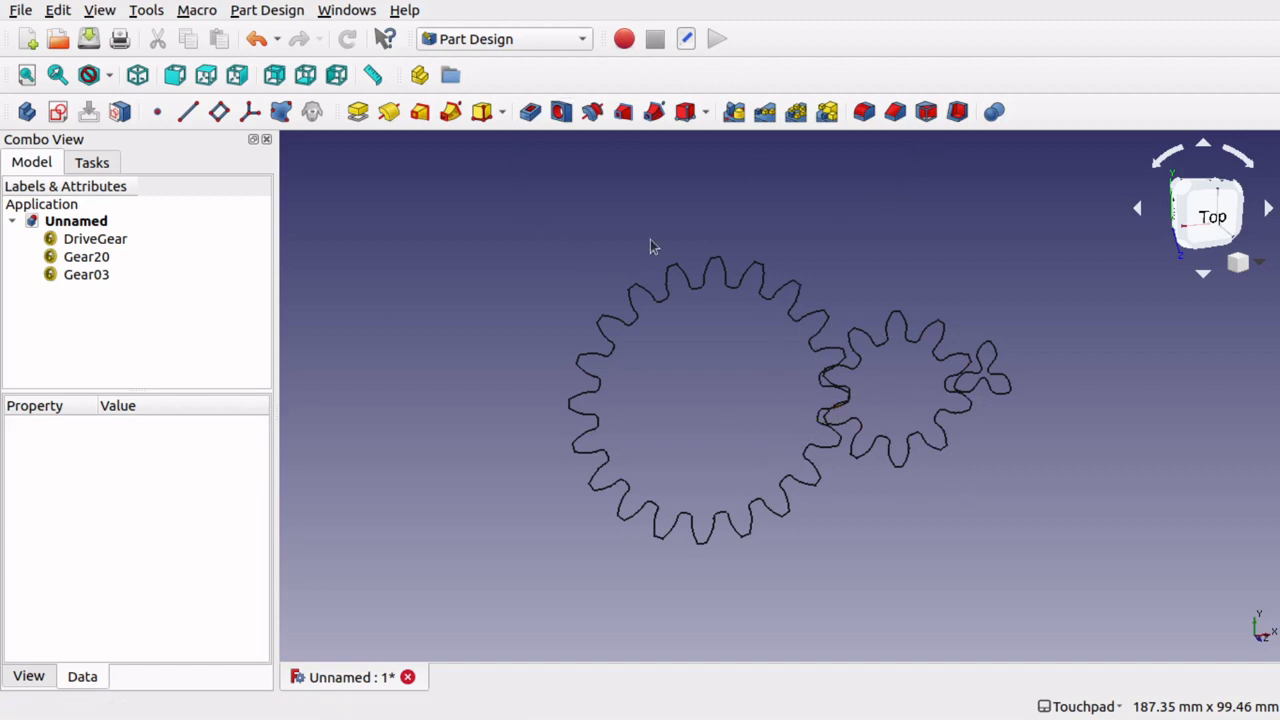
mouse_move(443, 177)
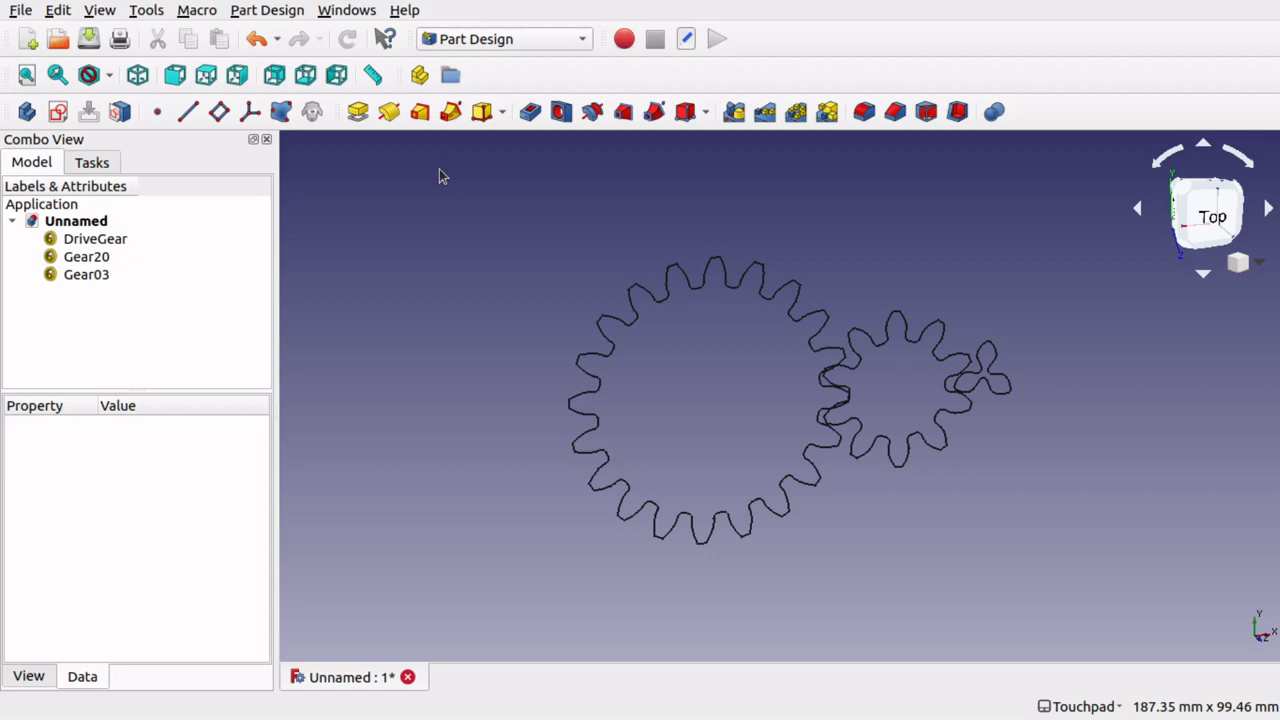
Create a new macro named GearDriver.FCMacro and switch to its editor tab.
click(195, 10)
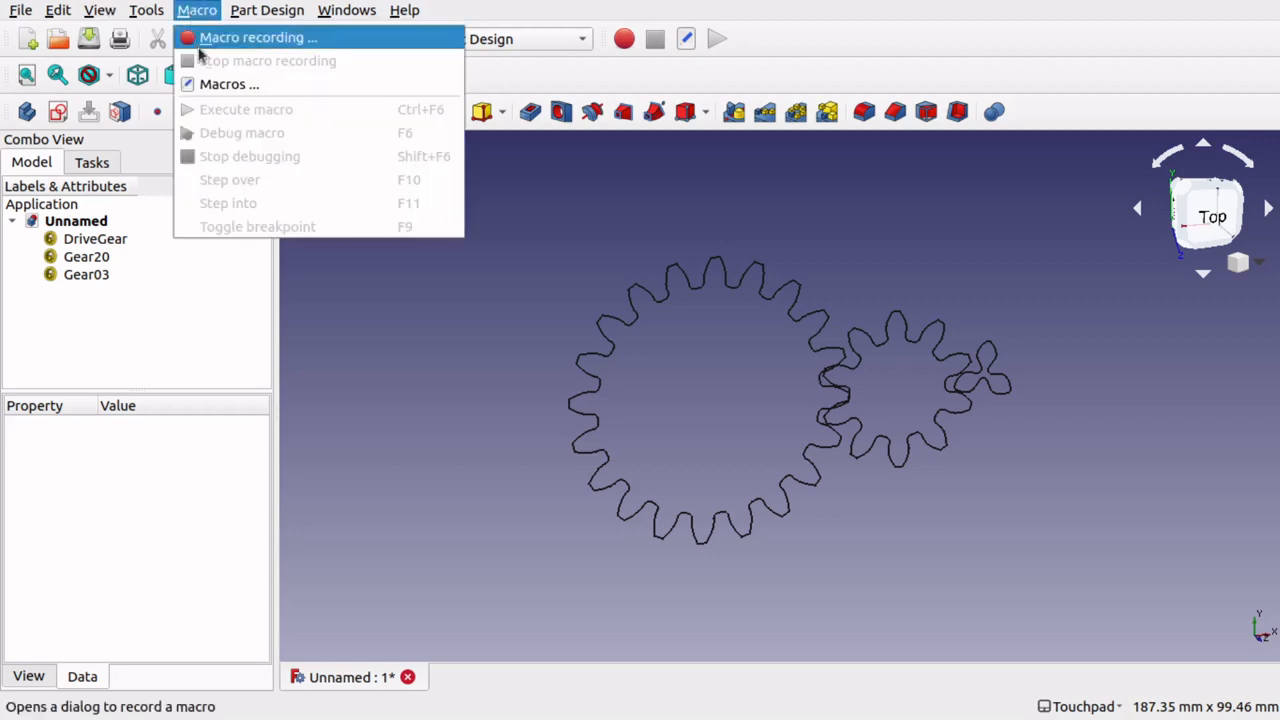
click(229, 83)
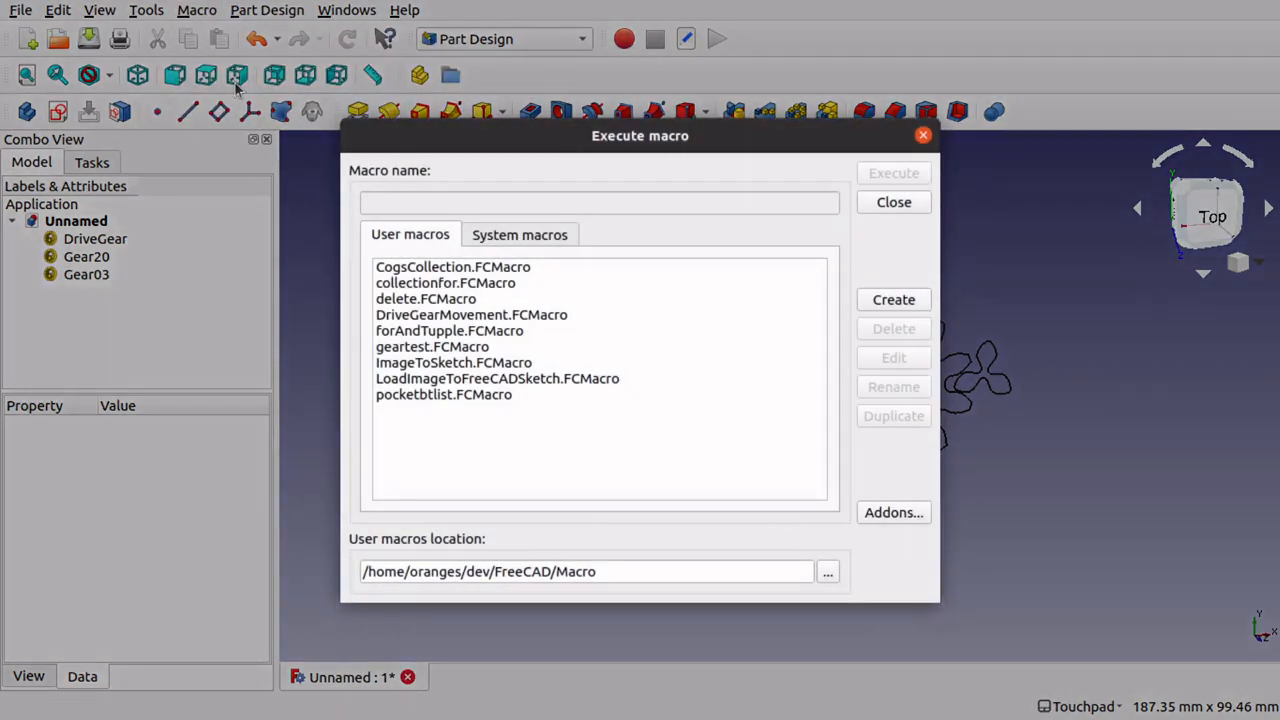
click(893, 299)
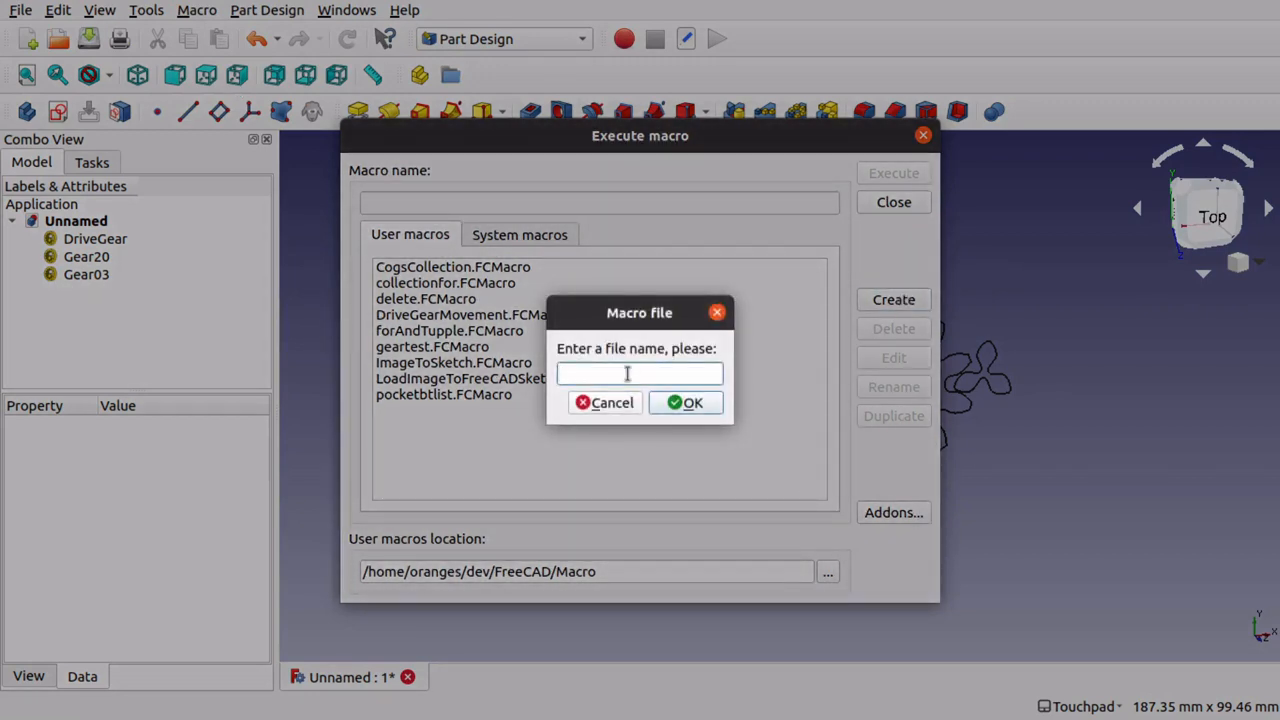
click(685, 402)
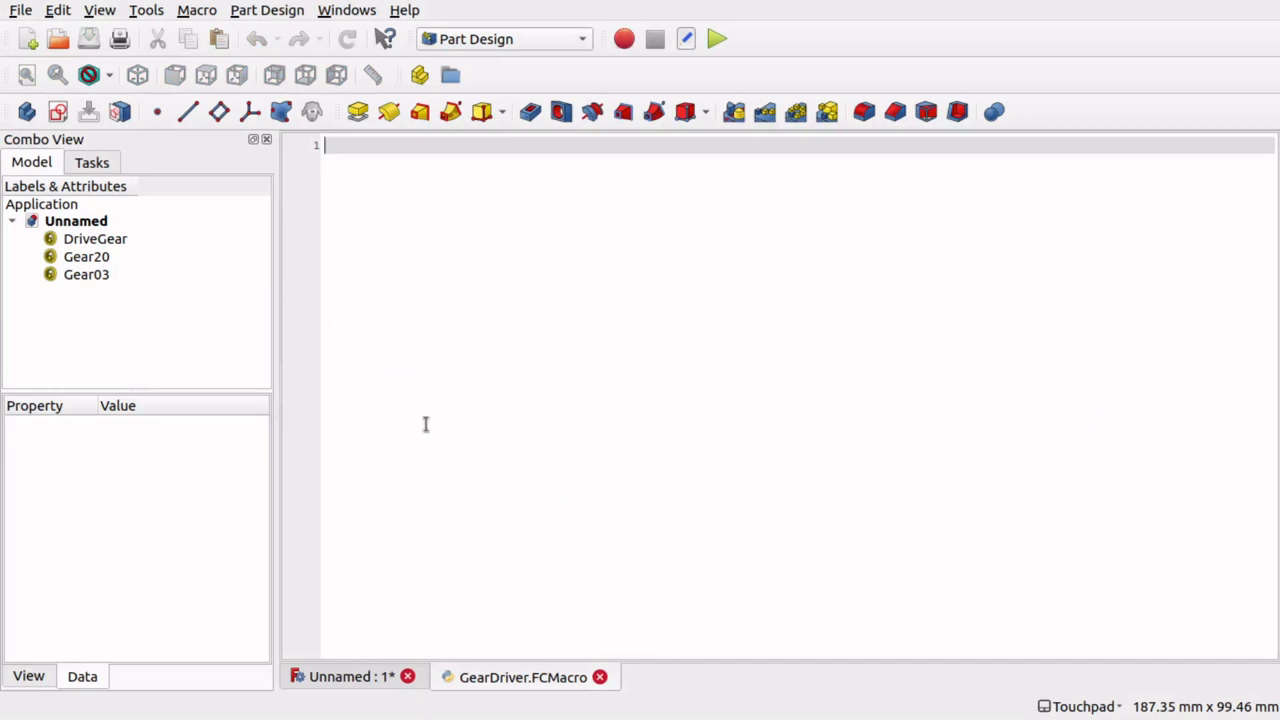
mouse_move(645, 382)
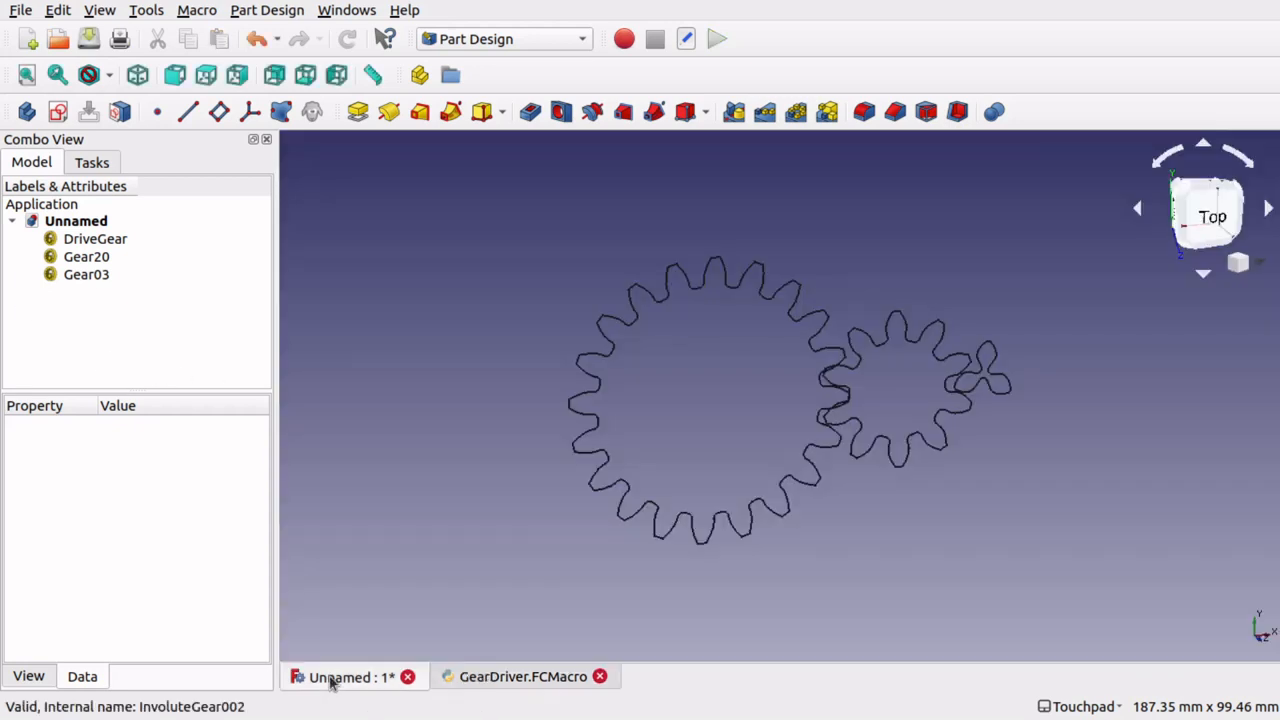
mouse_move(892, 456)
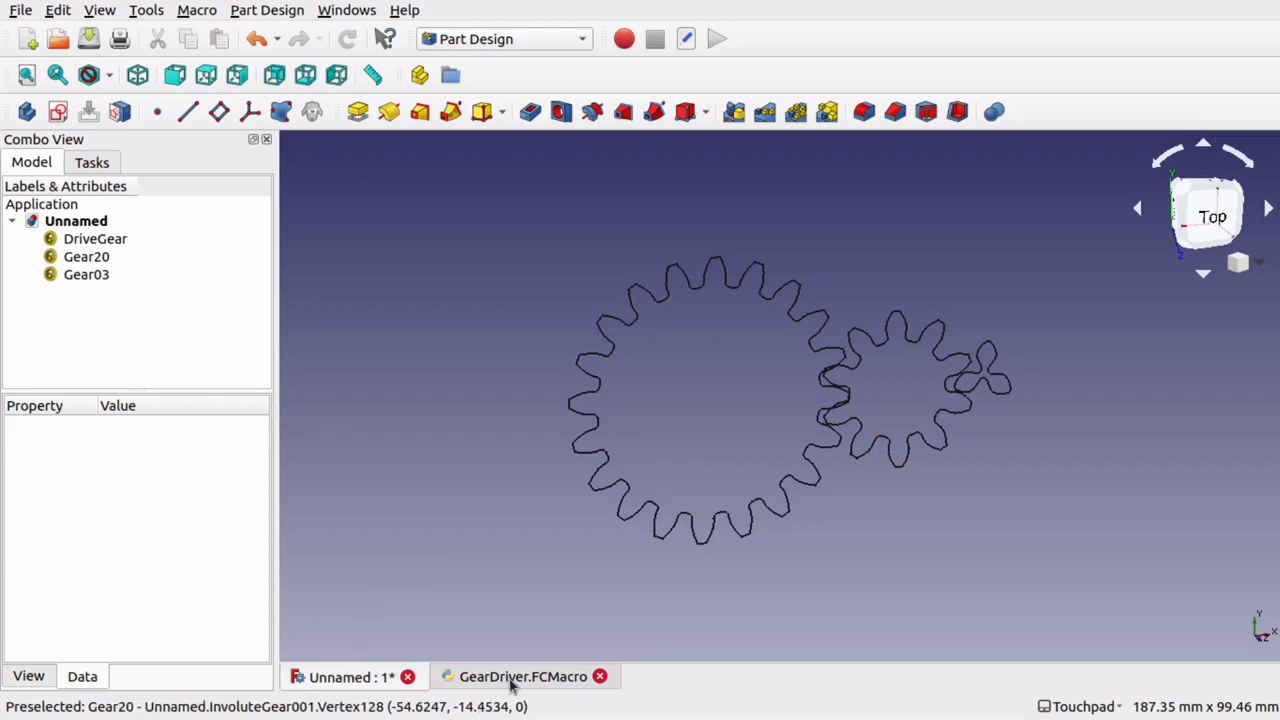
click(517, 677)
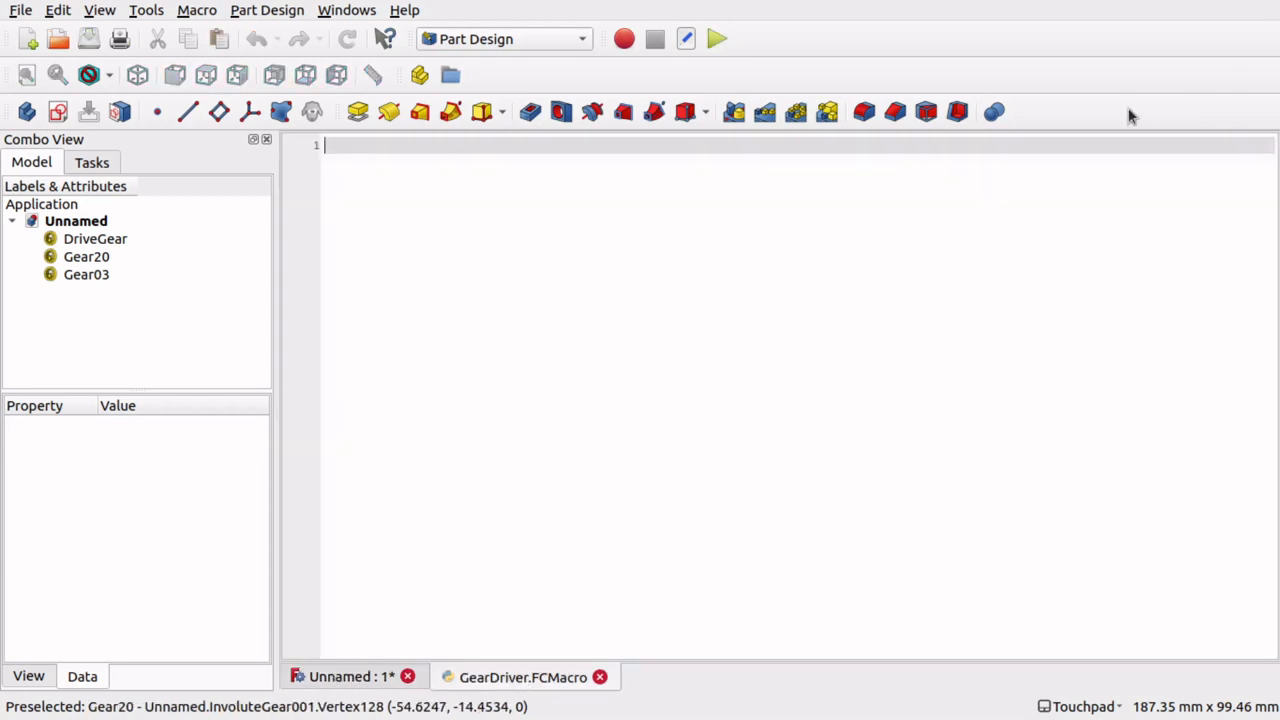
mouse_move(243, 680)
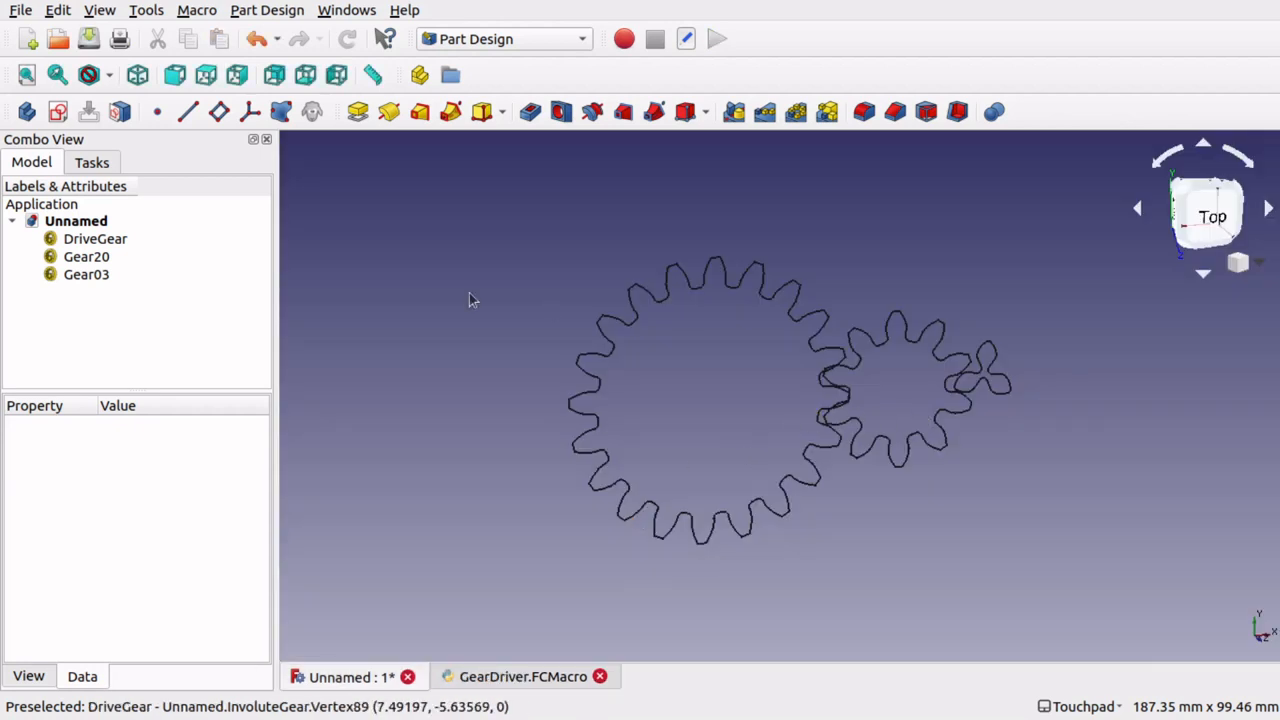
Clear the Python console, raise DriveGear's angle by one degree, and select the logged object name.
click(58, 9)
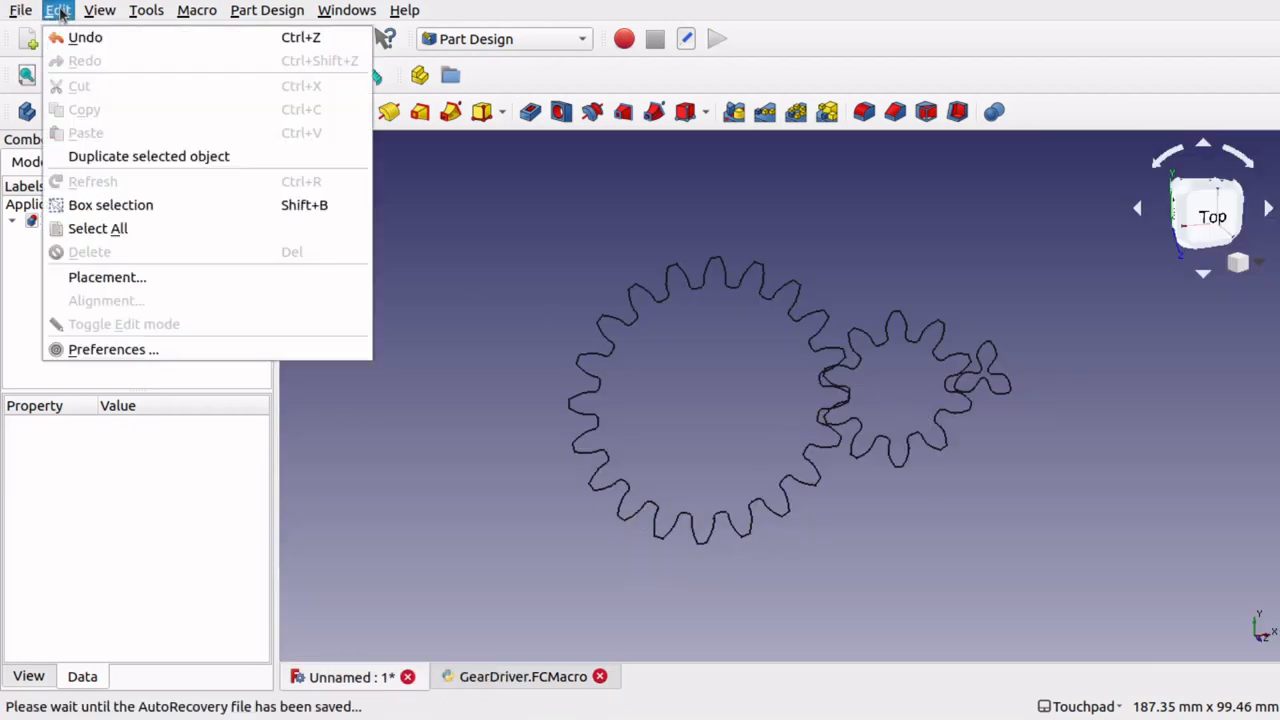
click(99, 10)
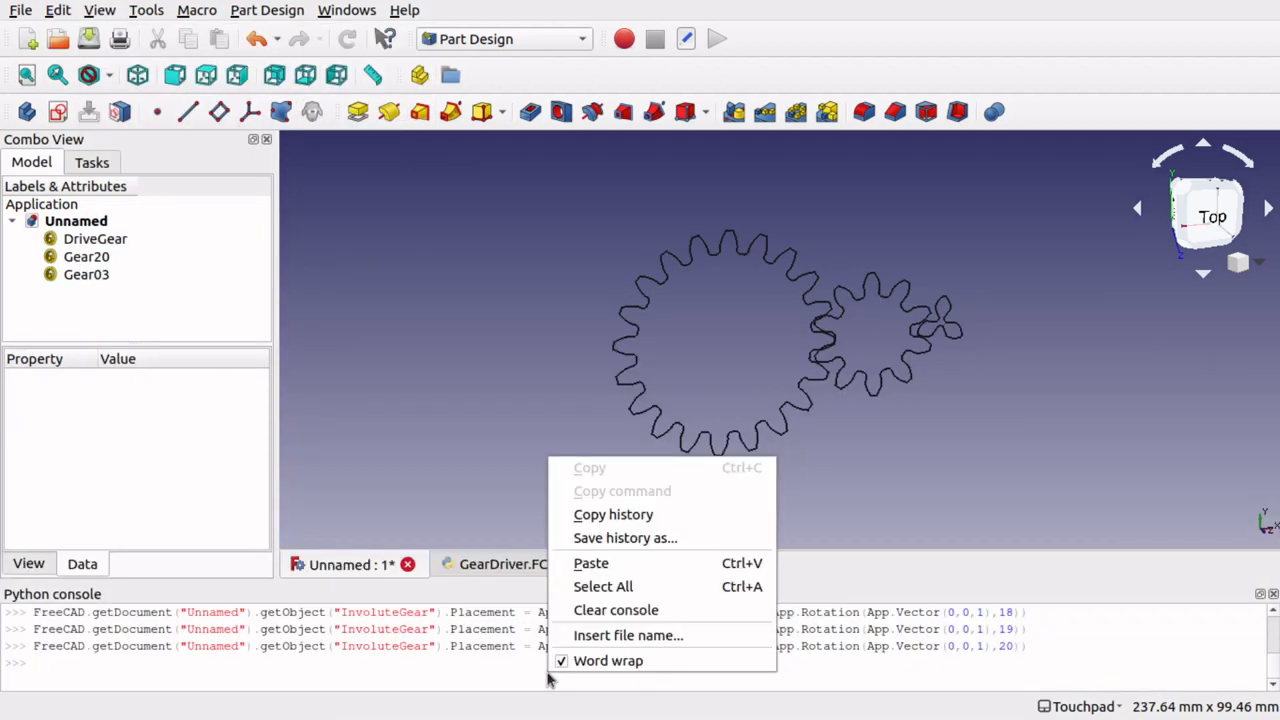
click(616, 610)
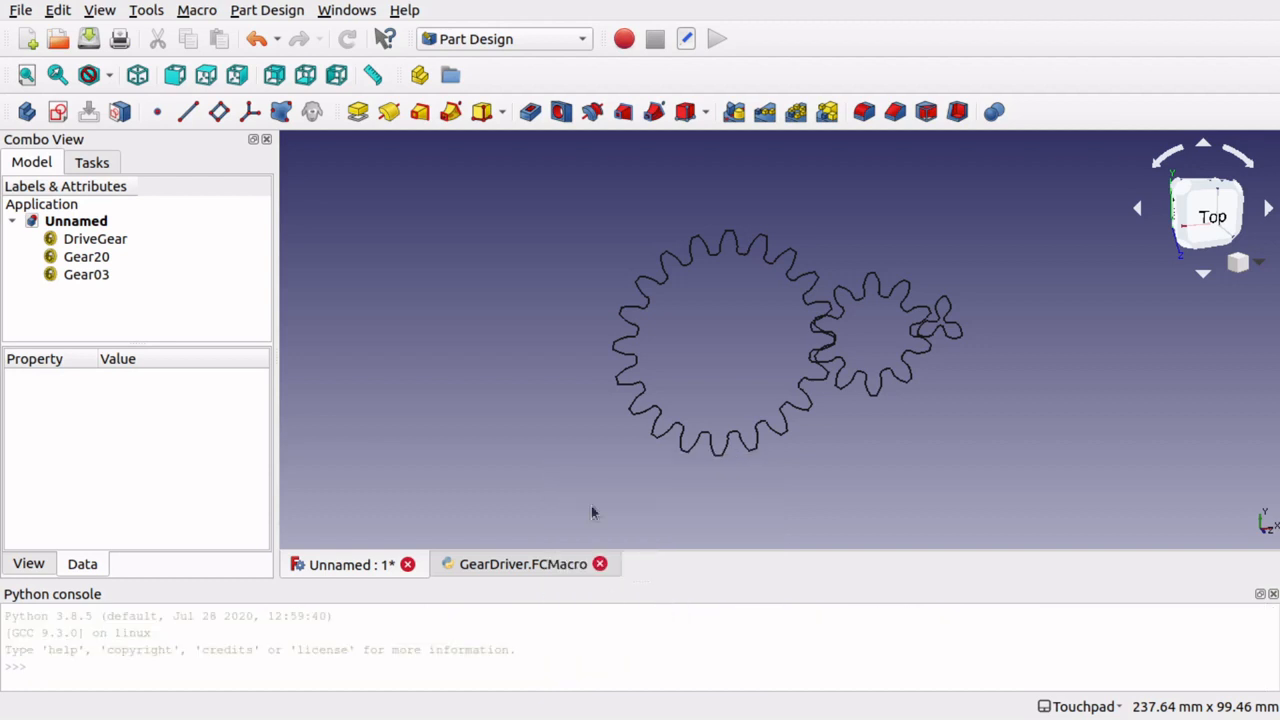
mouse_move(873, 397)
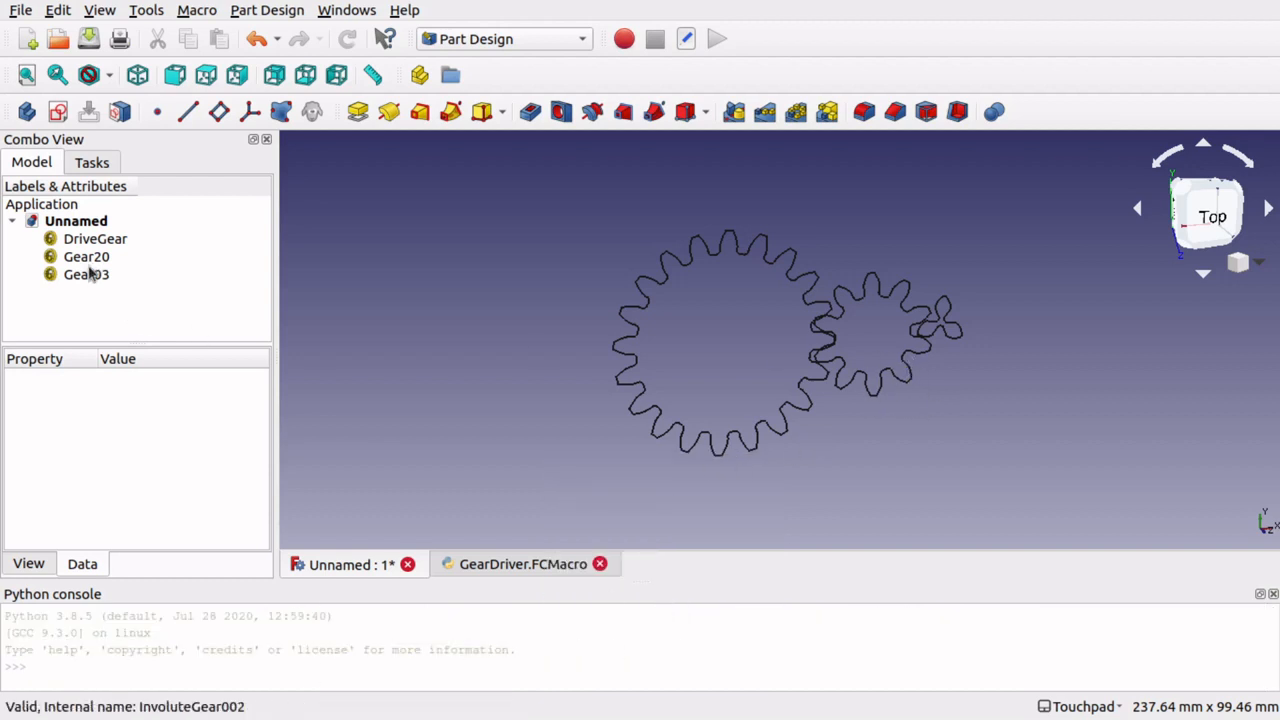
click(95, 238)
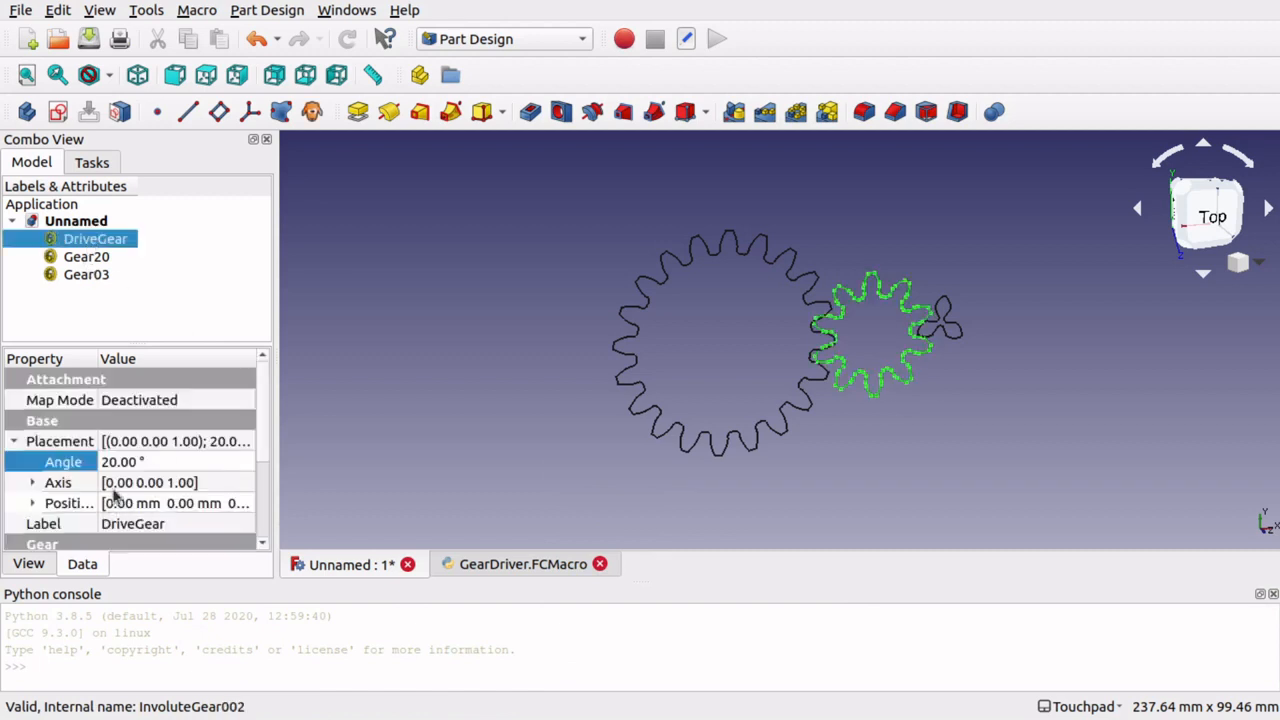
double_click(140, 461)
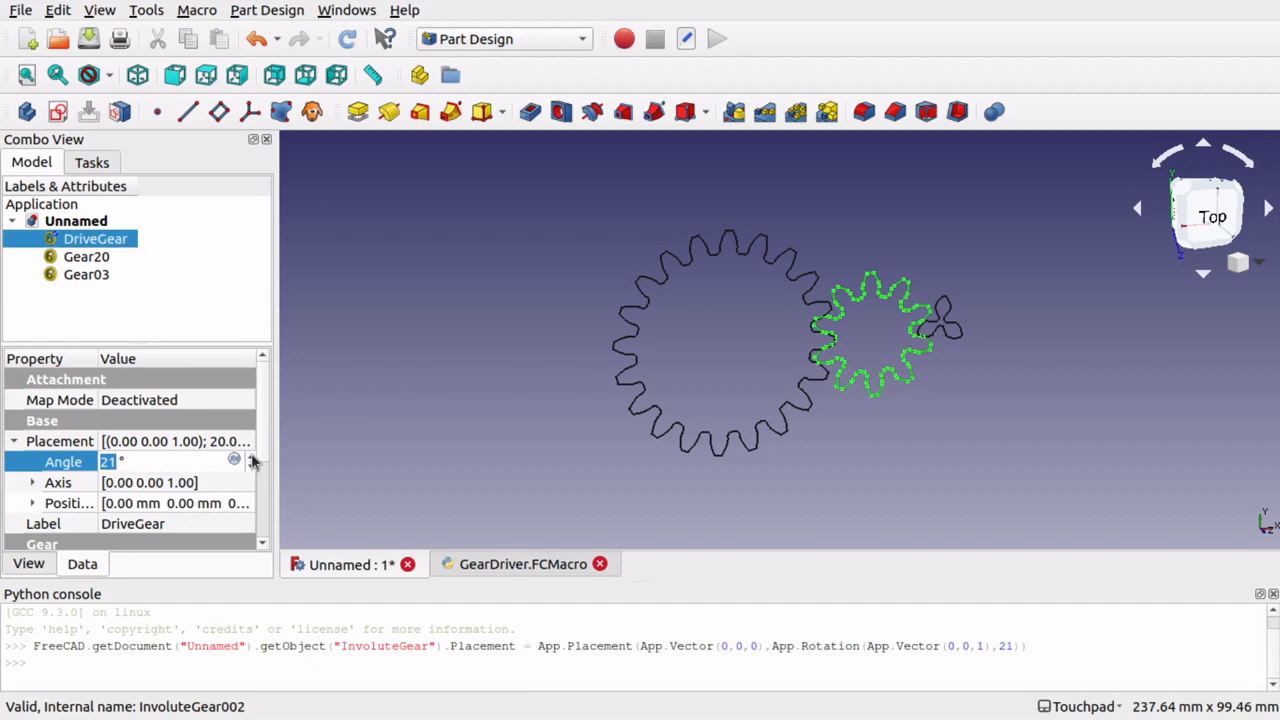
click(253, 456)
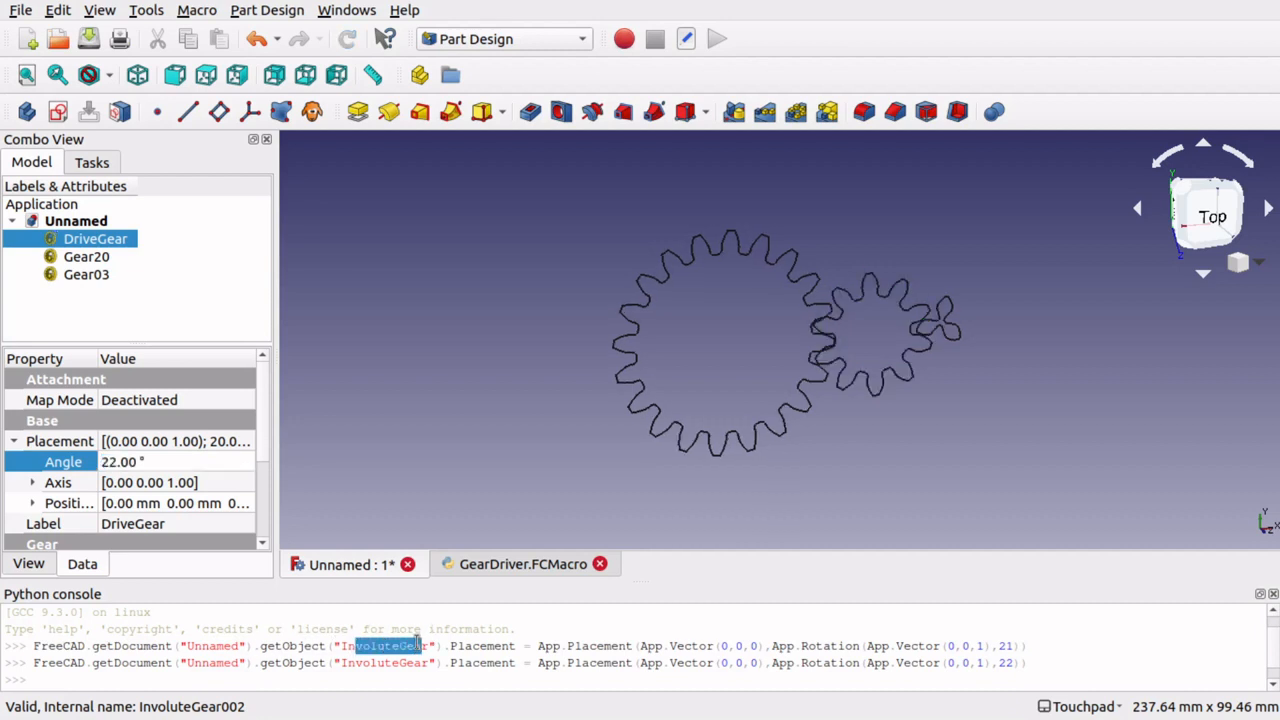
double_click(488, 644)
text(FreeCAD.getDocument("Unnamed").getObject("InvoluteGear").Placement)
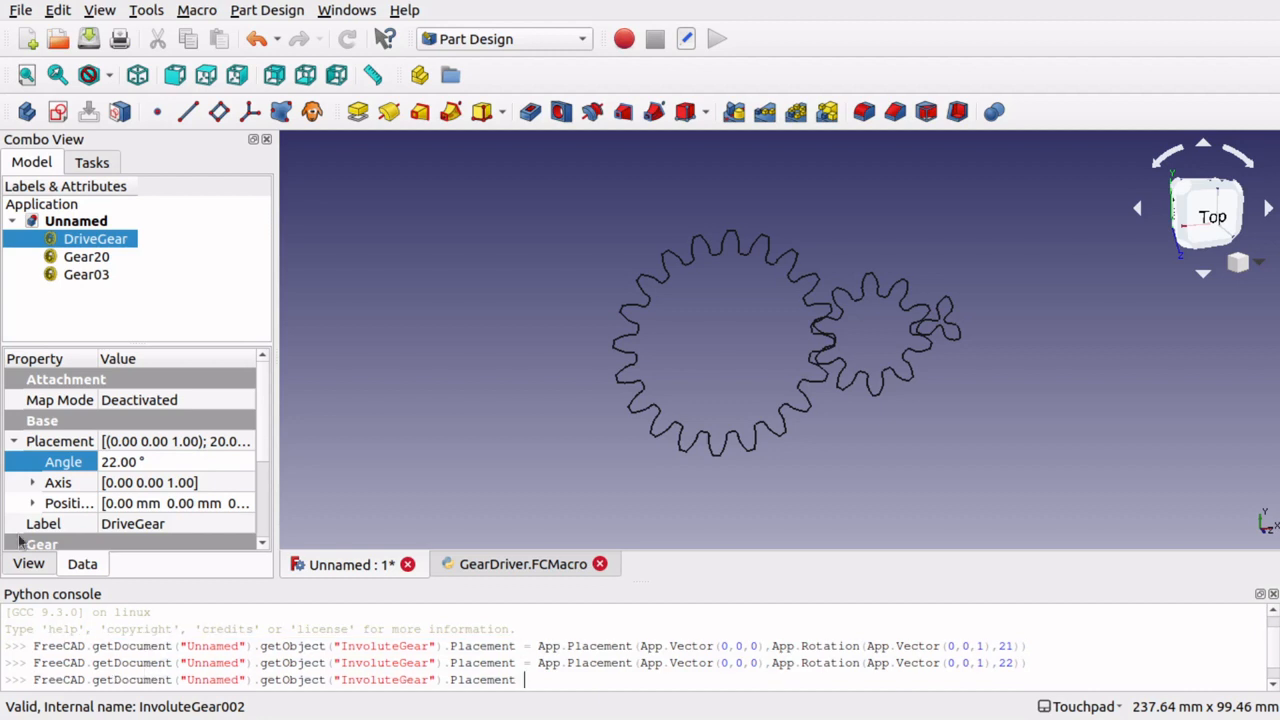
Enter Gear20's angle formula using DriveGear's Placement.Rotation.Angle, moving the editor aside.
click(86, 256)
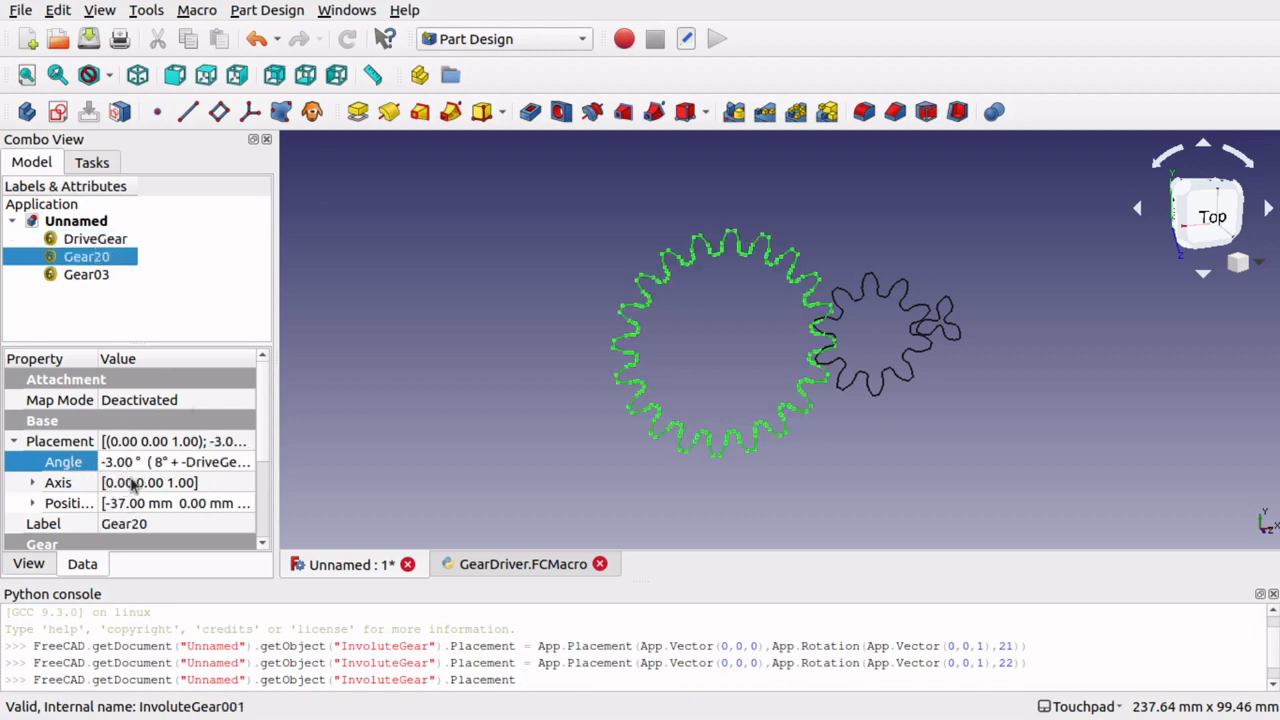
double_click(150, 461)
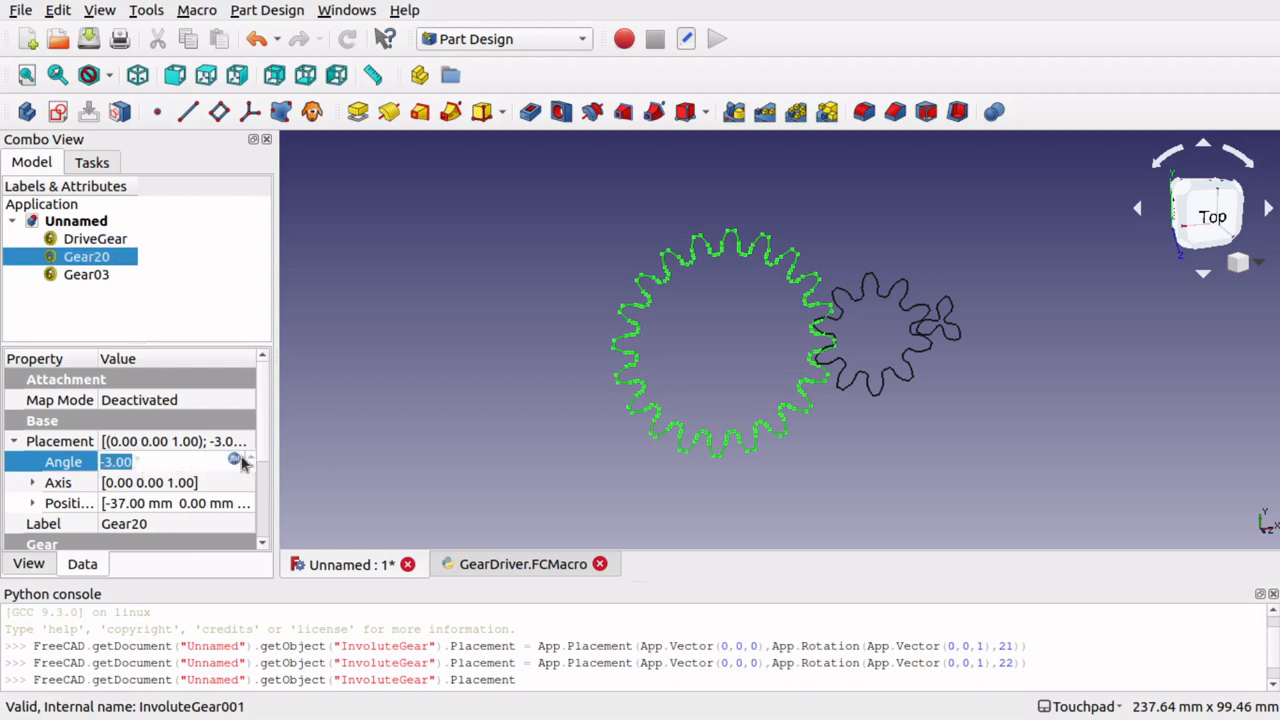
click(237, 462)
text(.Rot)
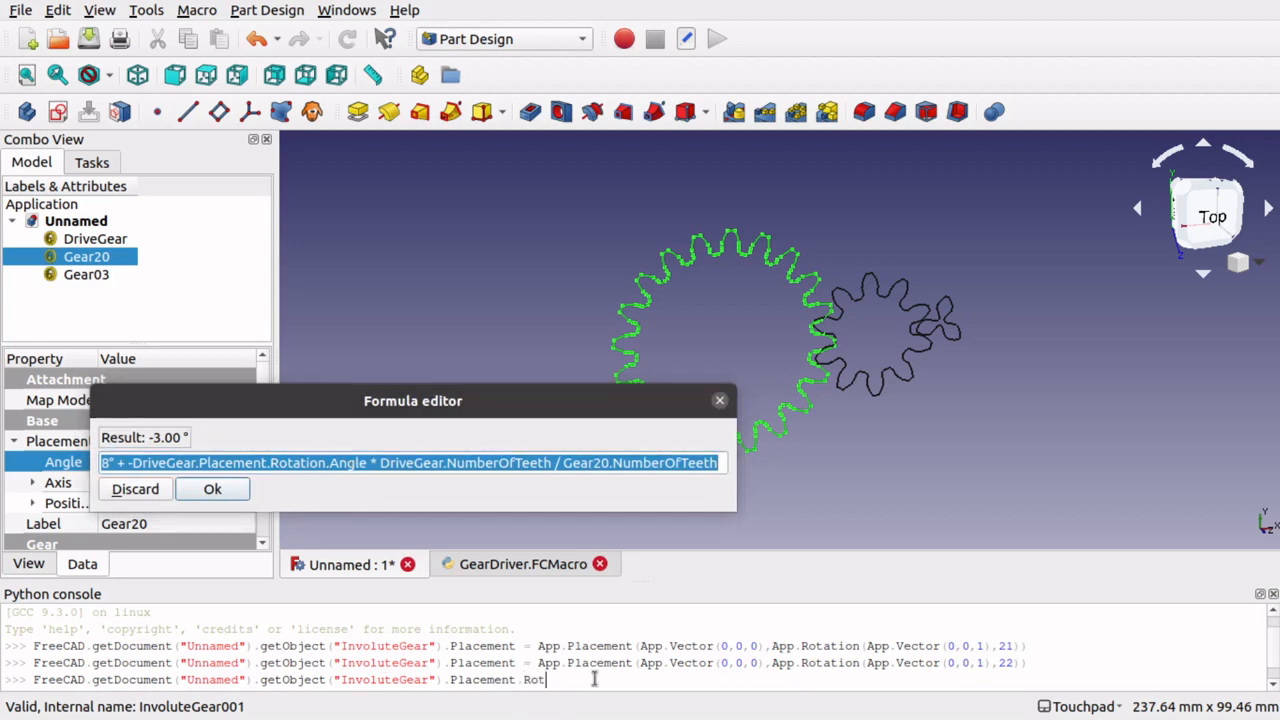
text(ation)
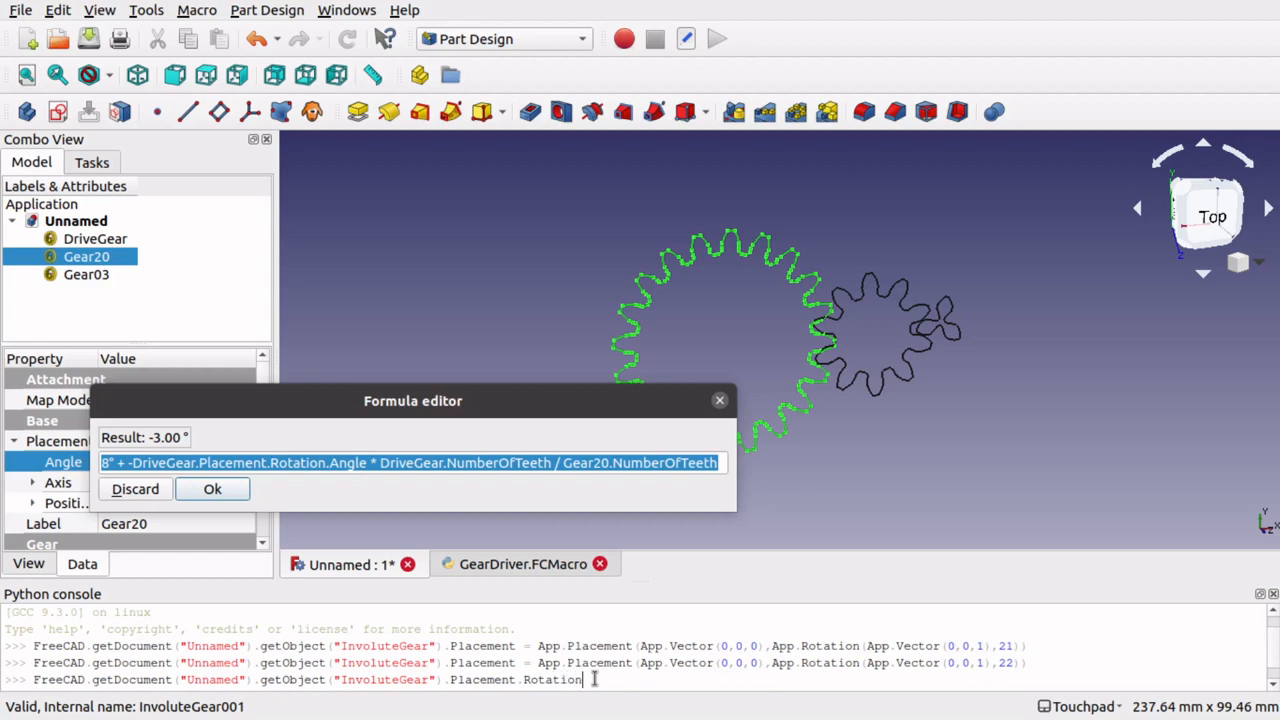
text(.Angle)
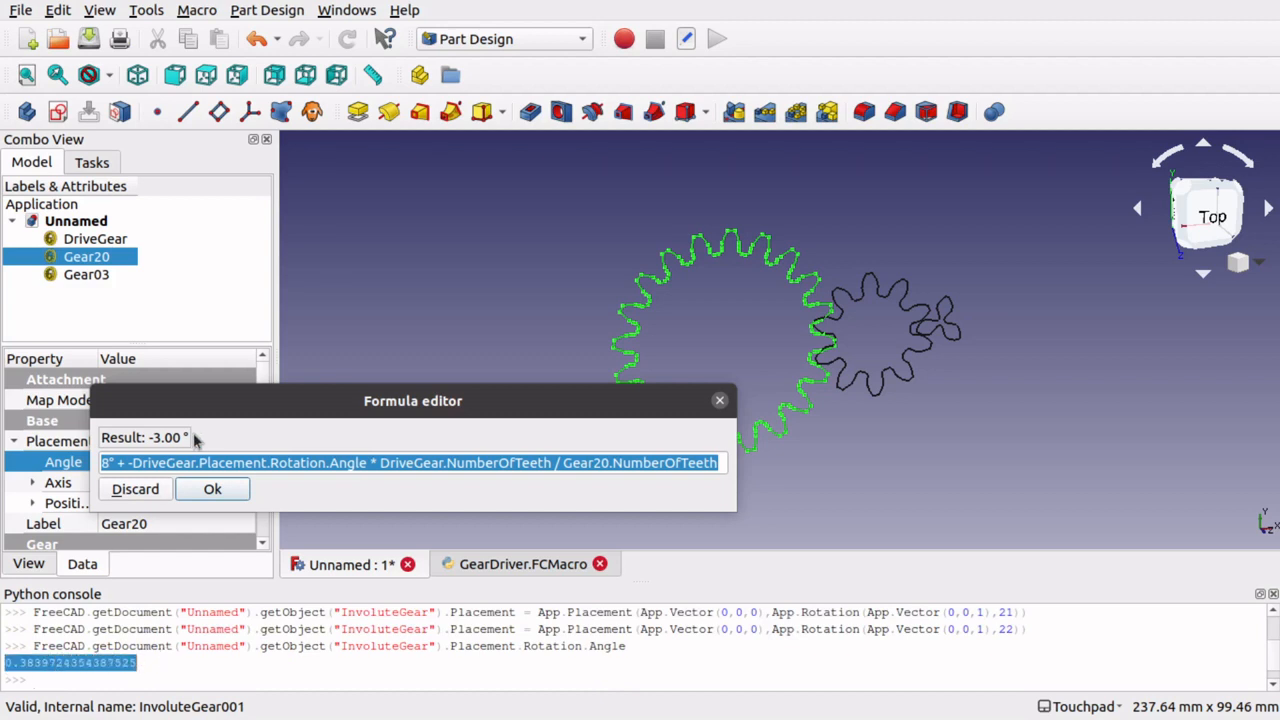
drag(413, 401, 621, 370)
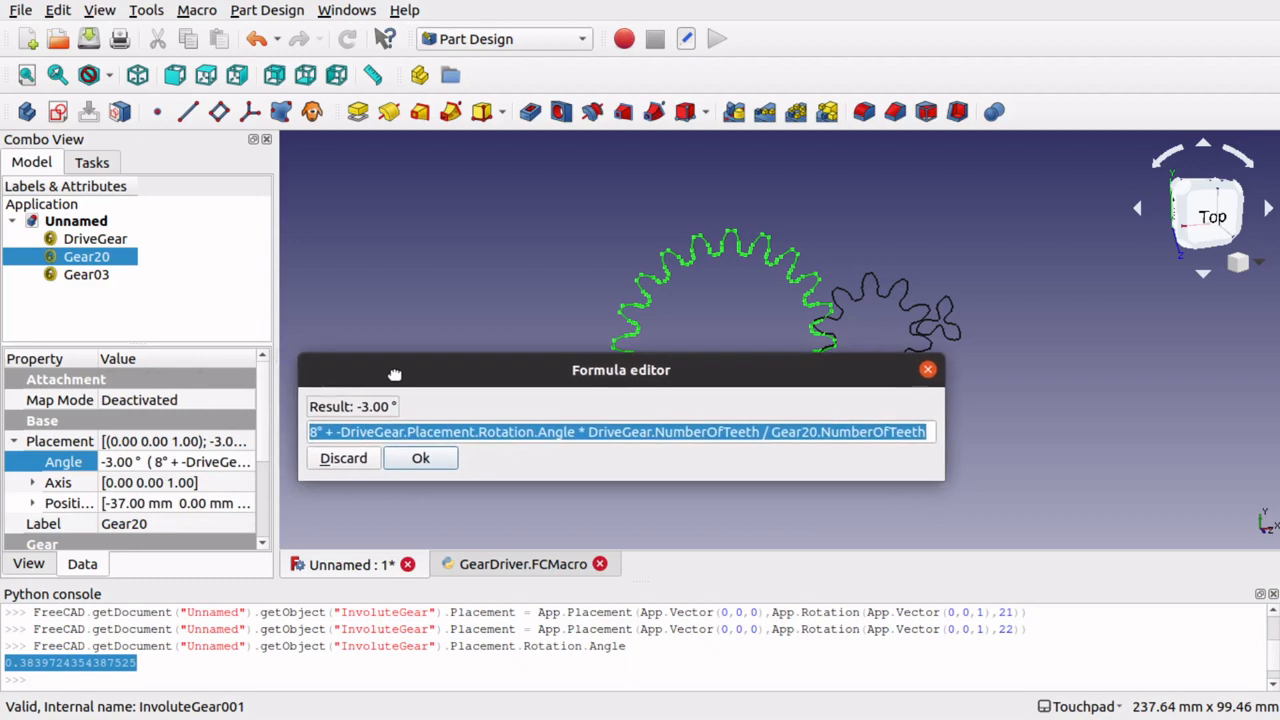
drag(621, 370, 377, 417)
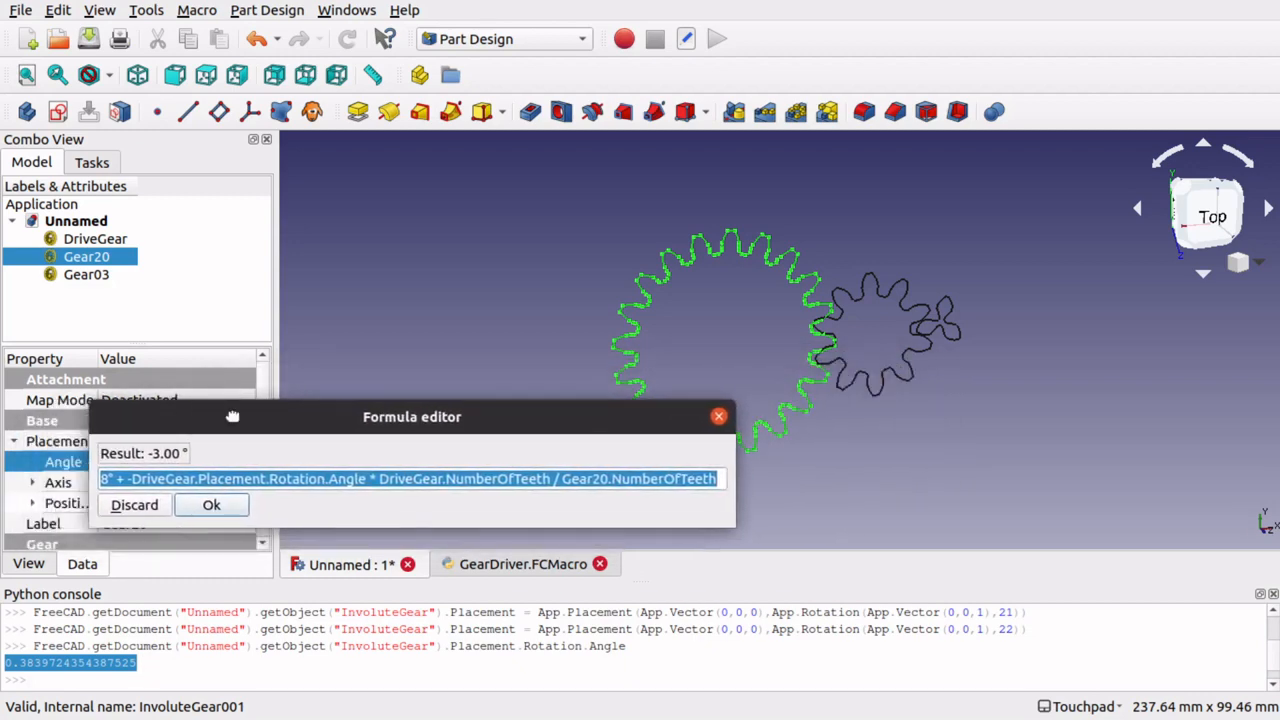
drag(232, 416, 294, 434)
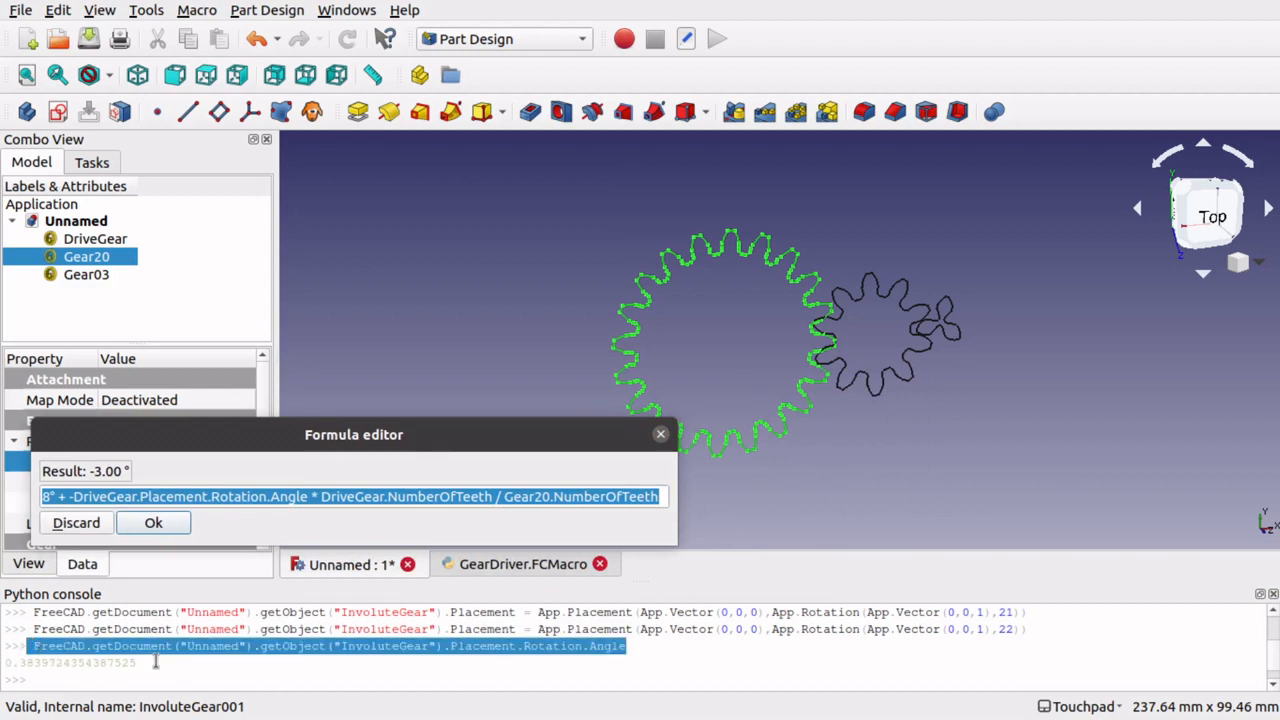
mouse_move(190, 664)
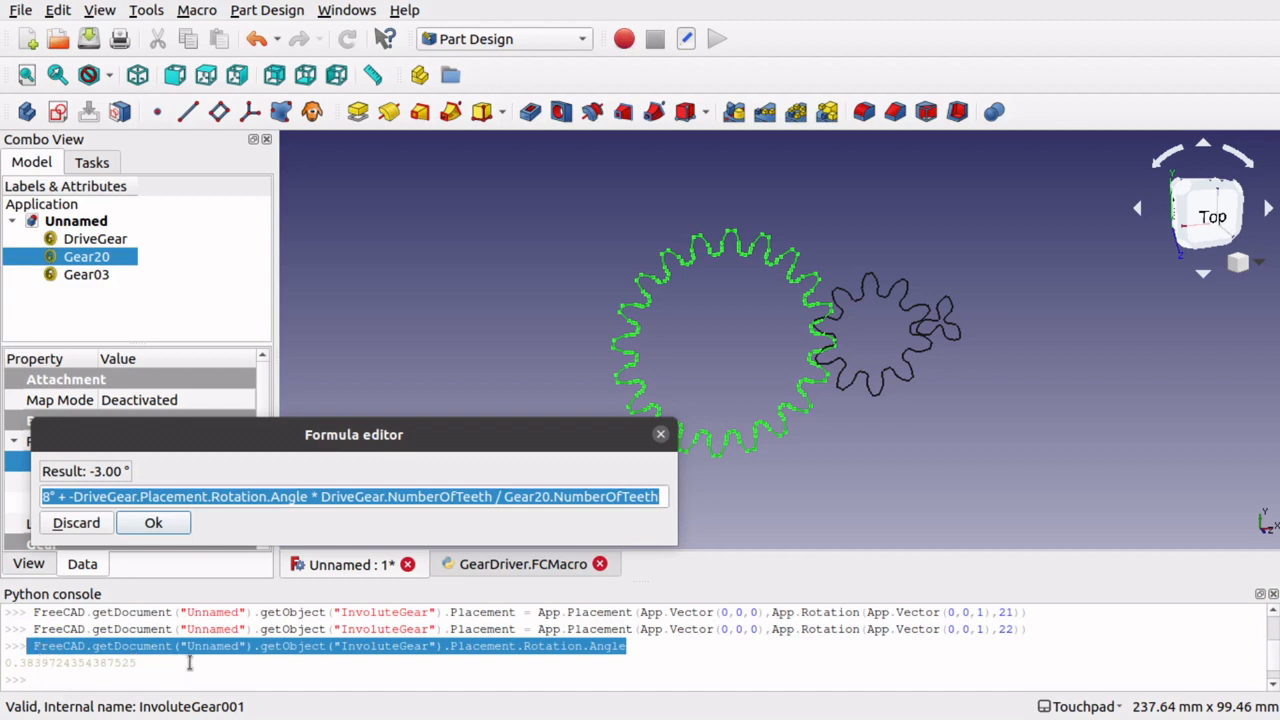
mouse_move(625, 449)
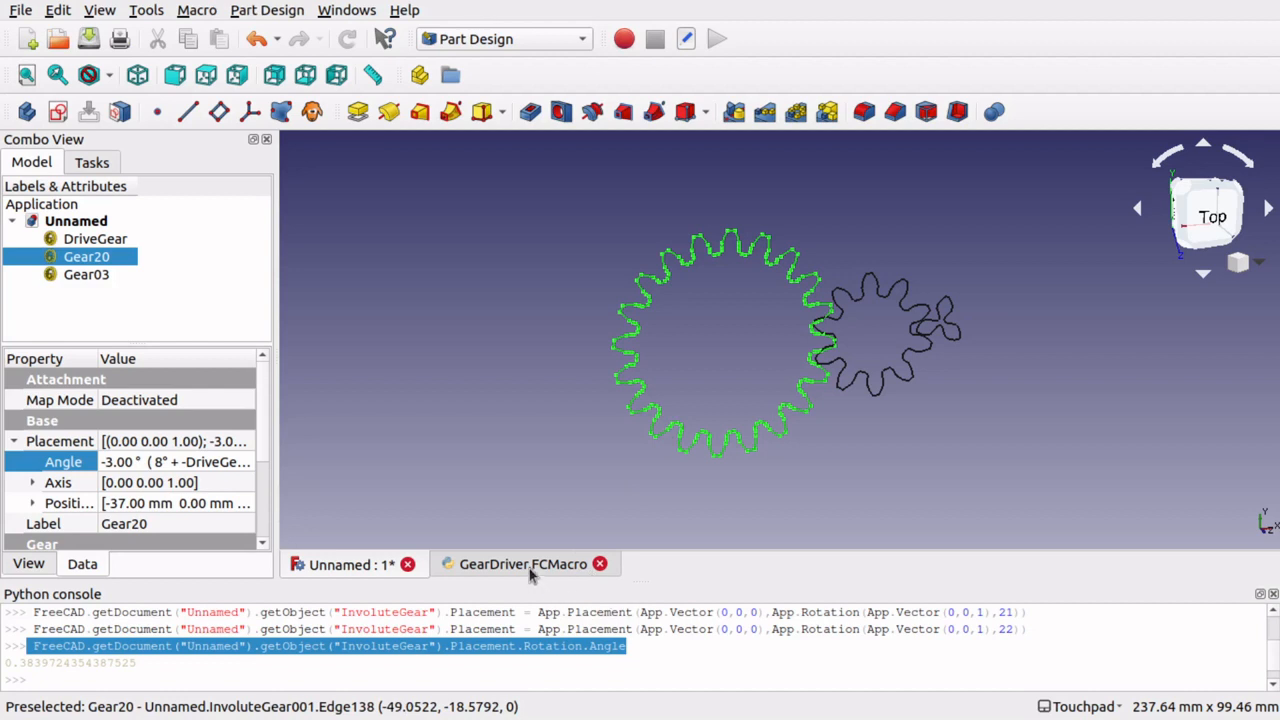
In the GearDriver macro, write the line that adds 0.1 to DriveGear's angle.
click(510, 564)
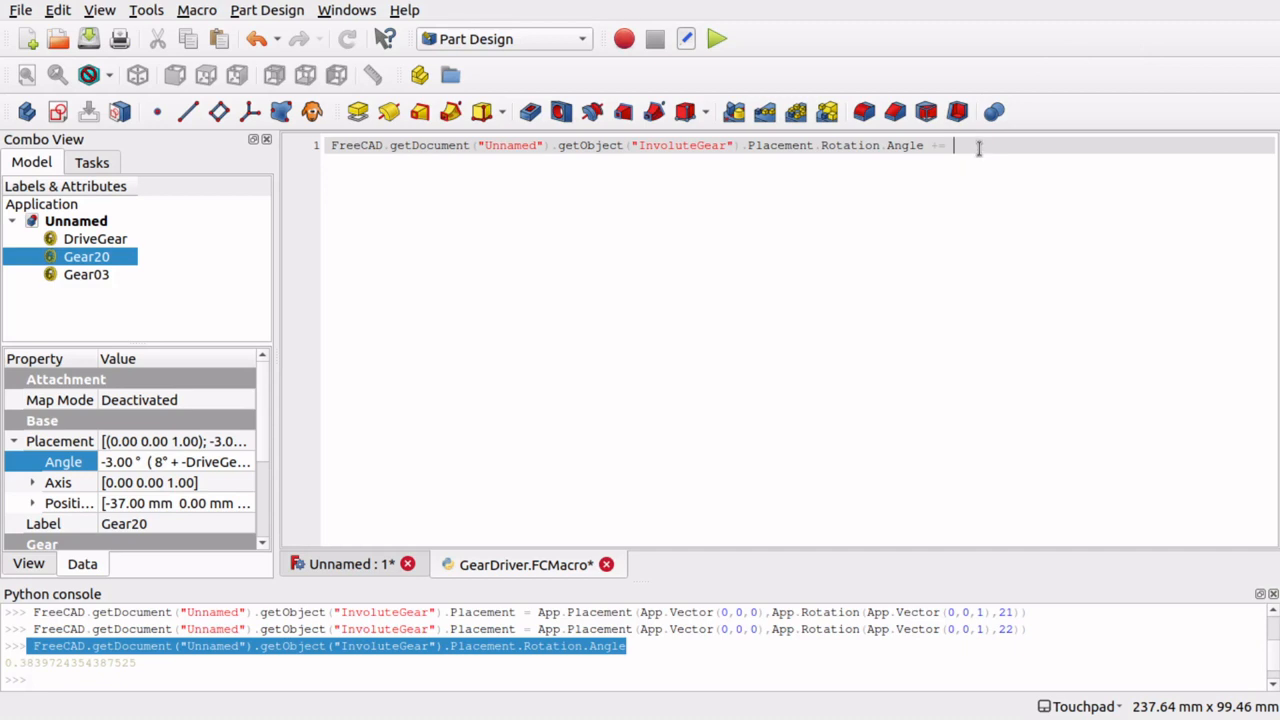
text(0)
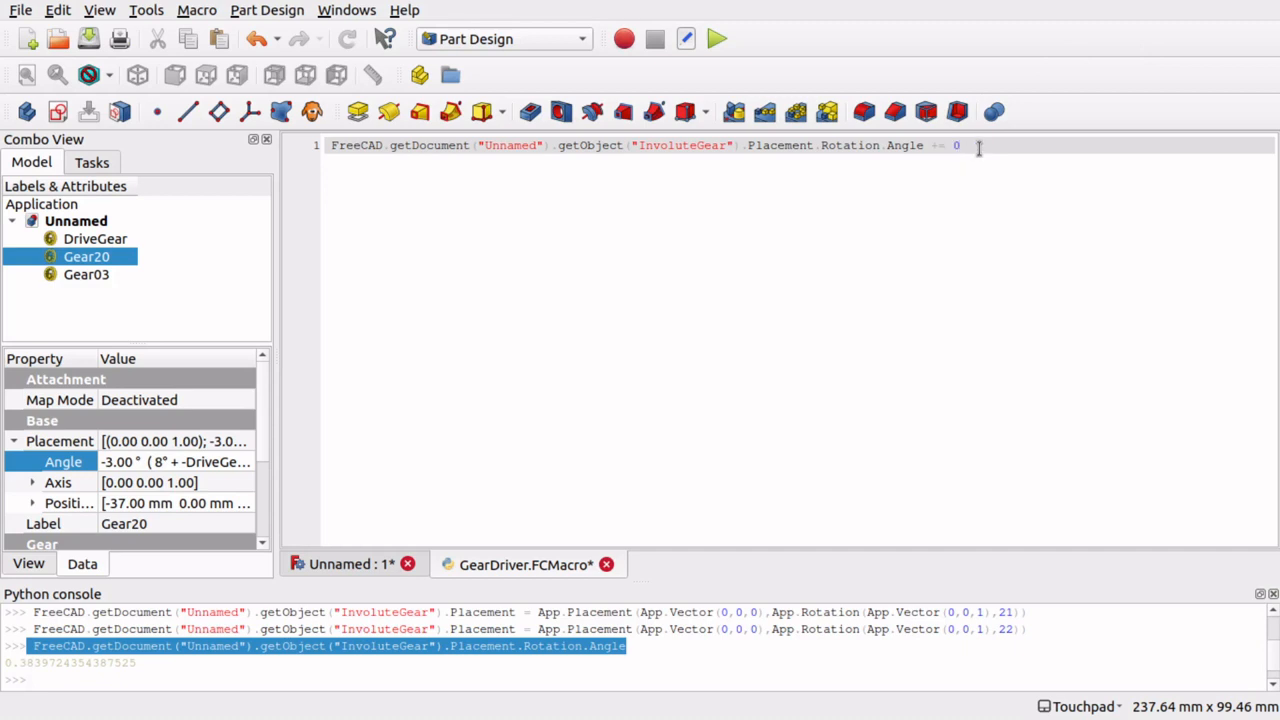
text(.1)
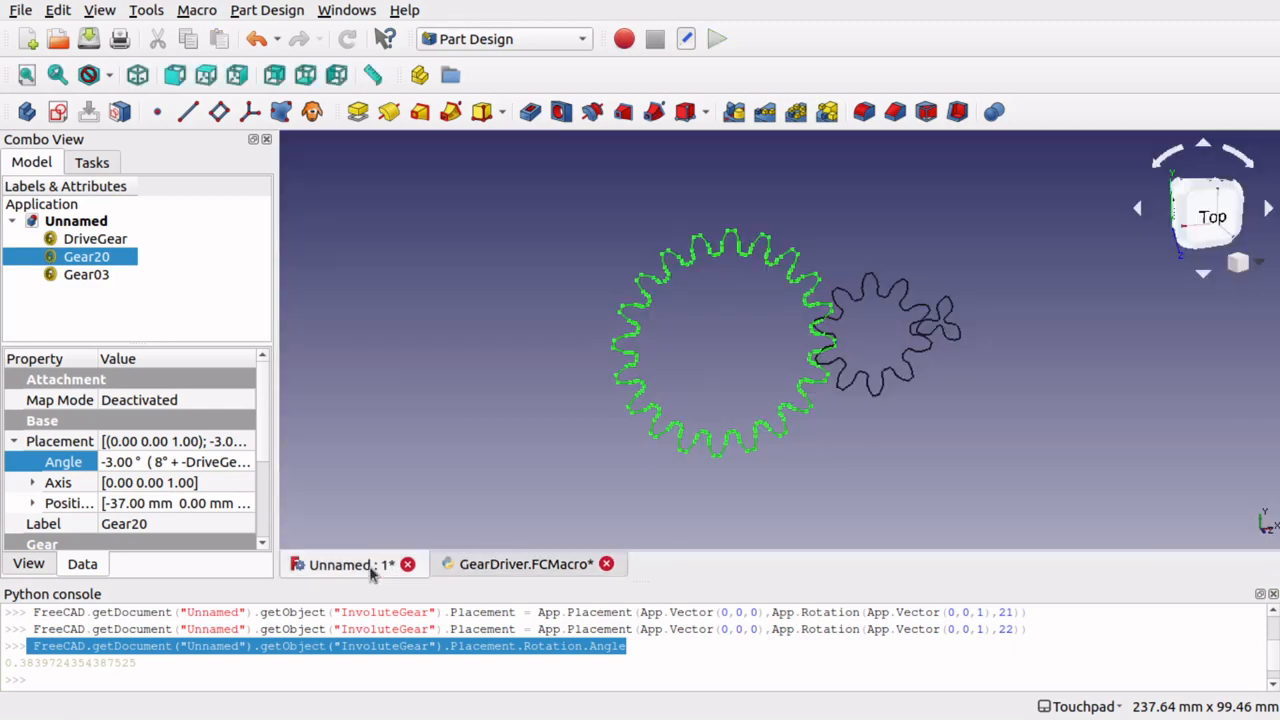
Set DriveGear's Angle to 23° and add App.activeDocument().recompute() to the macro.
click(57, 10)
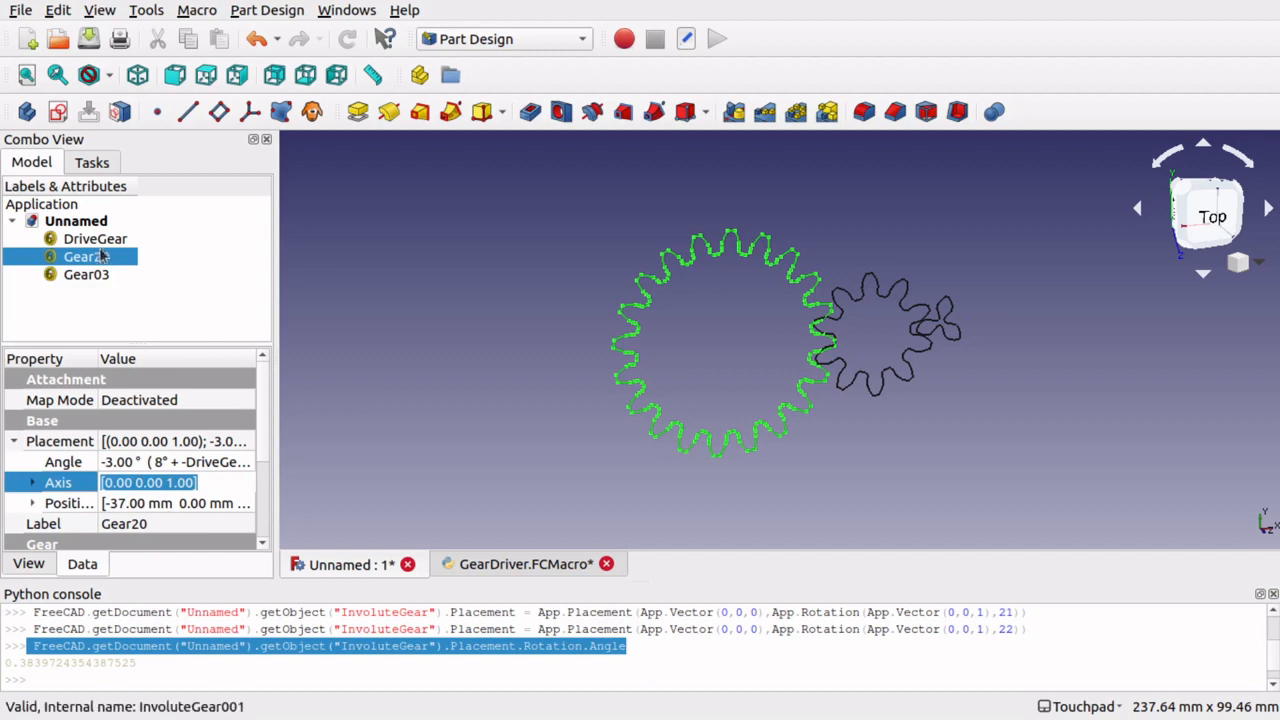
click(95, 238)
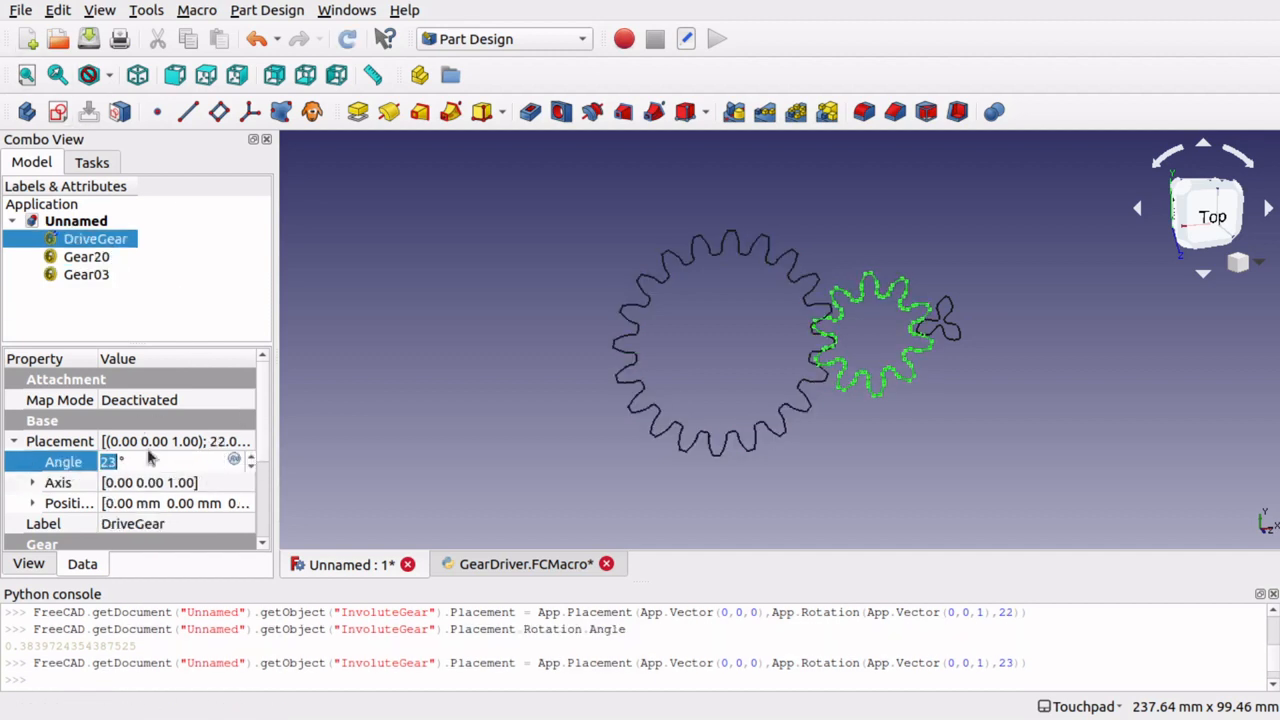
click(60, 10)
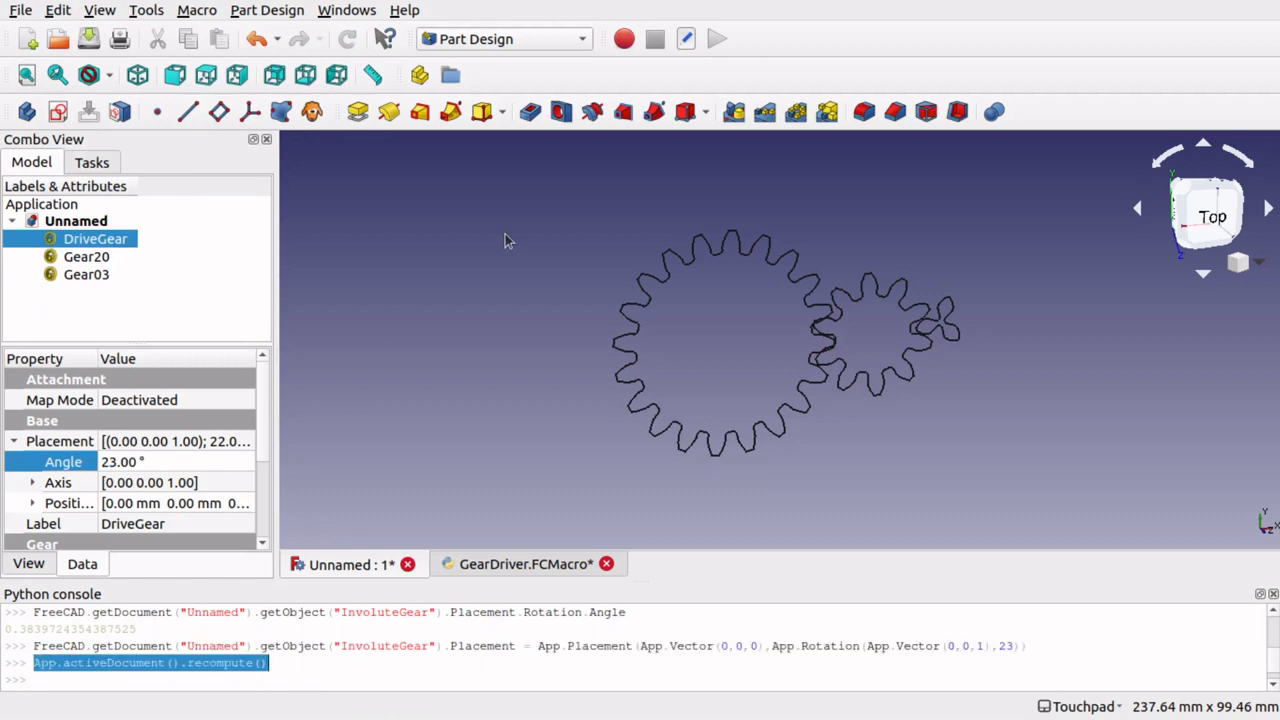
click(515, 564)
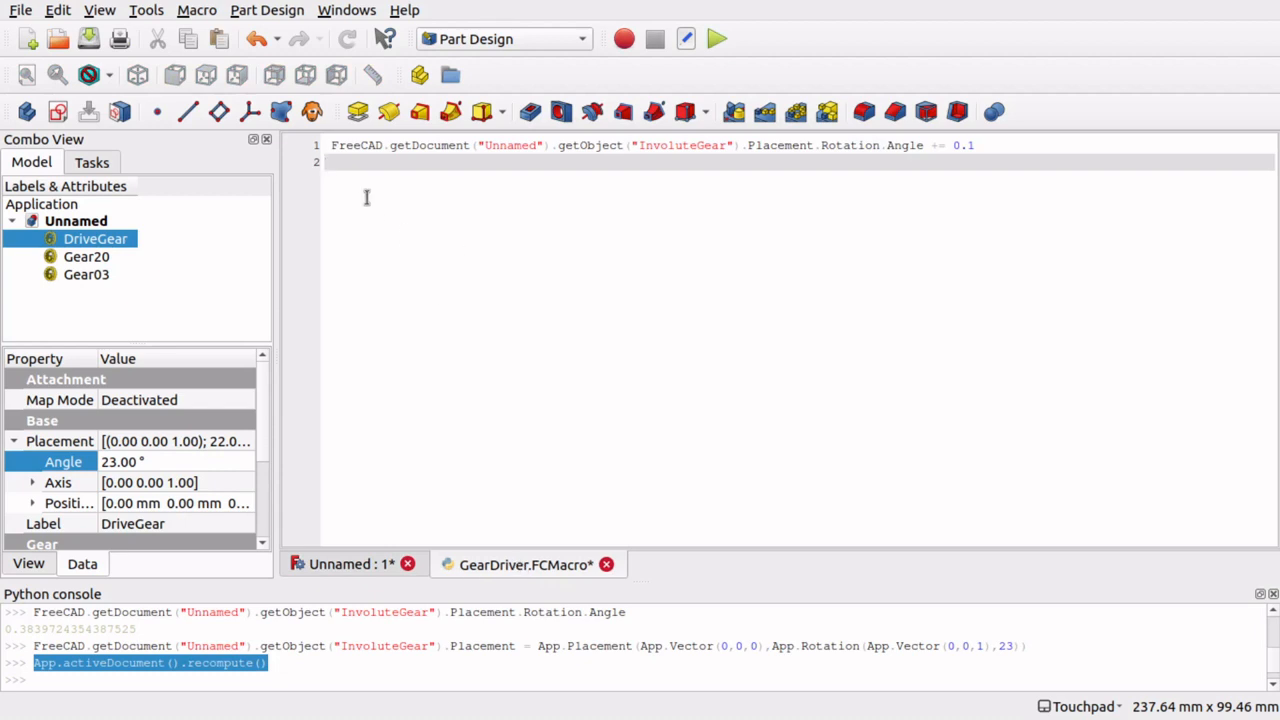
text(App.activeDocument().recompute())
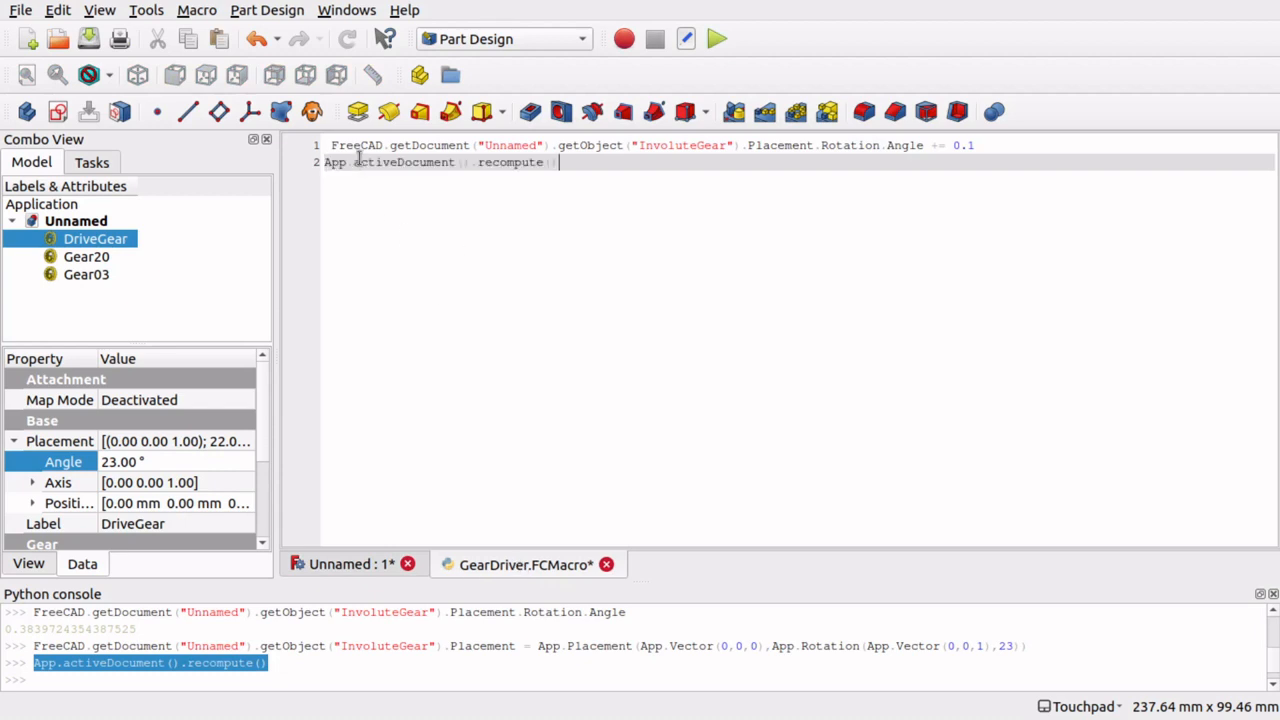
mouse_move(560, 240)
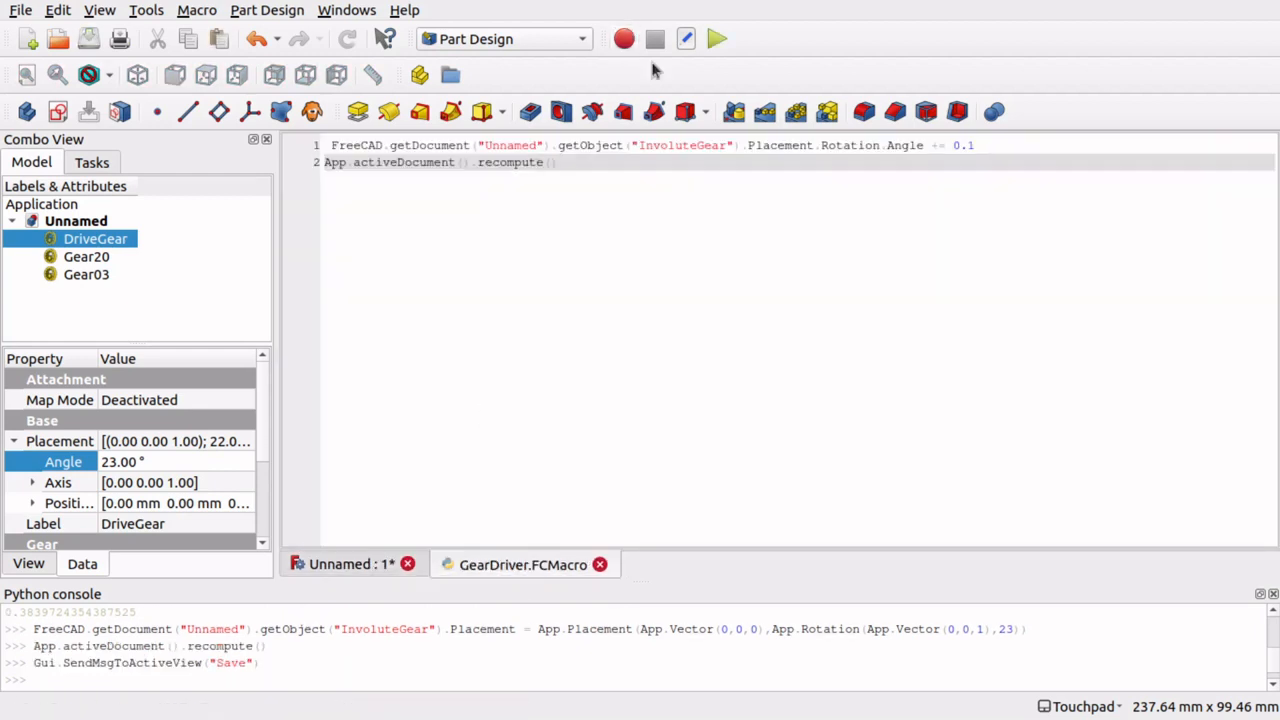
Run the GearDriver macro repeatedly, turning DriveGear from 23° to 86.03°.
click(717, 39)
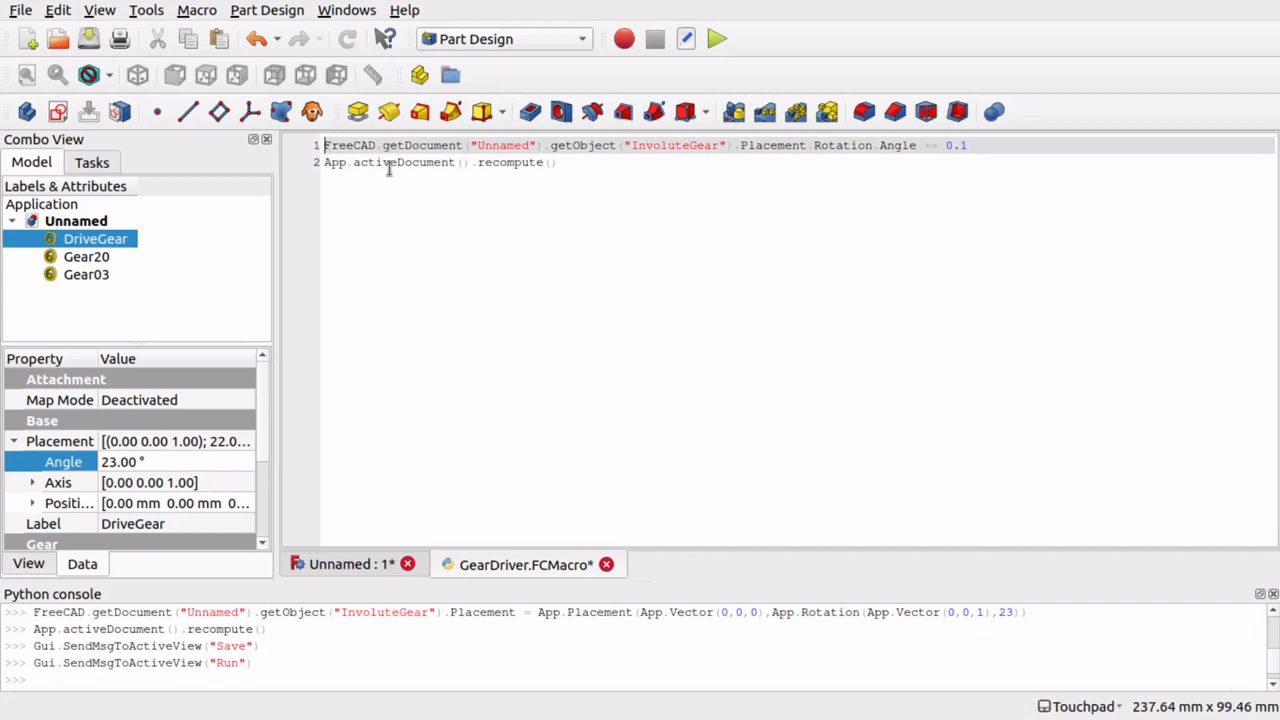
mouse_move(714, 39)
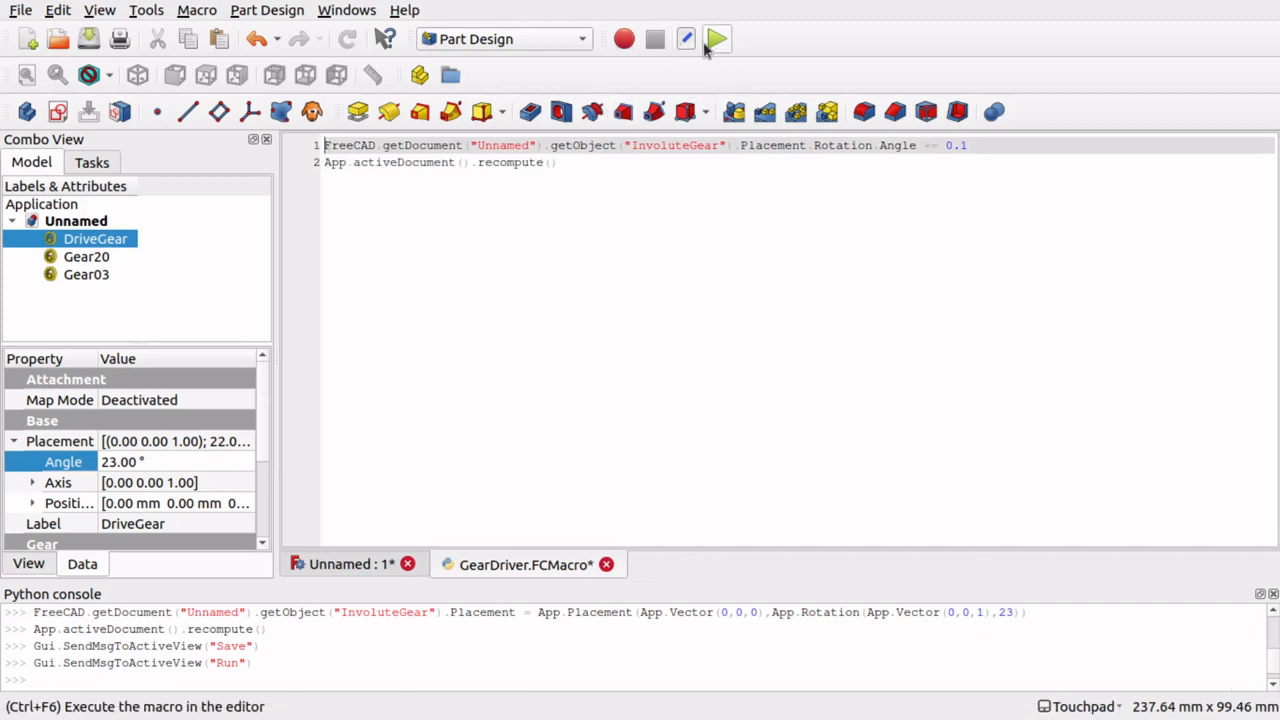
click(716, 39)
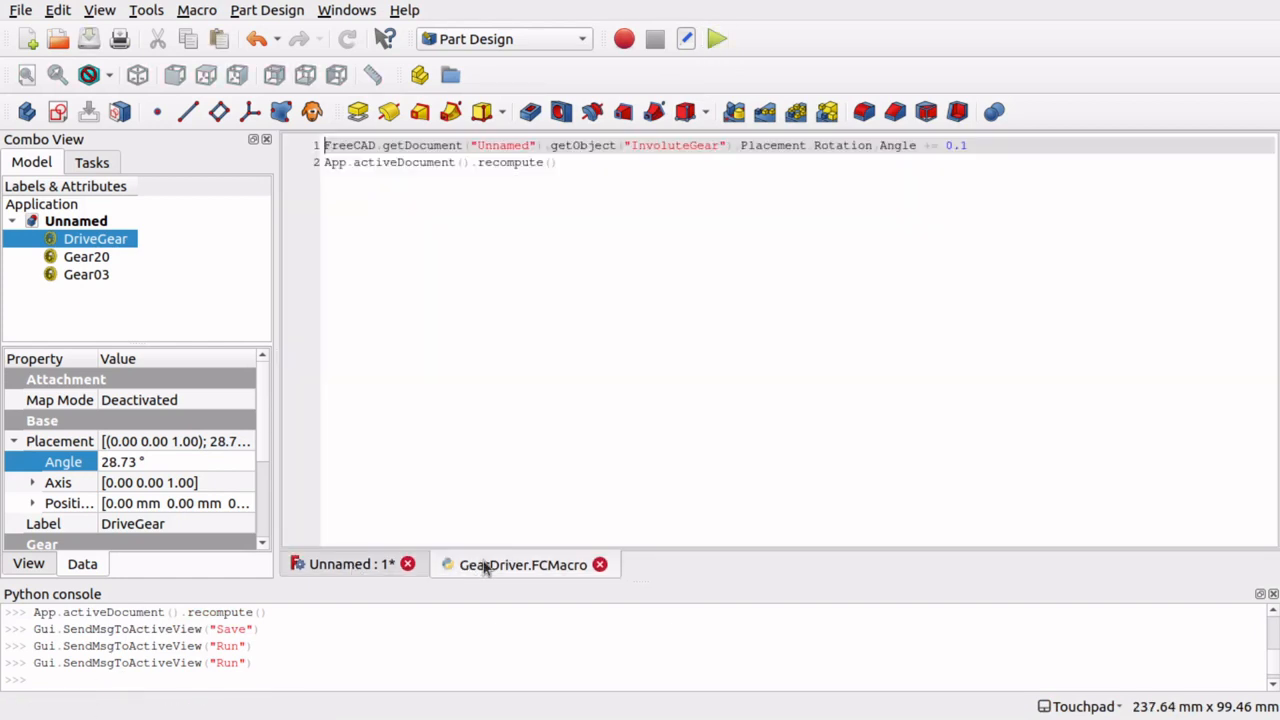
click(717, 38)
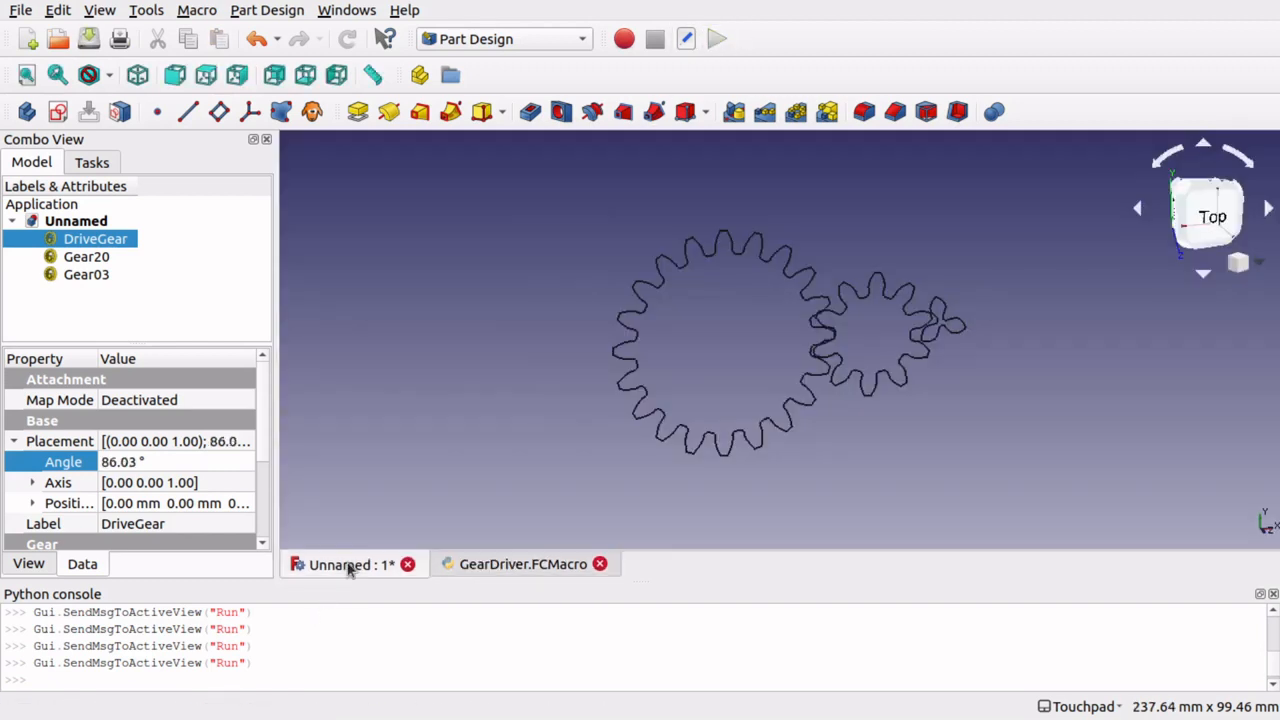
click(522, 564)
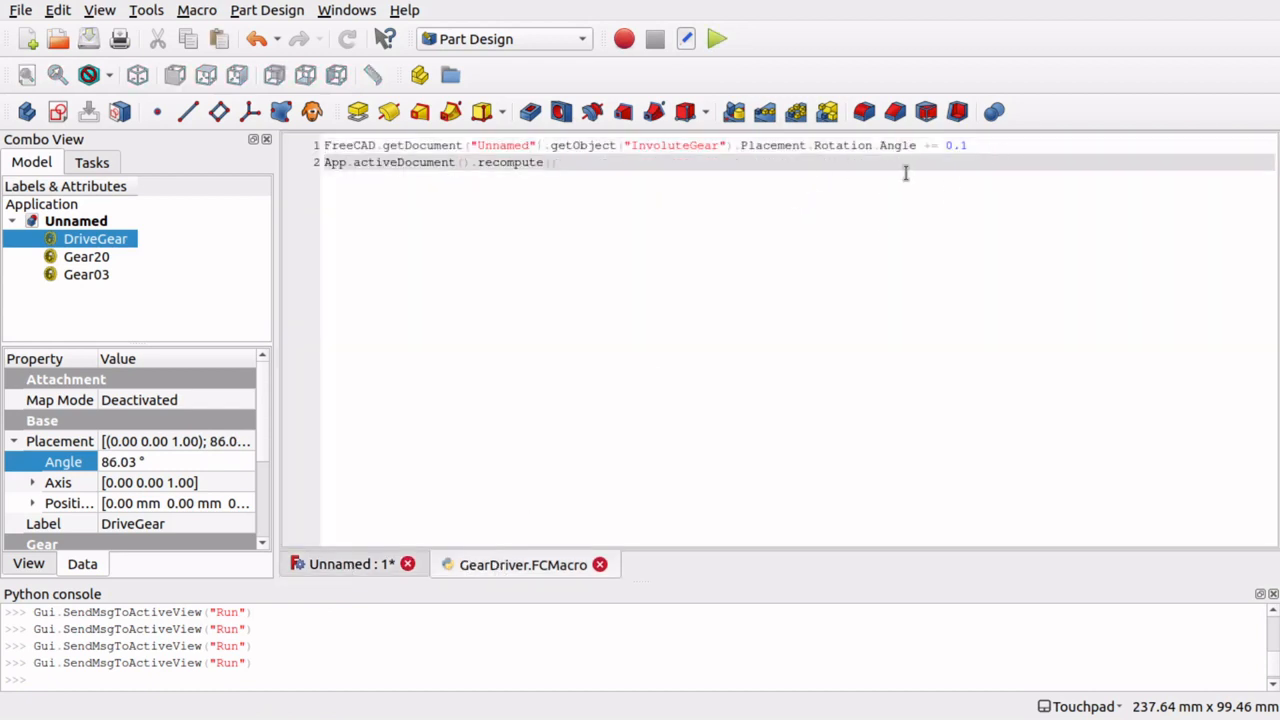
mouse_move(1022, 120)
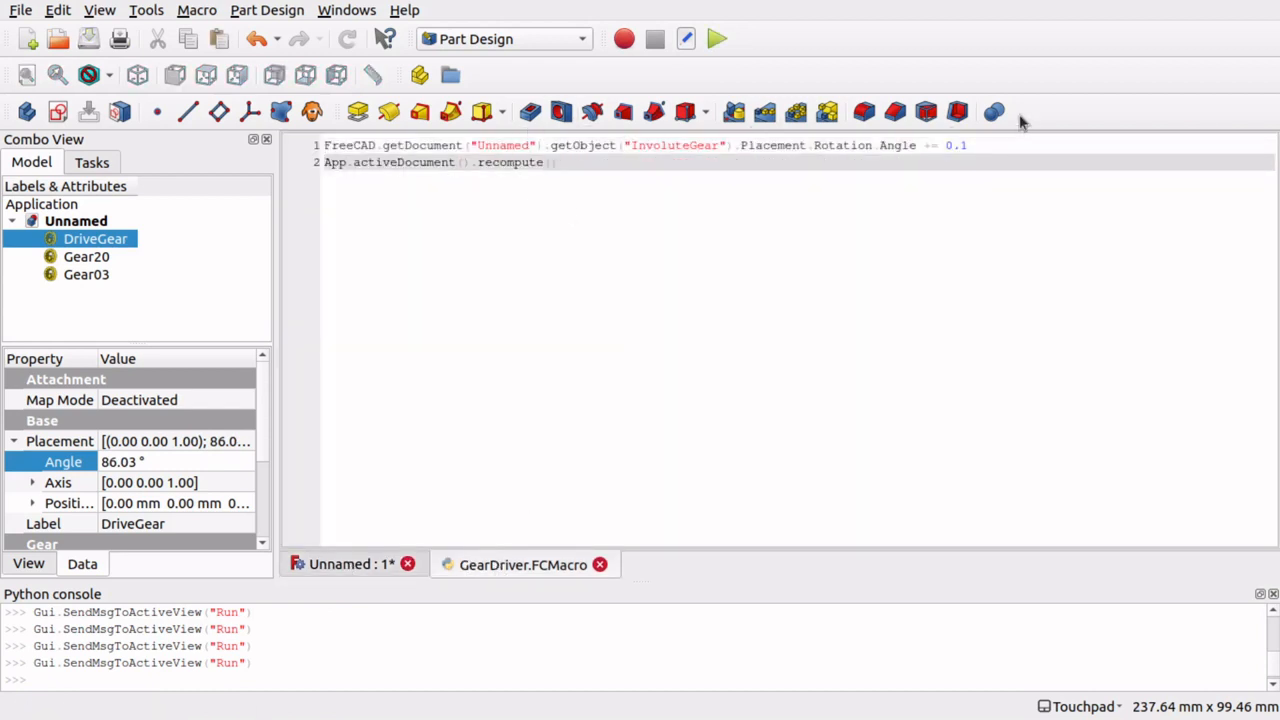
In Customize > Macros, add a 'Gear Driver' command for GearDriver with a Python icon.
click(145, 11)
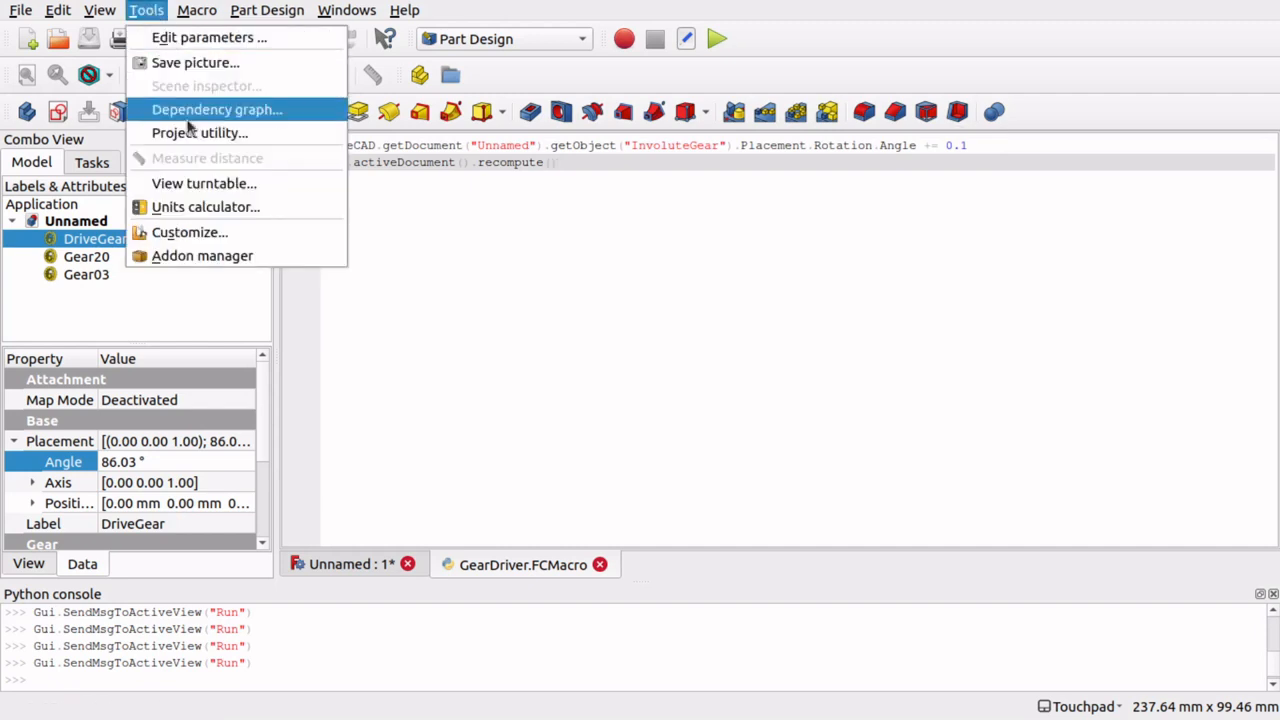
click(189, 232)
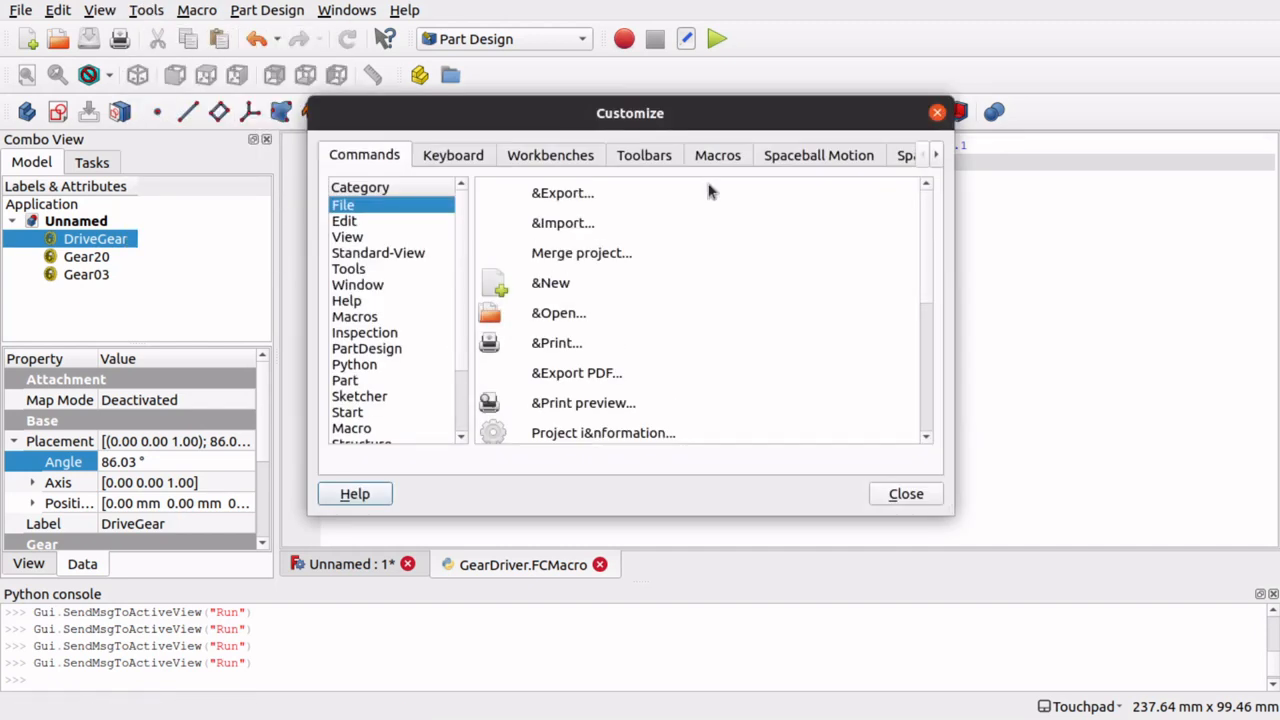
click(717, 155)
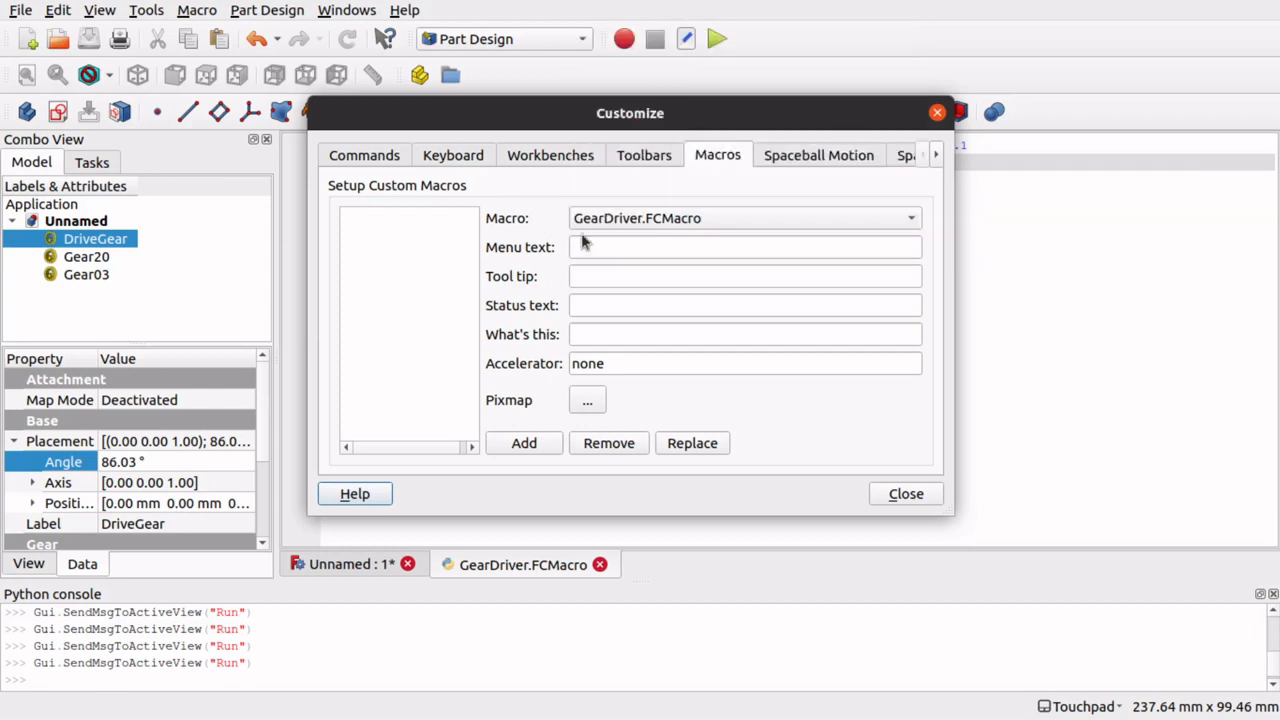
mouse_move(540, 417)
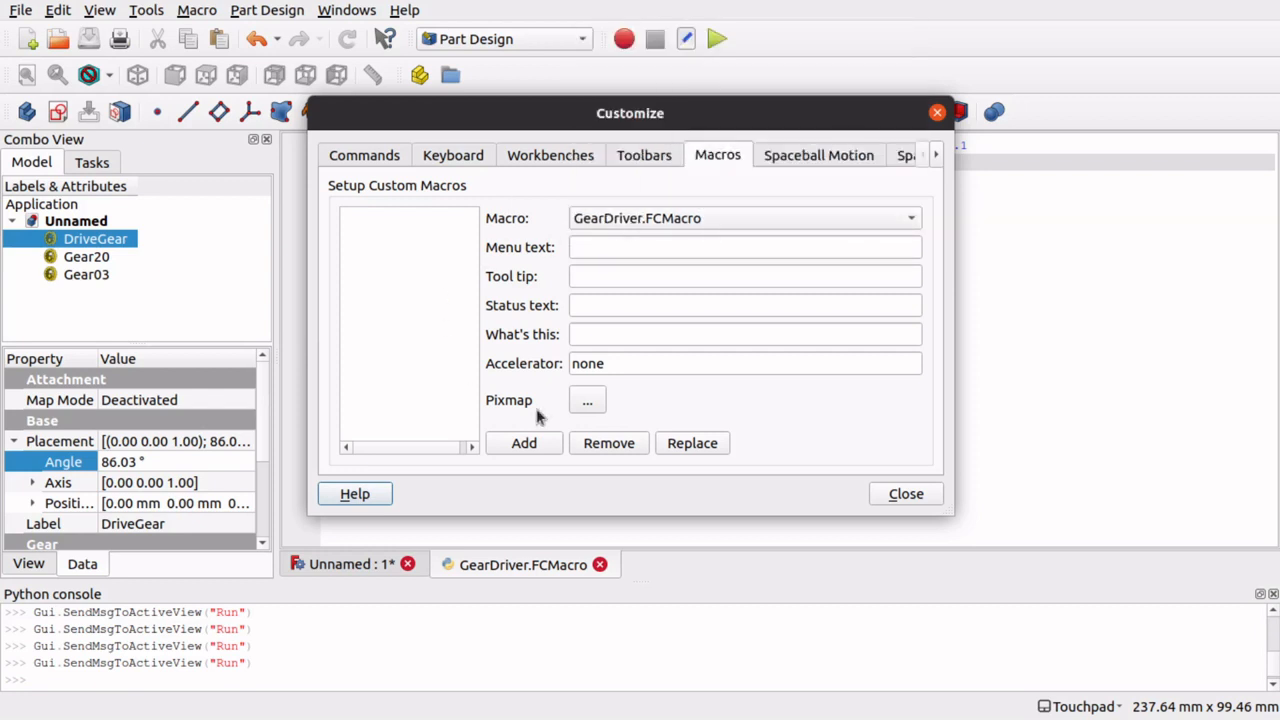
click(587, 399)
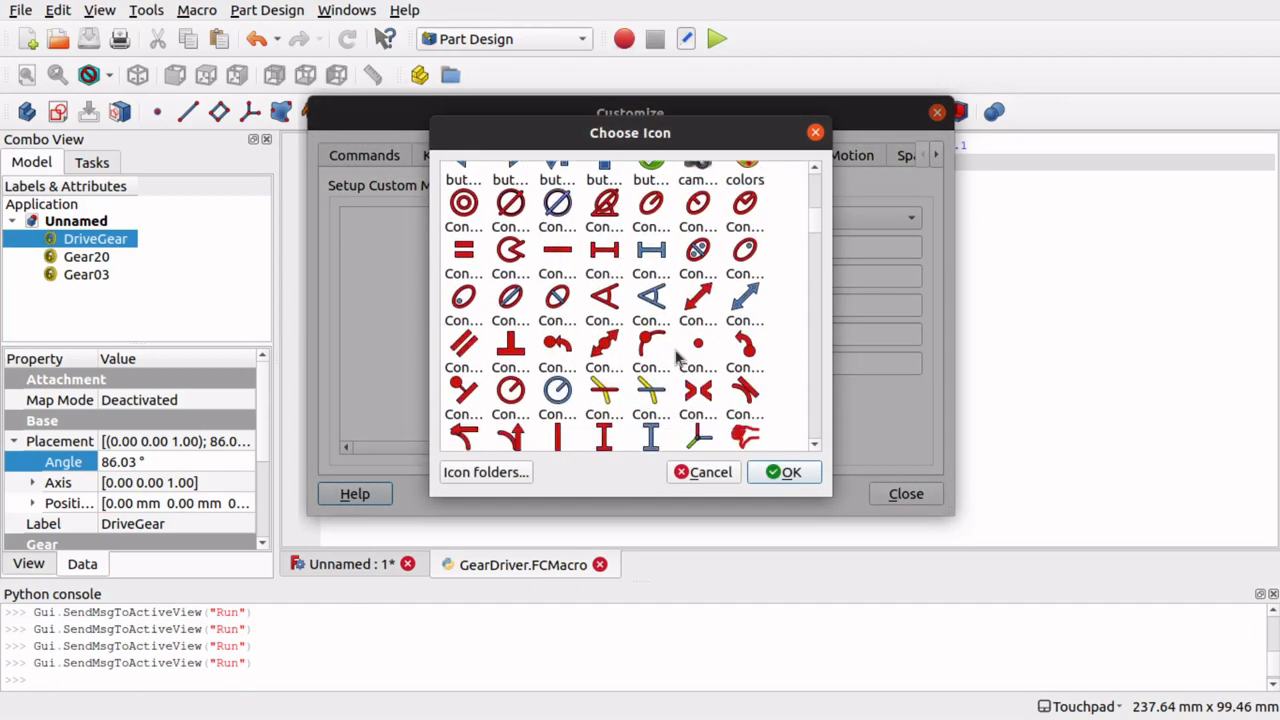
scroll(down, 3)
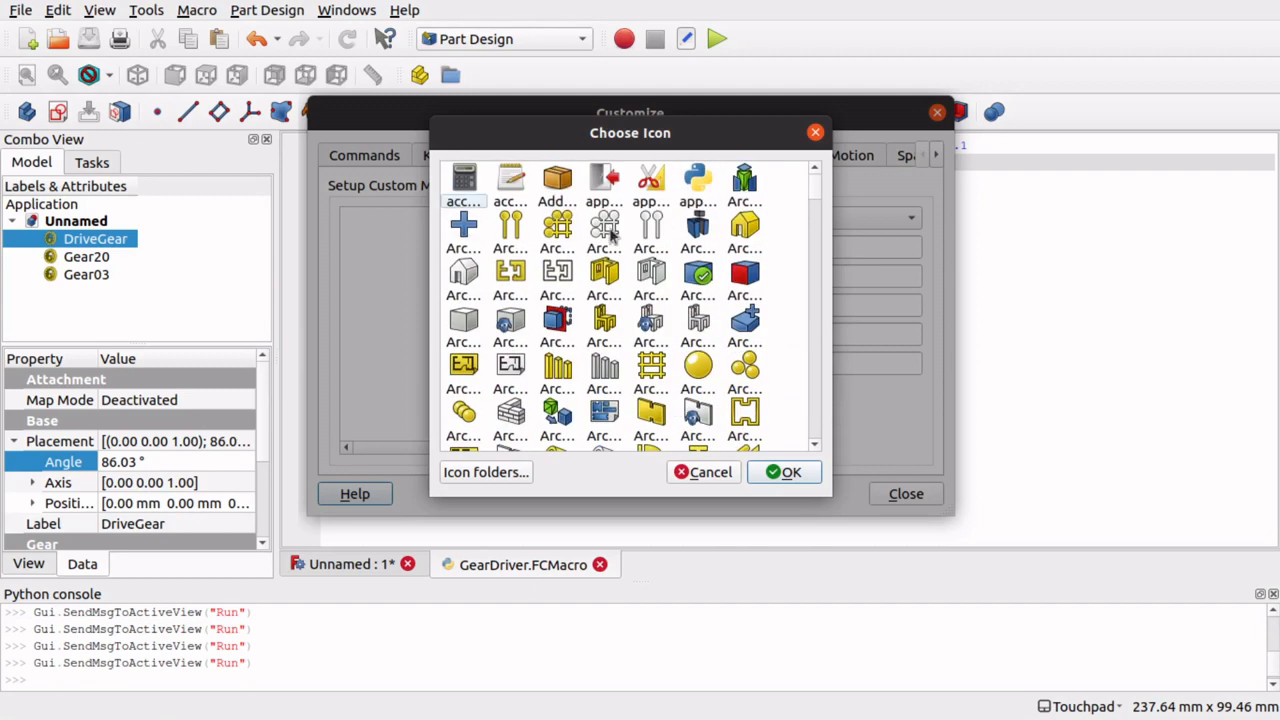
click(702, 472)
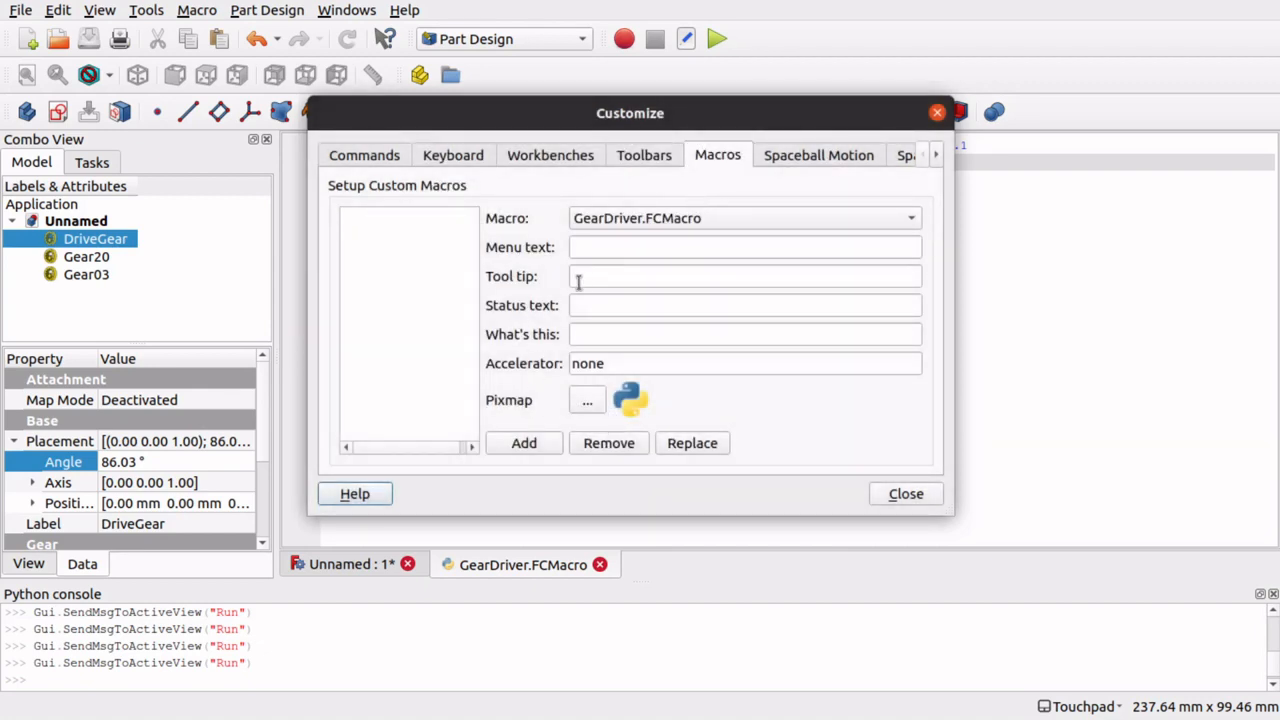
click(744, 247)
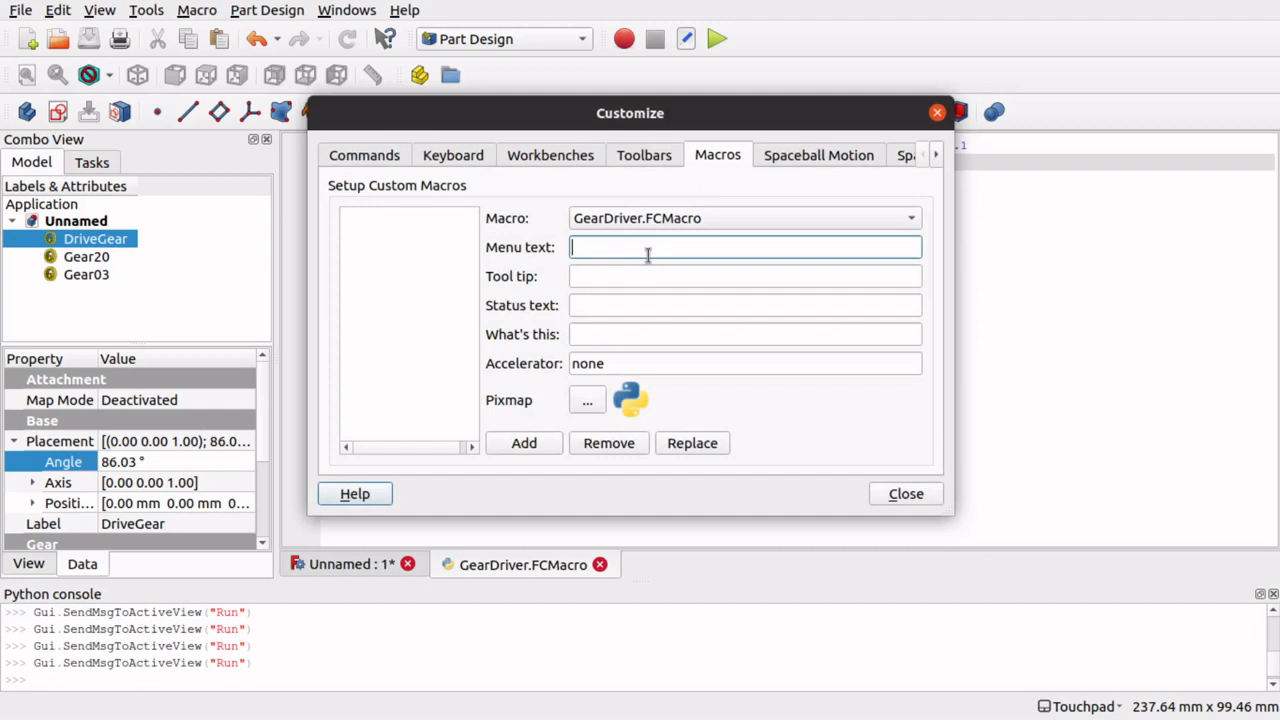
text(Gear D)
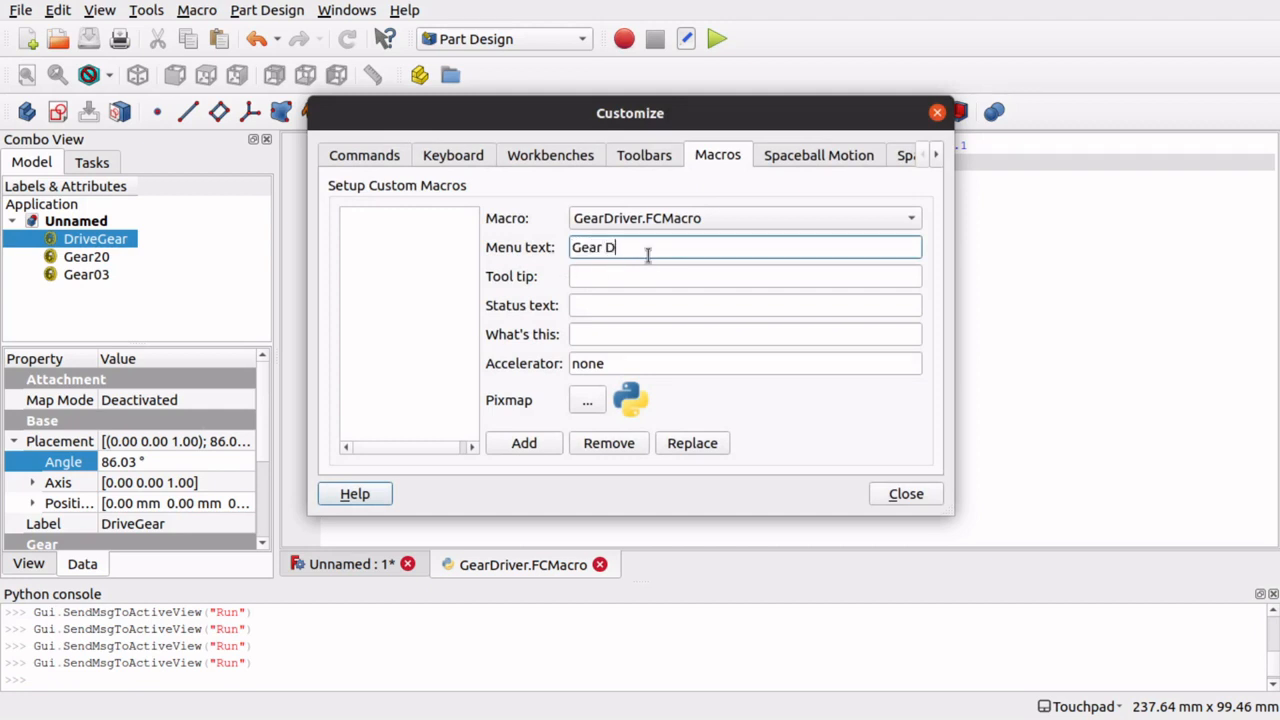
click(523, 443)
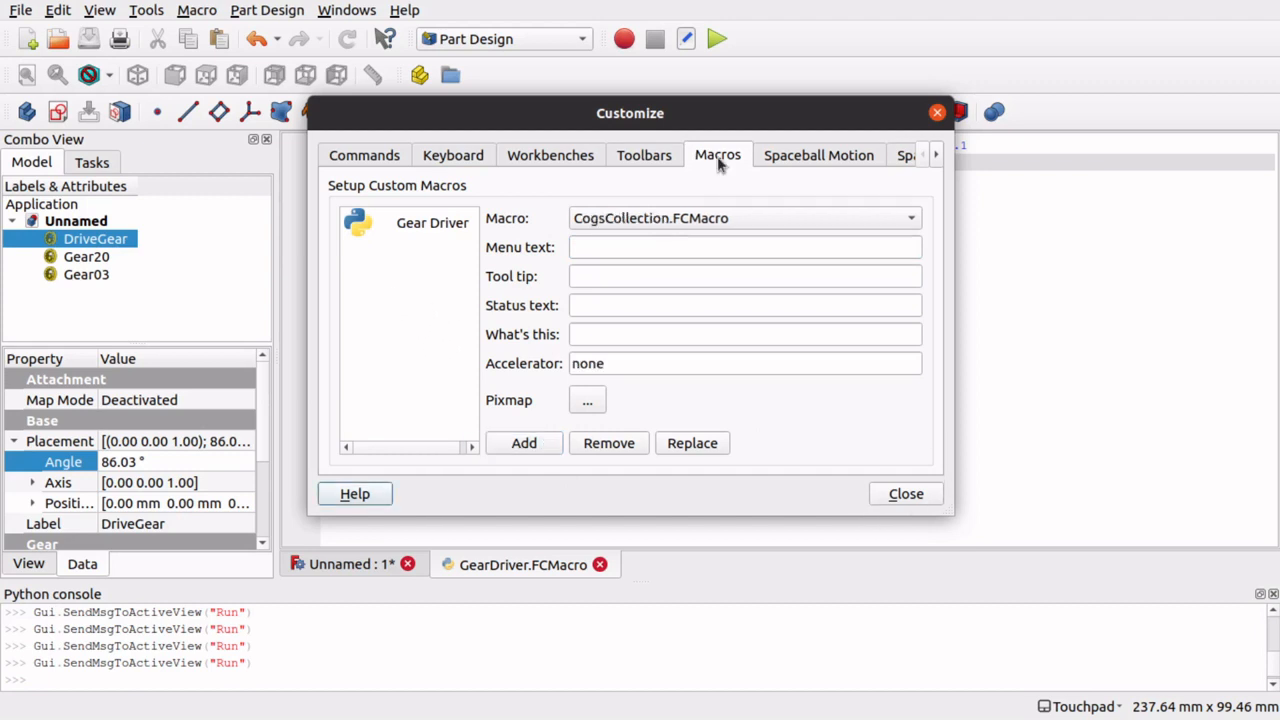
Create toolbar Custom1 in Part Design, add Gear Driver to it, and close Customize.
click(644, 155)
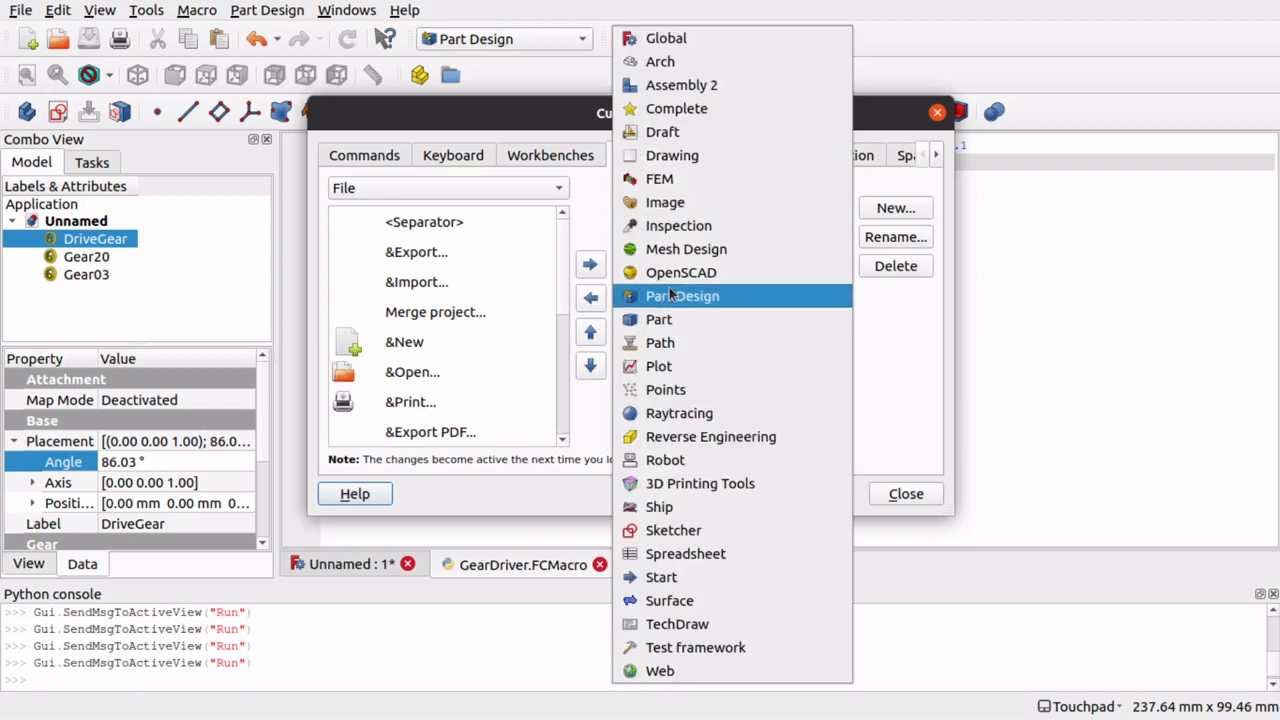
click(644, 155)
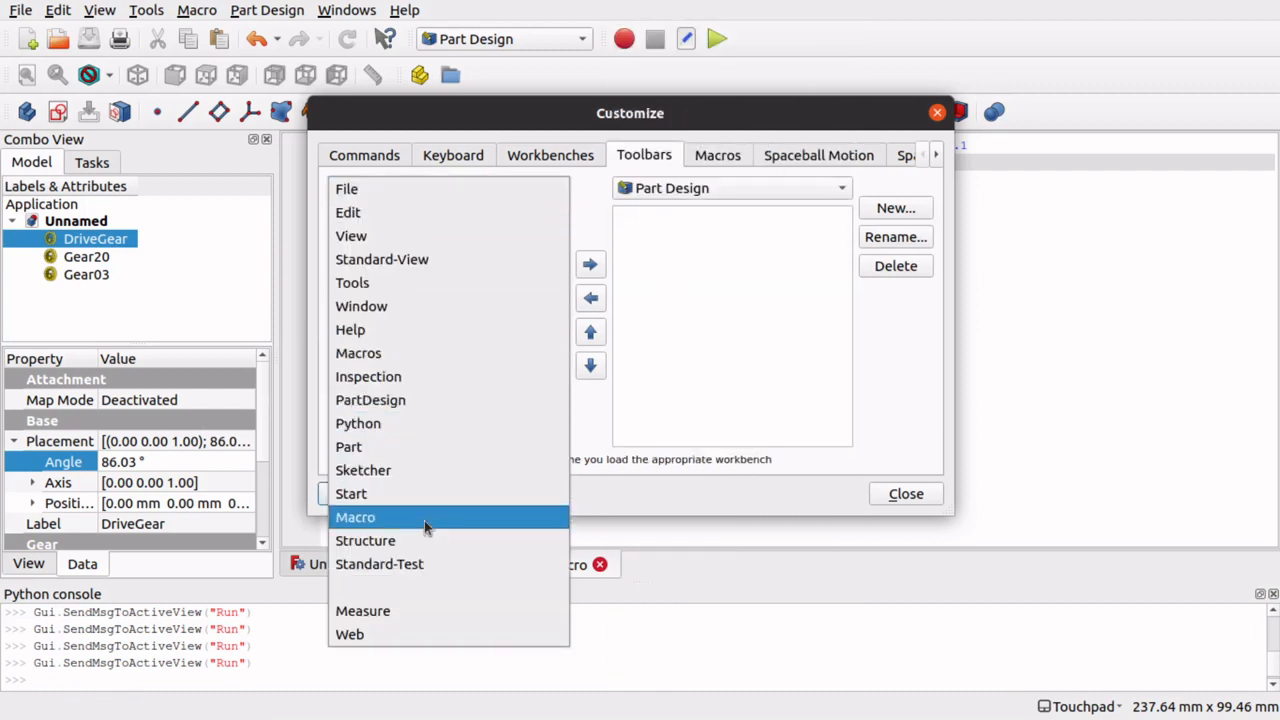
mouse_move(398, 517)
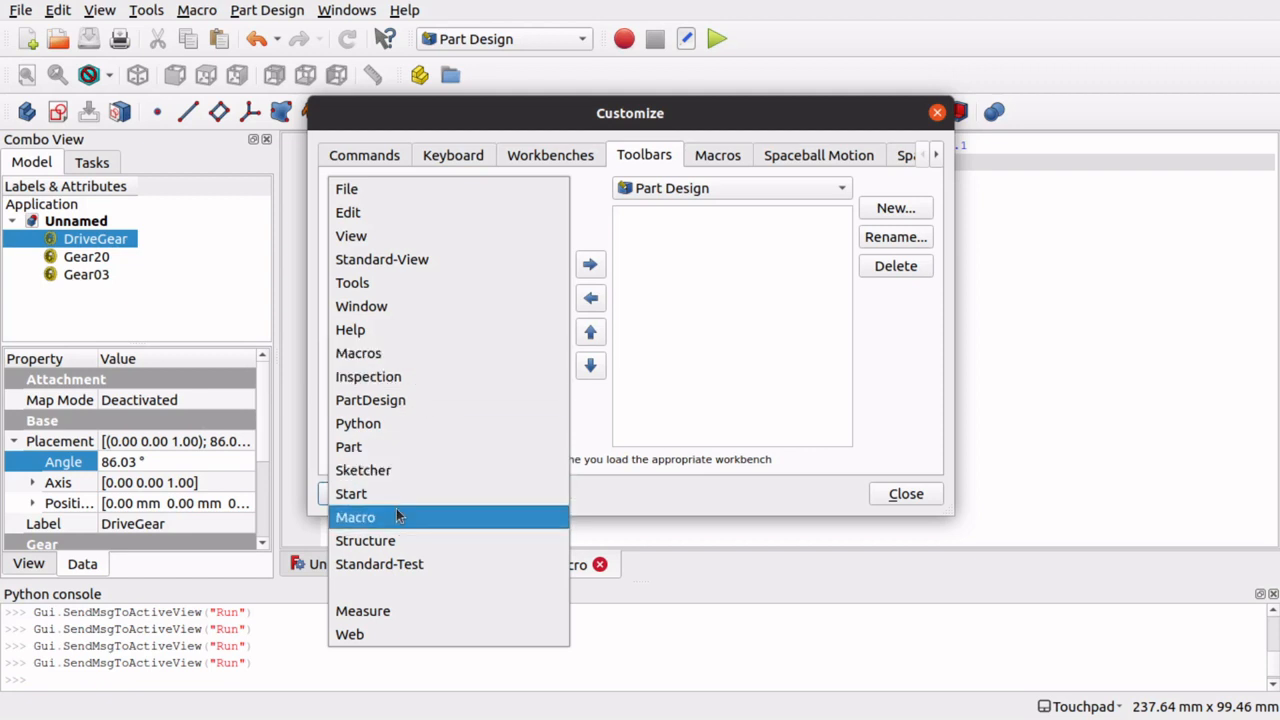
click(355, 517)
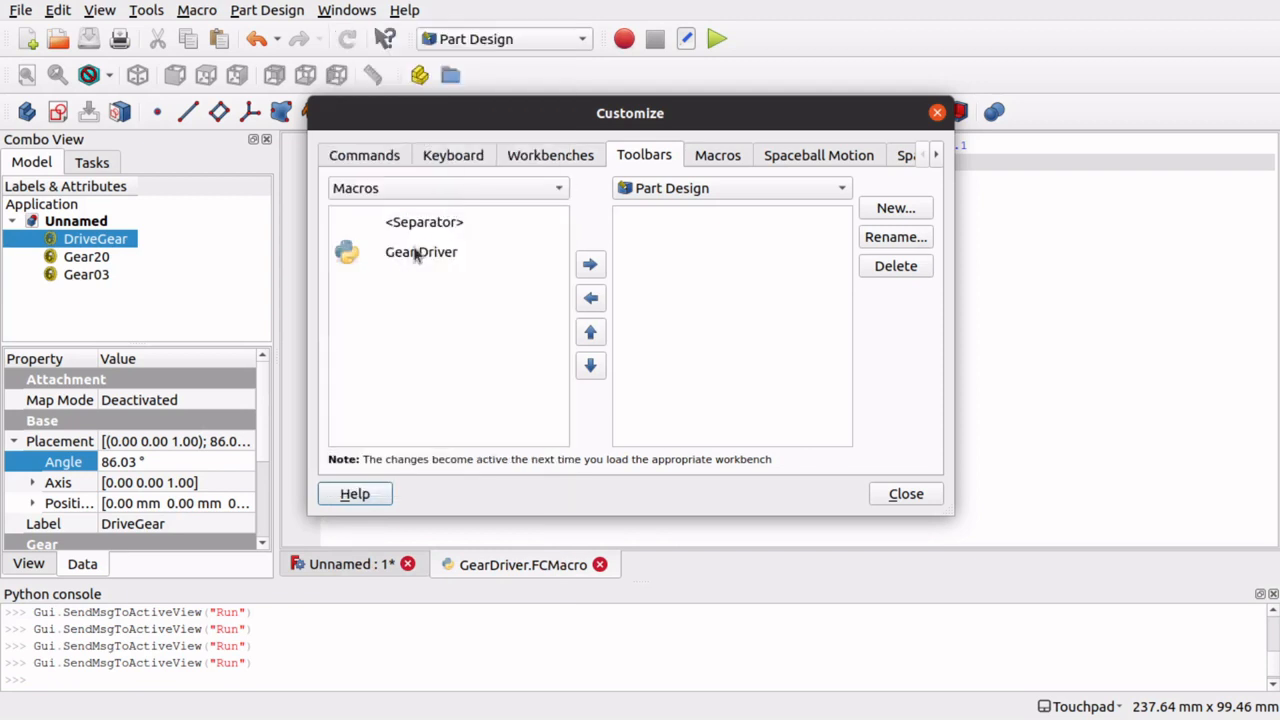
click(421, 251)
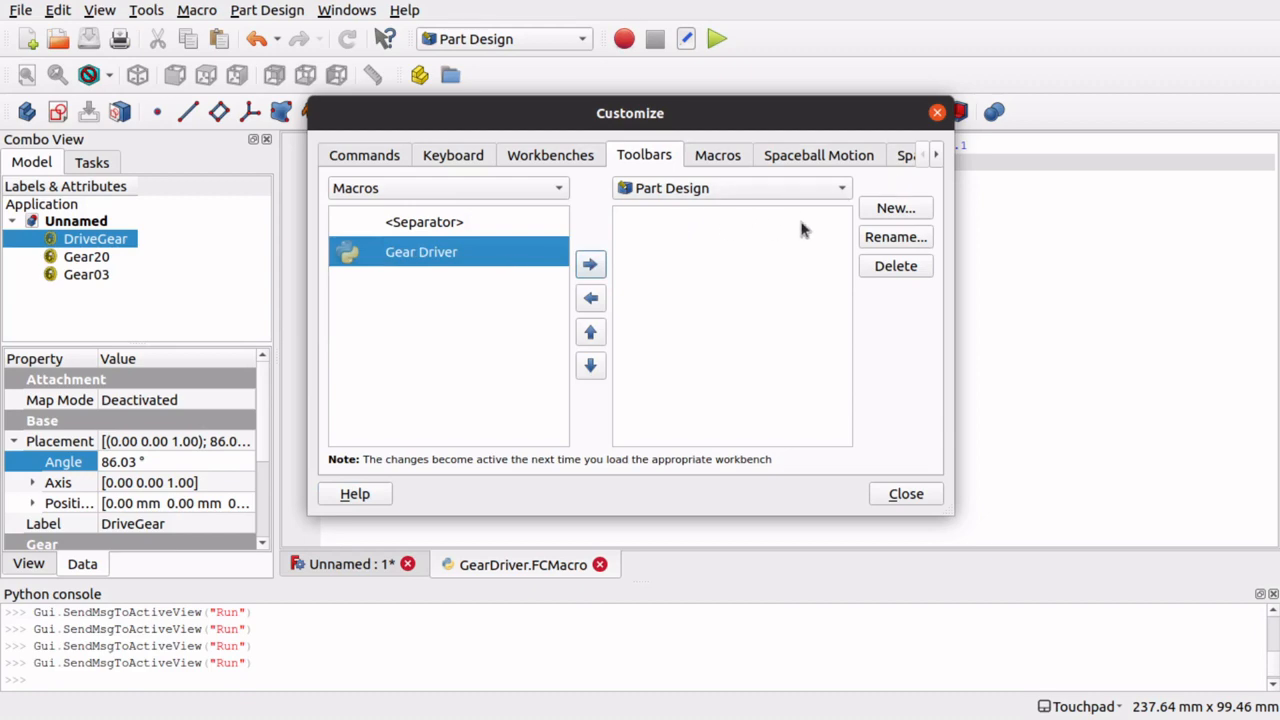
click(895, 207)
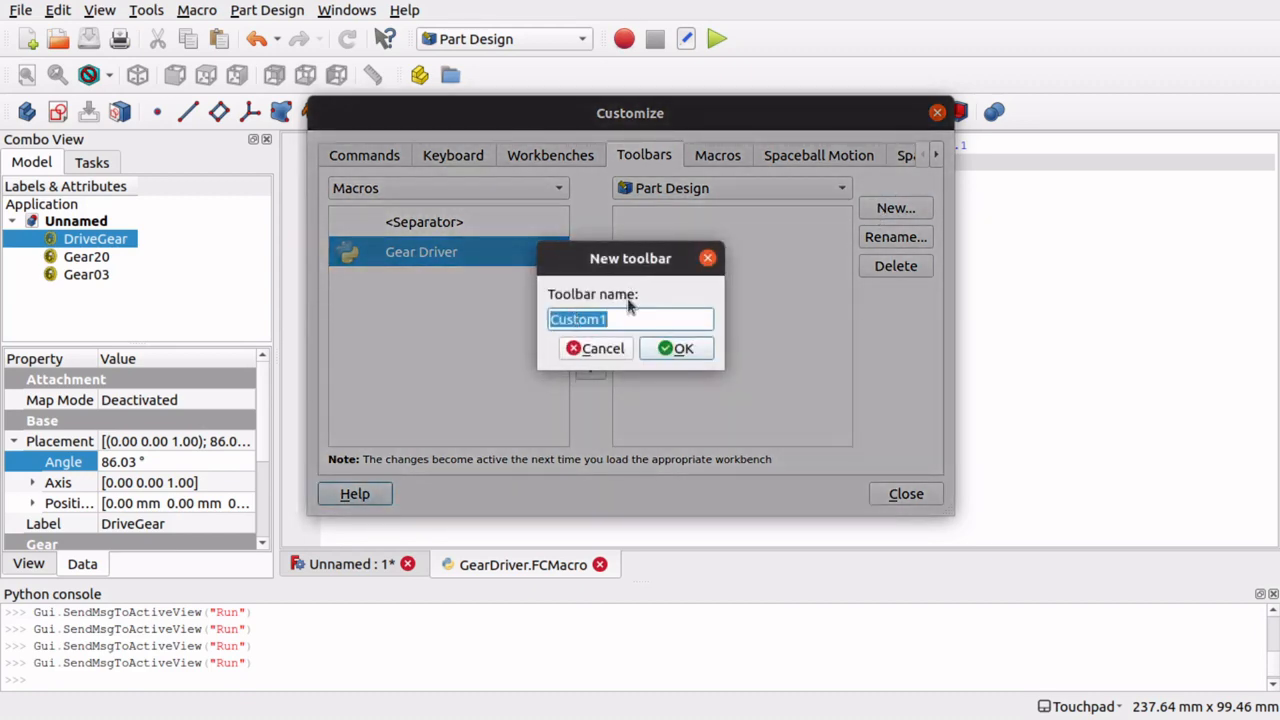
mouse_move(655, 363)
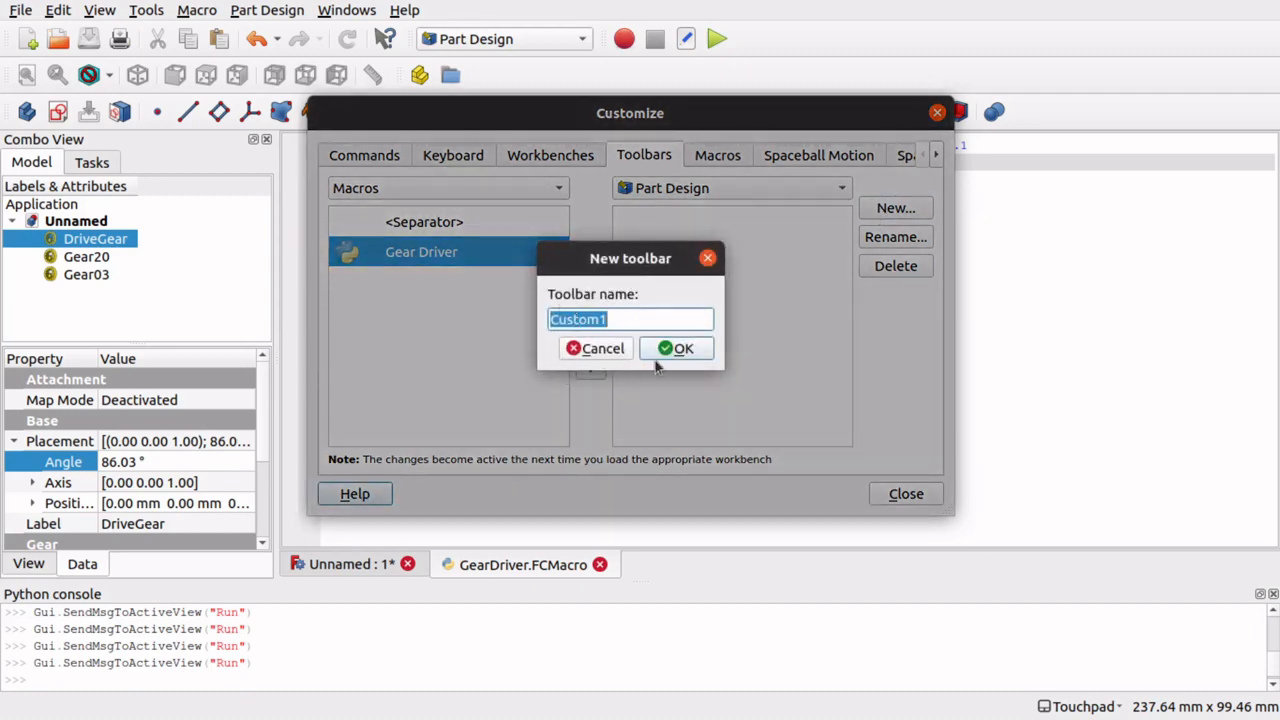
click(677, 348)
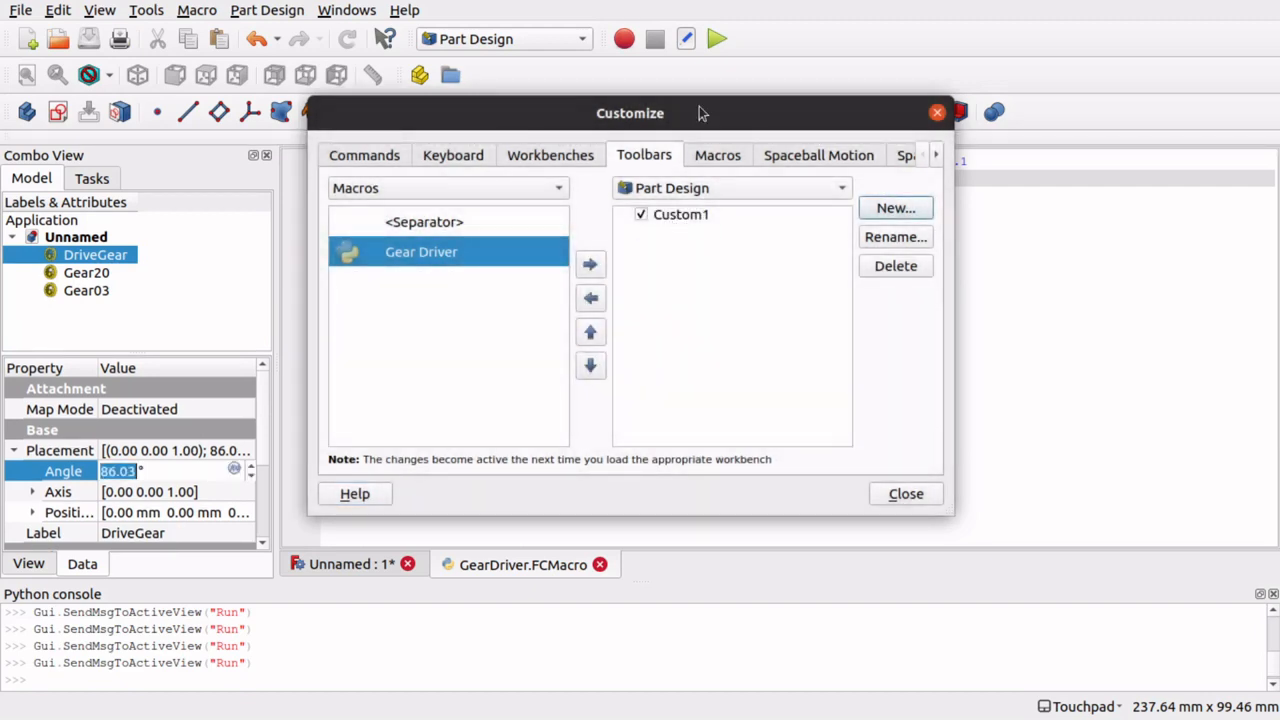
drag(630, 112, 725, 317)
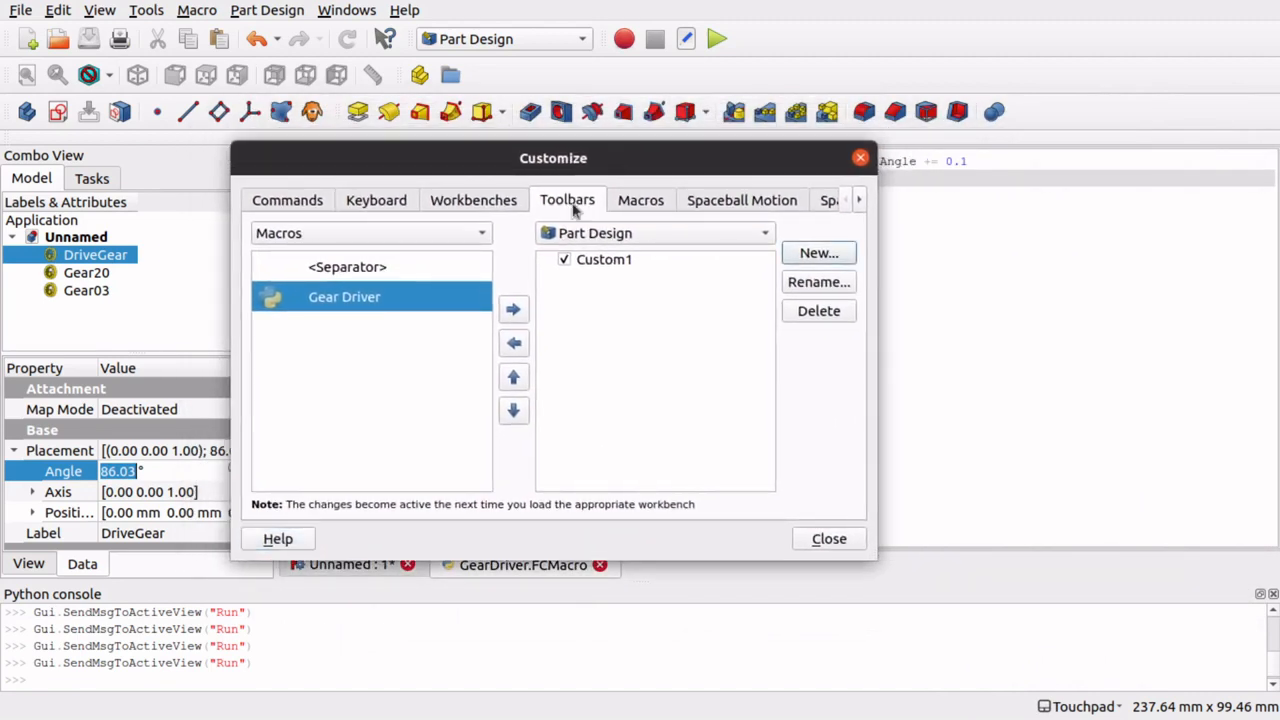
drag(553, 158, 530, 234)
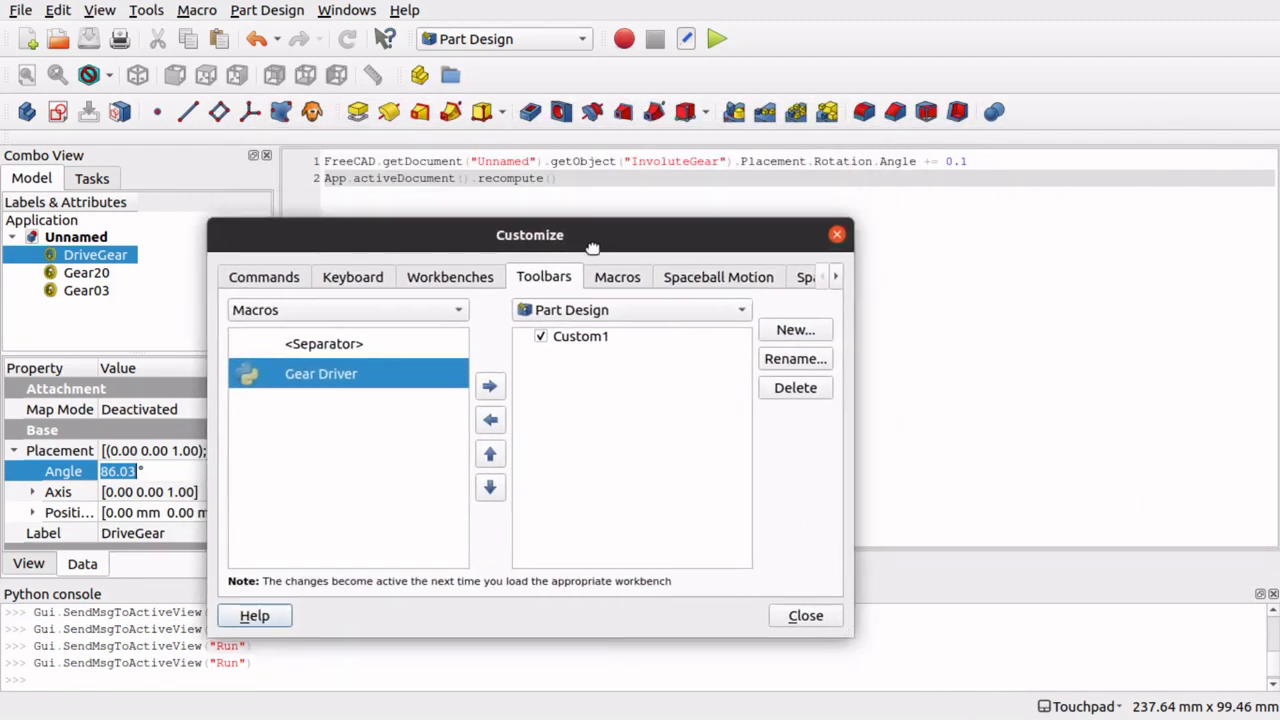
click(490, 386)
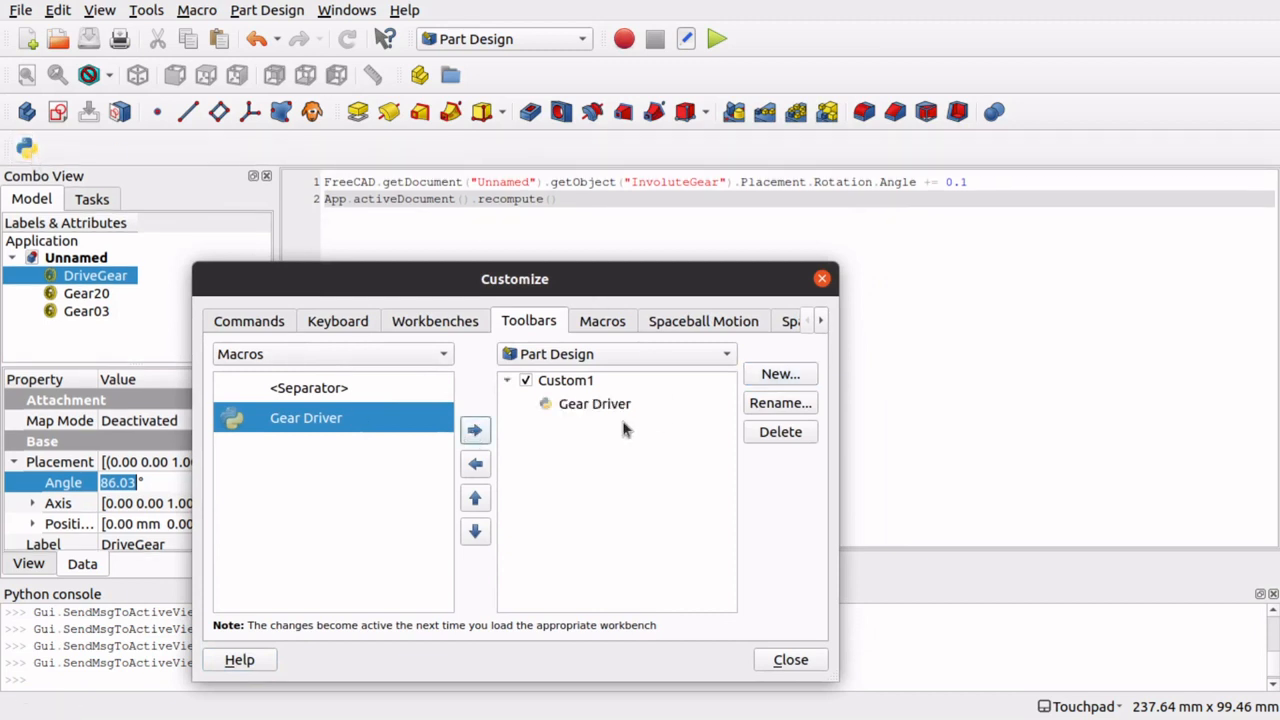
click(791, 659)
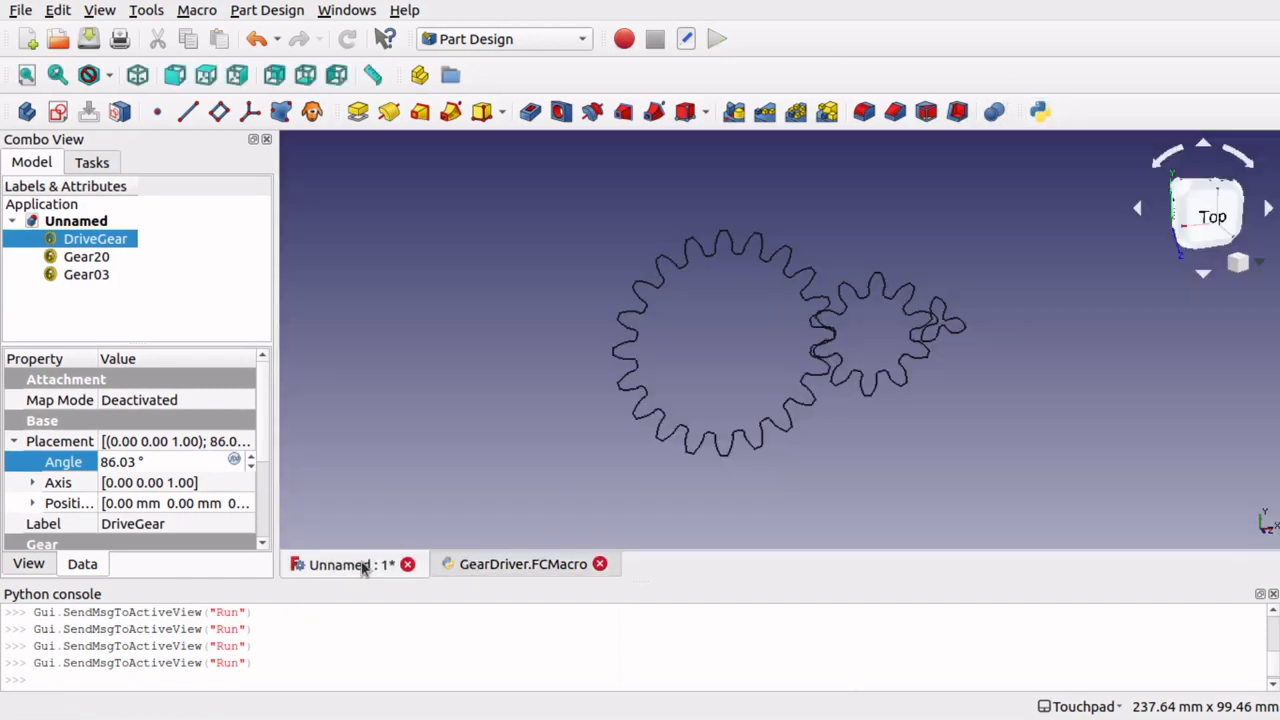
mouse_move(1038, 112)
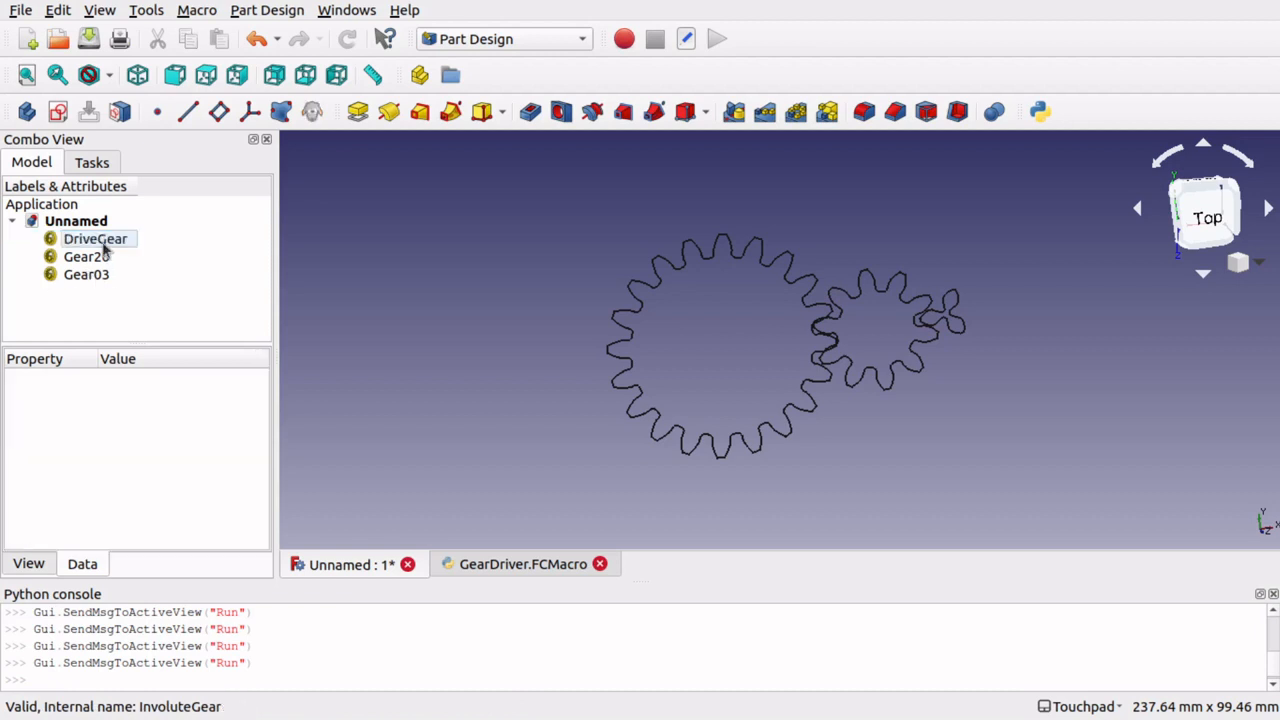
Check DriveGear in the tree to confirm its Angle reads 240.72°.
click(94, 238)
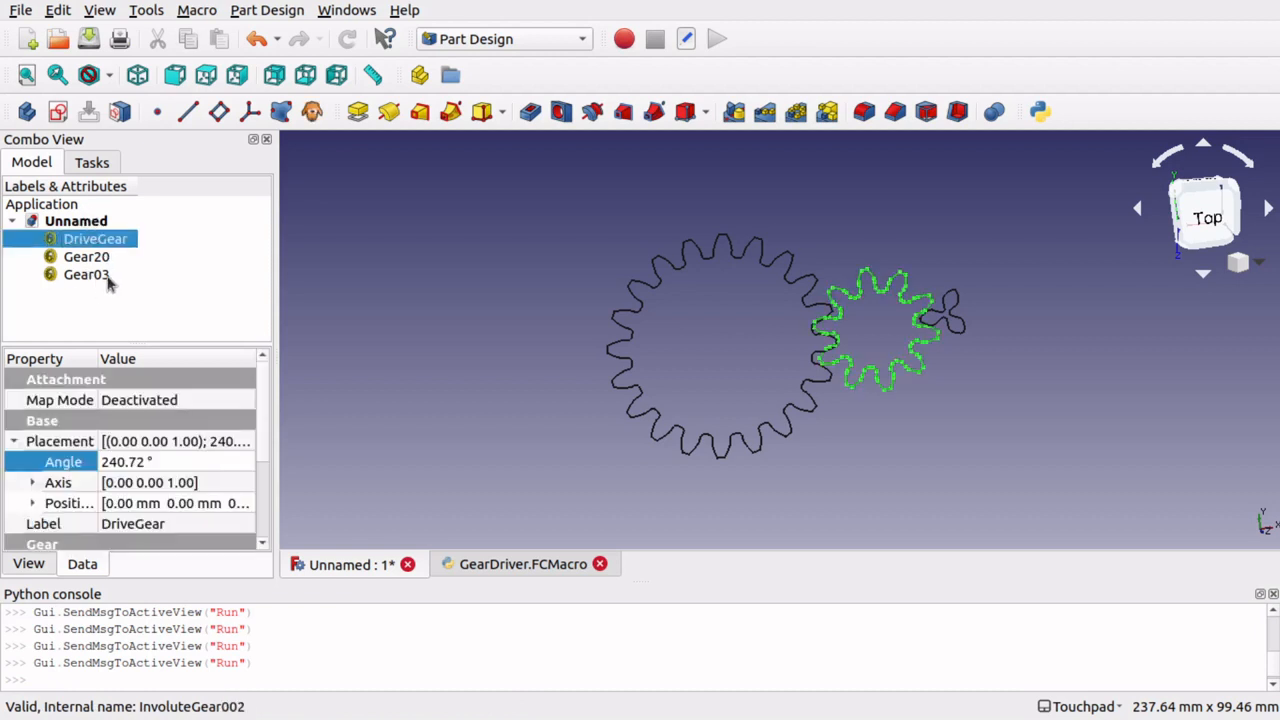
mouse_move(175, 295)
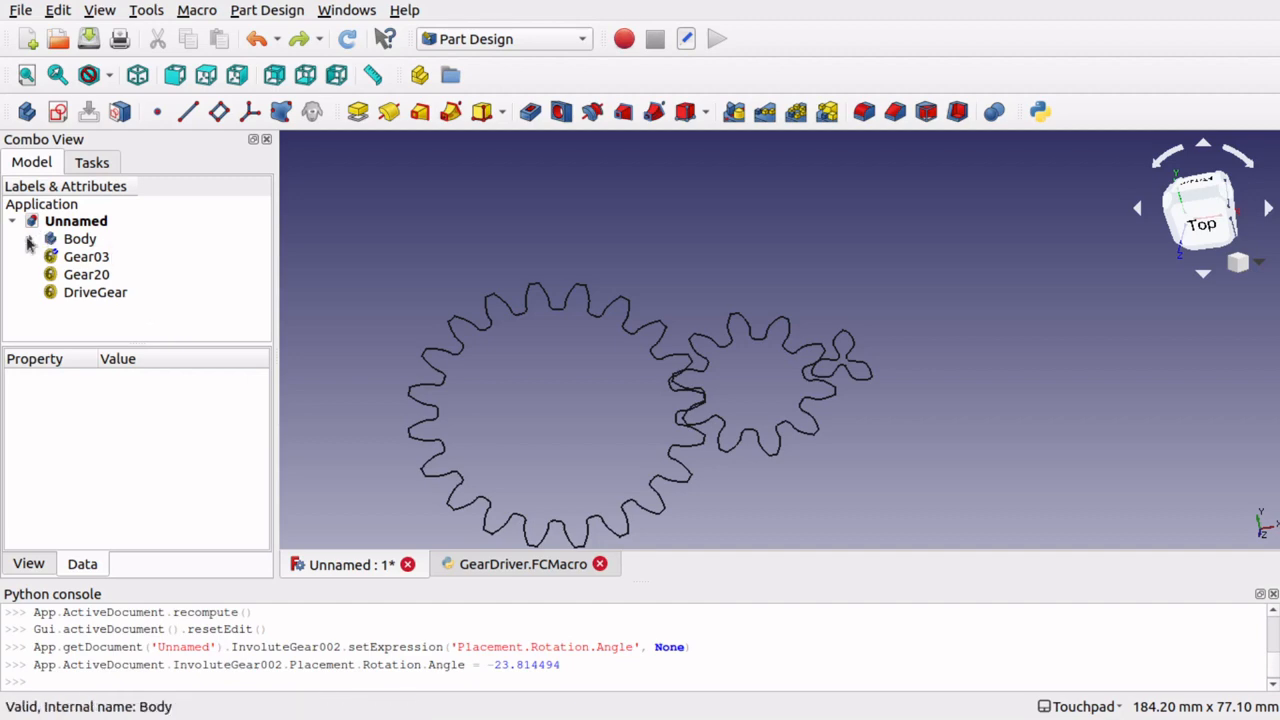
Rename the new Body to DriveGearBody and move DriveGear into it.
click(79, 238)
text(DriveGear001)
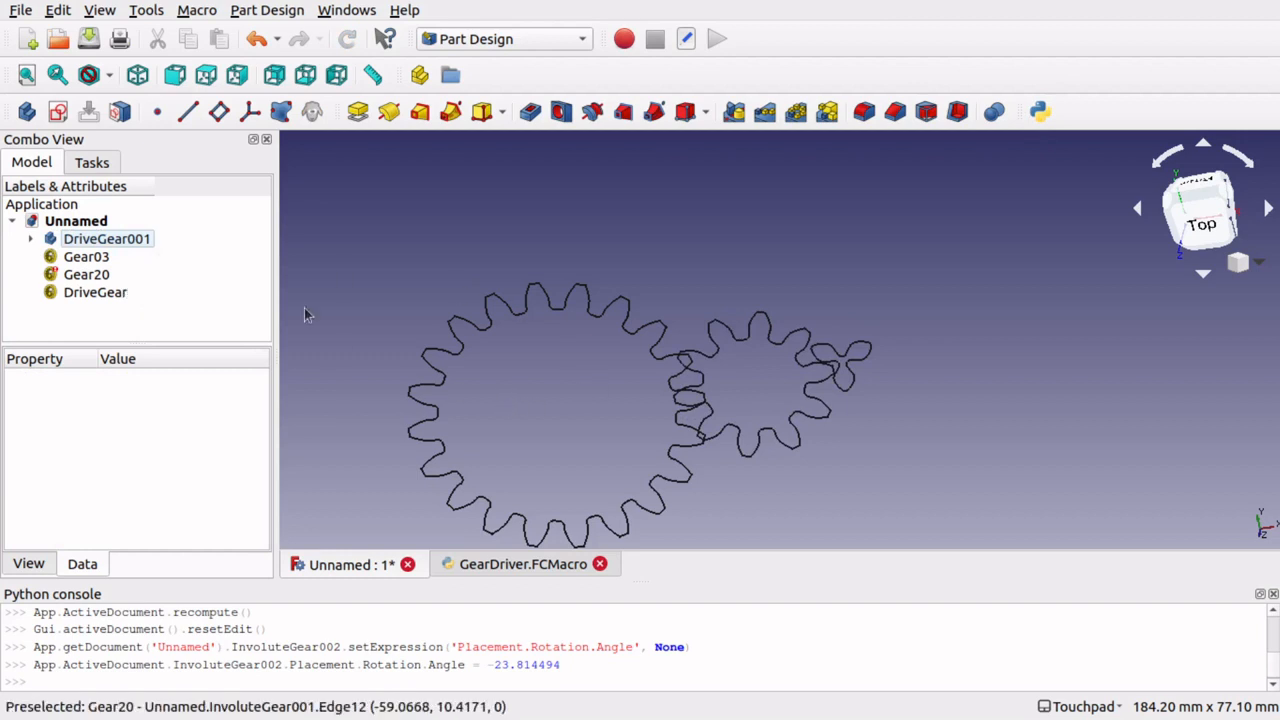
mouse_move(218, 313)
text(Drive)
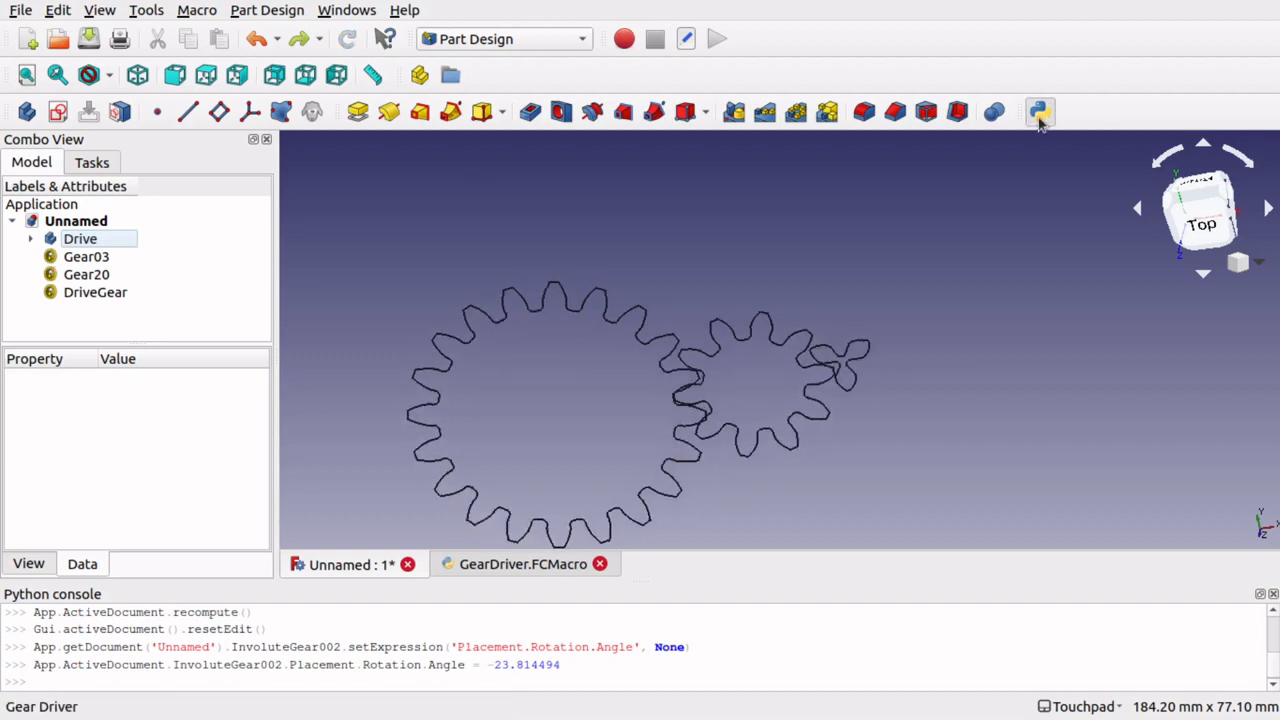
click(80, 238)
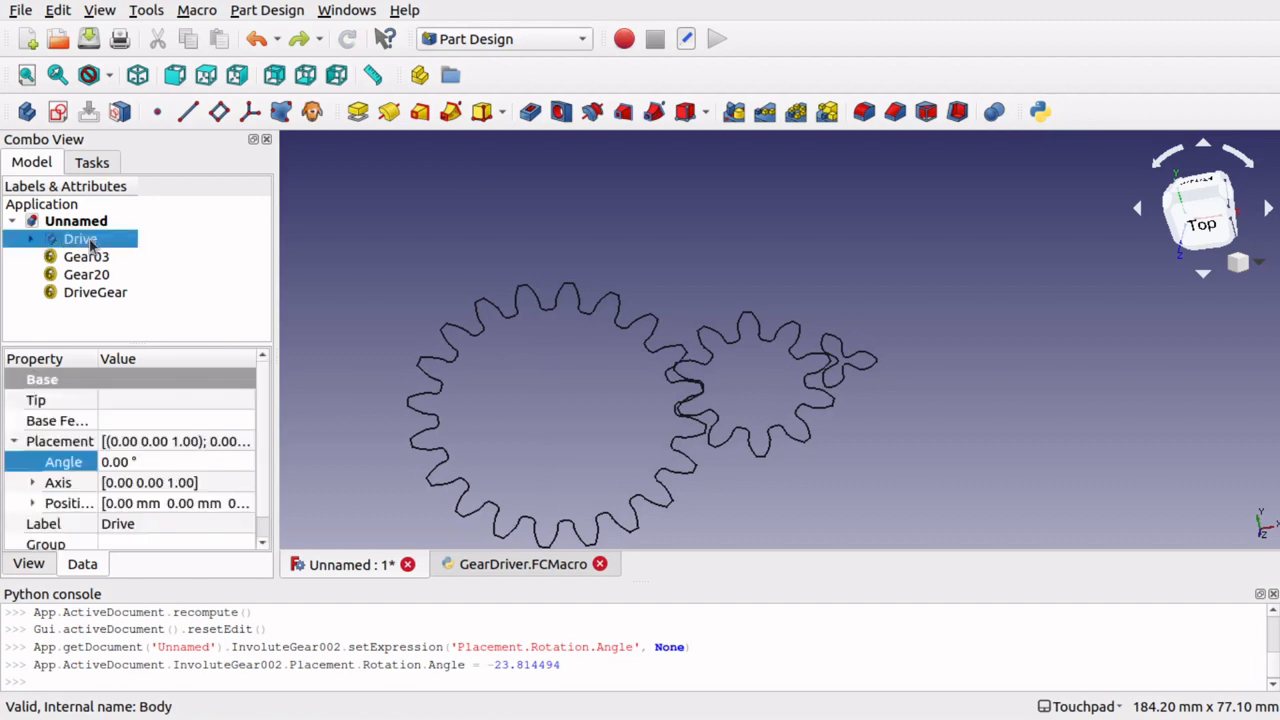
right_click(80, 238)
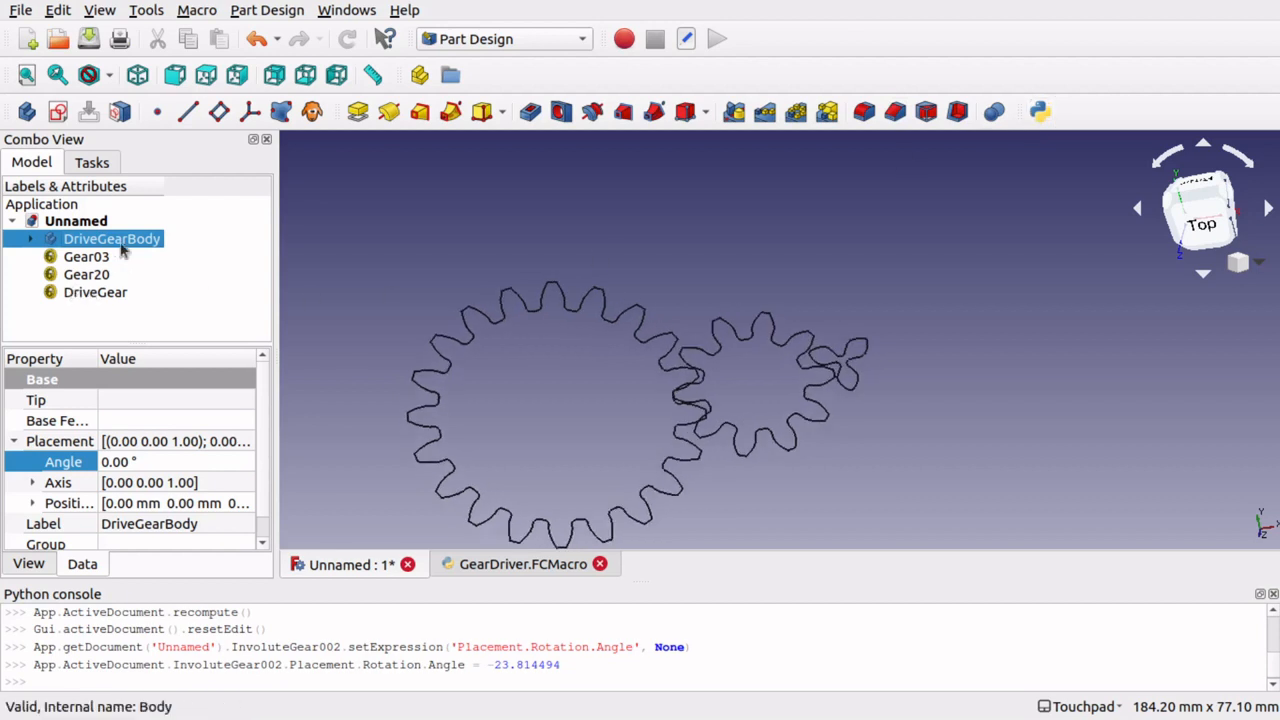
click(95, 292)
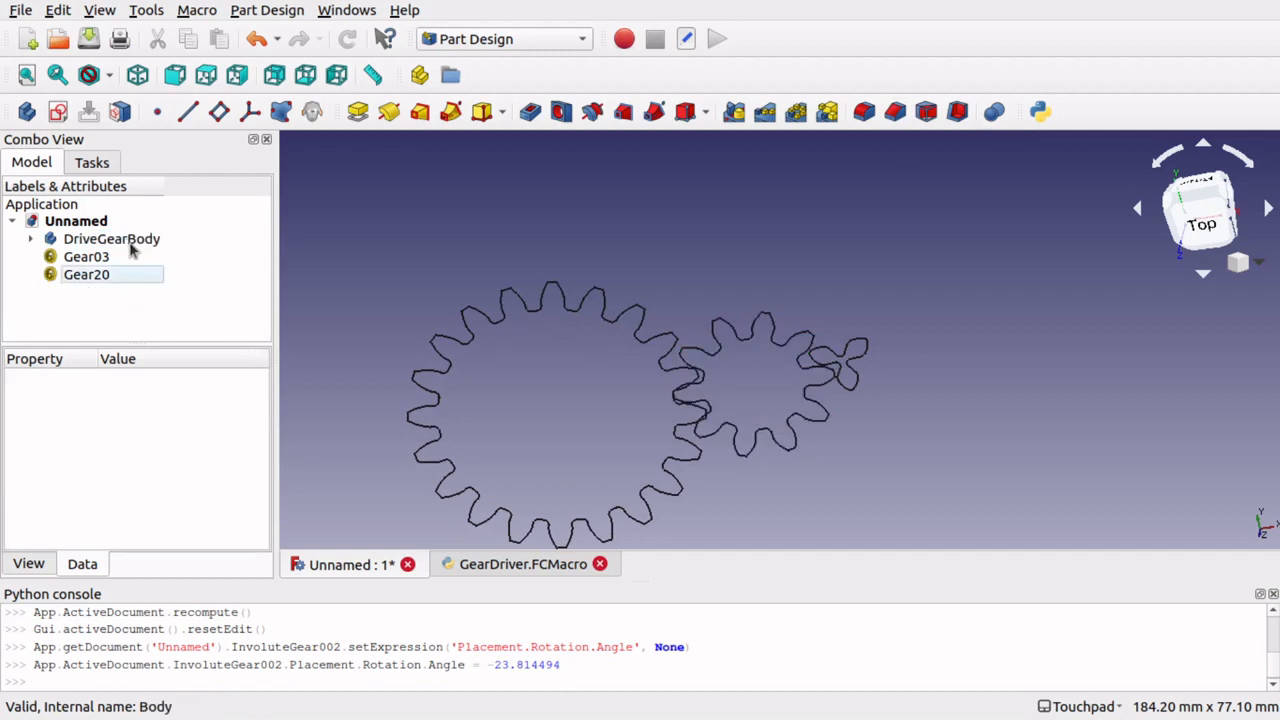
click(1038, 111)
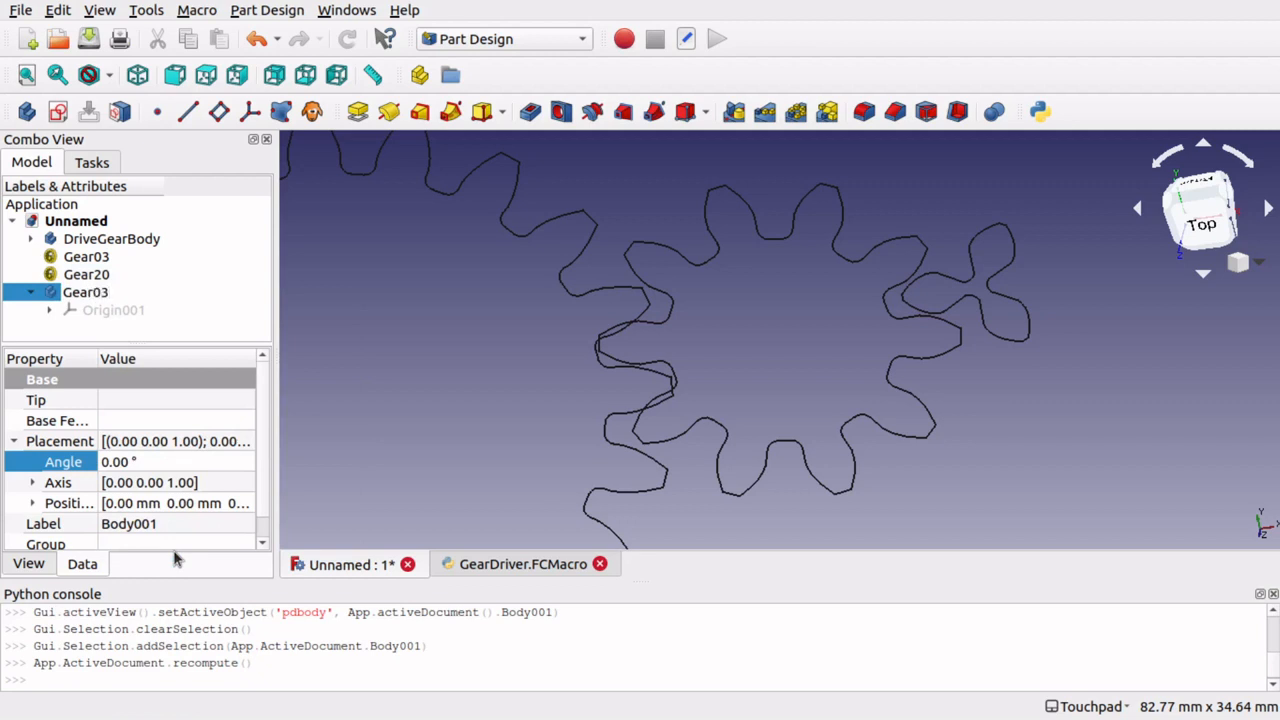
Name bodies Gear03Body and Gear20Body, holding Gear03 and Gear20 respectively.
text(Gear03Body)
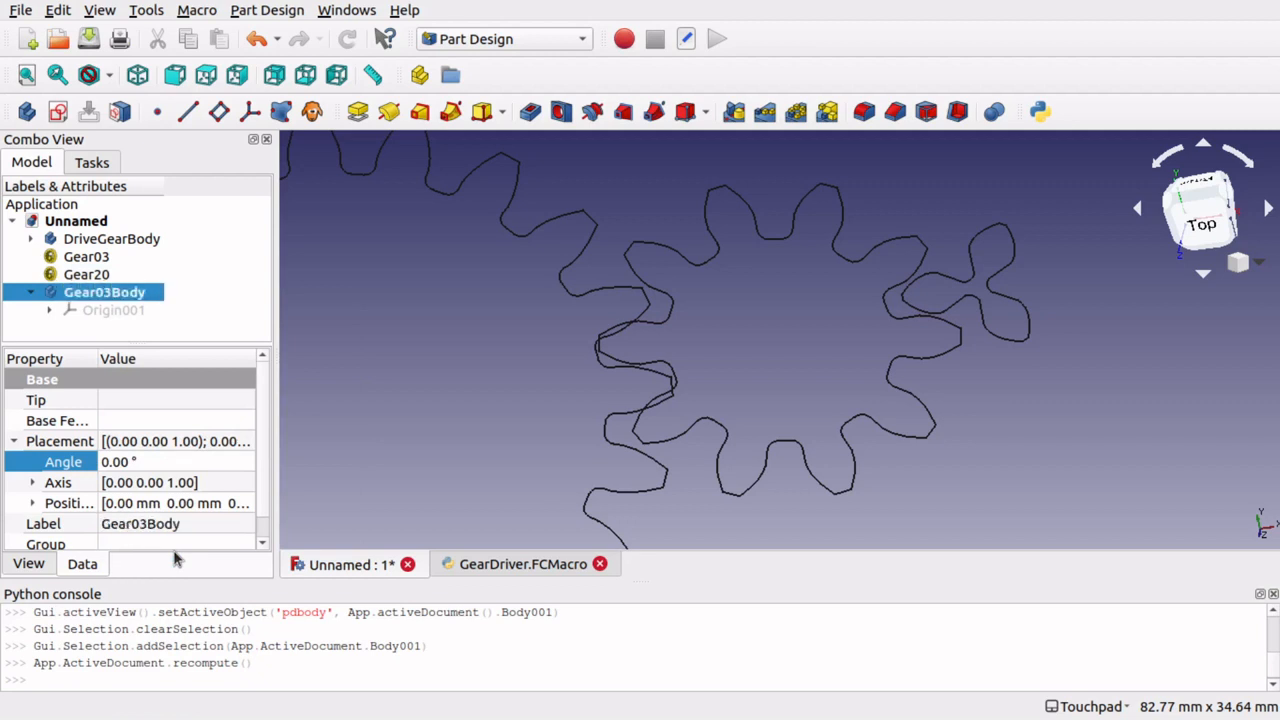
click(86, 256)
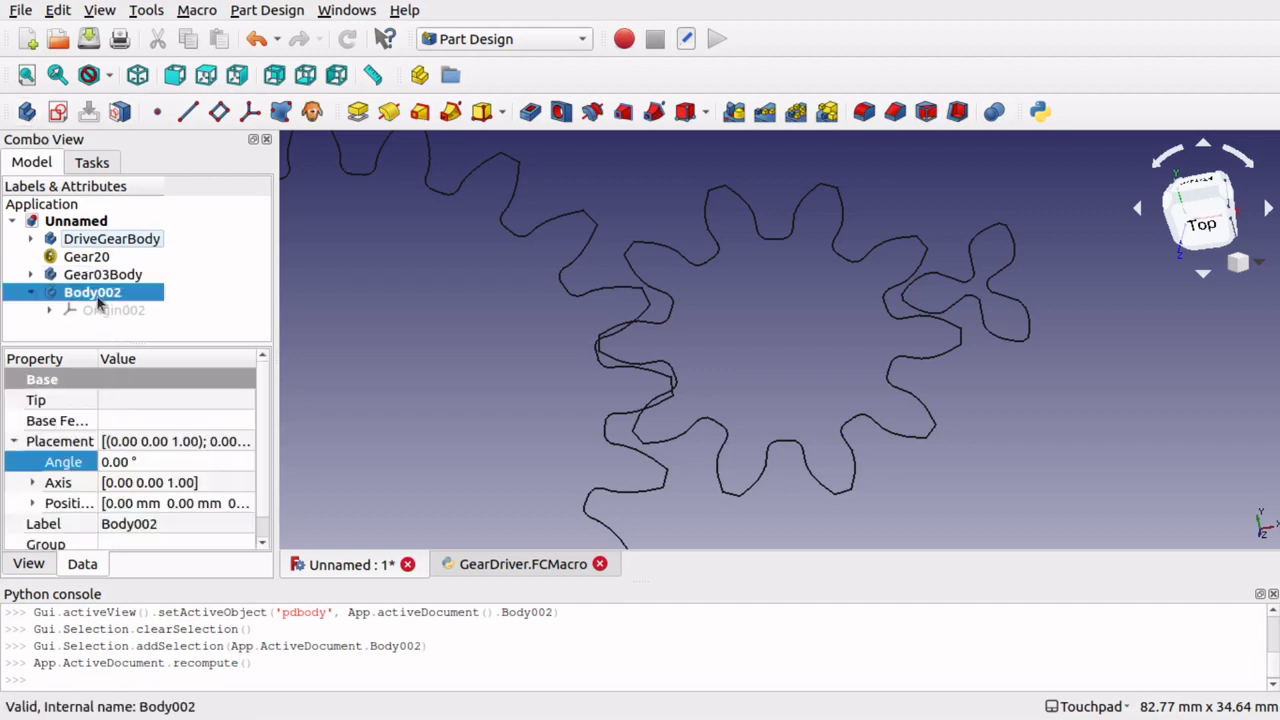
right_click(92, 291)
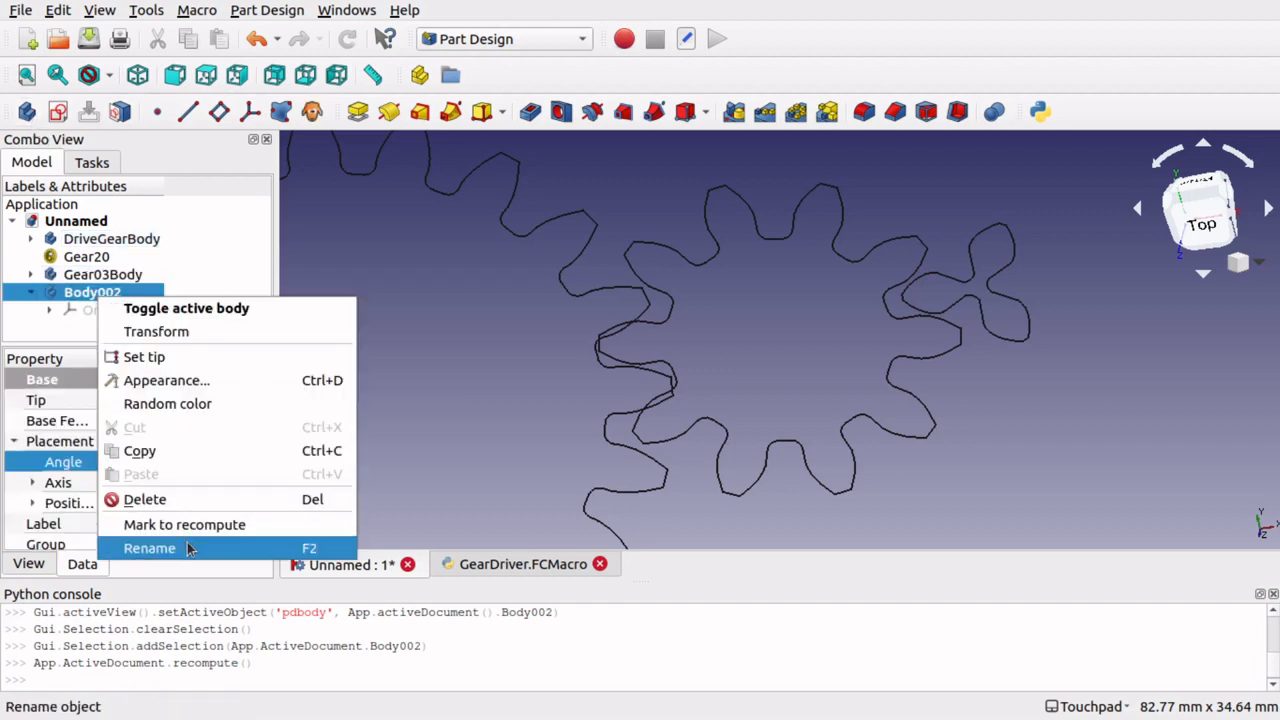
click(149, 548)
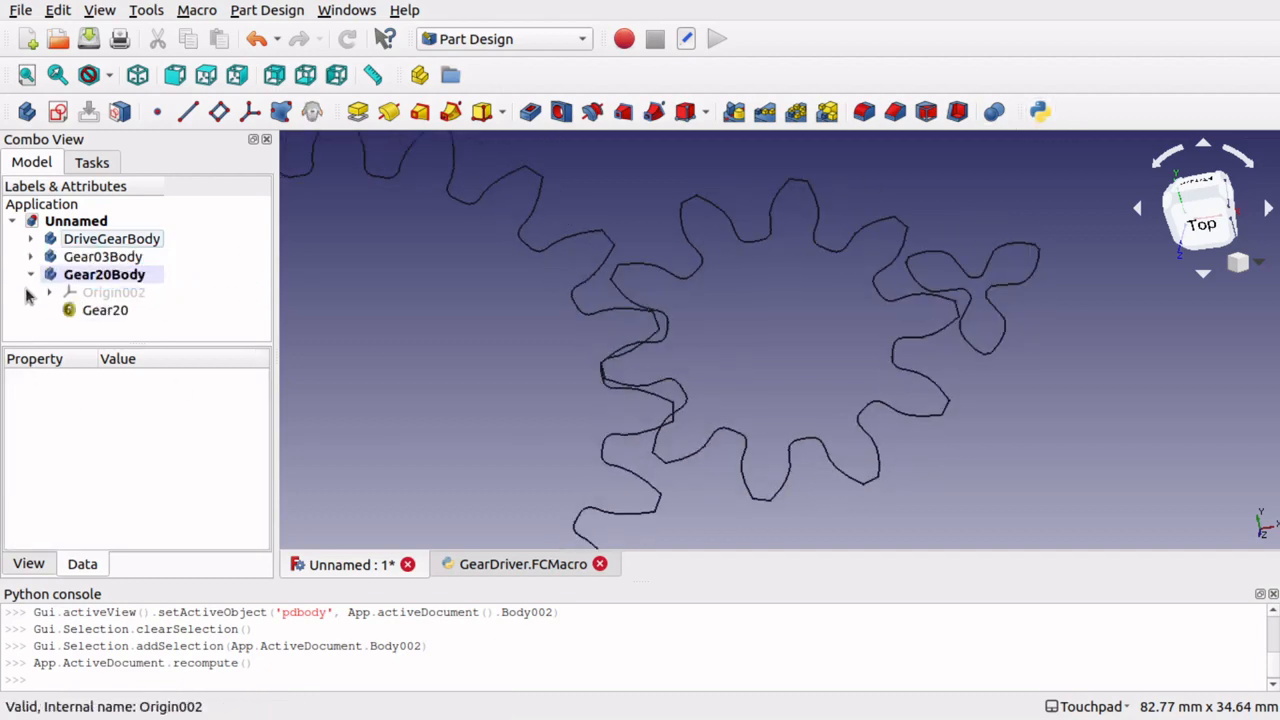
click(105, 310)
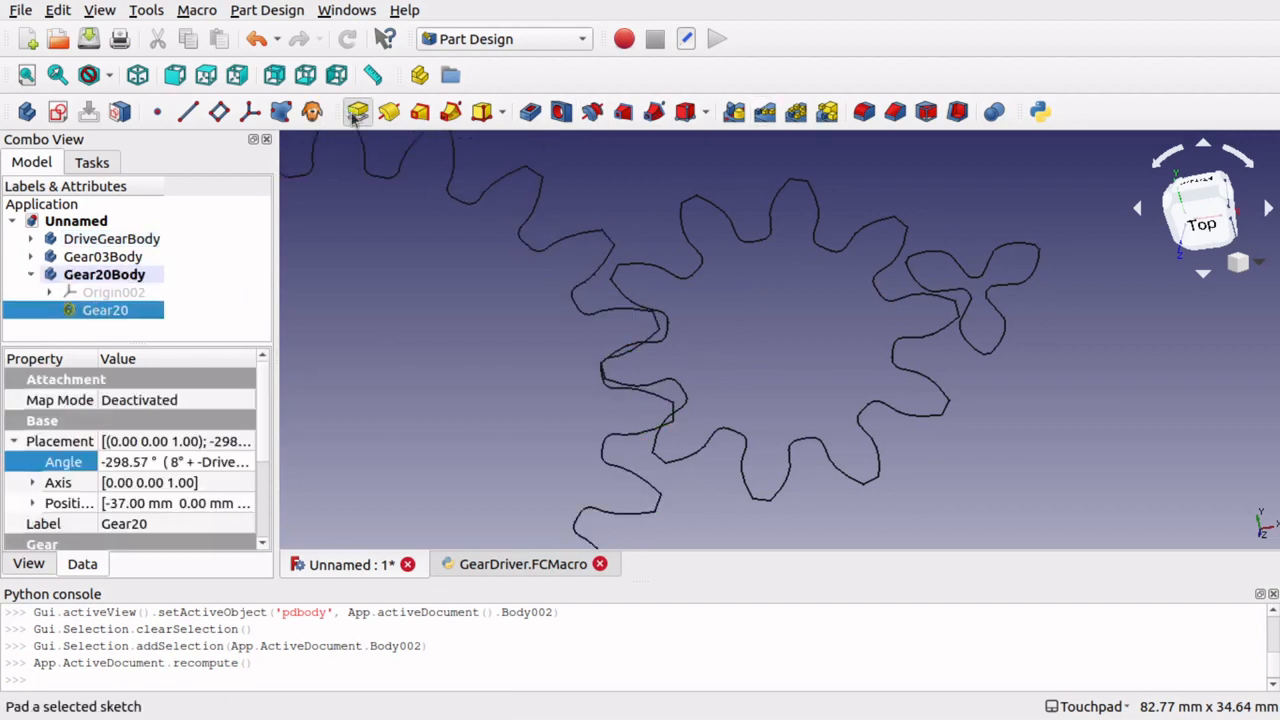
Pad Gear20 and, after activating Gear03Body, Gear03 into 10 mm solids.
click(357, 111)
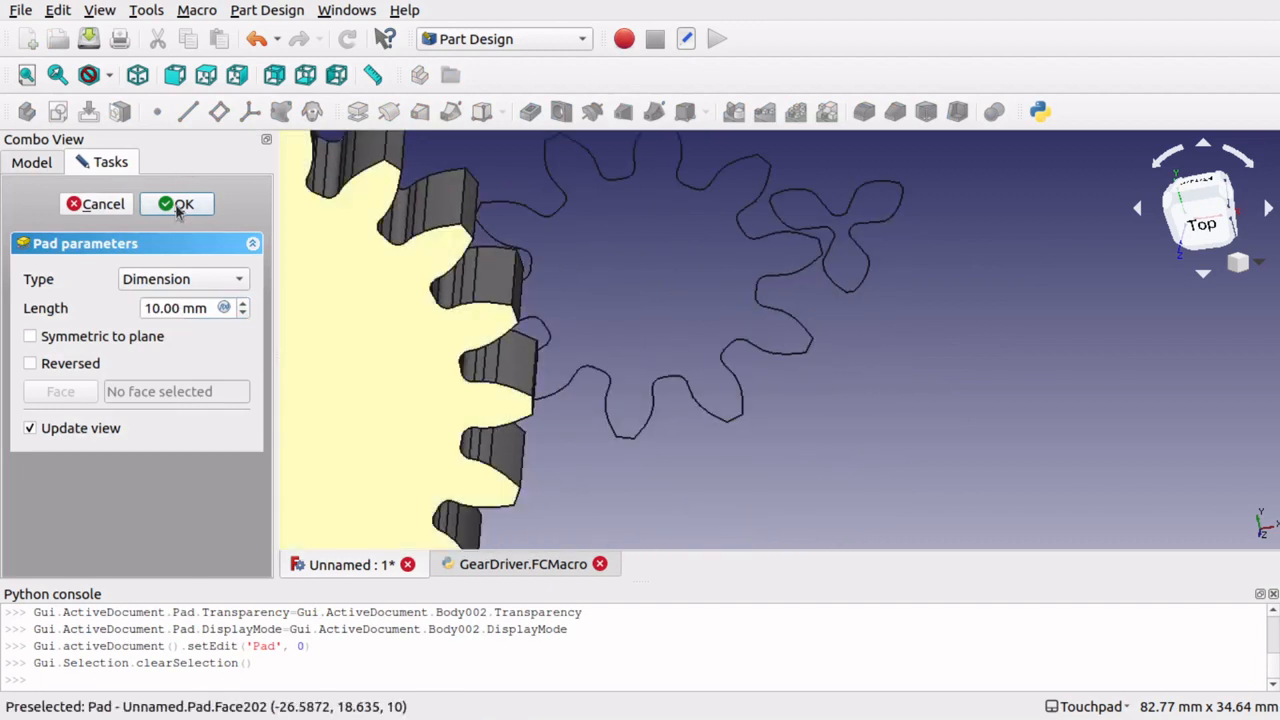
click(177, 204)
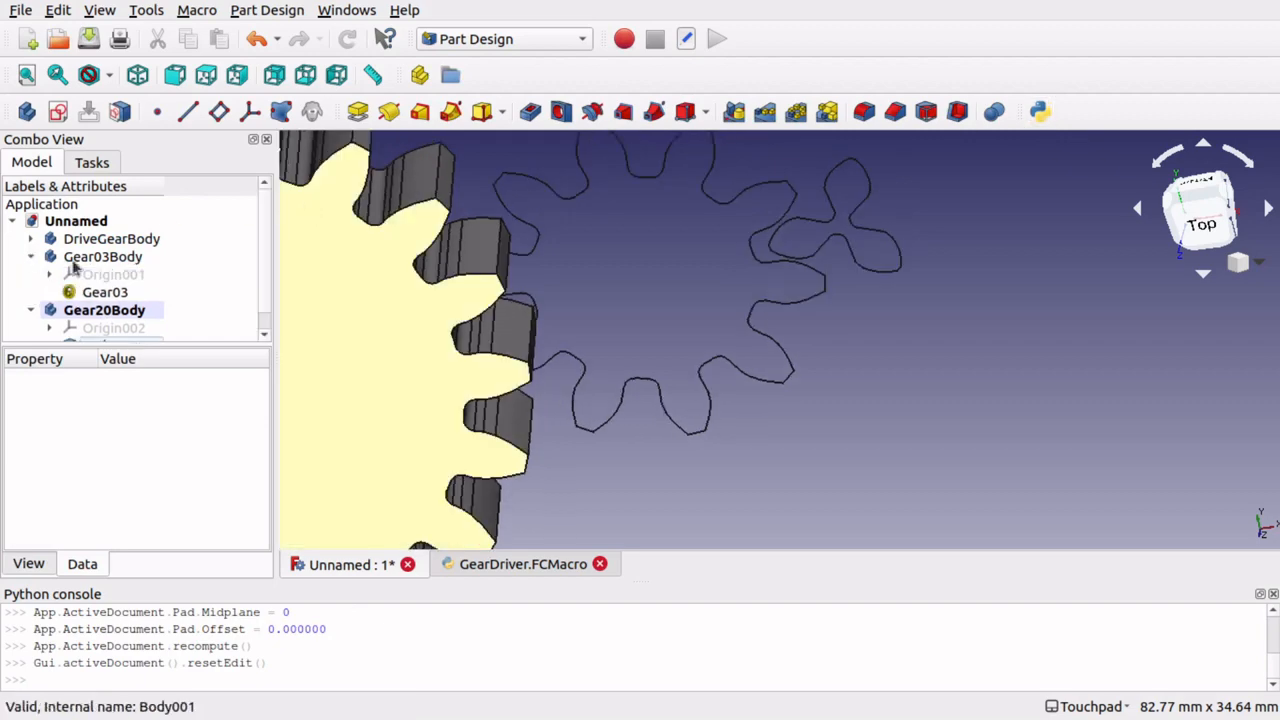
click(91, 291)
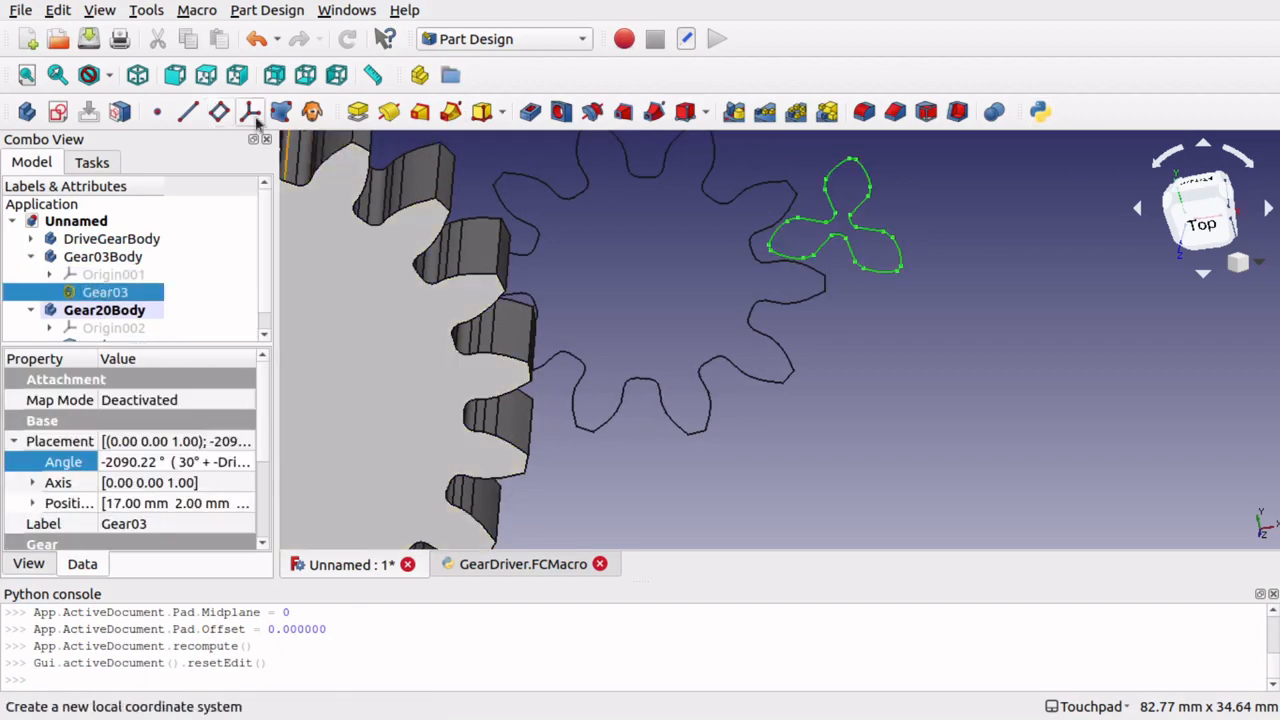
click(247, 111)
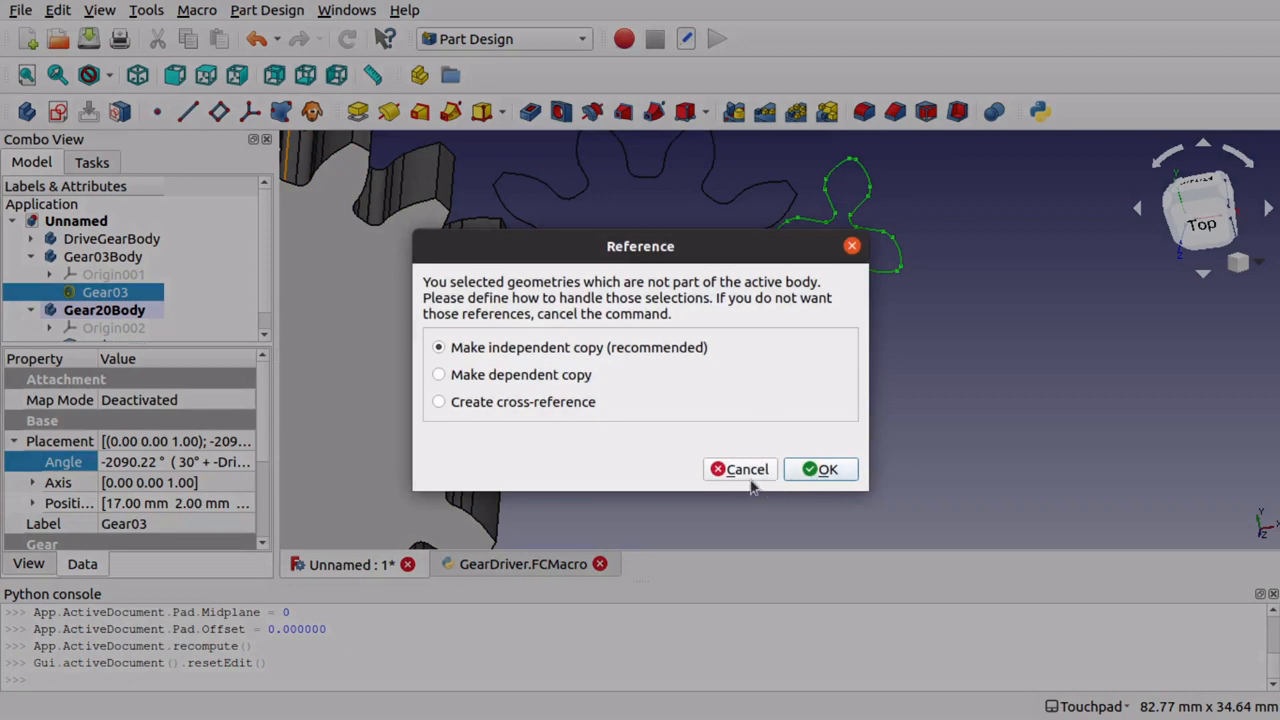
click(829, 469)
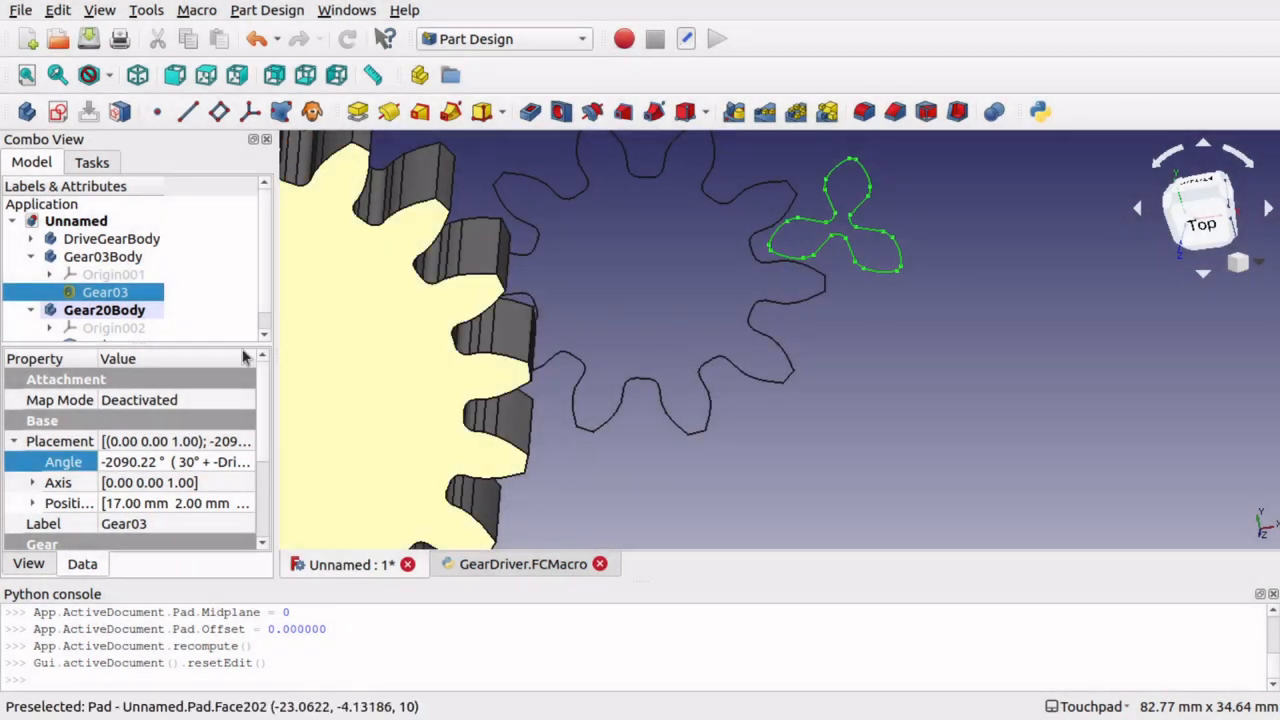
right_click(103, 256)
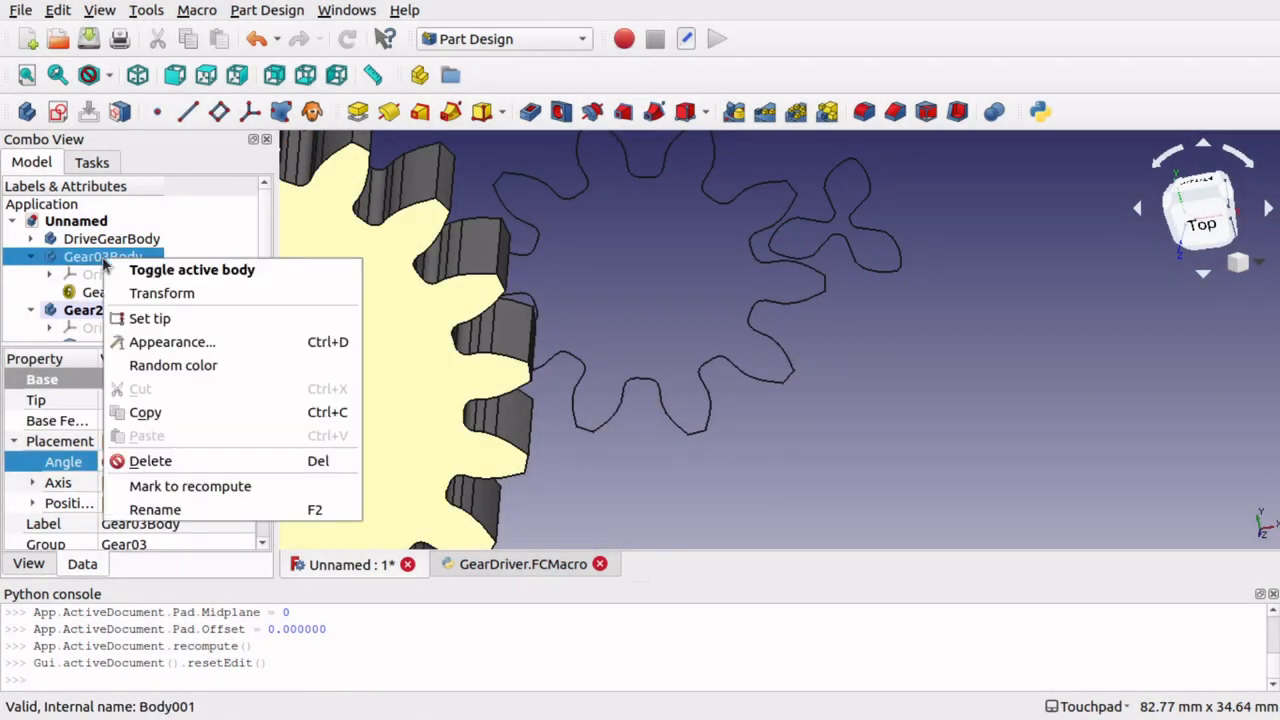
click(191, 269)
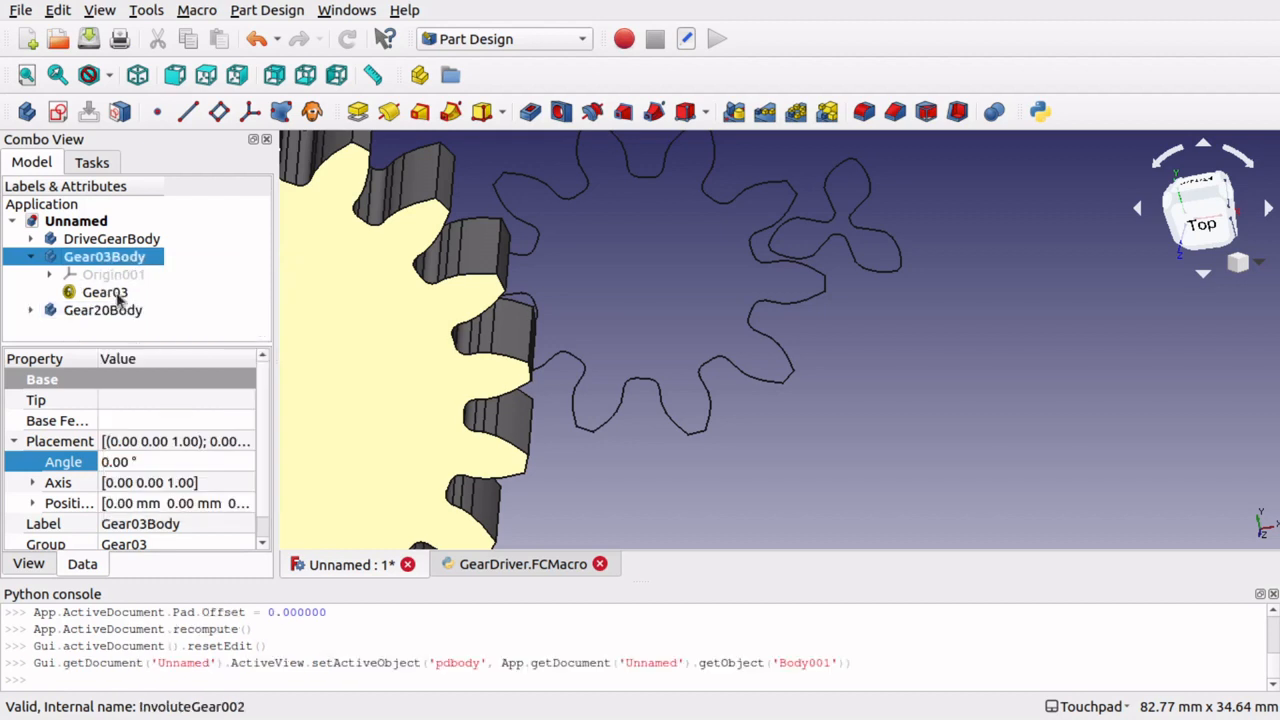
click(104, 291)
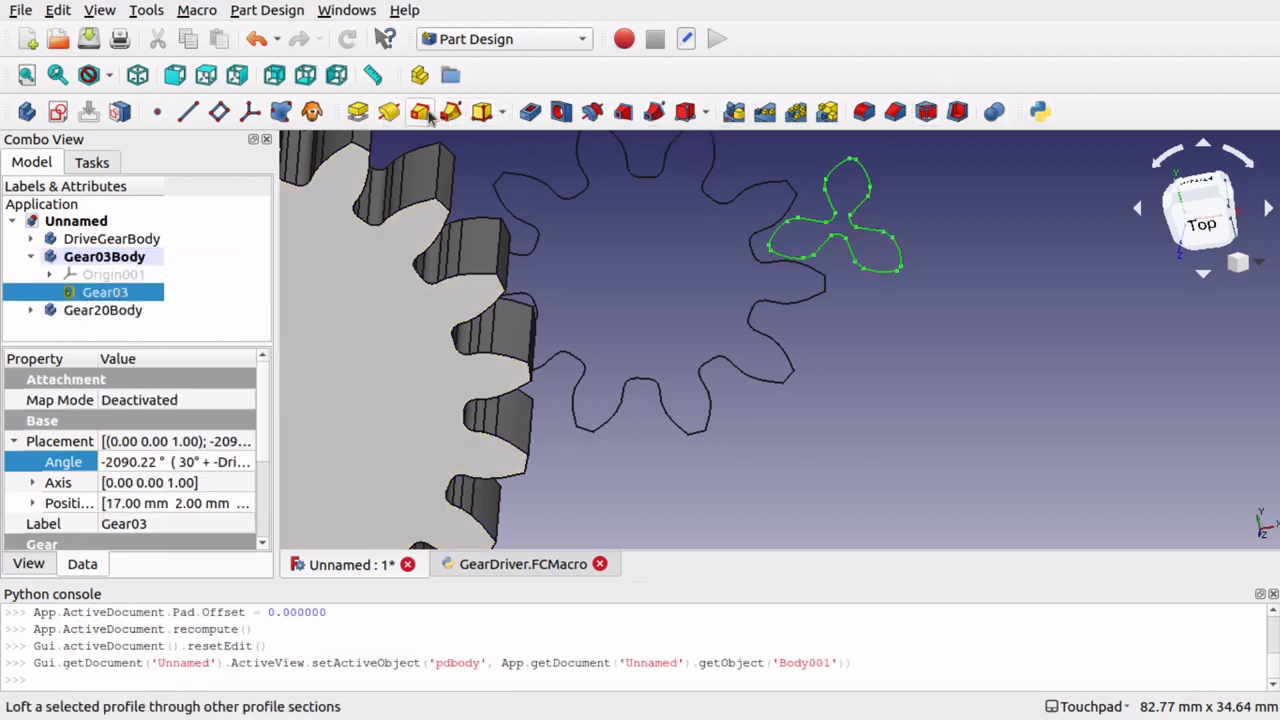
click(418, 111)
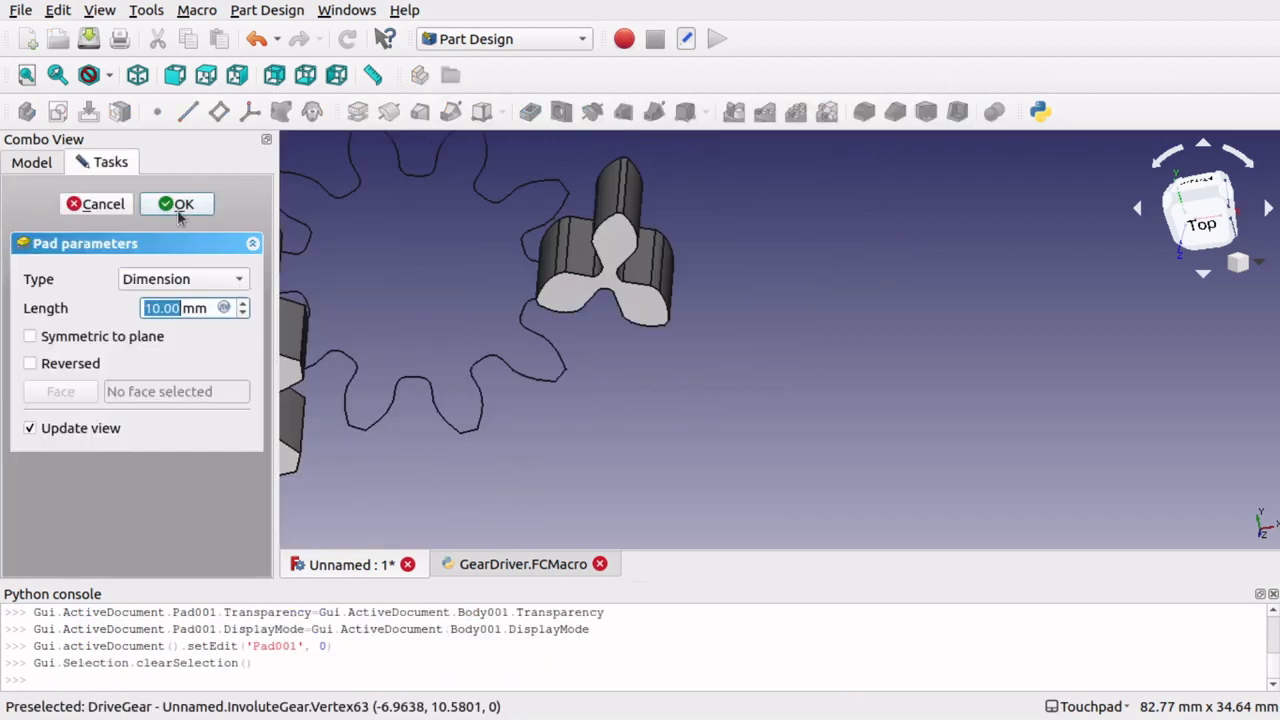
click(178, 204)
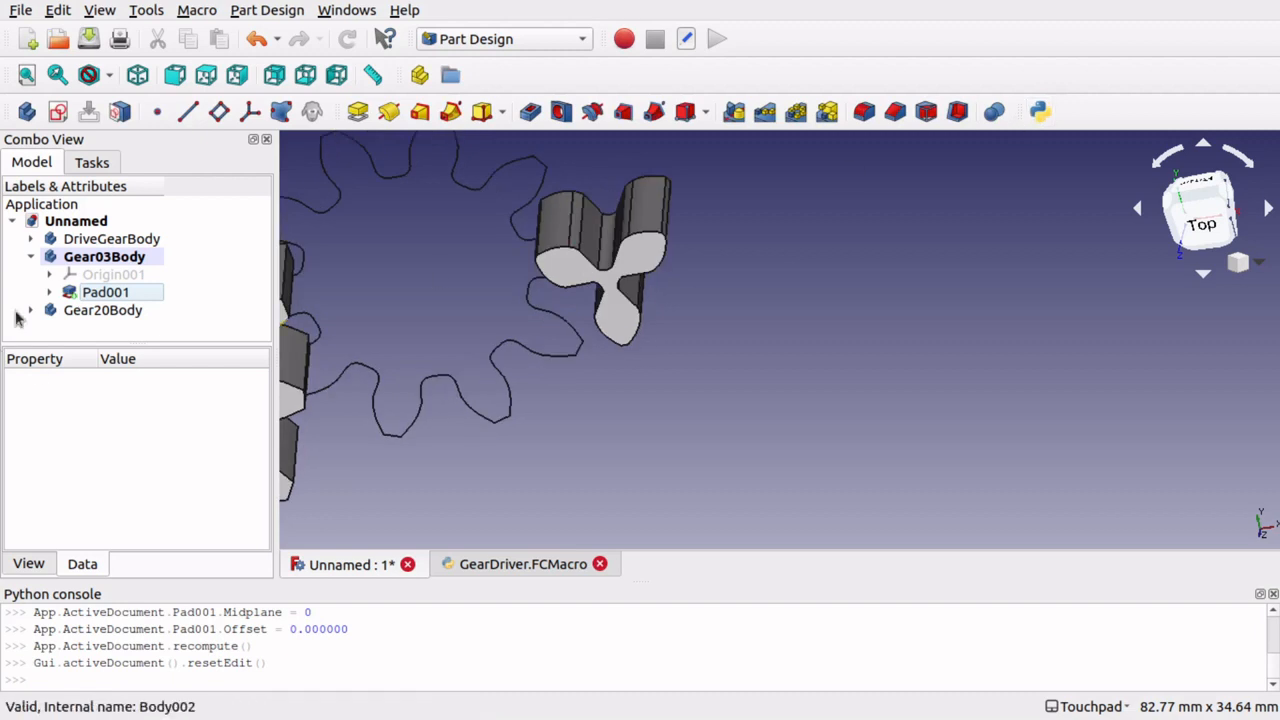
Pad the DriveGear profile 10 mm inside DriveGearBody and tilt the view.
click(31, 238)
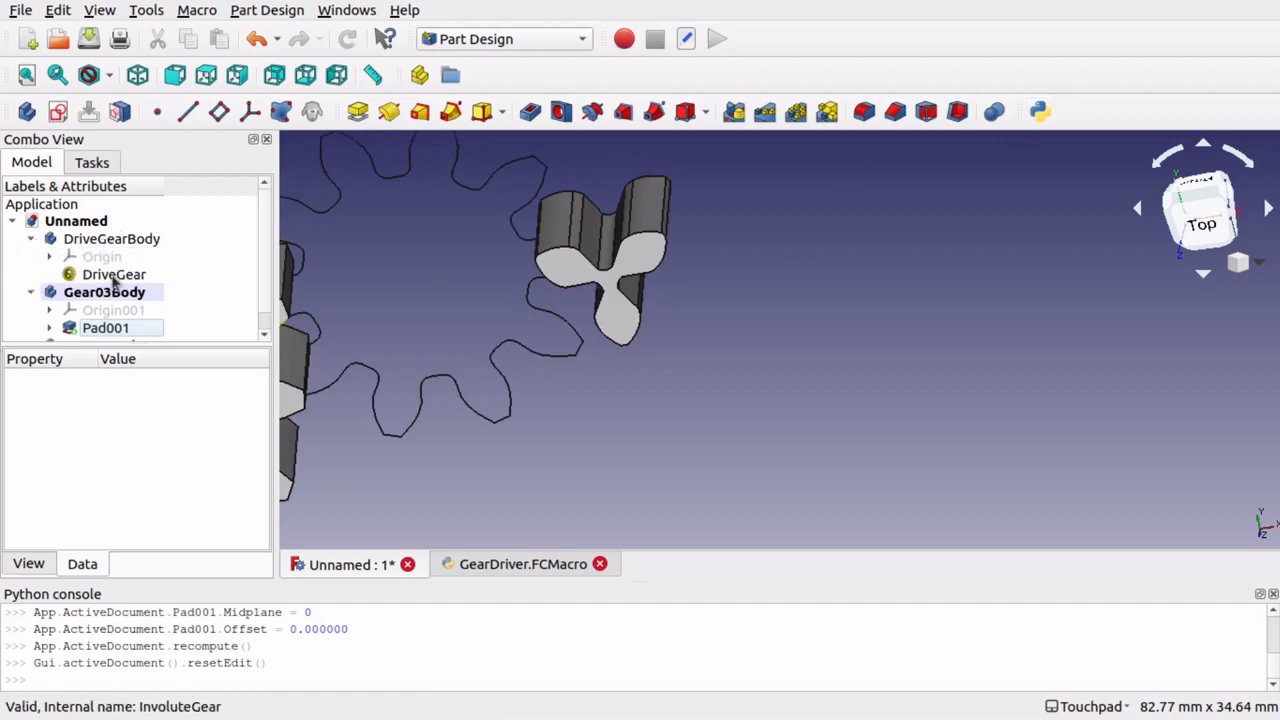
click(113, 274)
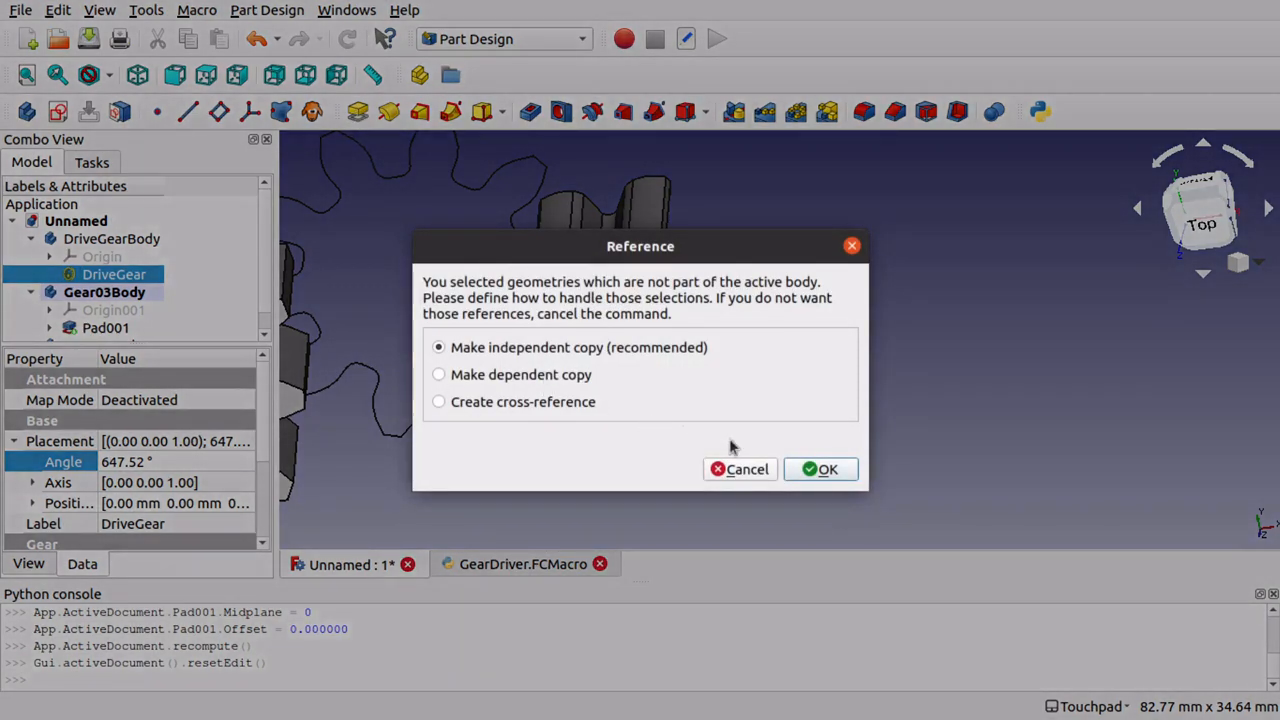
click(828, 469)
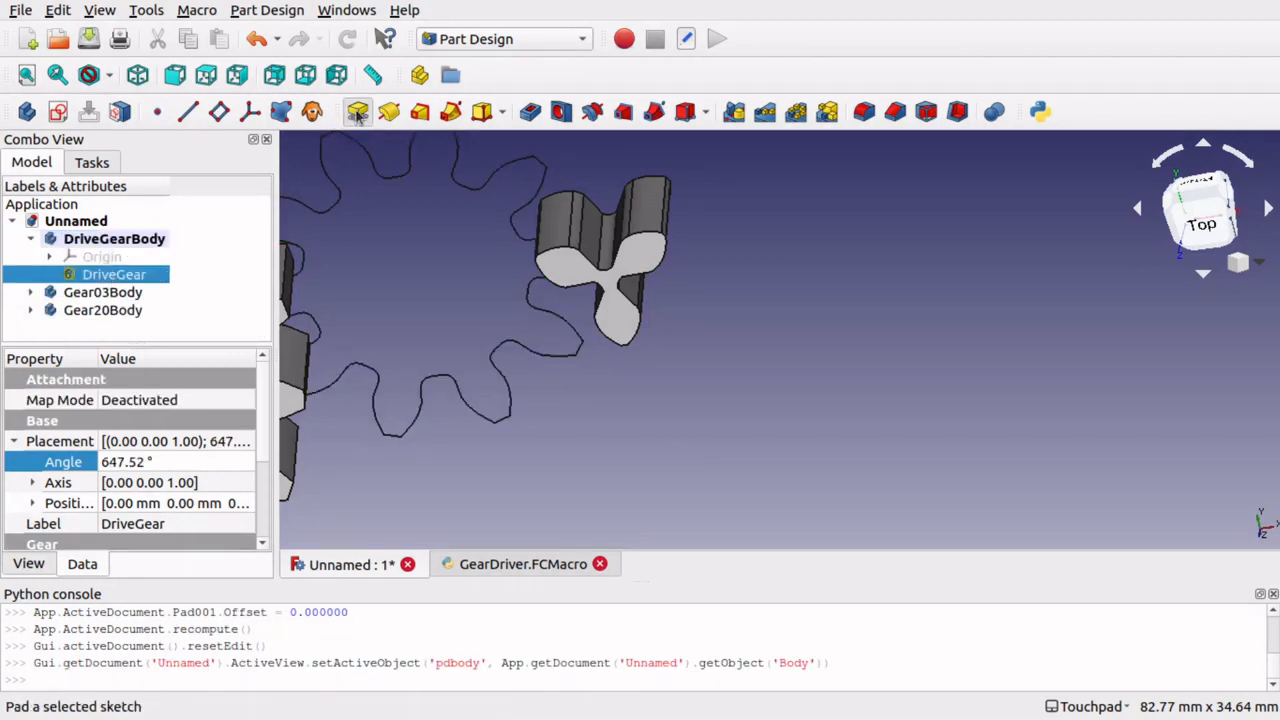
click(357, 111)
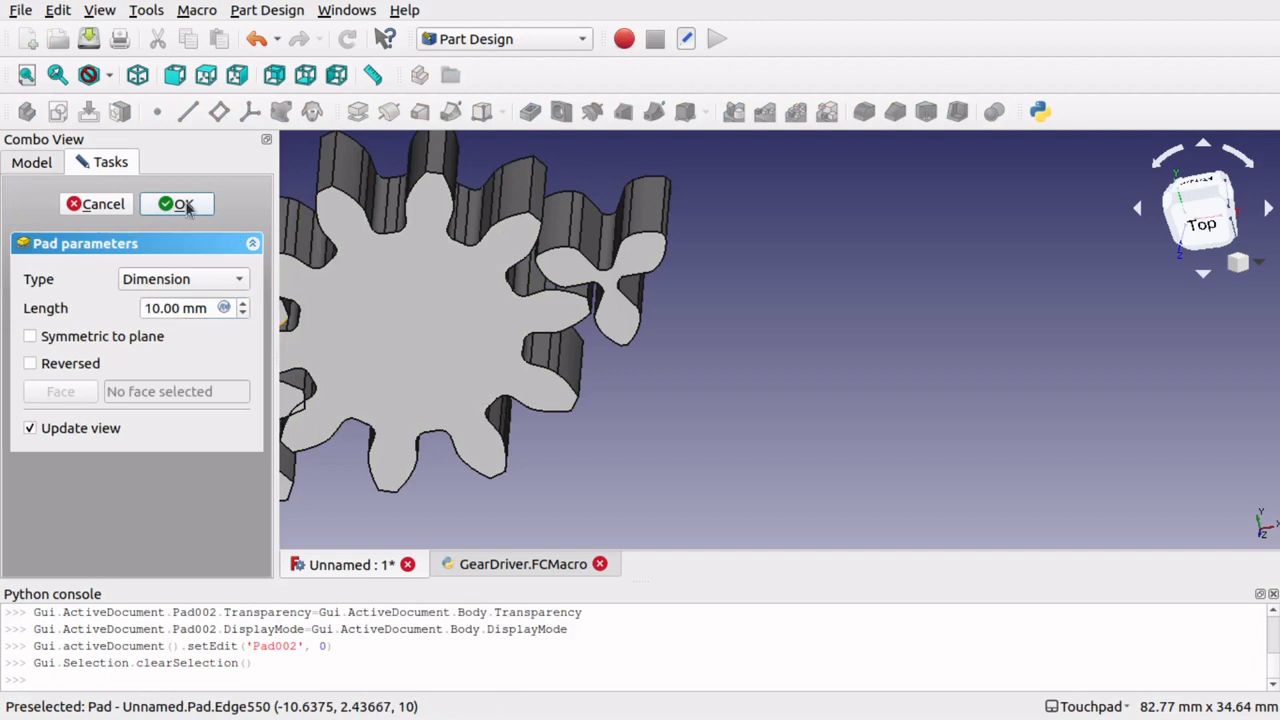
click(177, 204)
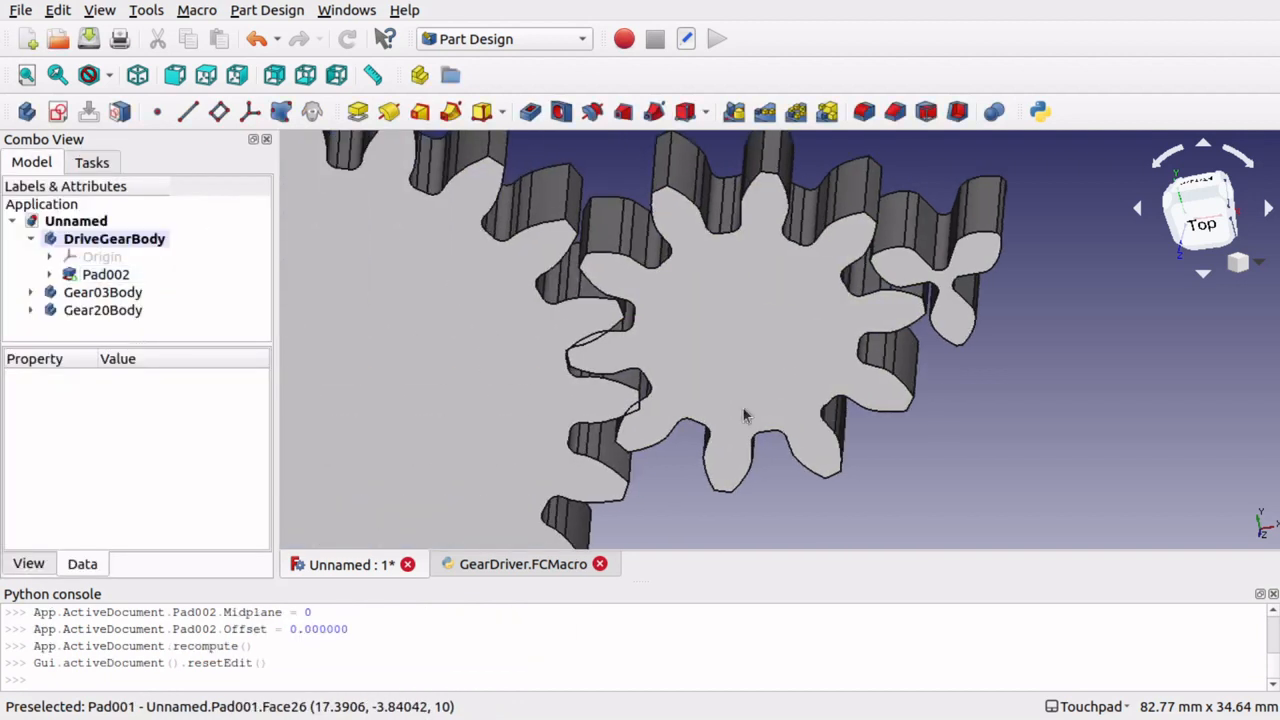
scroll(down, 3)
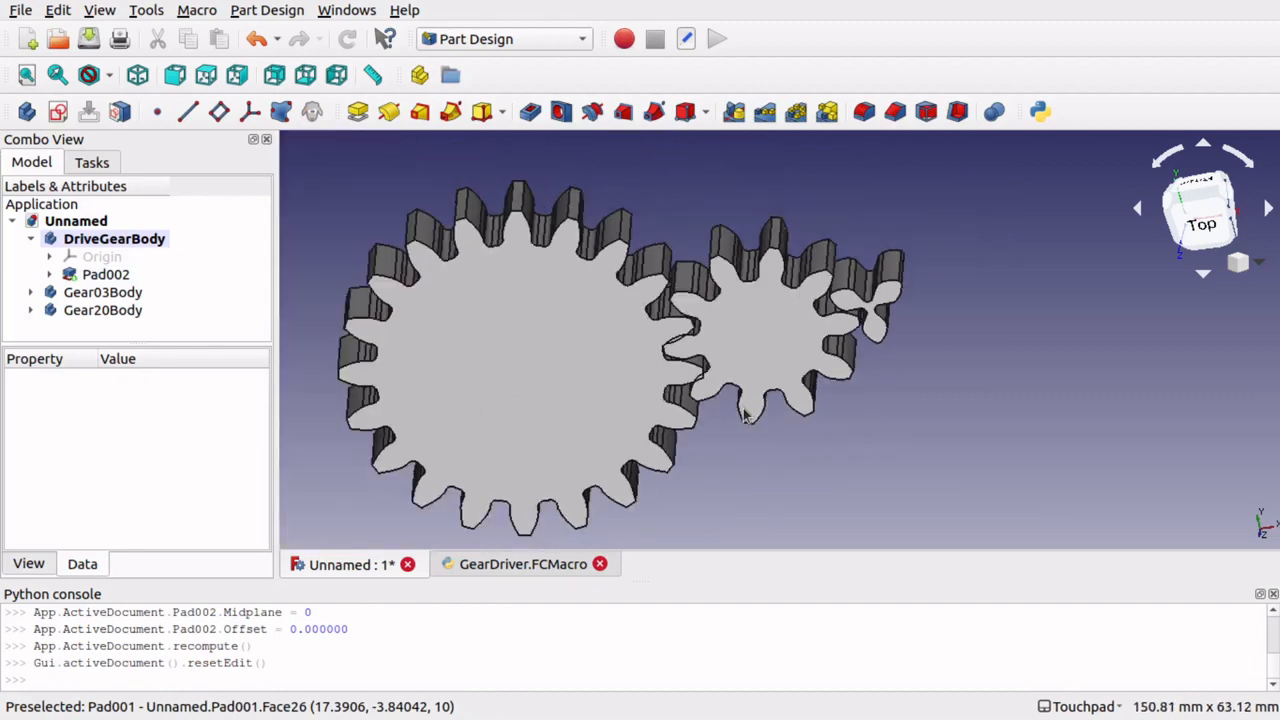
drag(745, 415, 800, 425)
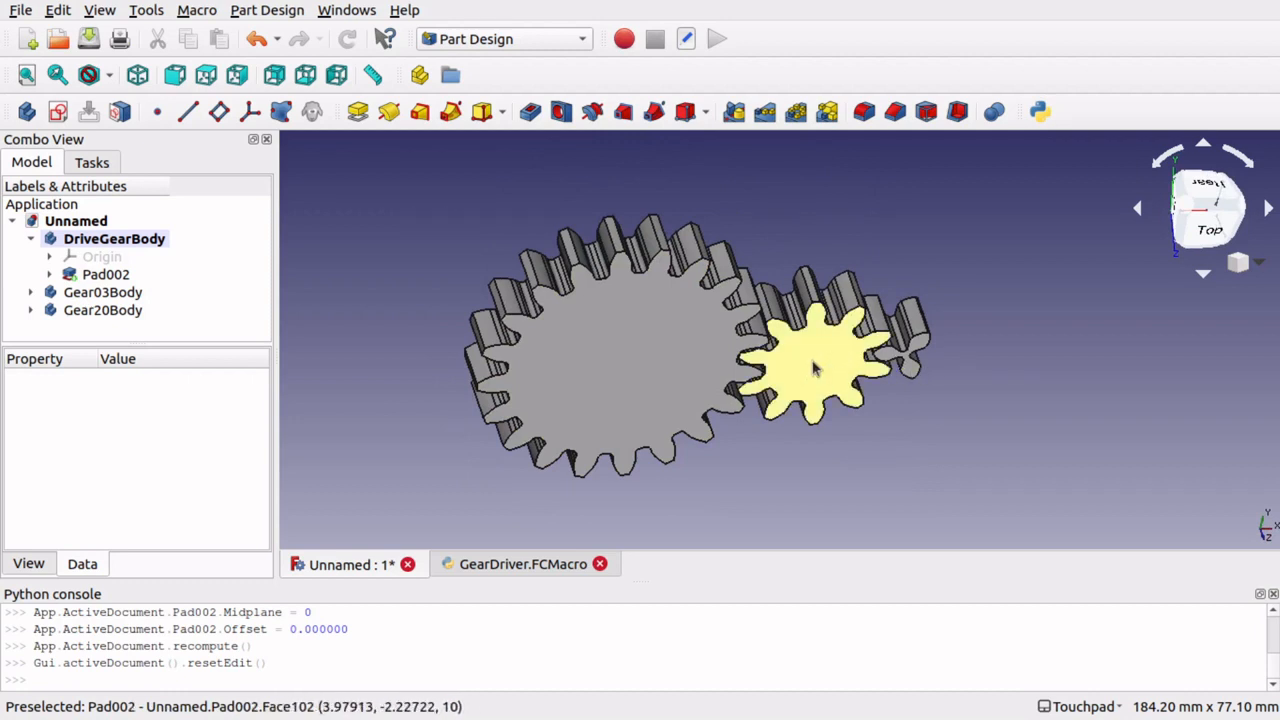
mouse_move(840, 375)
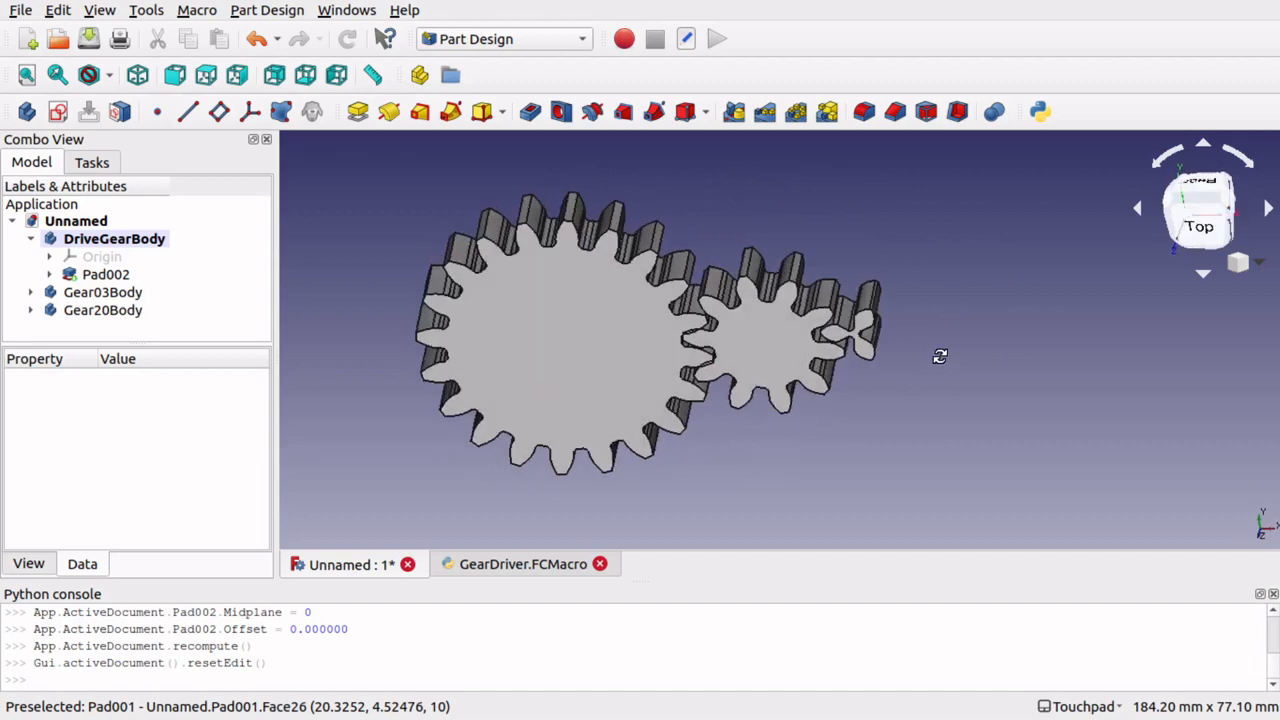
click(517, 564)
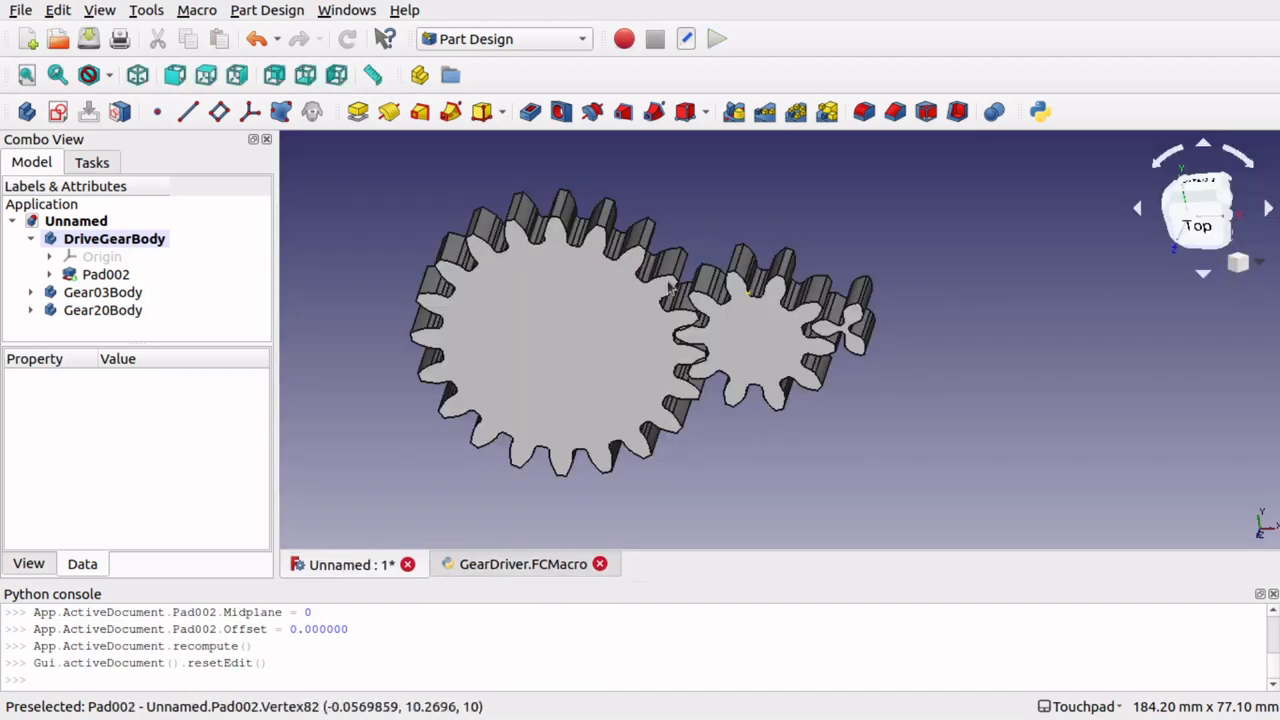
mouse_move(1092, 150)
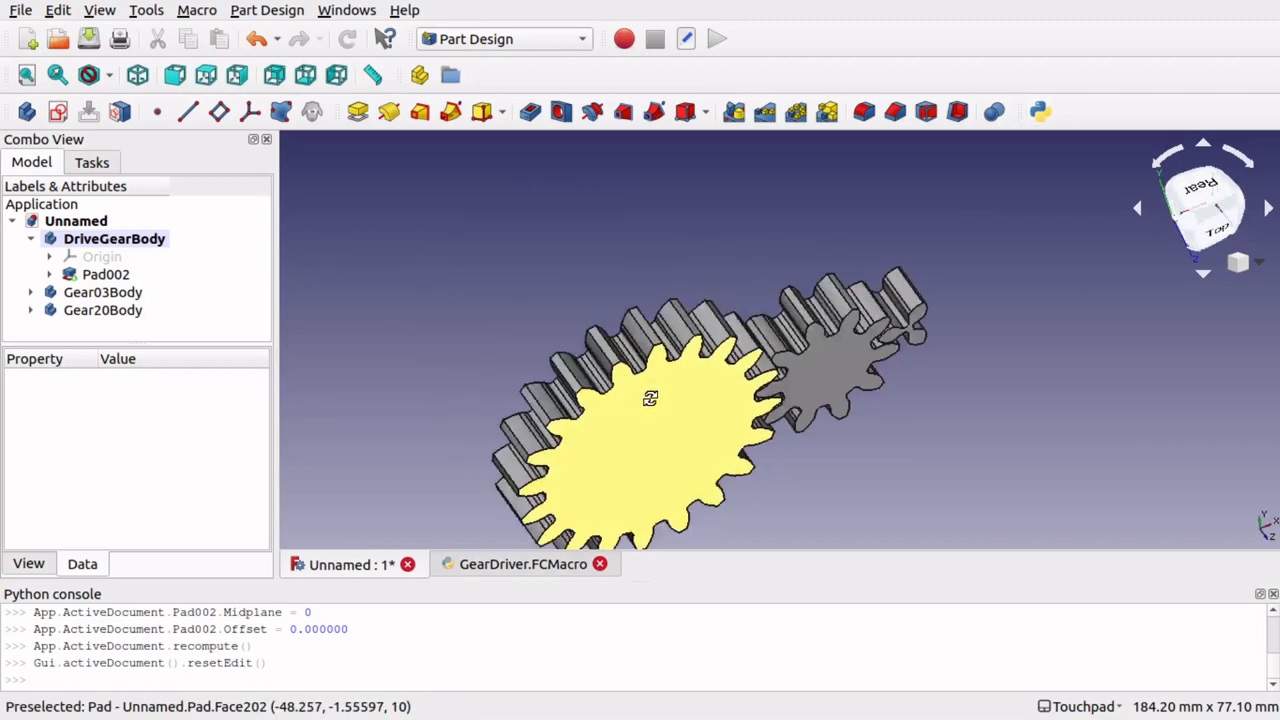
drag(650, 398, 467, 354)
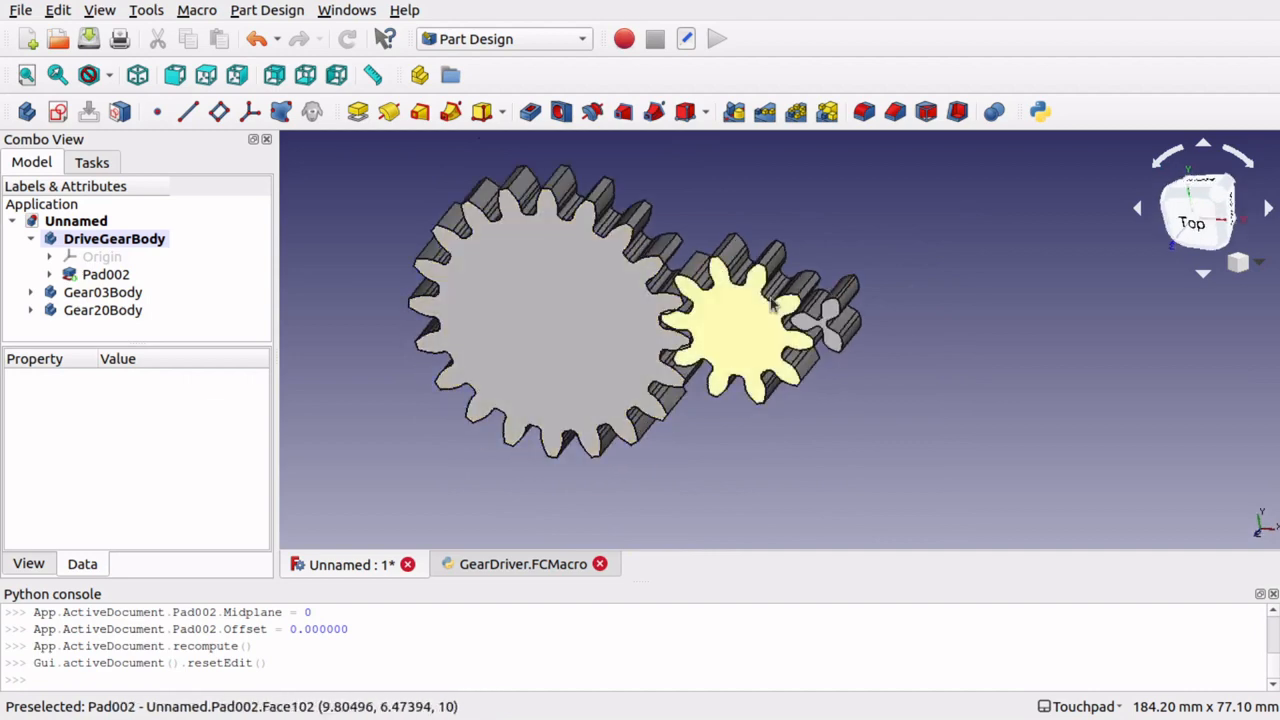
click(106, 274)
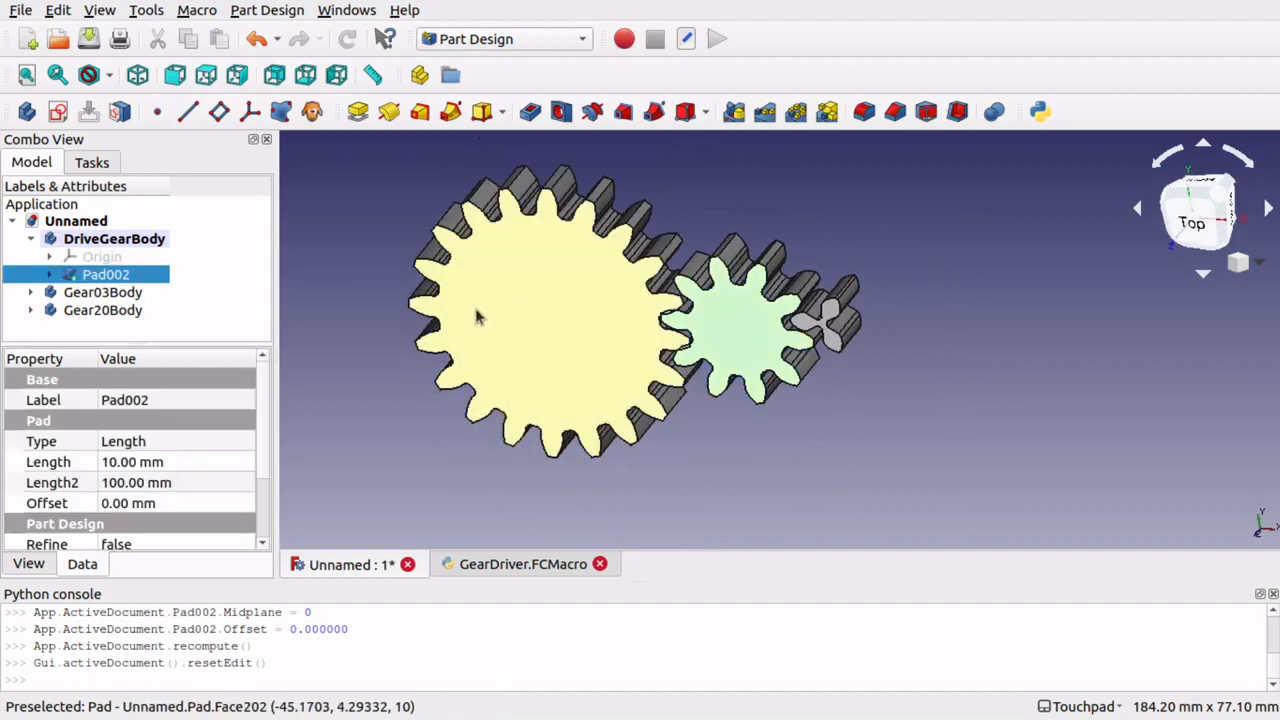
click(100, 292)
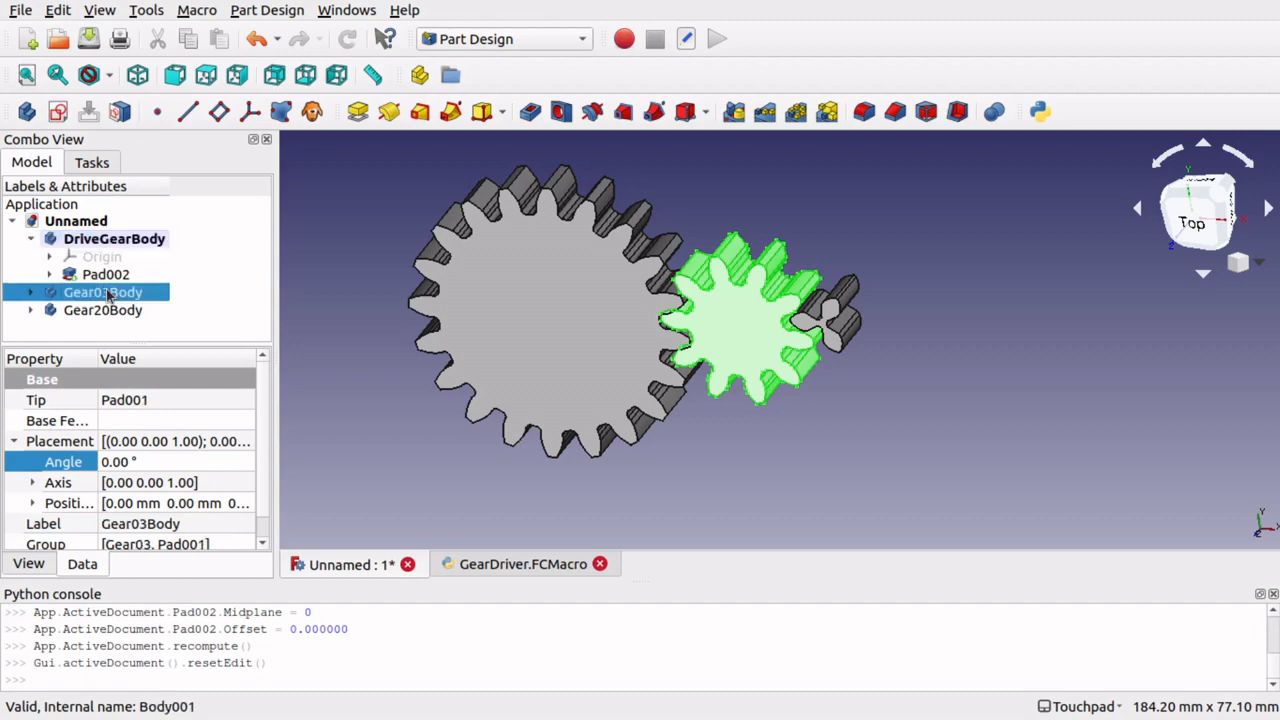
click(101, 310)
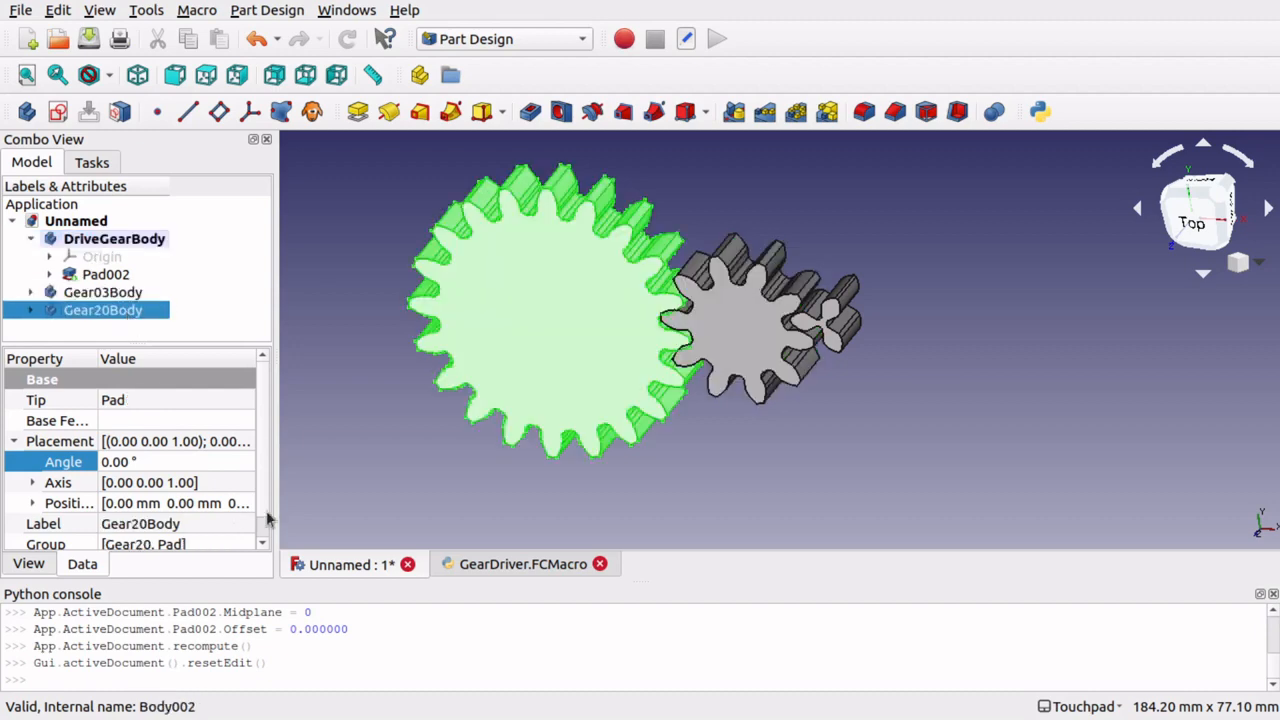
mouse_move(100, 310)
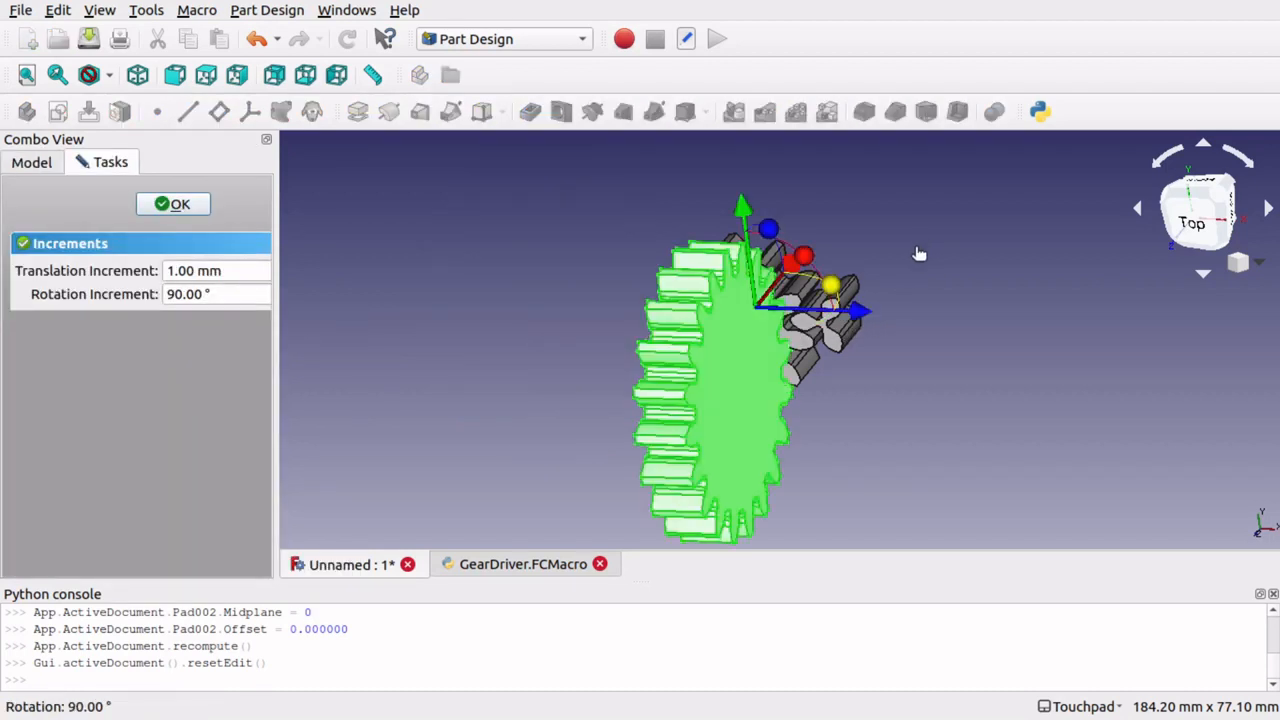
Transform Gear20Body with a 90° rotation and -22 mm offset, then orbit to inspect.
drag(860, 310, 710, 305)
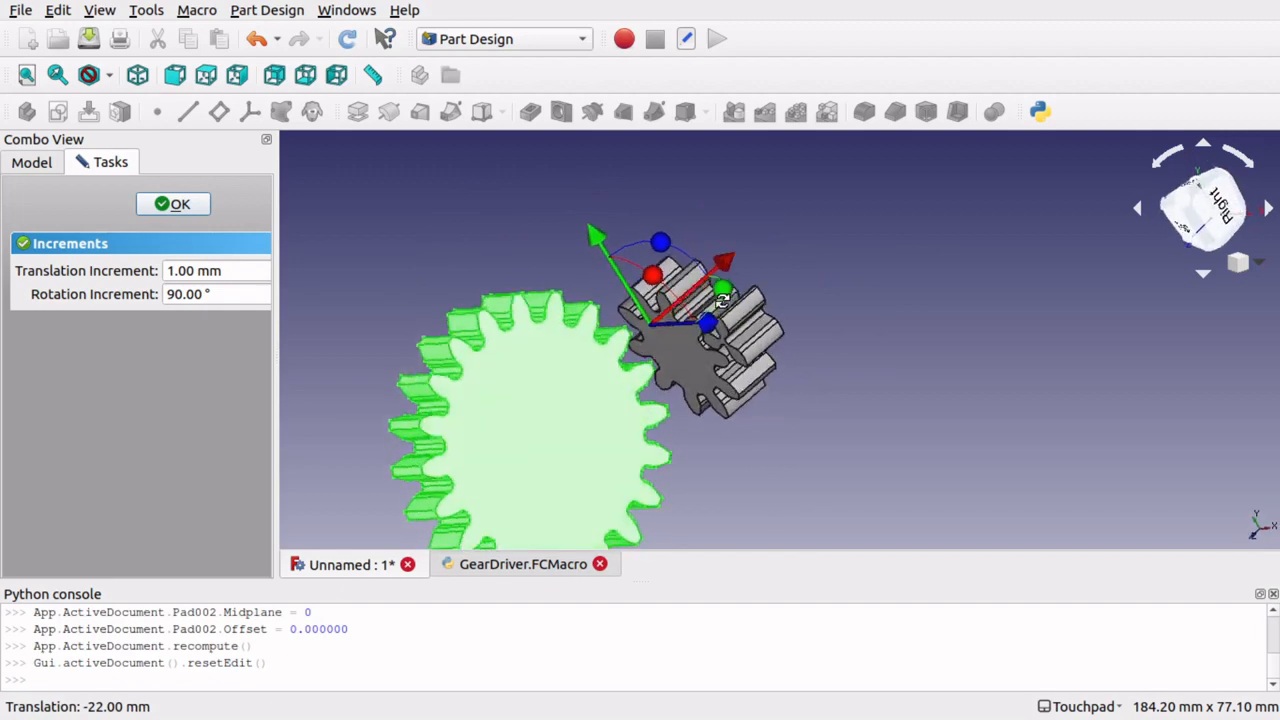
click(173, 204)
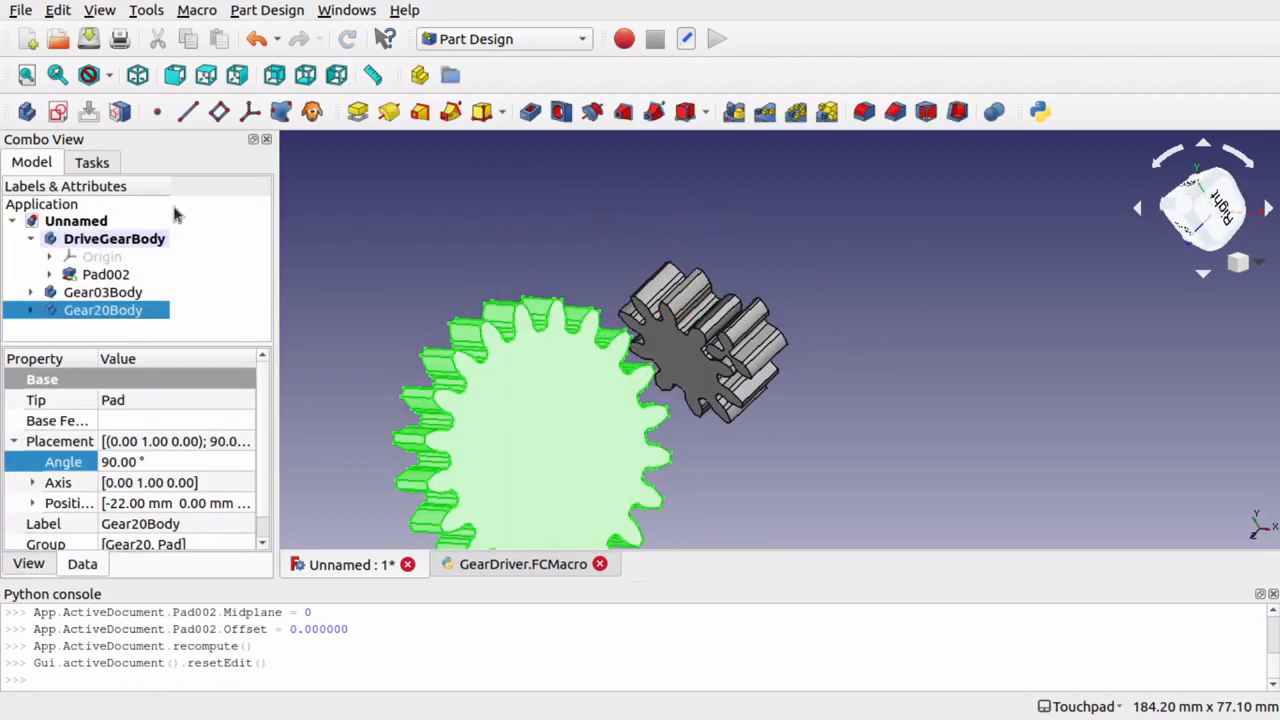
mouse_move(1040, 113)
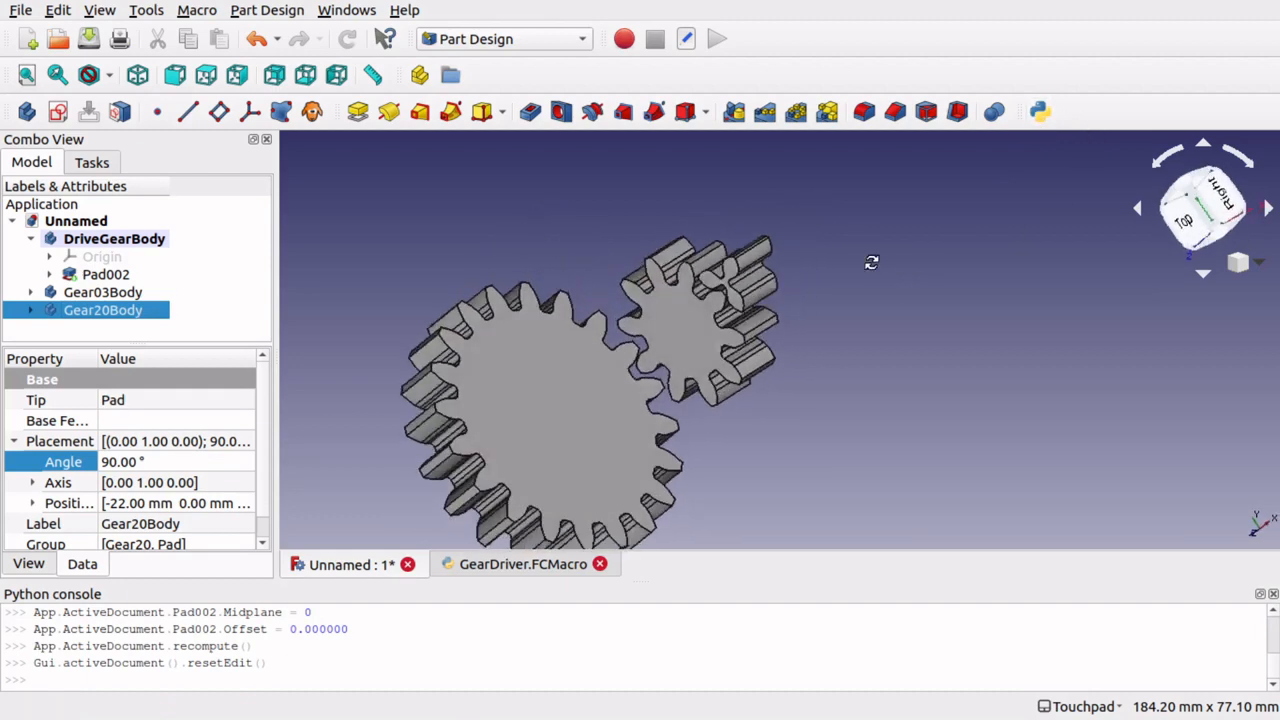
drag(870, 262, 807, 283)
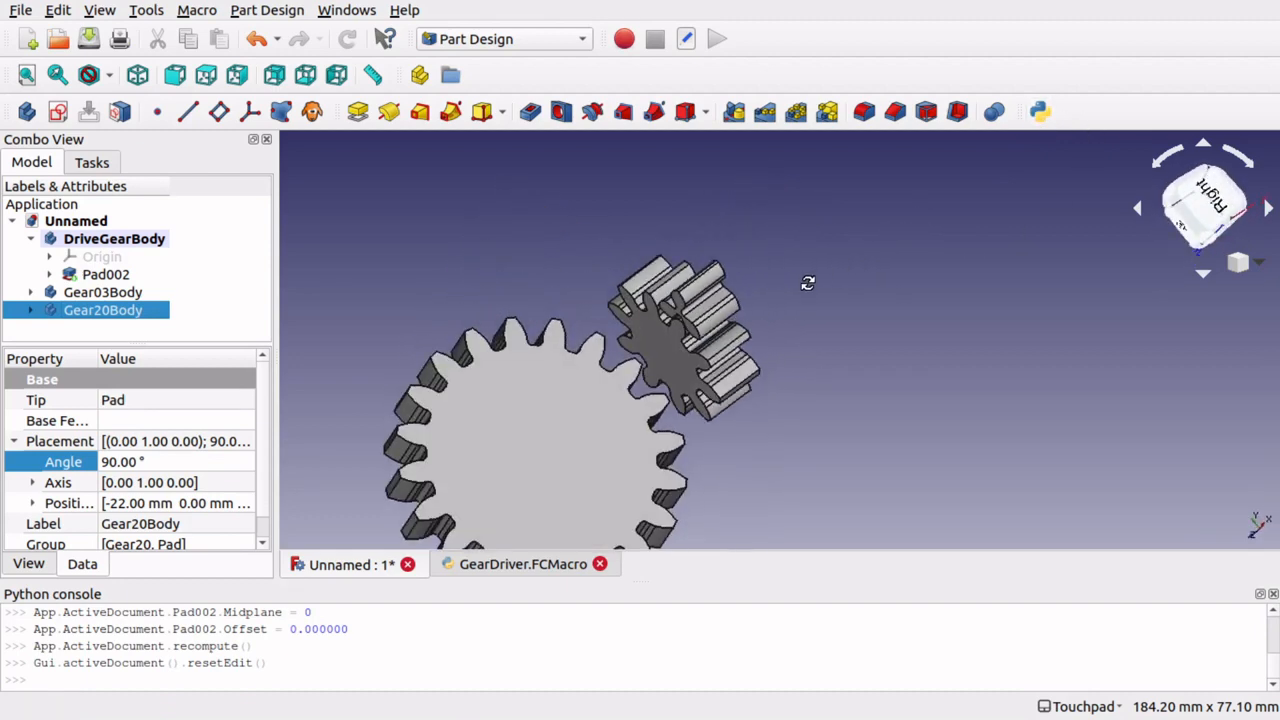